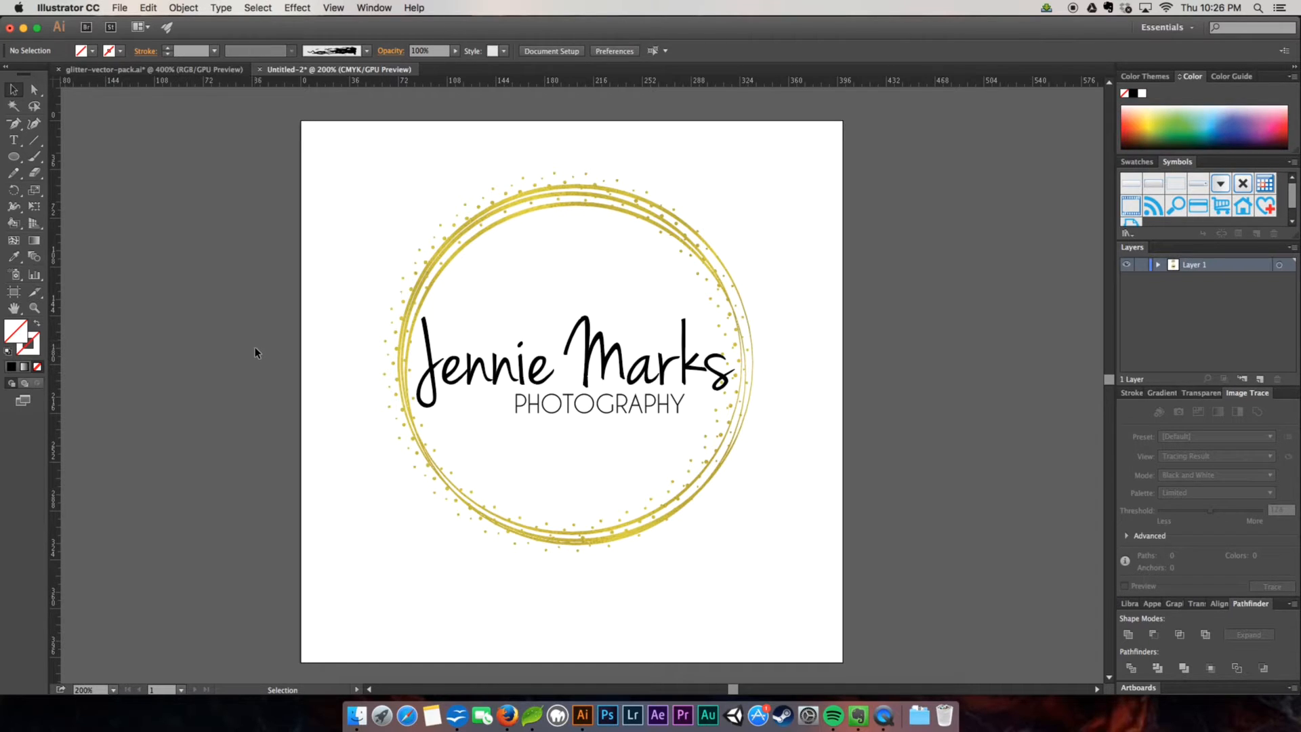
mouse_move(260, 348)
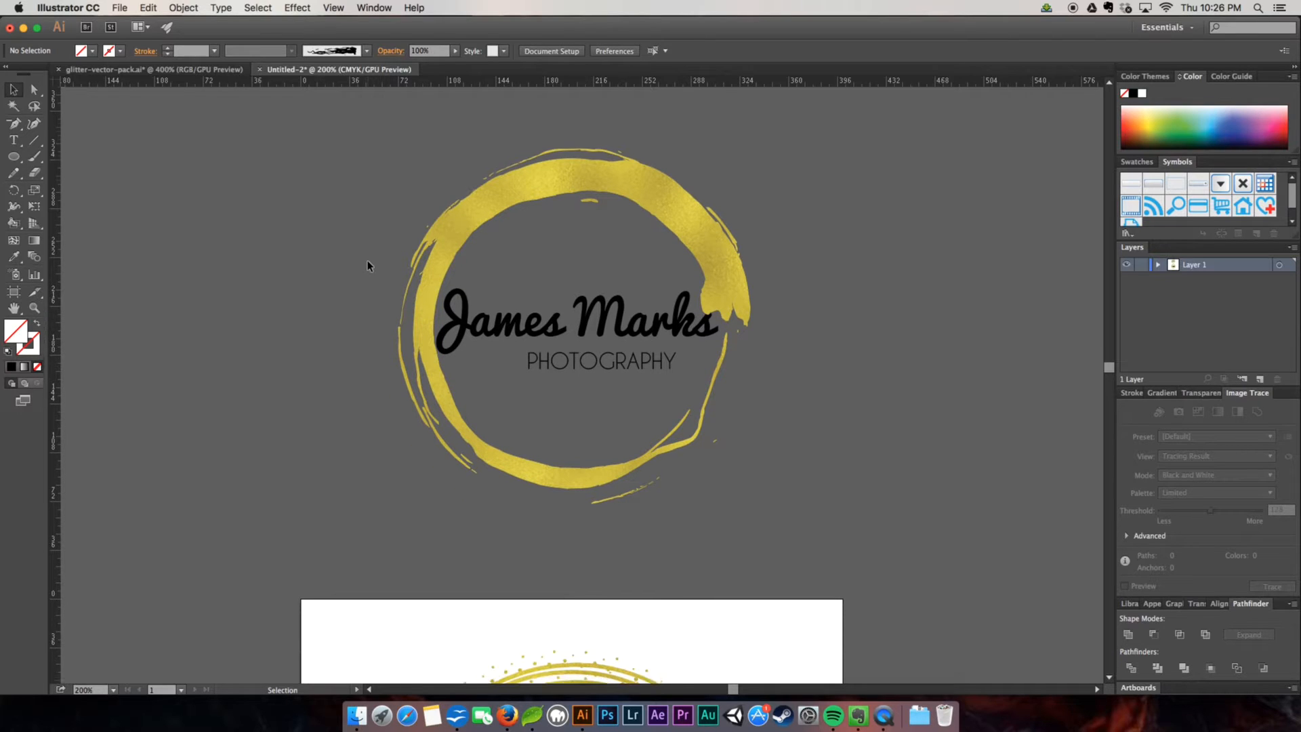
Clear the artboard of the Jennie Marks logo and swap to black stroke with no fill
scroll("up", 3)
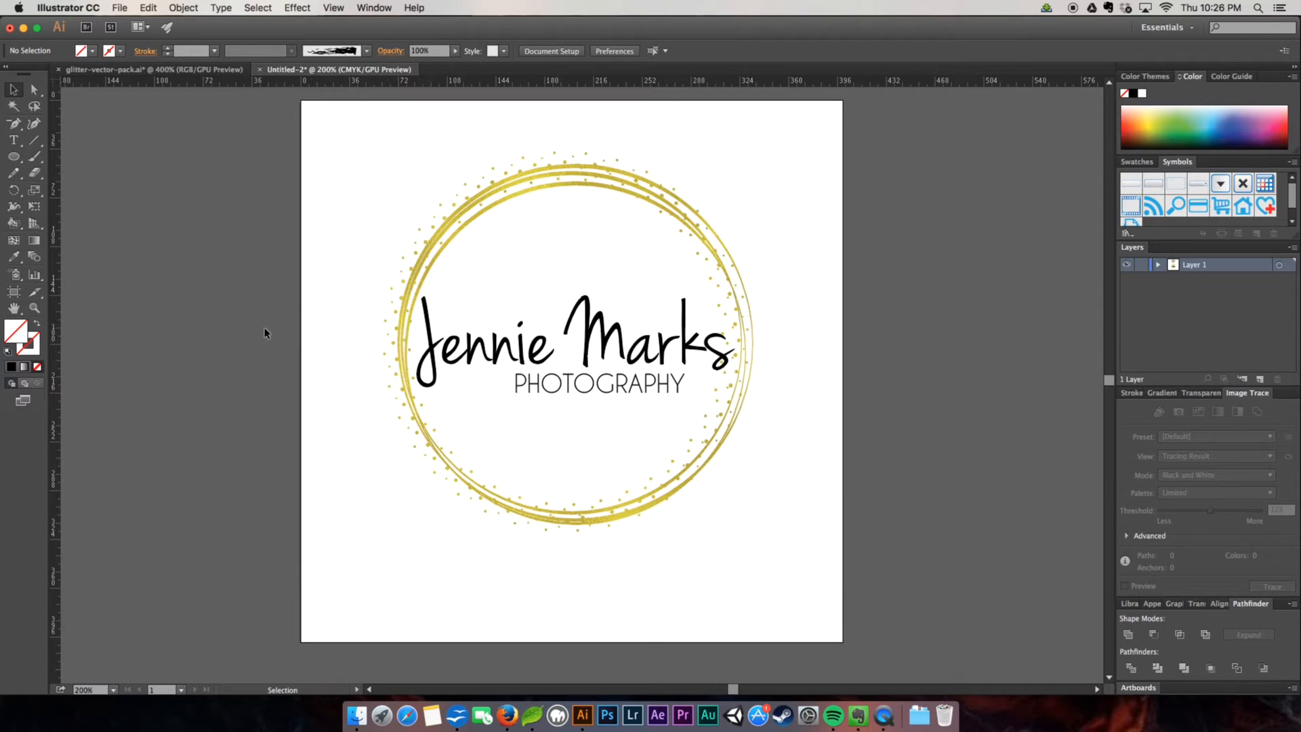
mouse_move(340, 233)
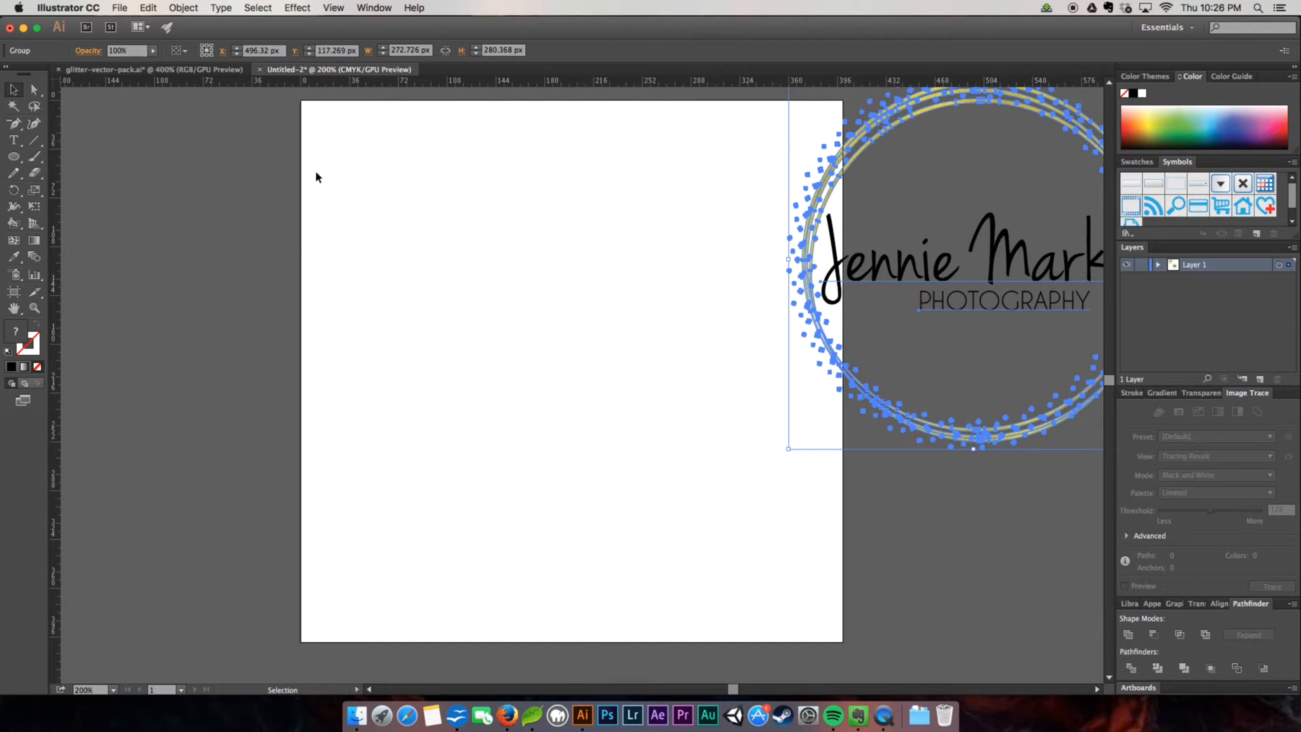
mouse_move(607, 465)
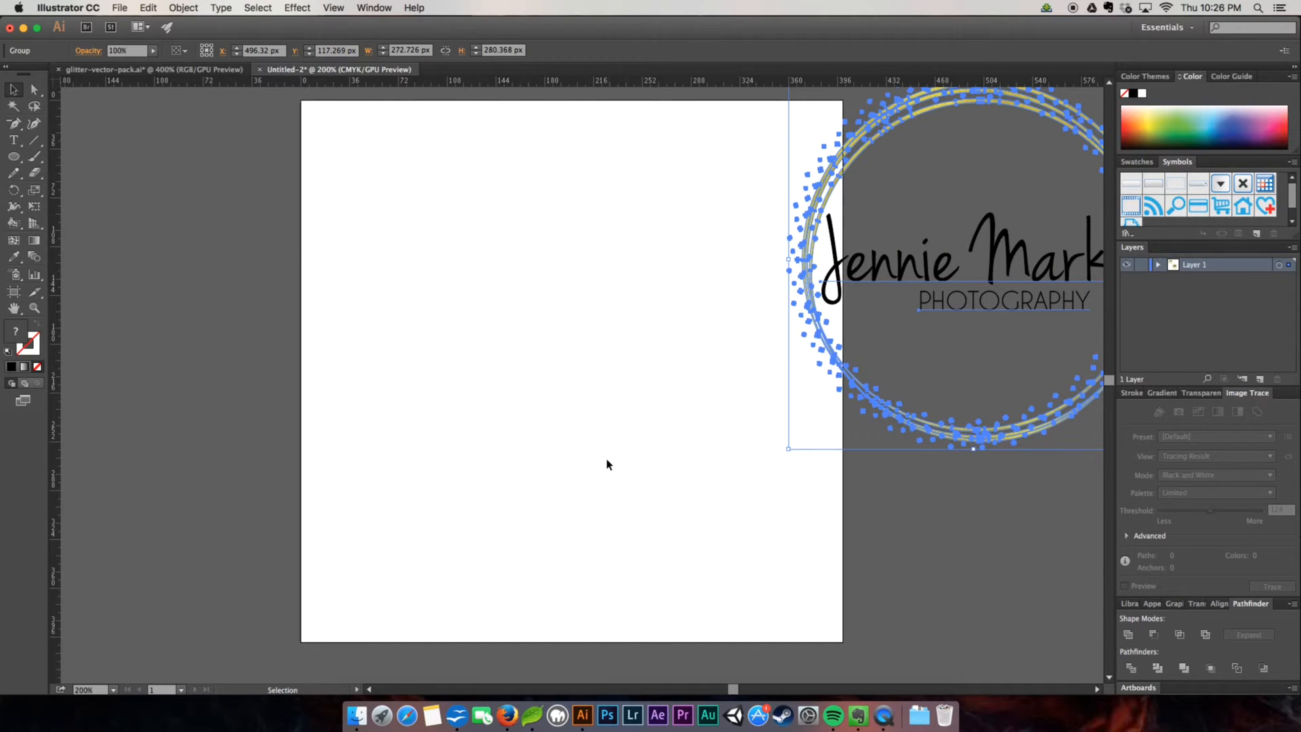
left_click(190, 363)
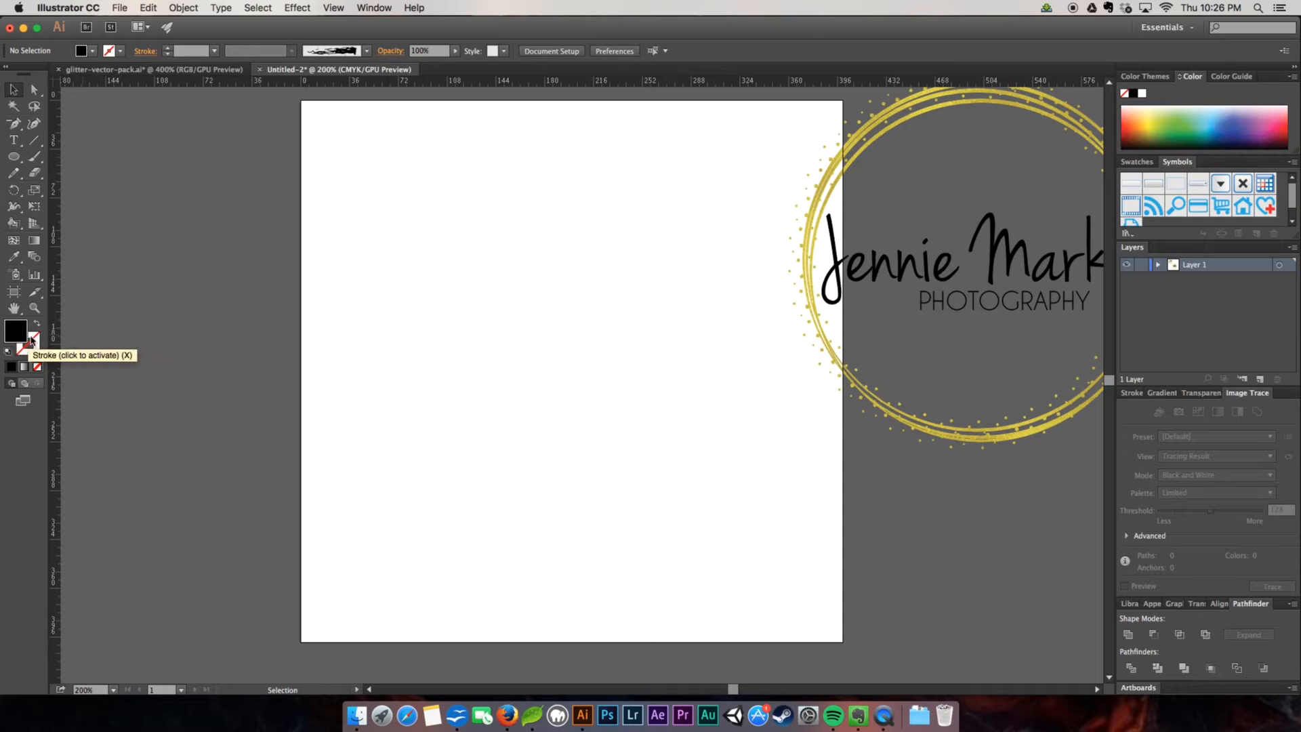
mouse_move(36, 324)
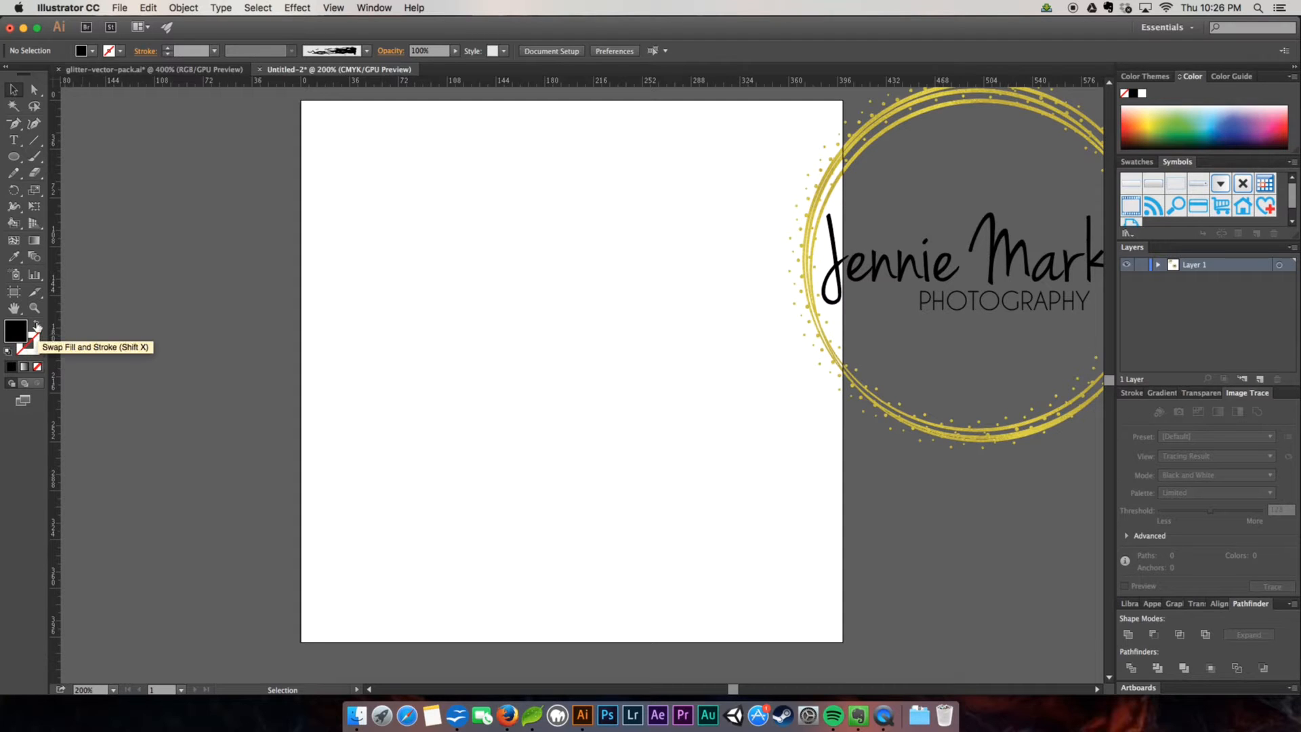
left_click(36, 323)
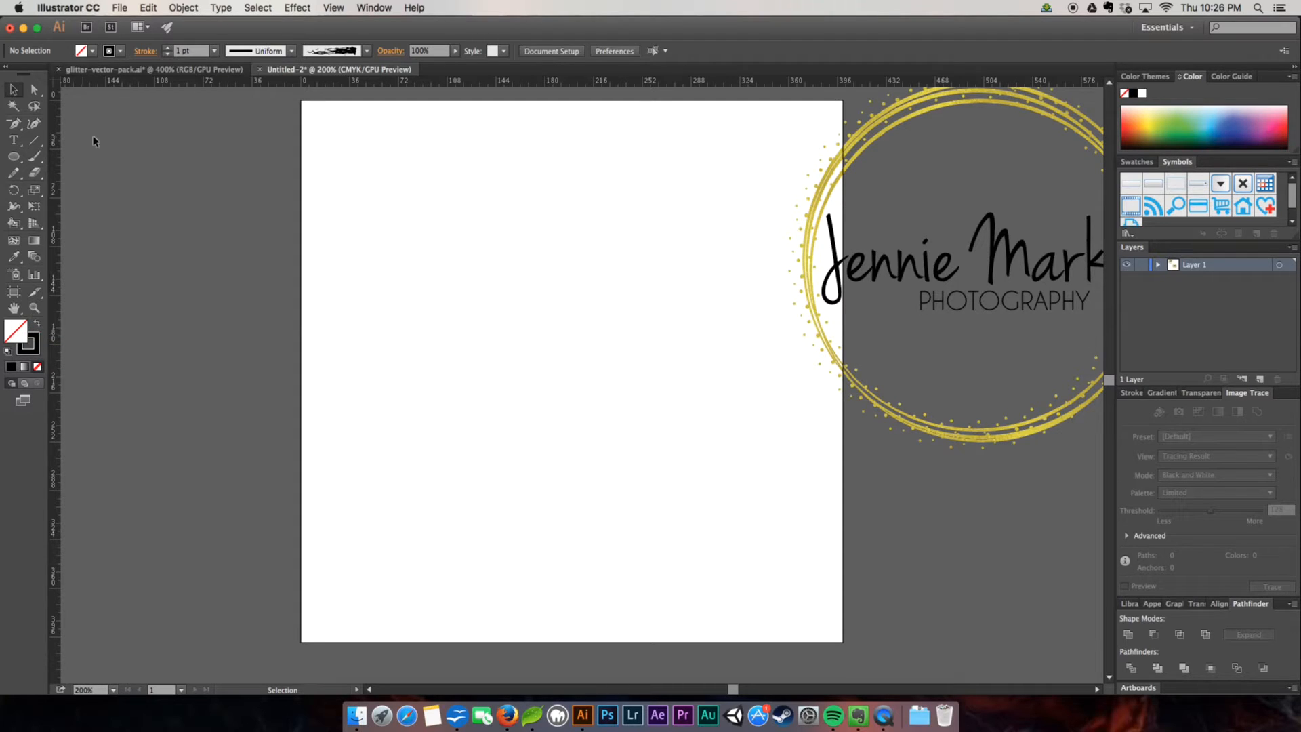
mouse_move(14, 157)
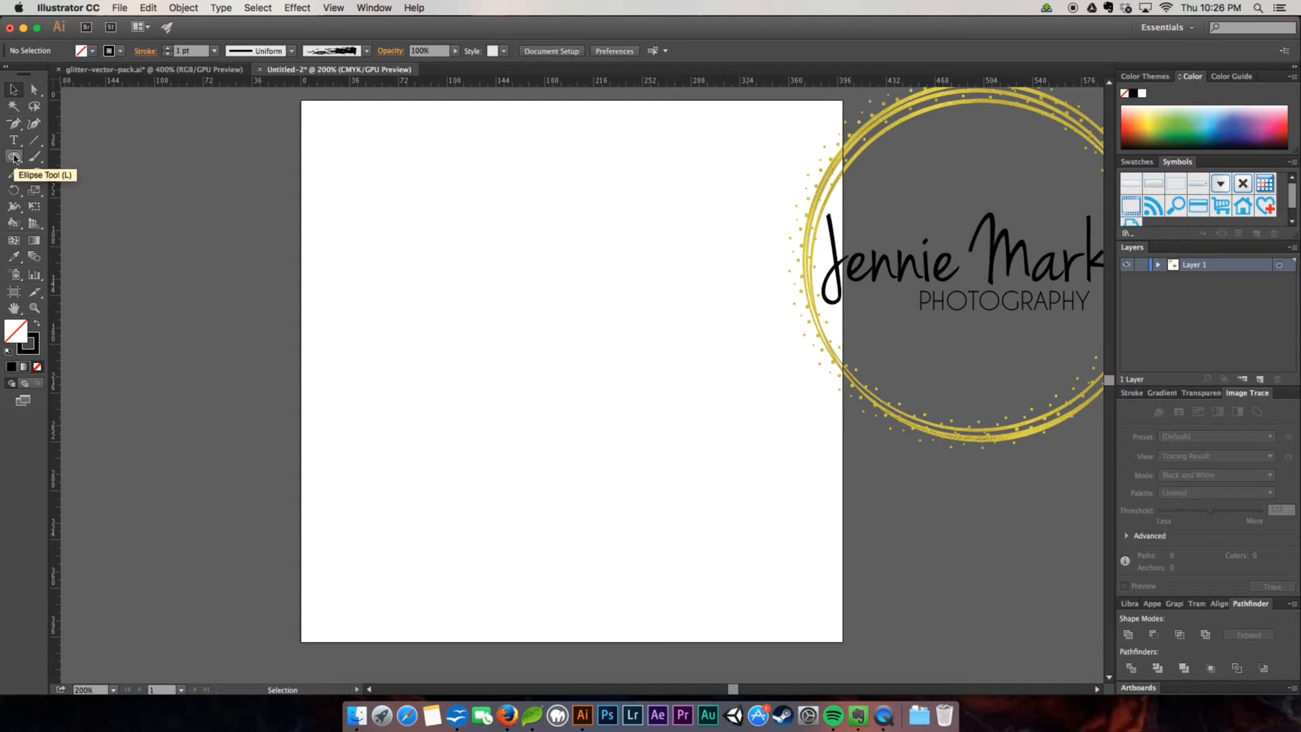
Draw a circle with the Ellipse tool and give its black stroke a tapered width profile
left_click(14, 158)
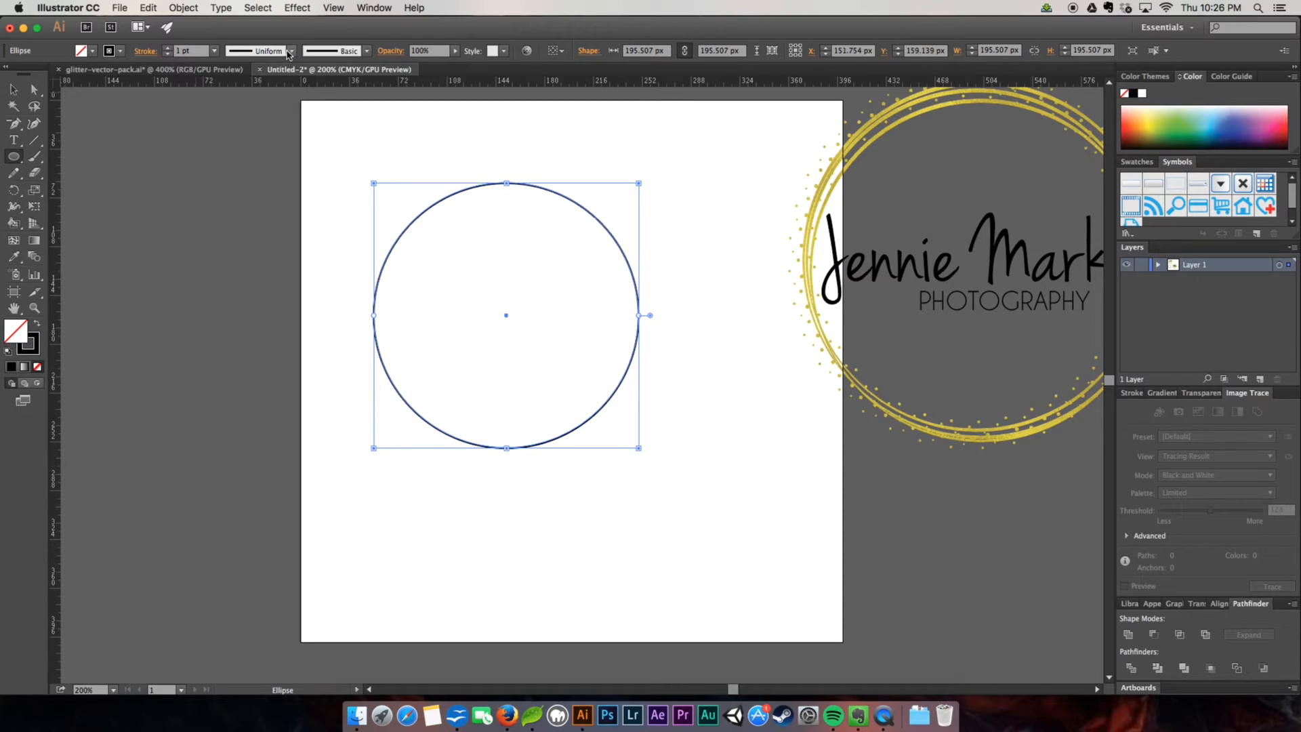
left_click(290, 50)
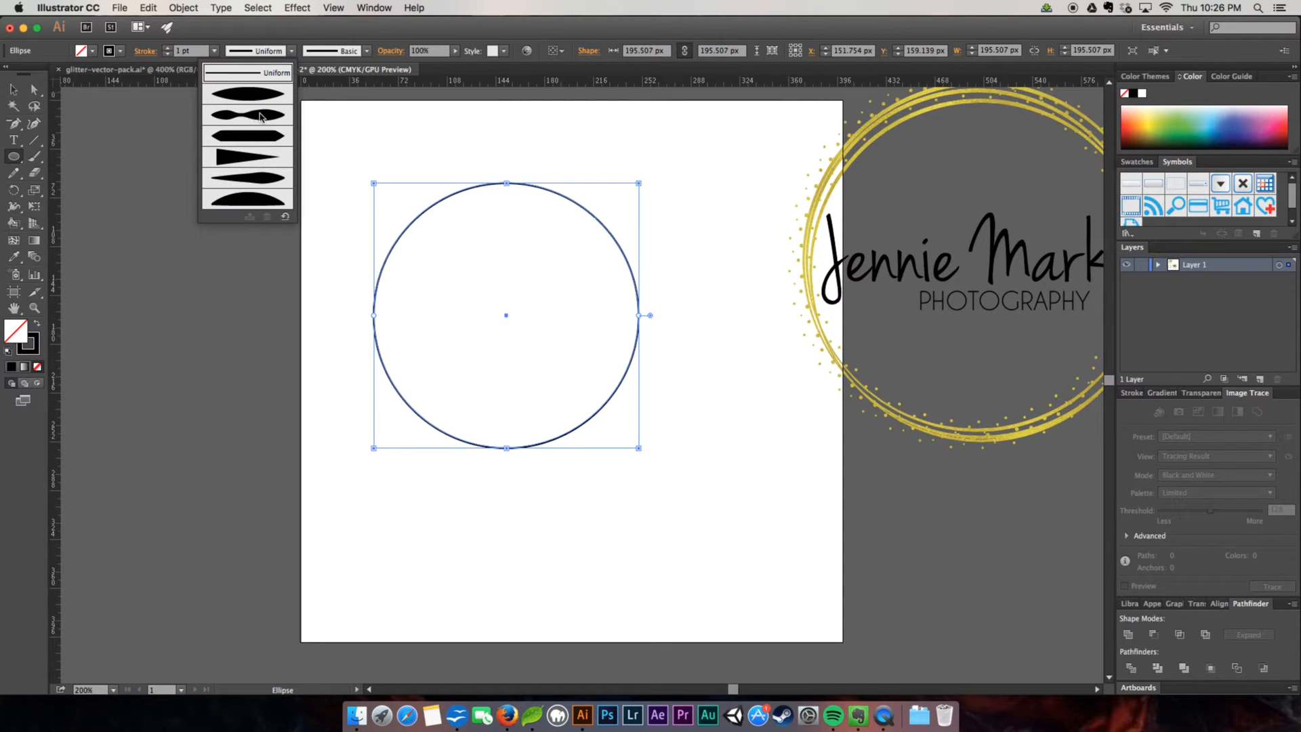
left_click(246, 114)
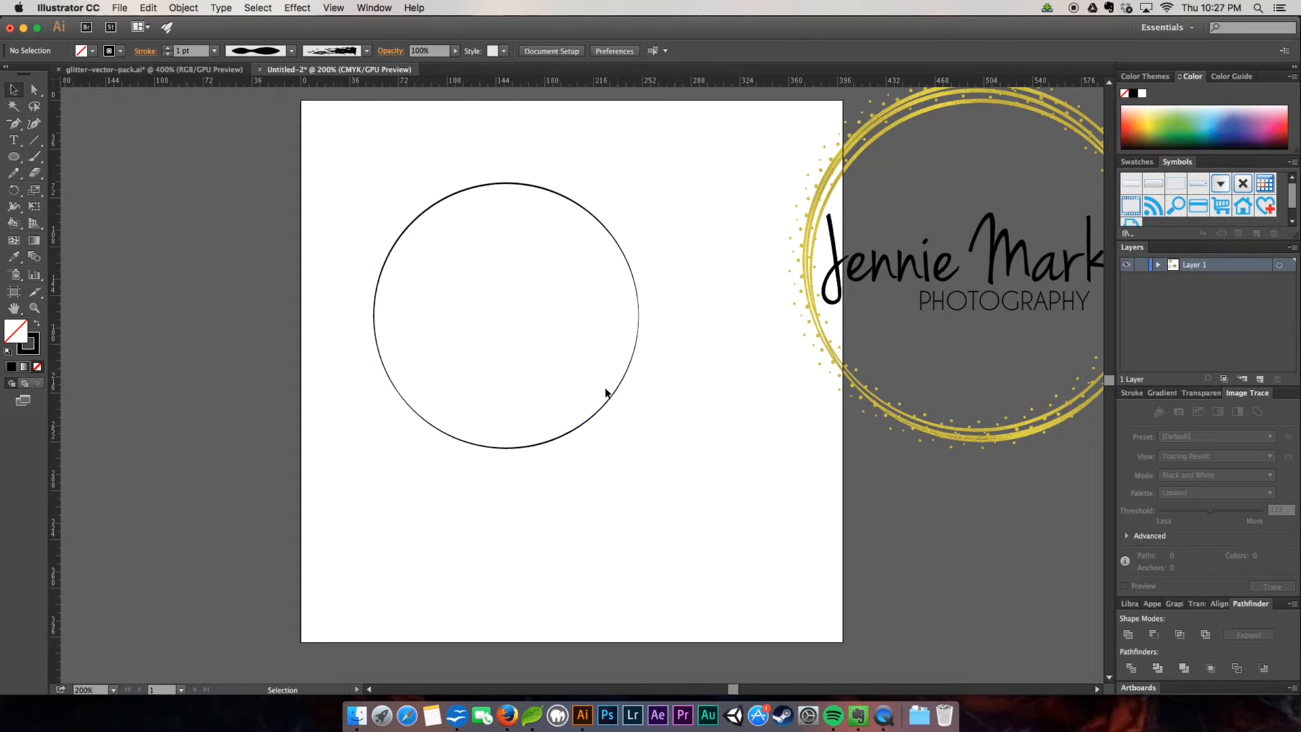
mouse_move(422, 226)
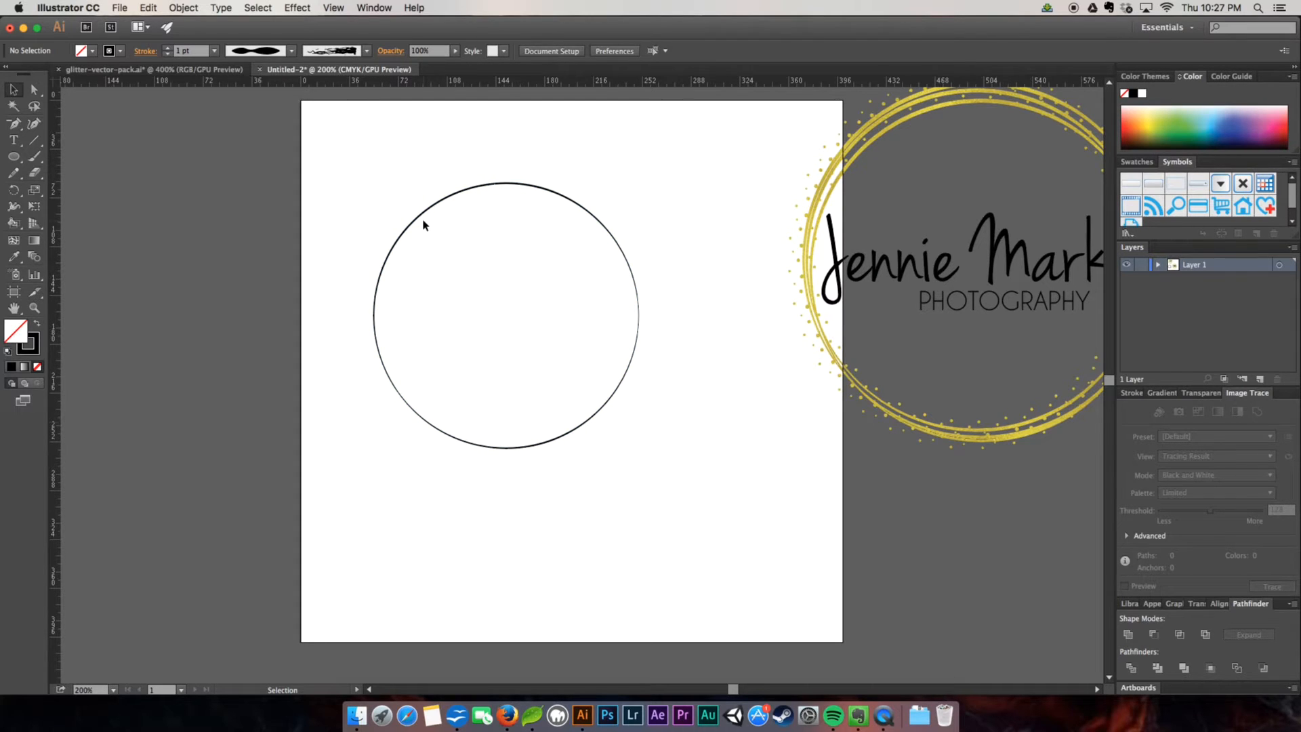
Alt-drag two slightly larger, offset copies of the tapered circle to form a sketchy ring
left_click(506, 316)
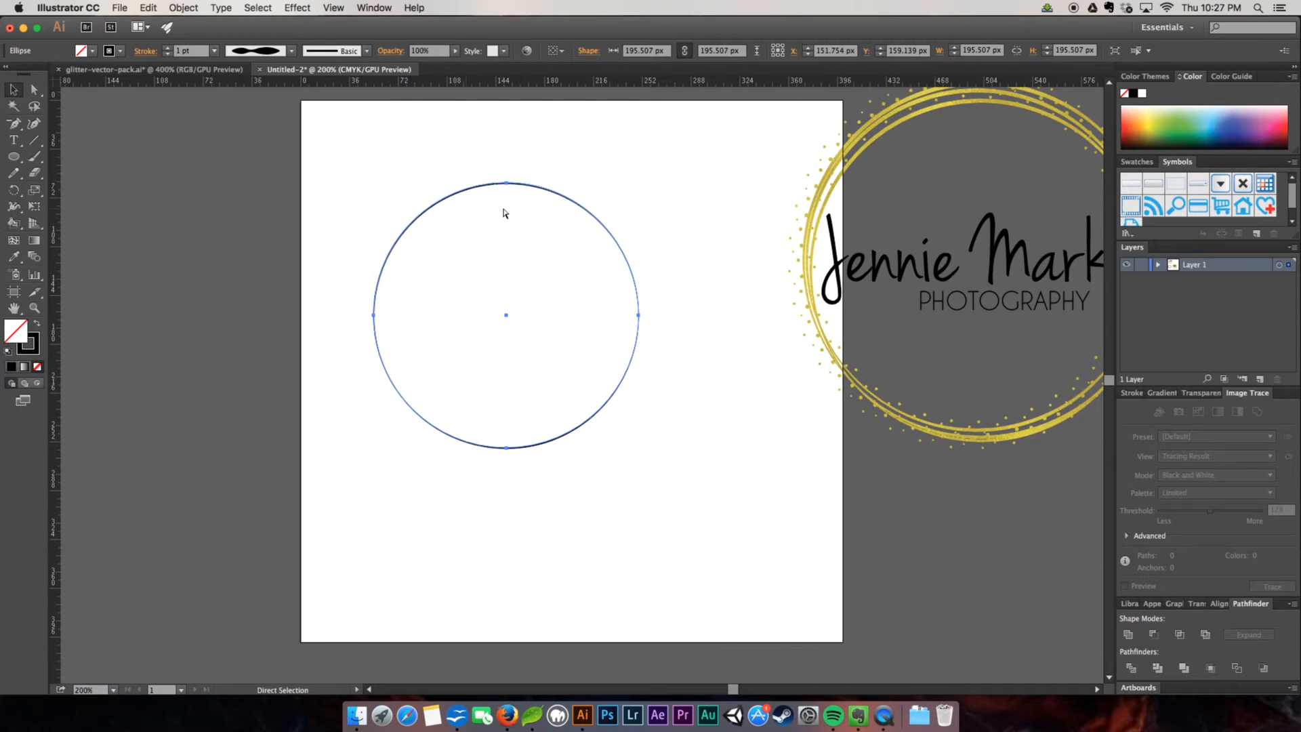
mouse_move(506, 197)
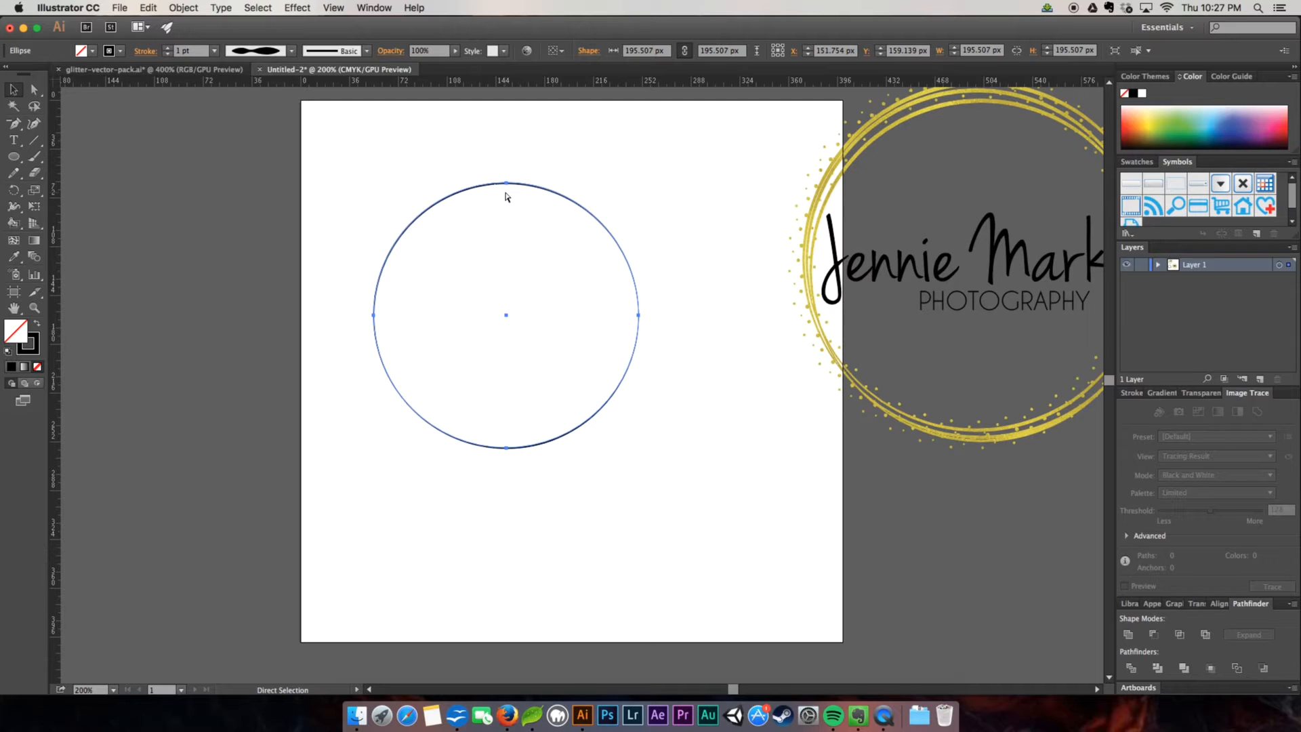
left_click(13, 89)
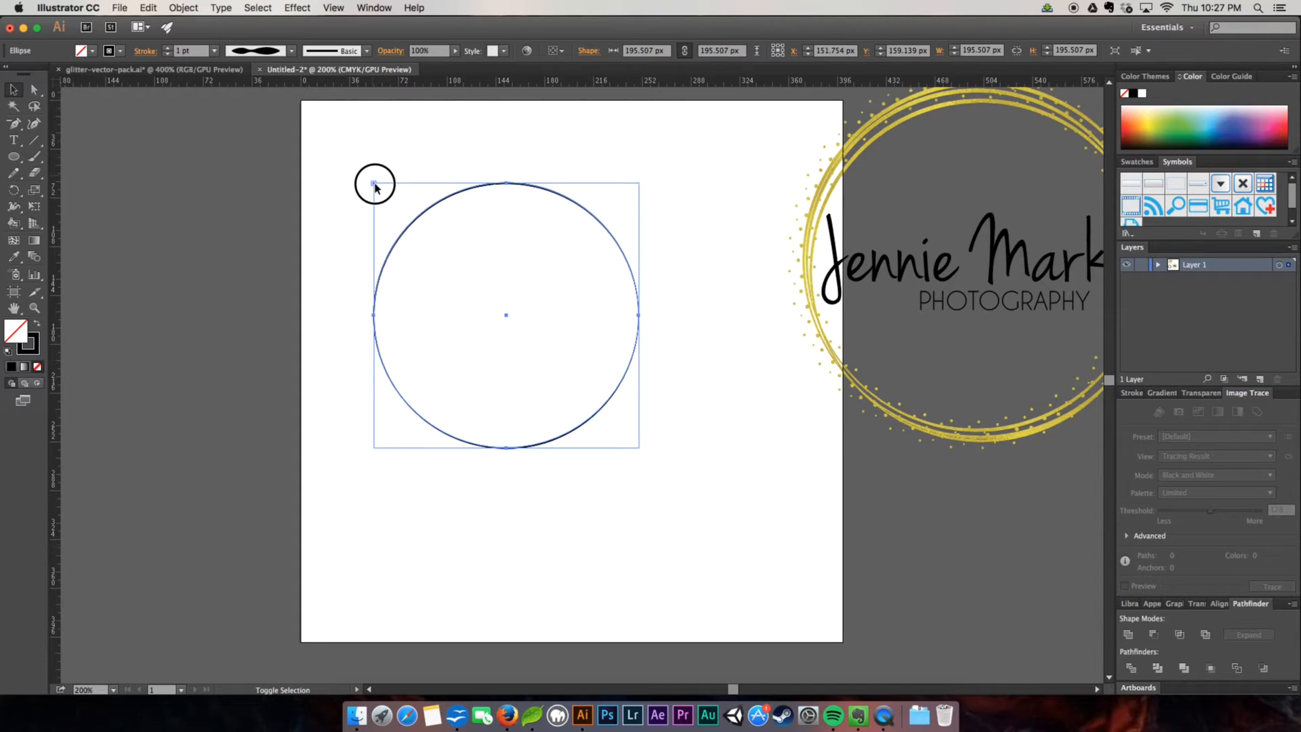
left_click_drag(374, 183, 368, 179)
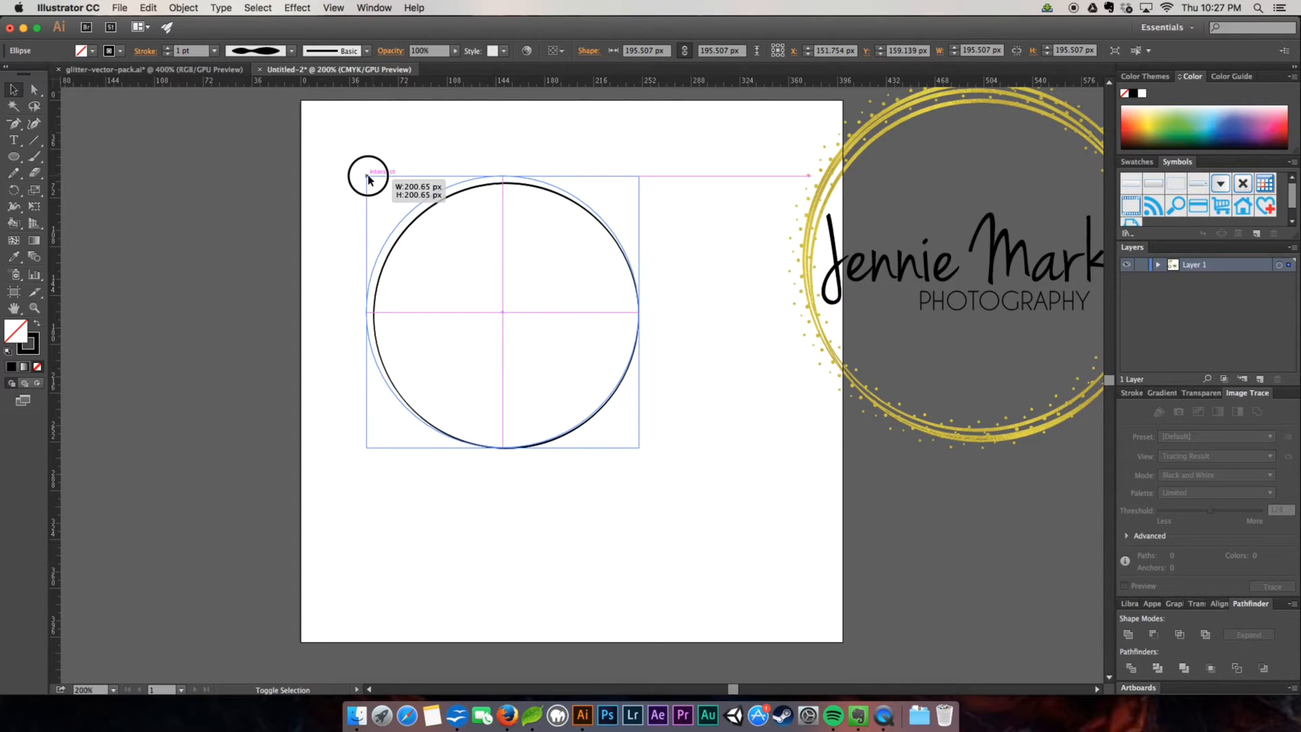
left_click_drag(369, 180, 363, 165)
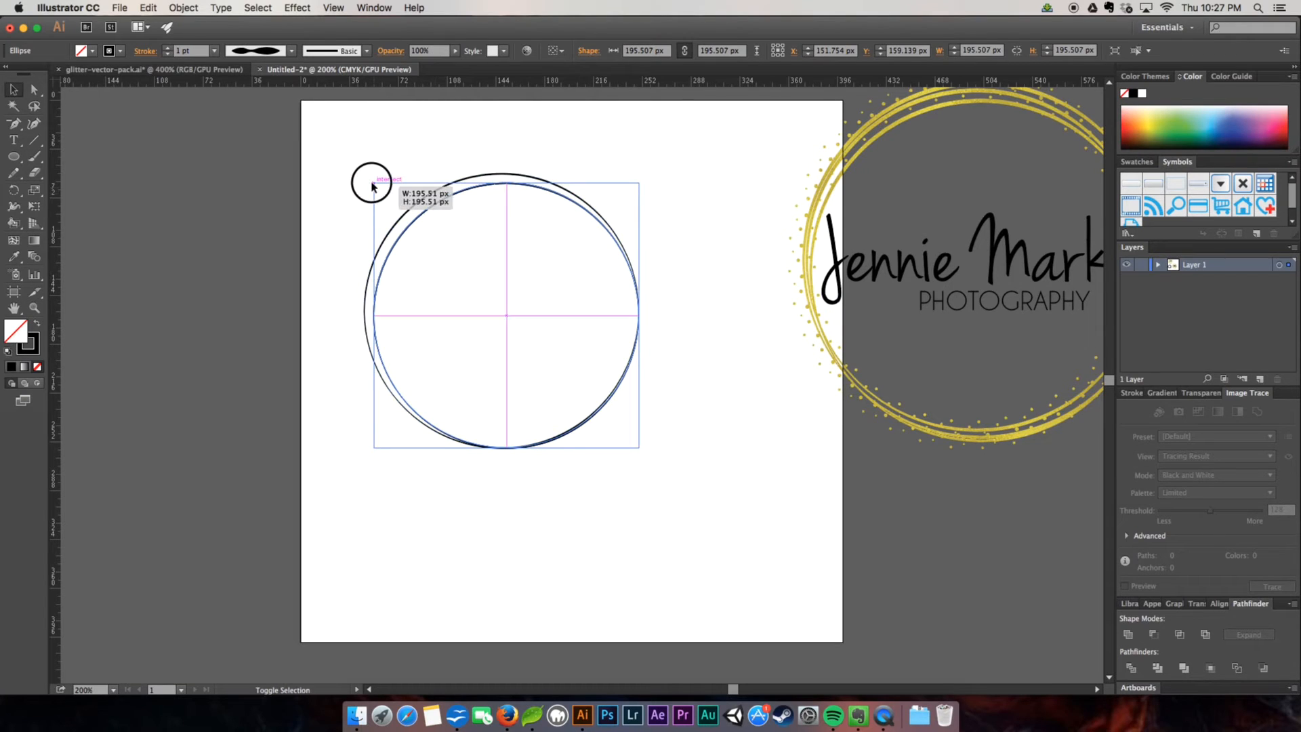
left_click_drag(372, 187, 363, 168)
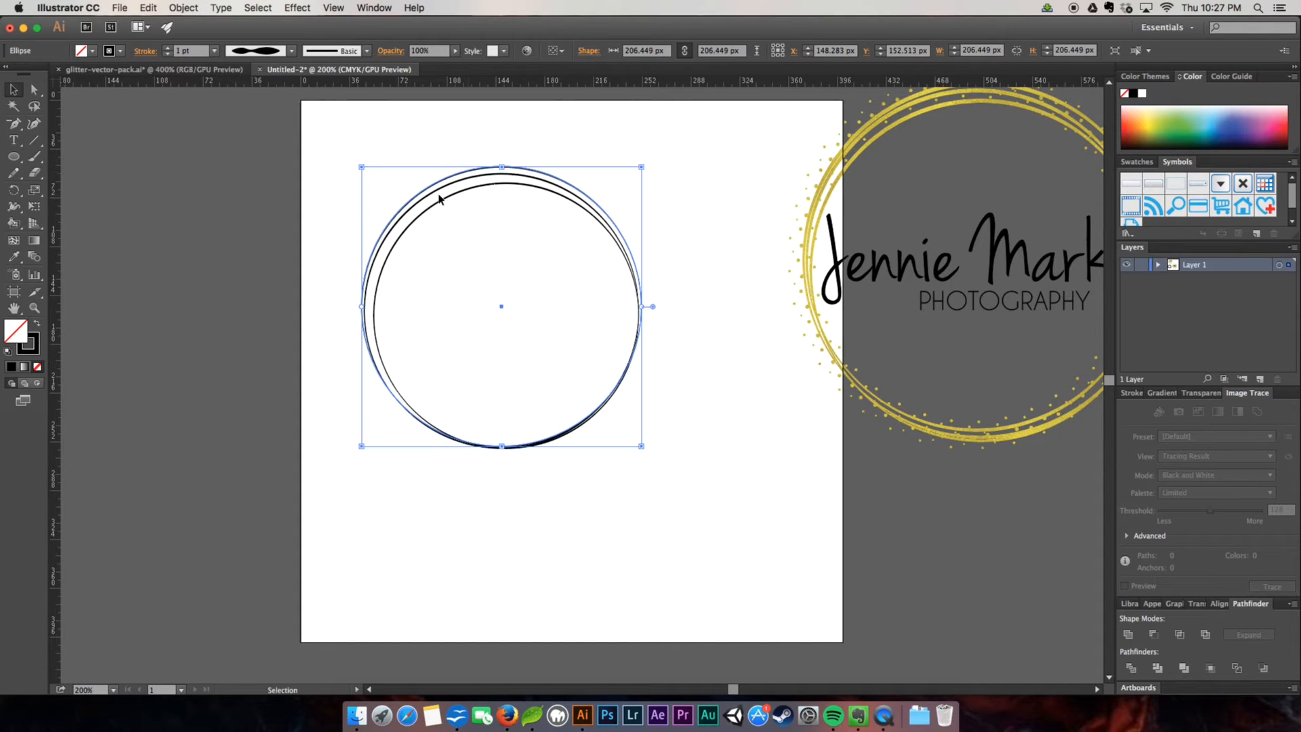
left_click_drag(439, 199, 446, 199)
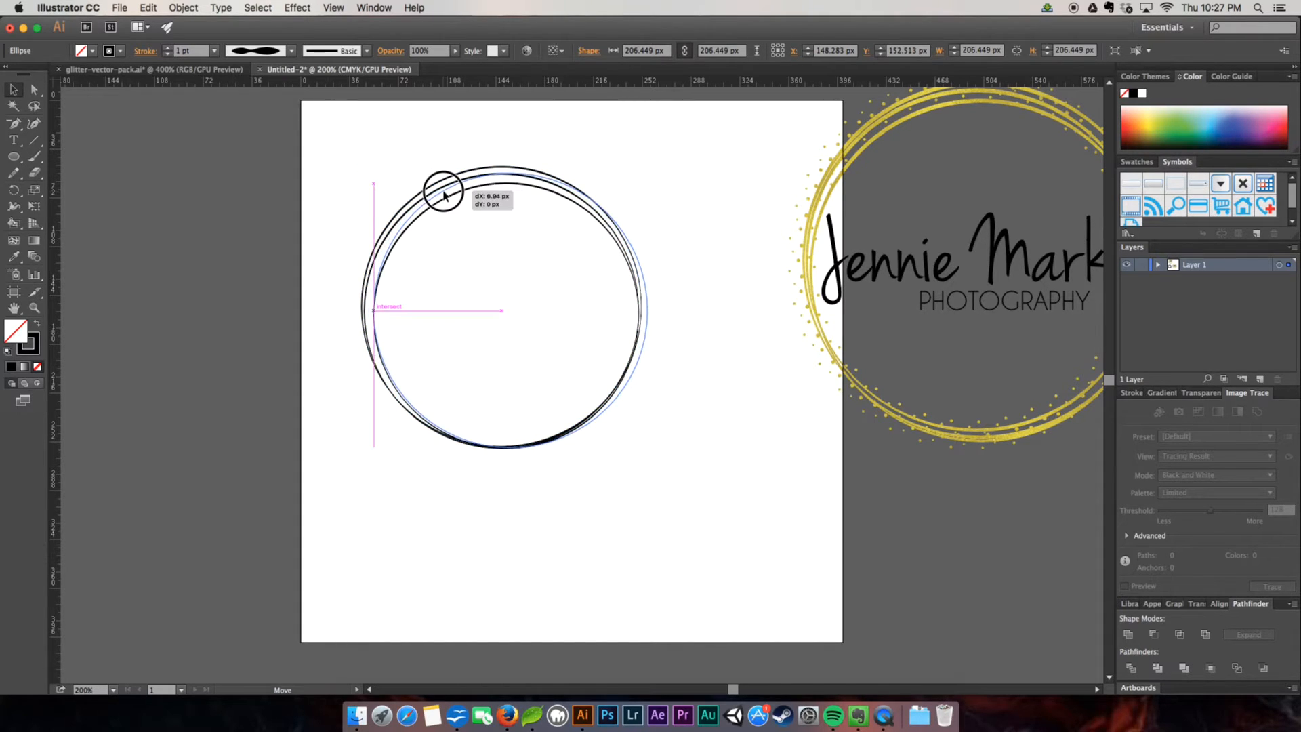
left_click_drag(444, 195, 457, 195)
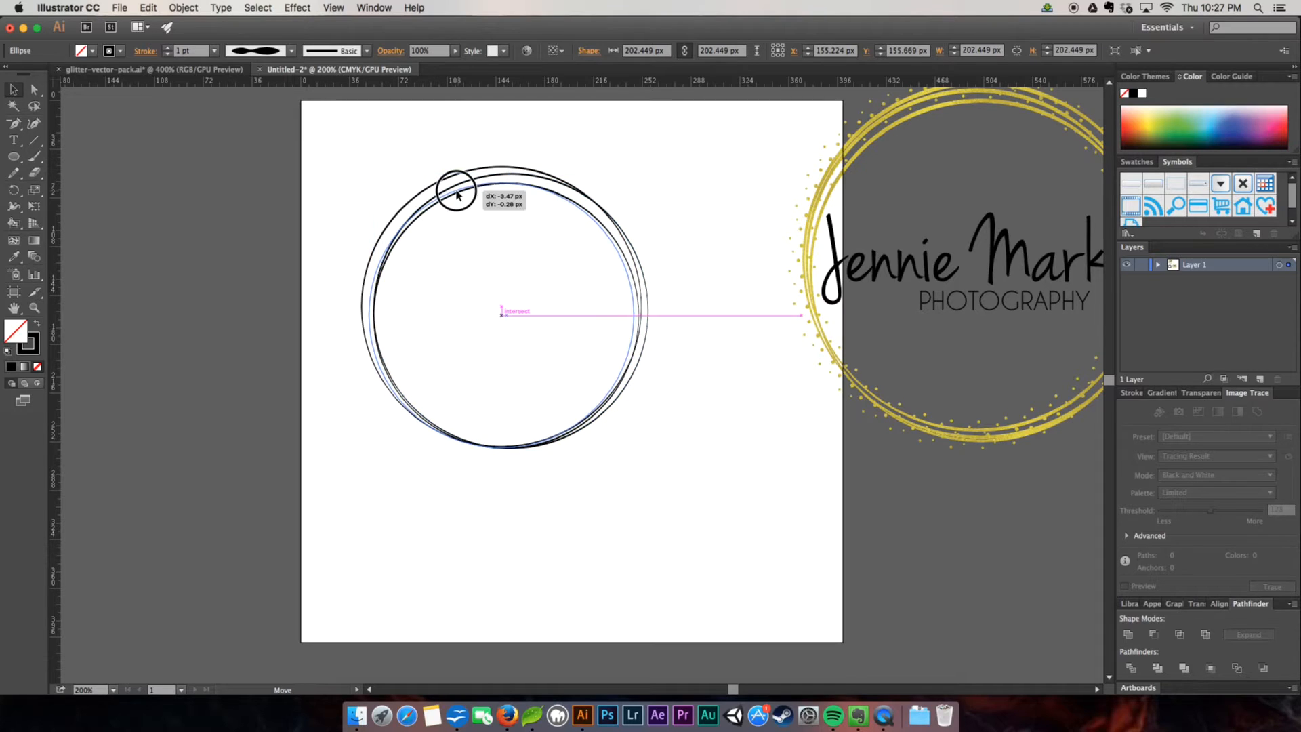
left_click_drag(457, 195, 453, 196)
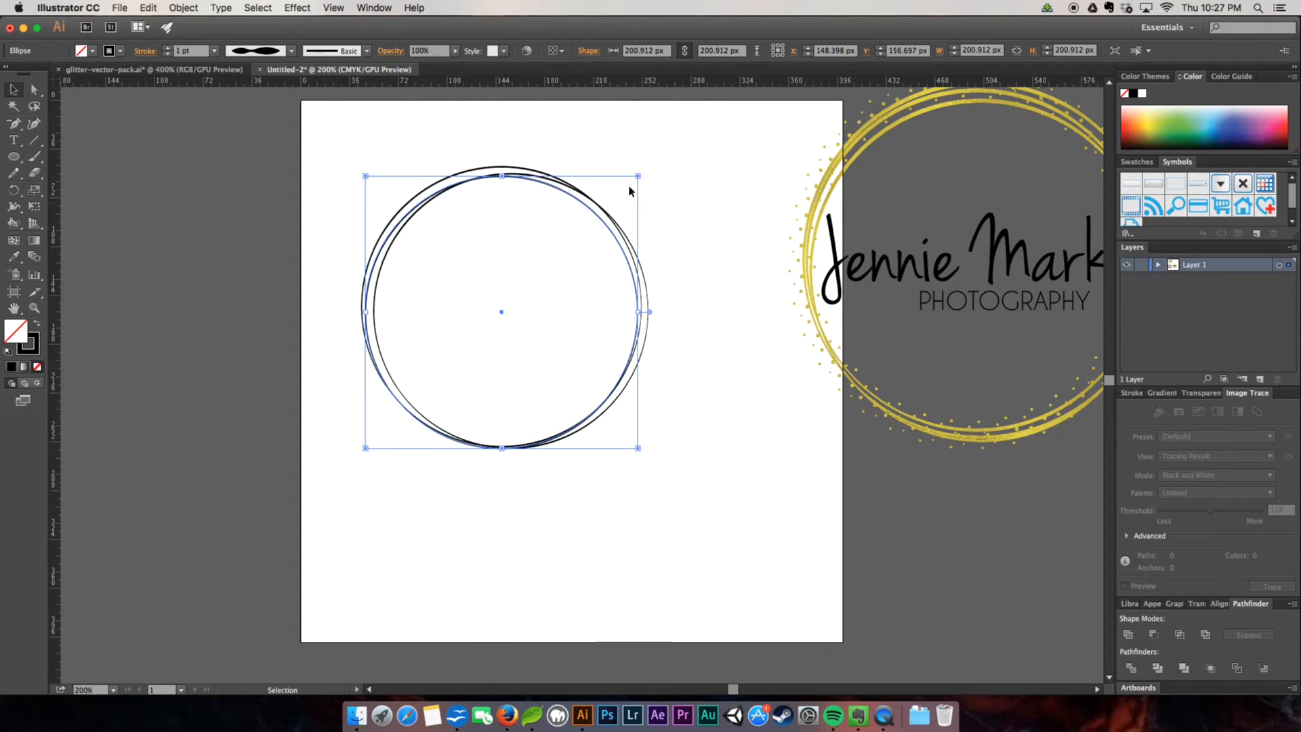
left_click(605, 445)
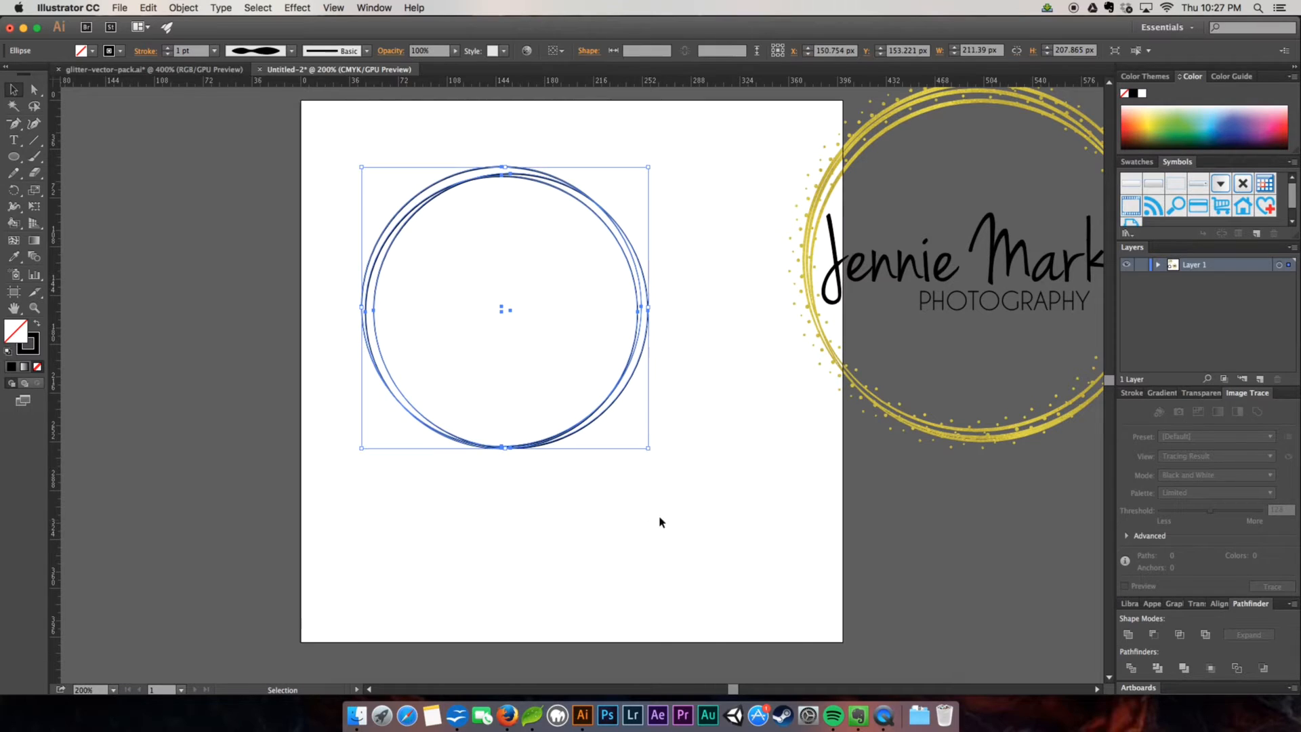
mouse_move(456, 142)
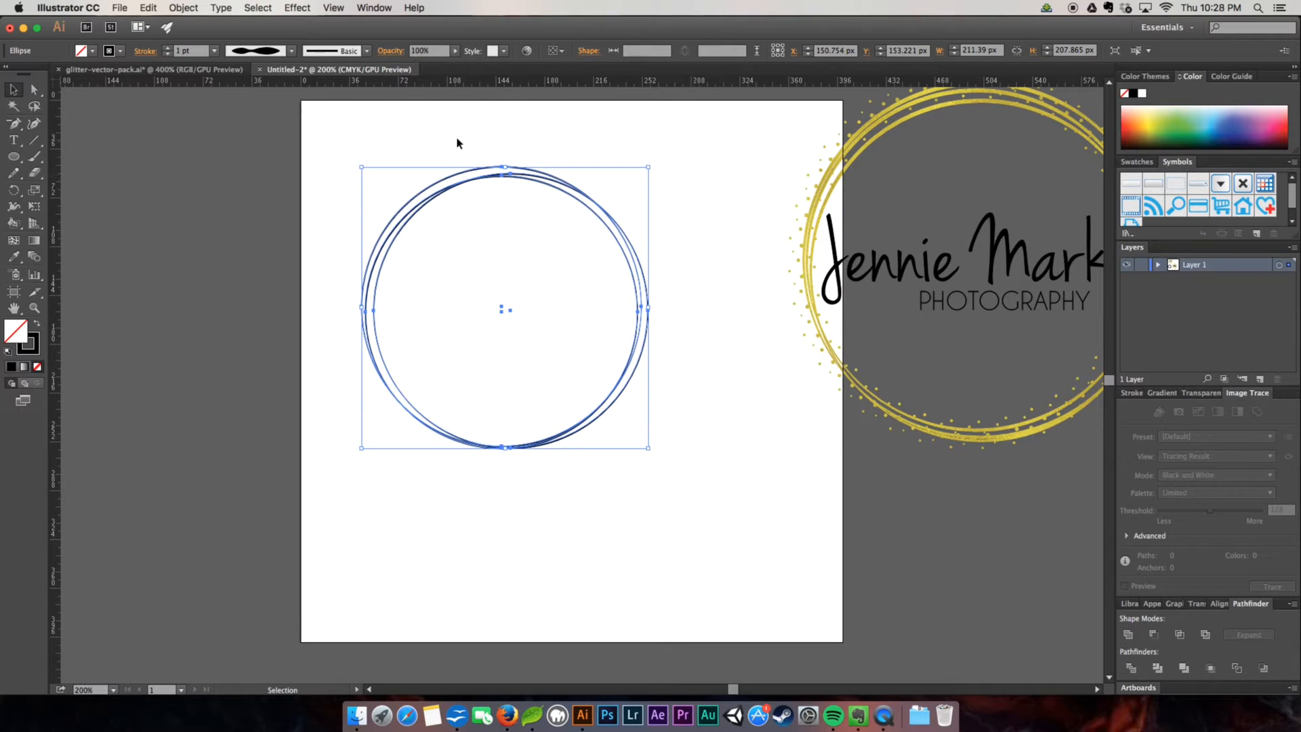
mouse_move(805, 231)
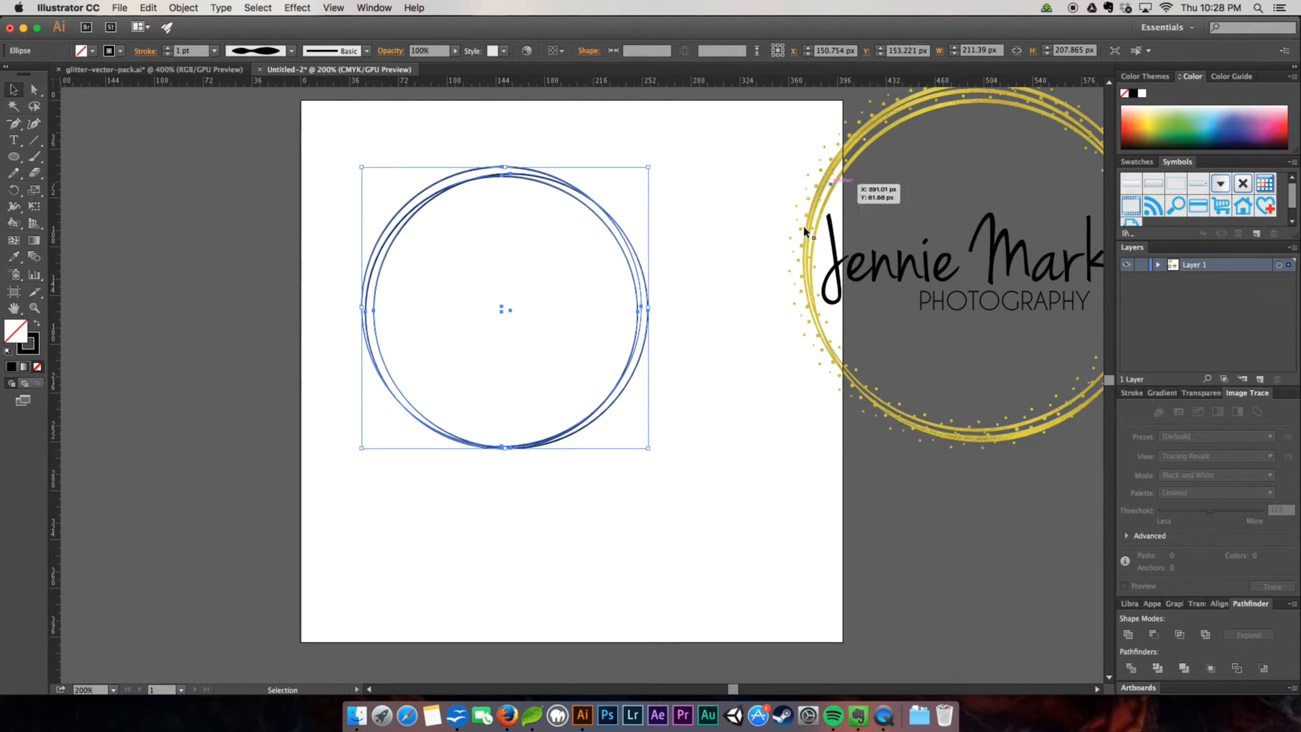
mouse_move(764, 256)
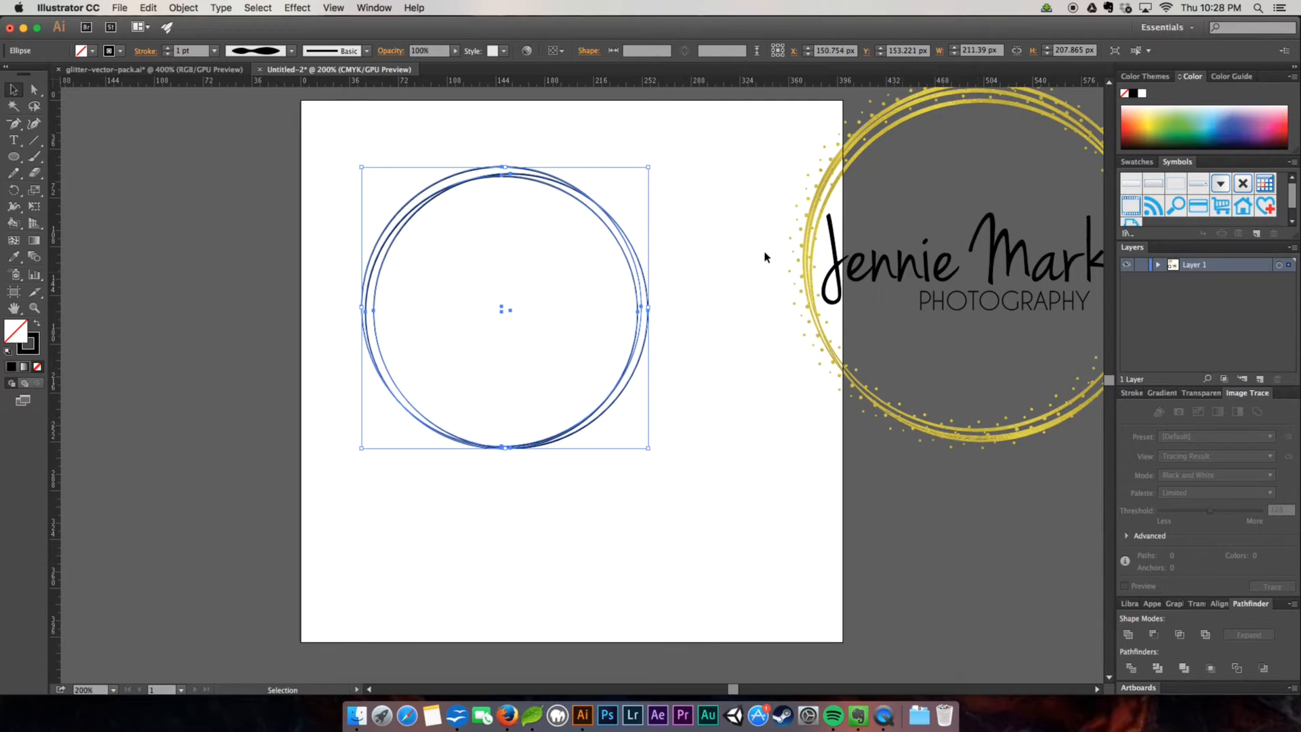
mouse_move(703, 162)
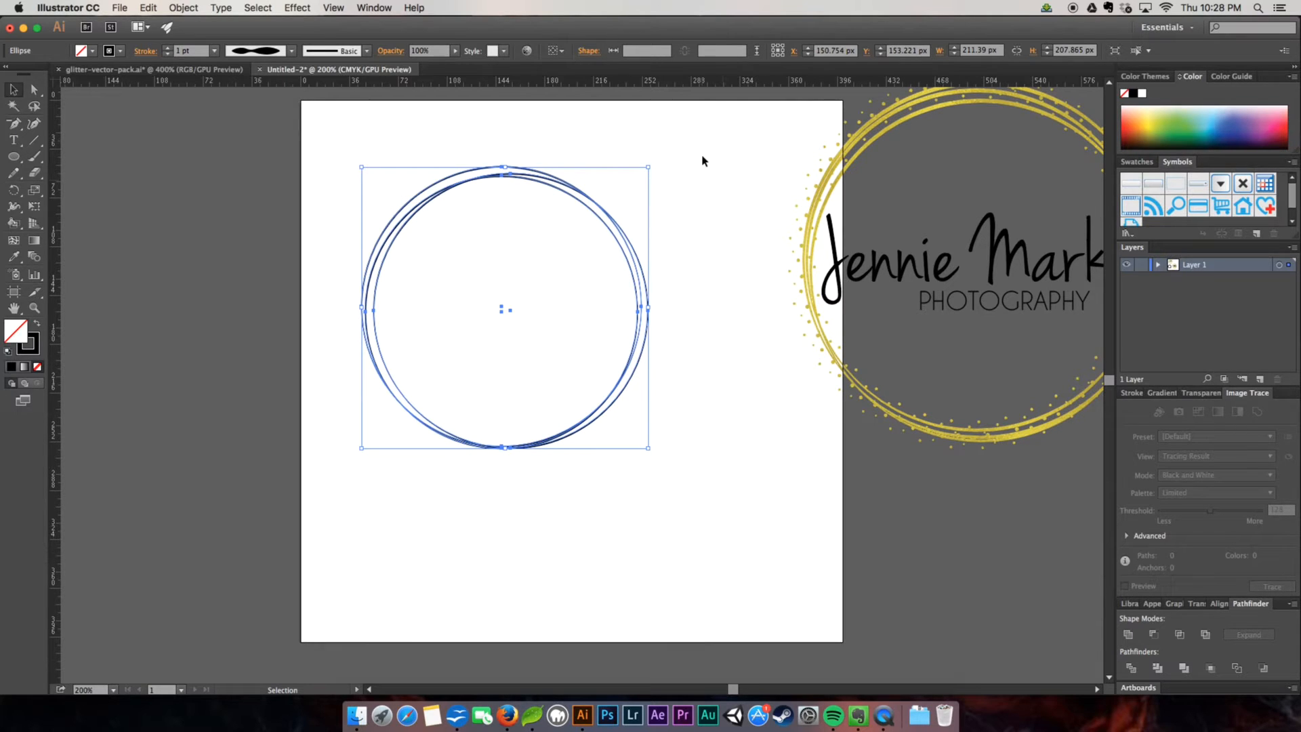
mouse_move(729, 186)
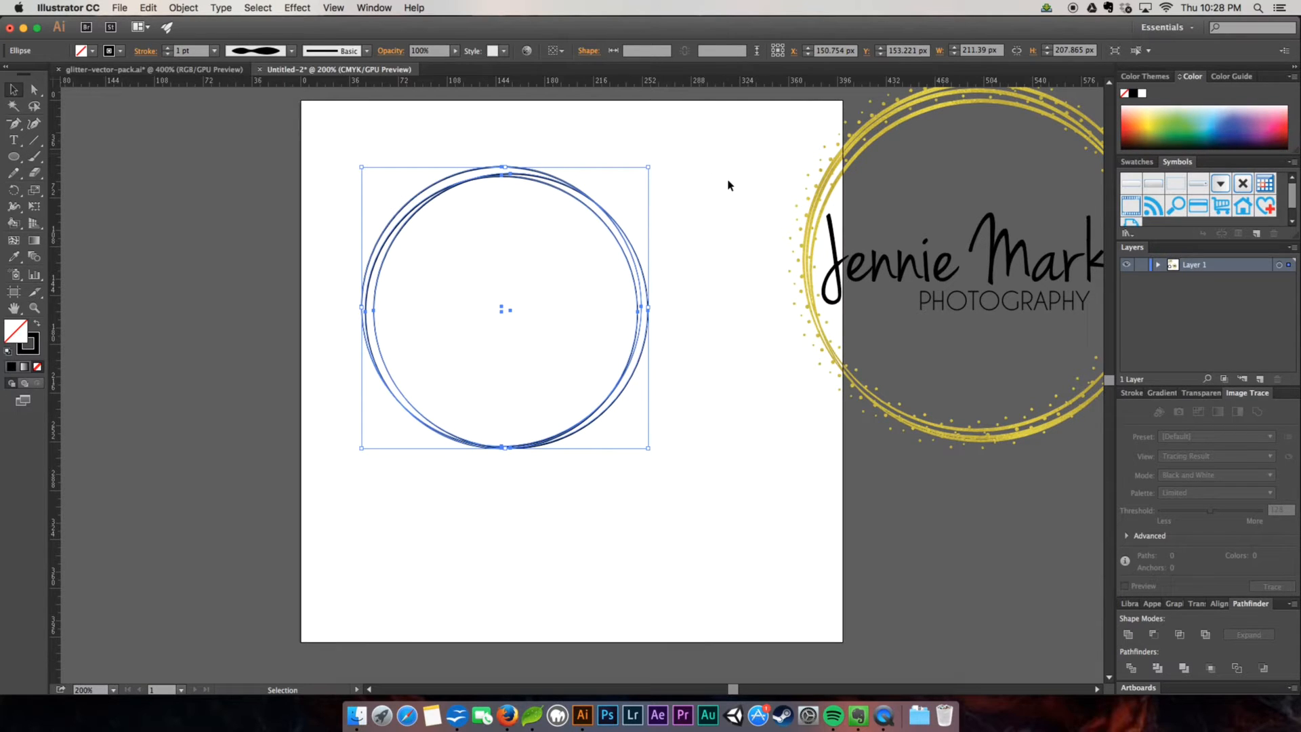
left_click(729, 186)
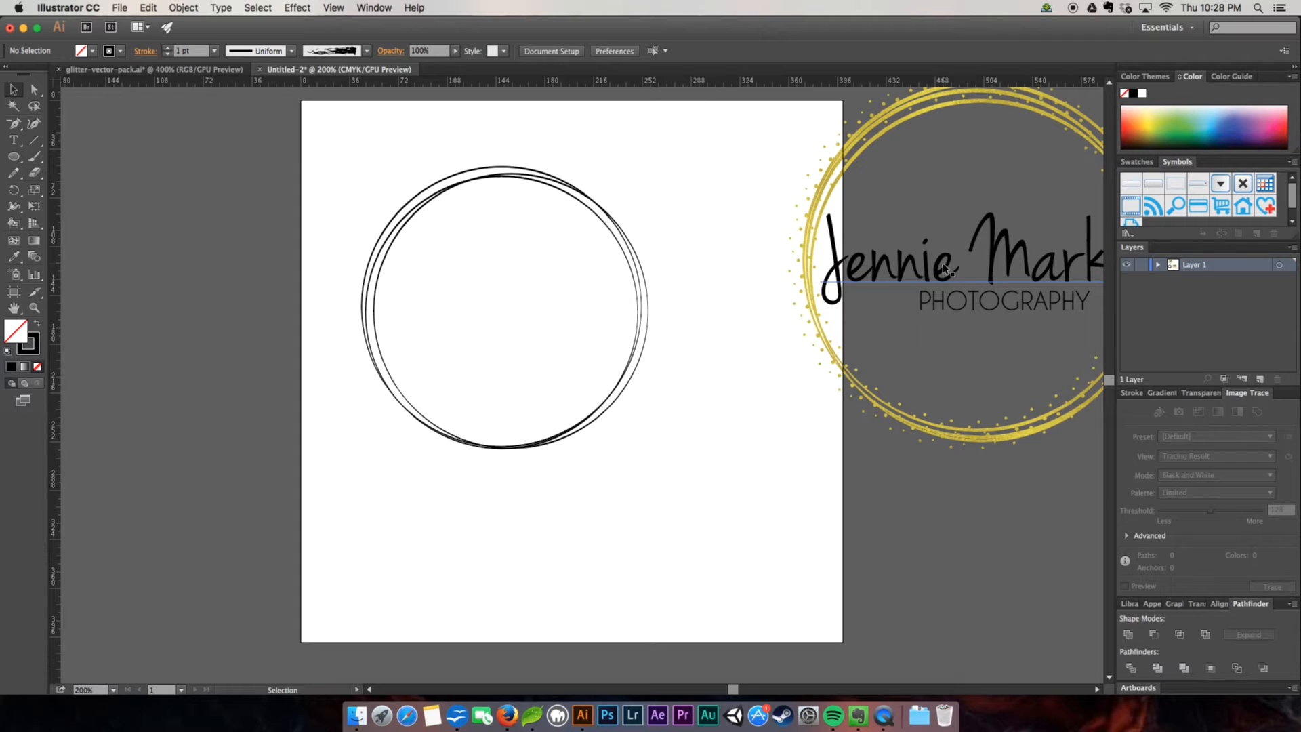
mouse_move(942, 267)
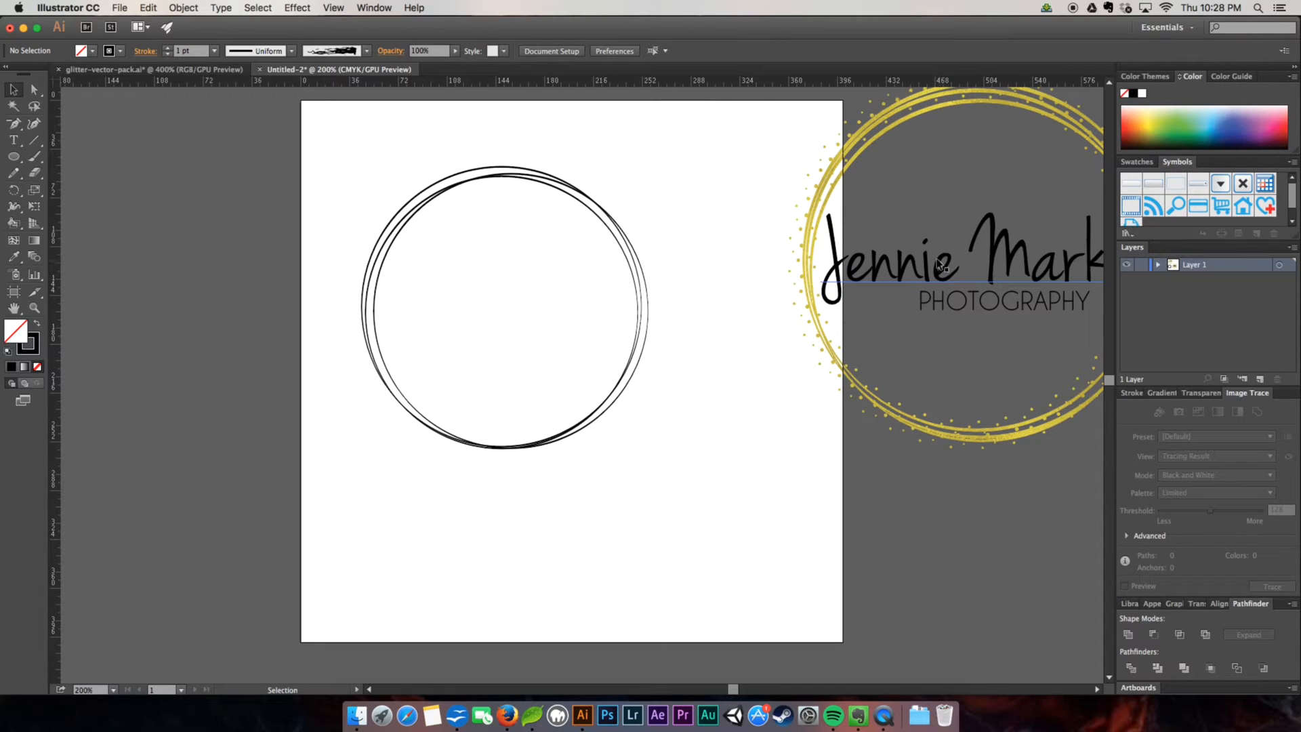
mouse_move(937, 269)
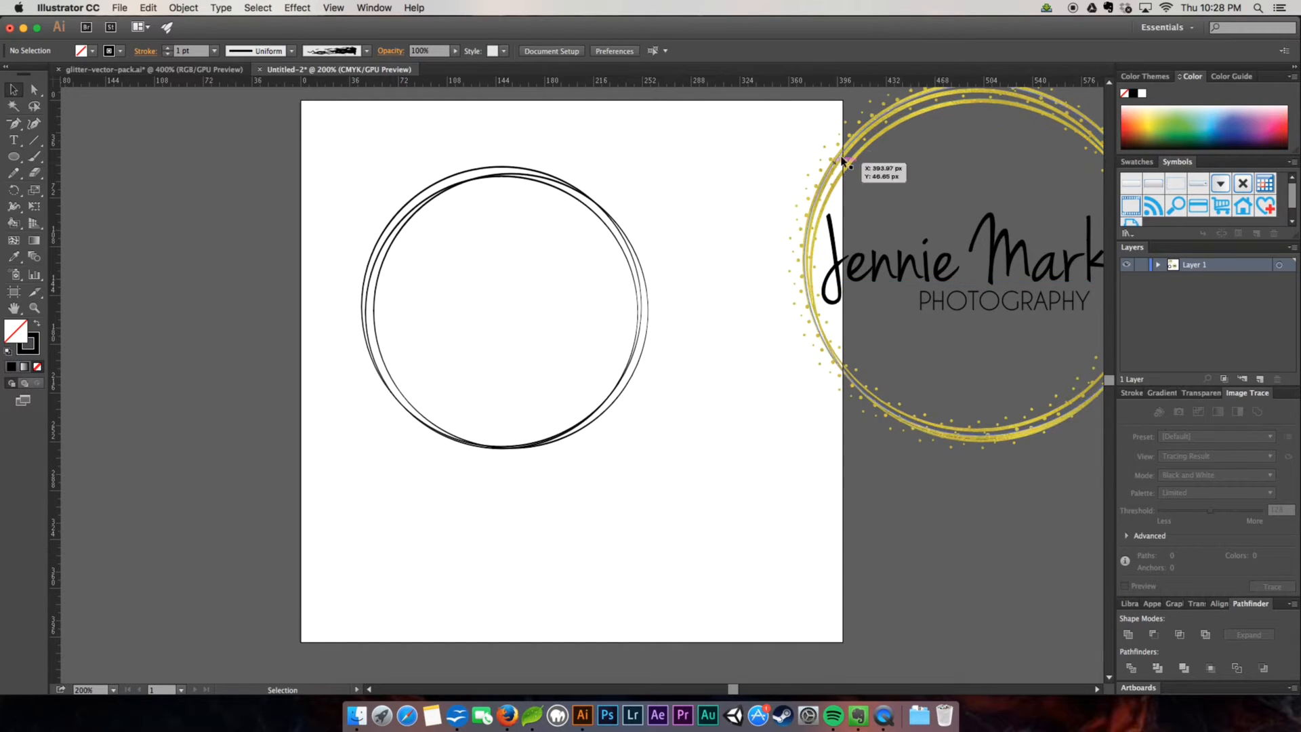
mouse_move(875, 130)
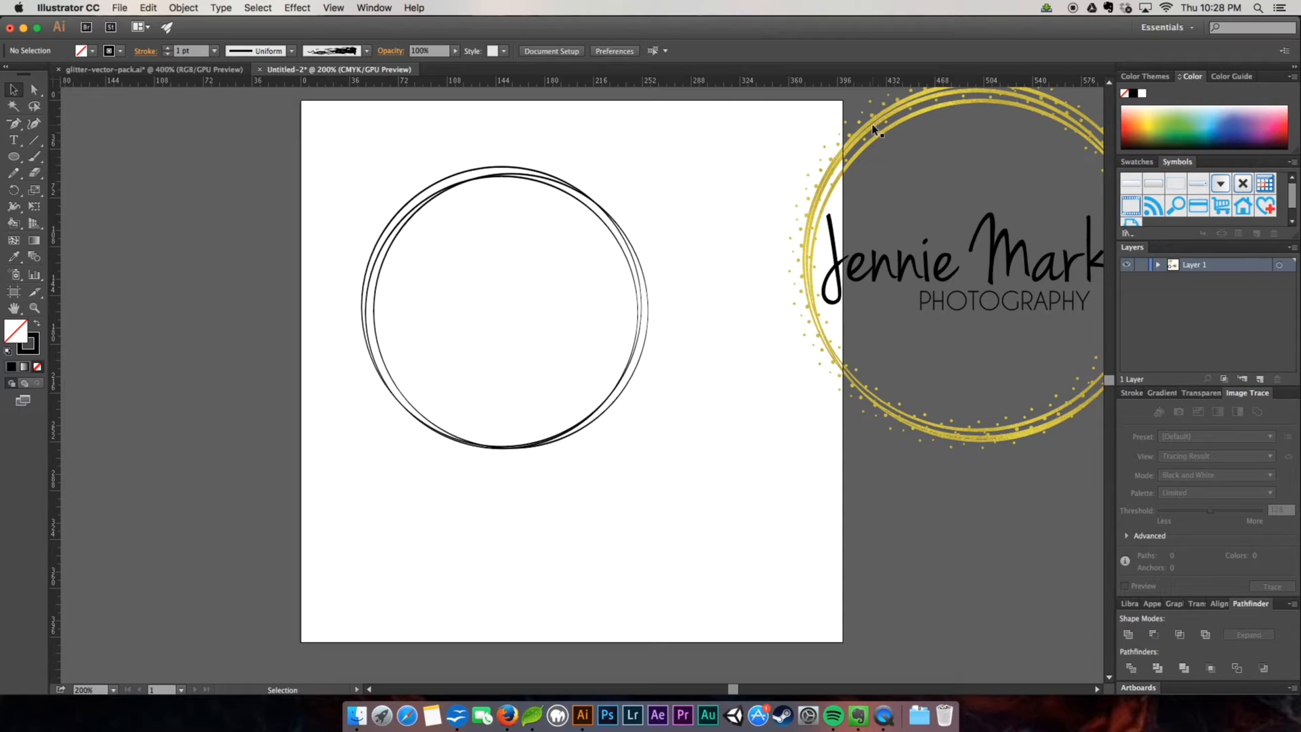
mouse_move(692, 160)
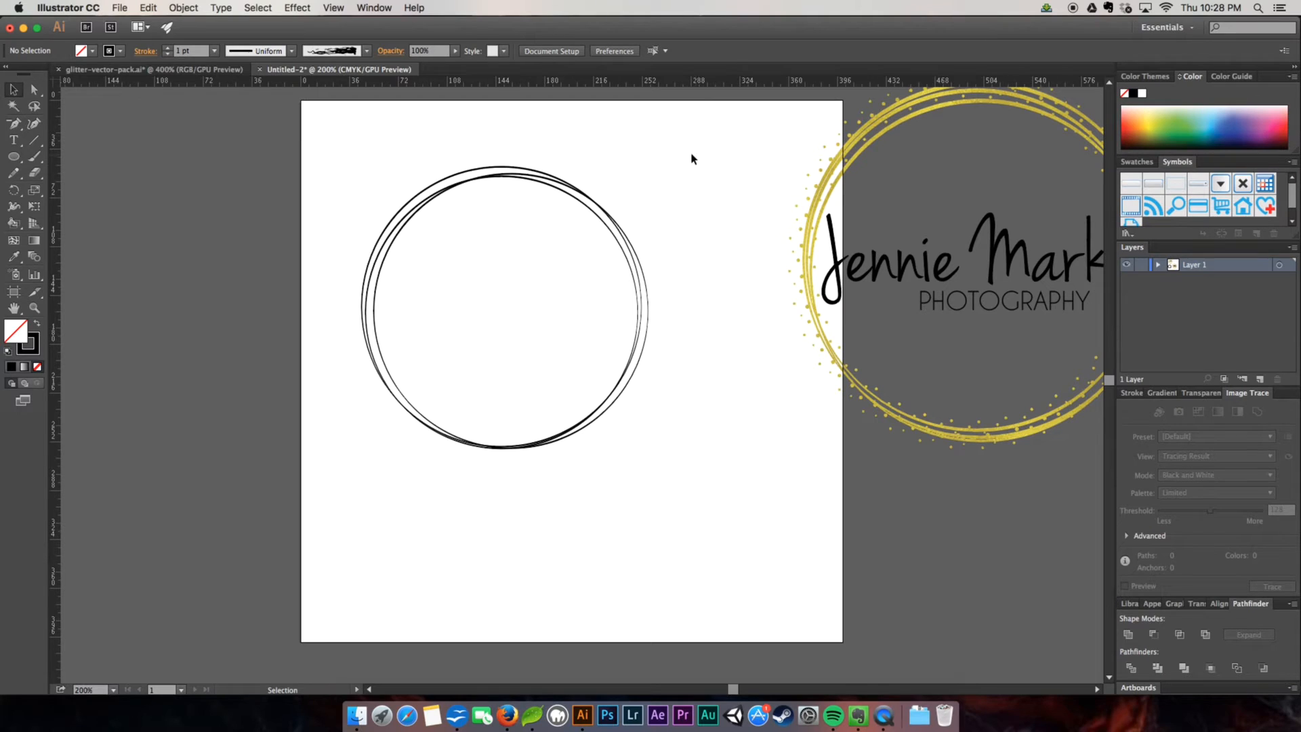
mouse_move(680, 170)
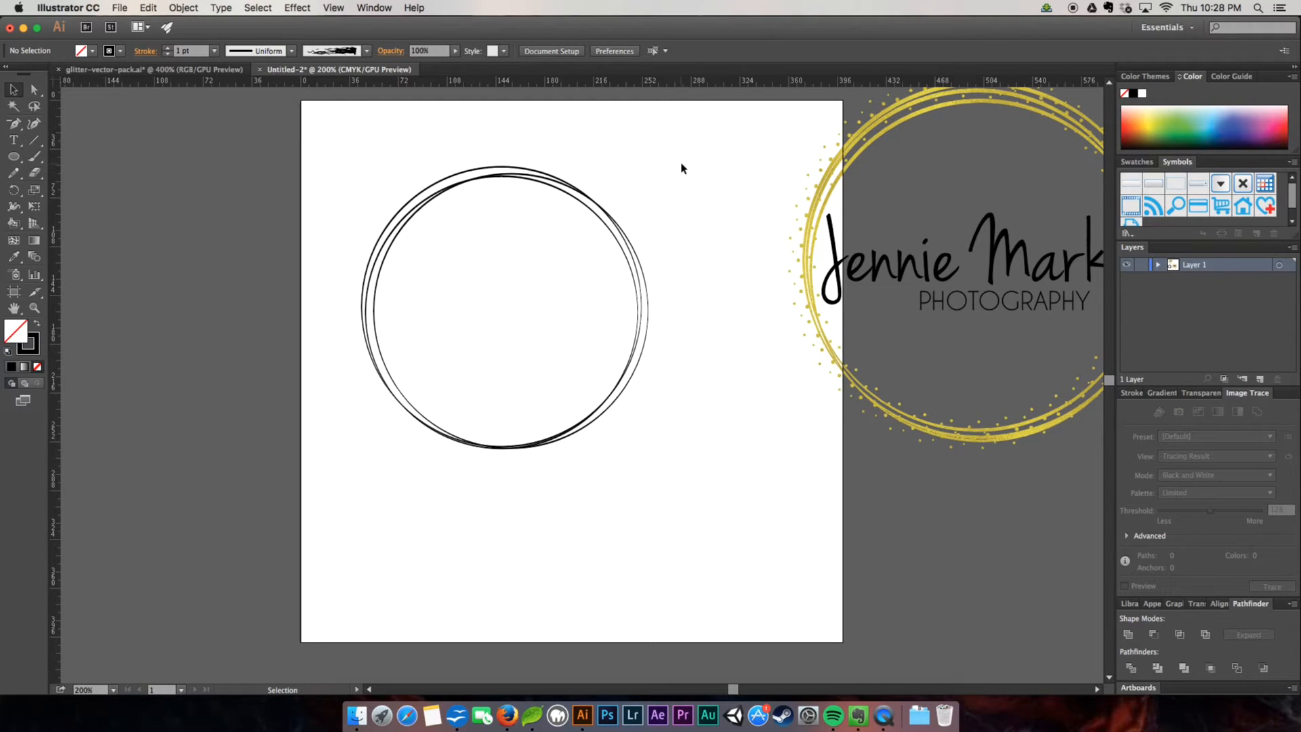
mouse_move(704, 151)
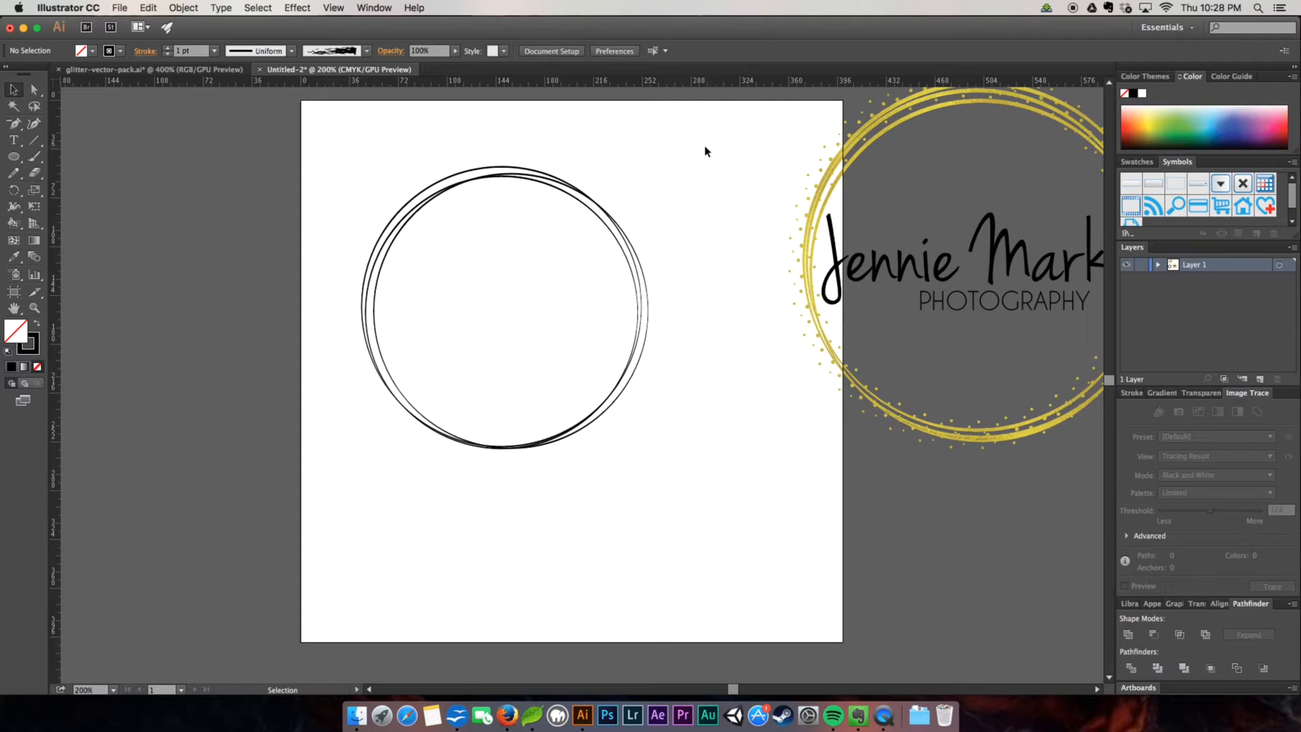
mouse_move(287, 170)
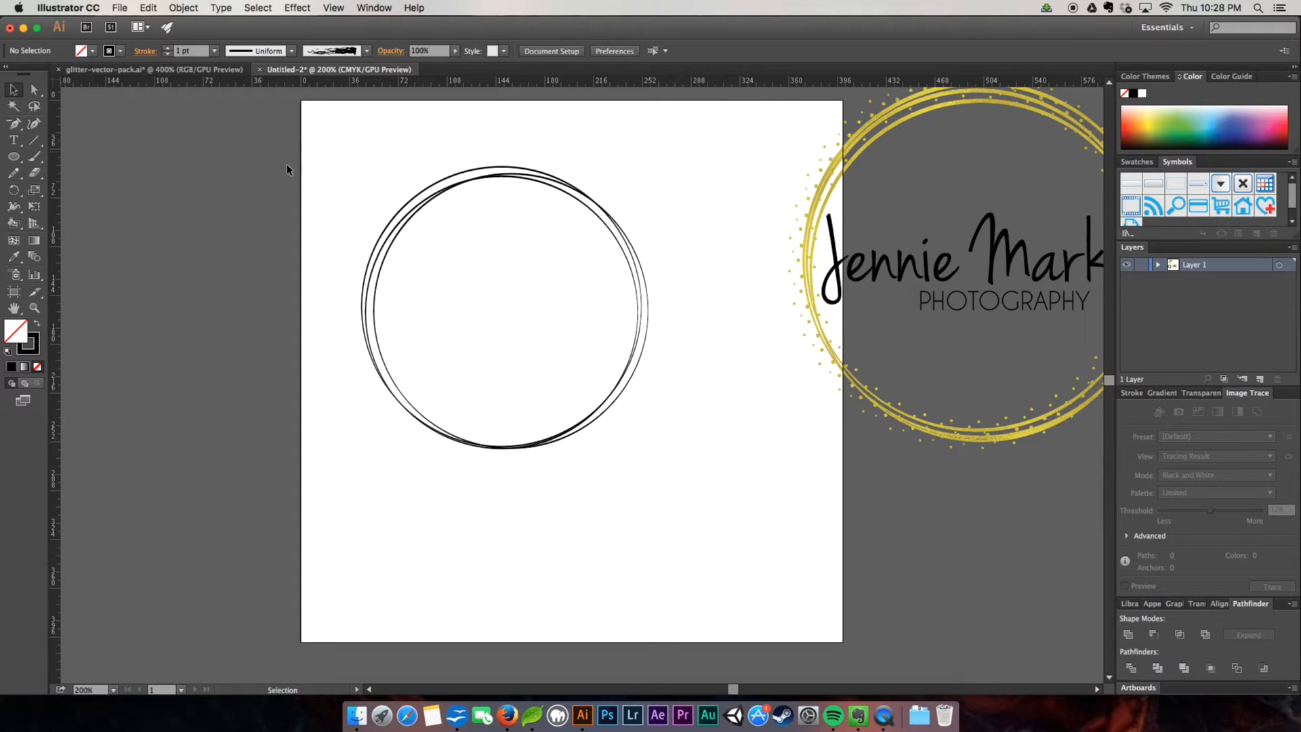
mouse_move(280, 127)
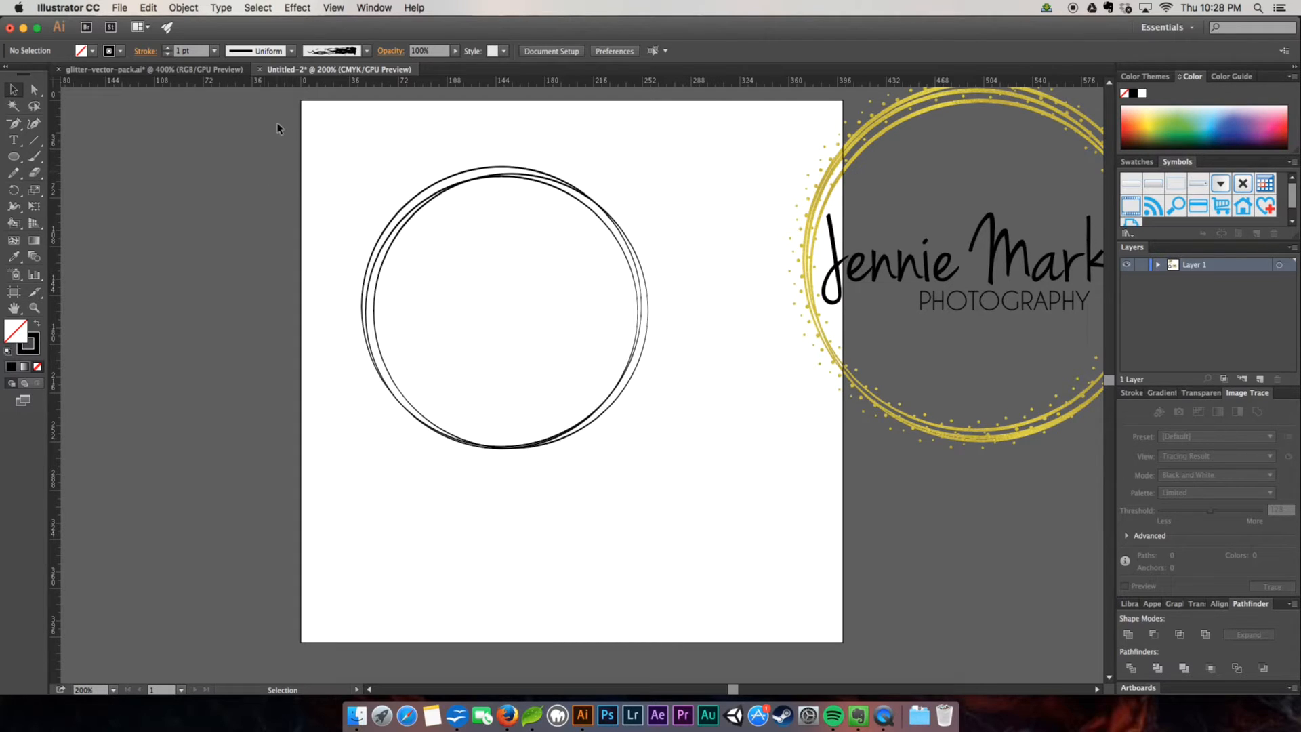
mouse_move(367, 203)
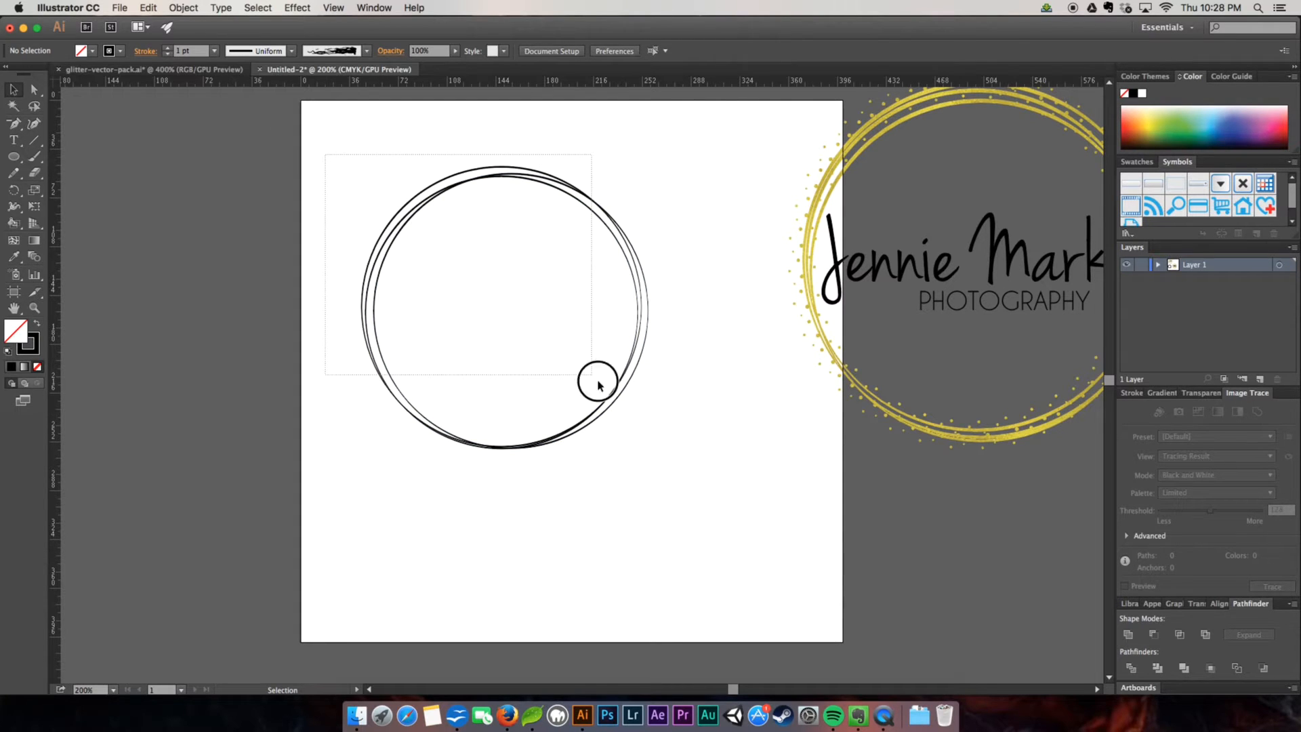
Expand the three tapered rings and combine them via Object > Compound Path > Make
left_click(597, 384)
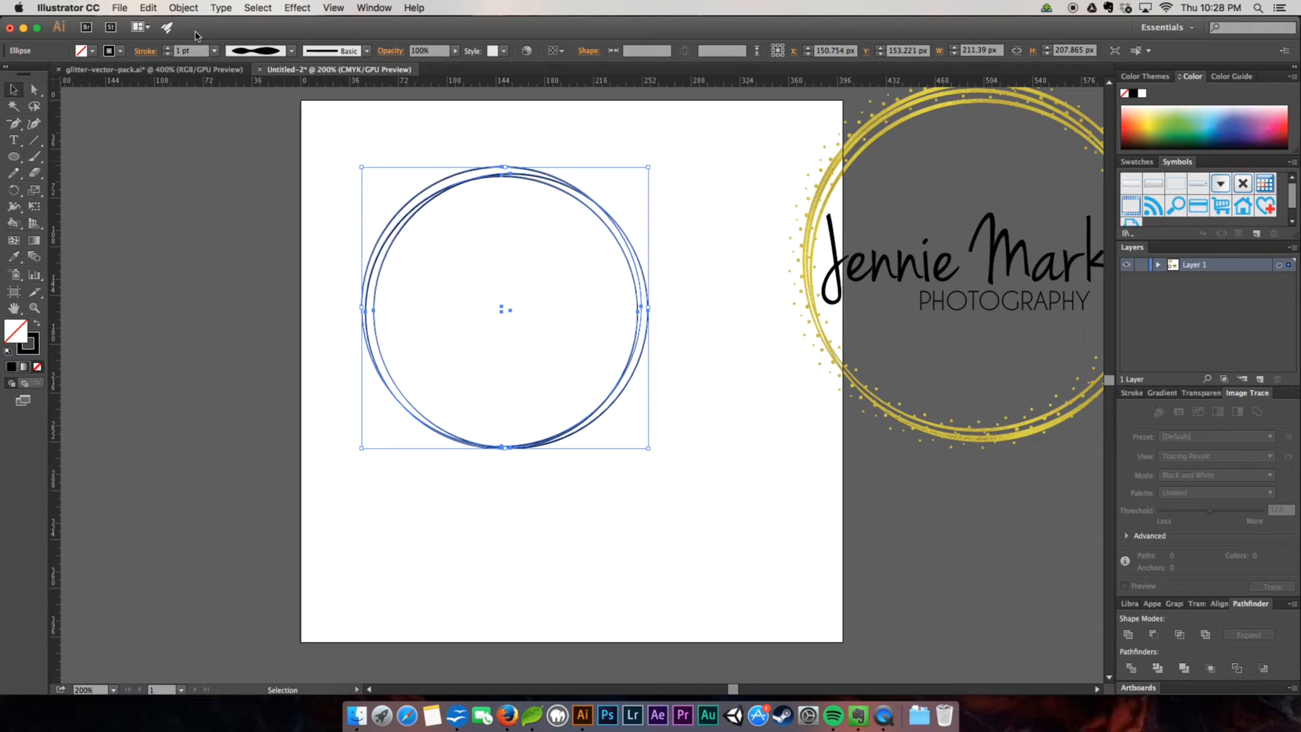
left_click(183, 8)
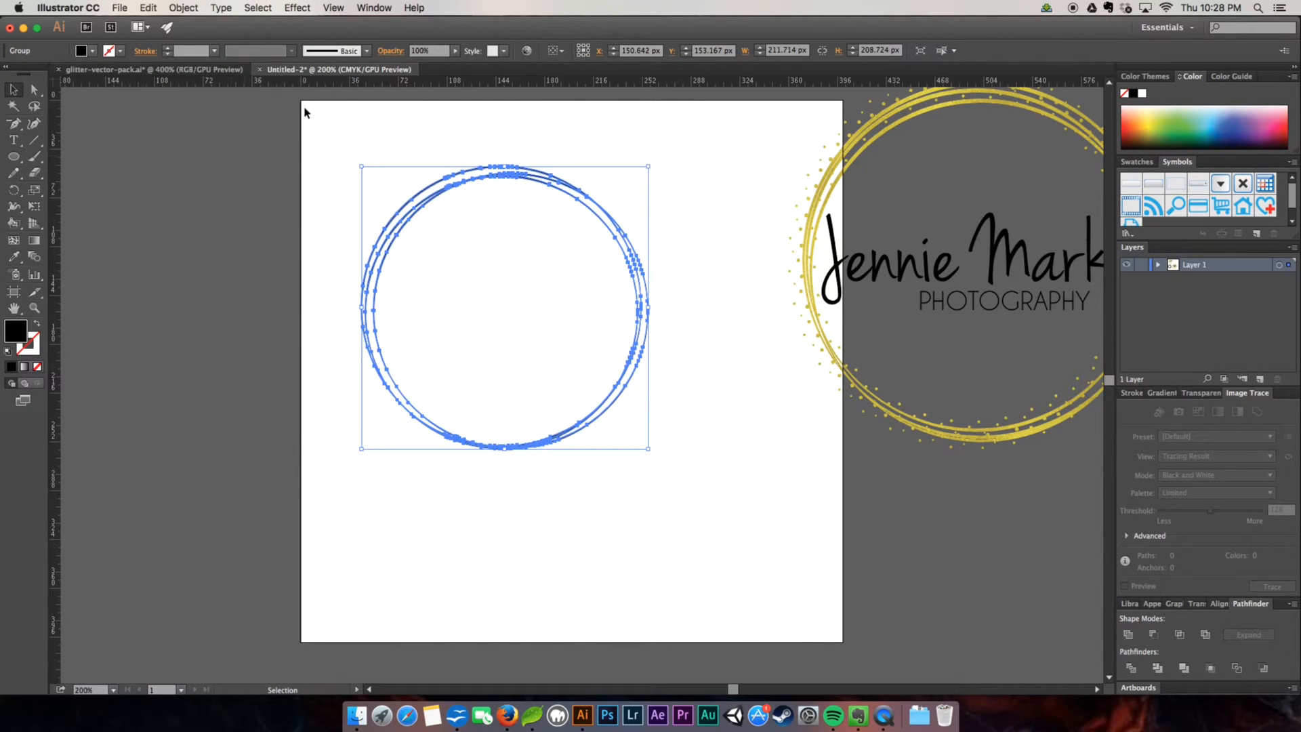
mouse_move(352, 192)
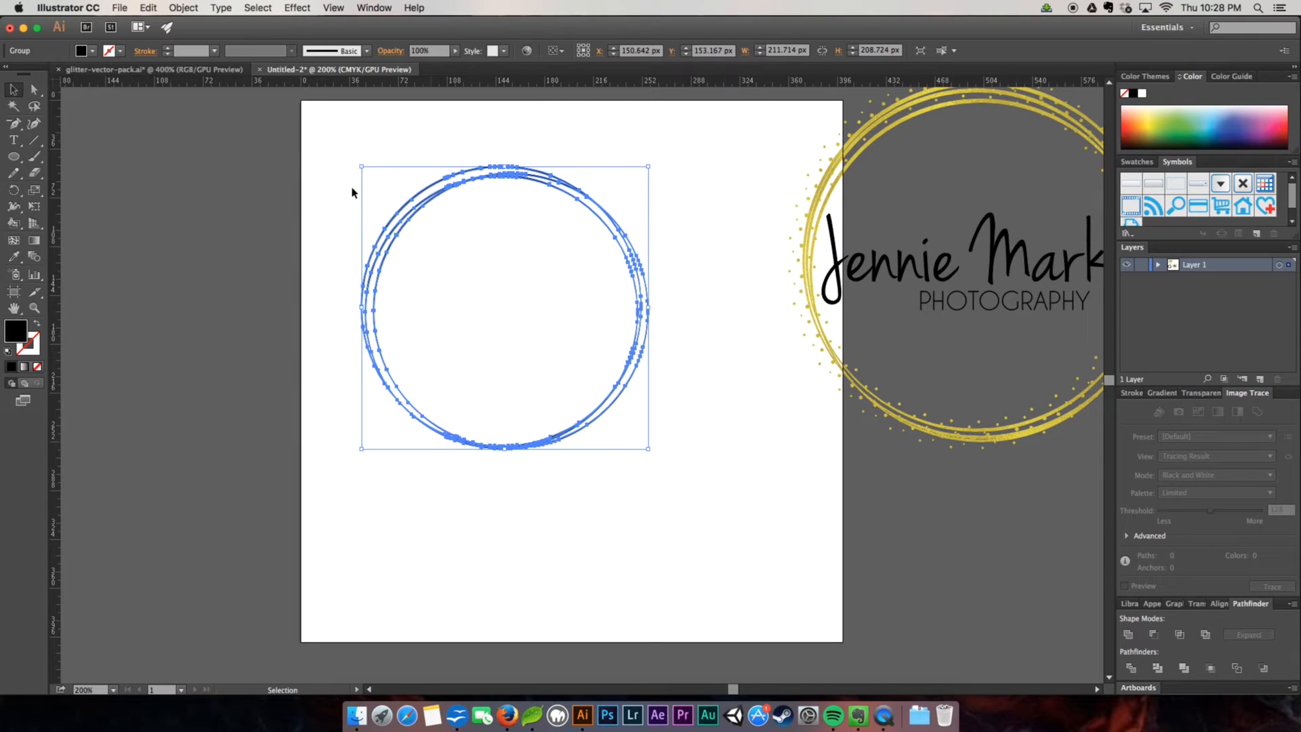
left_click(183, 8)
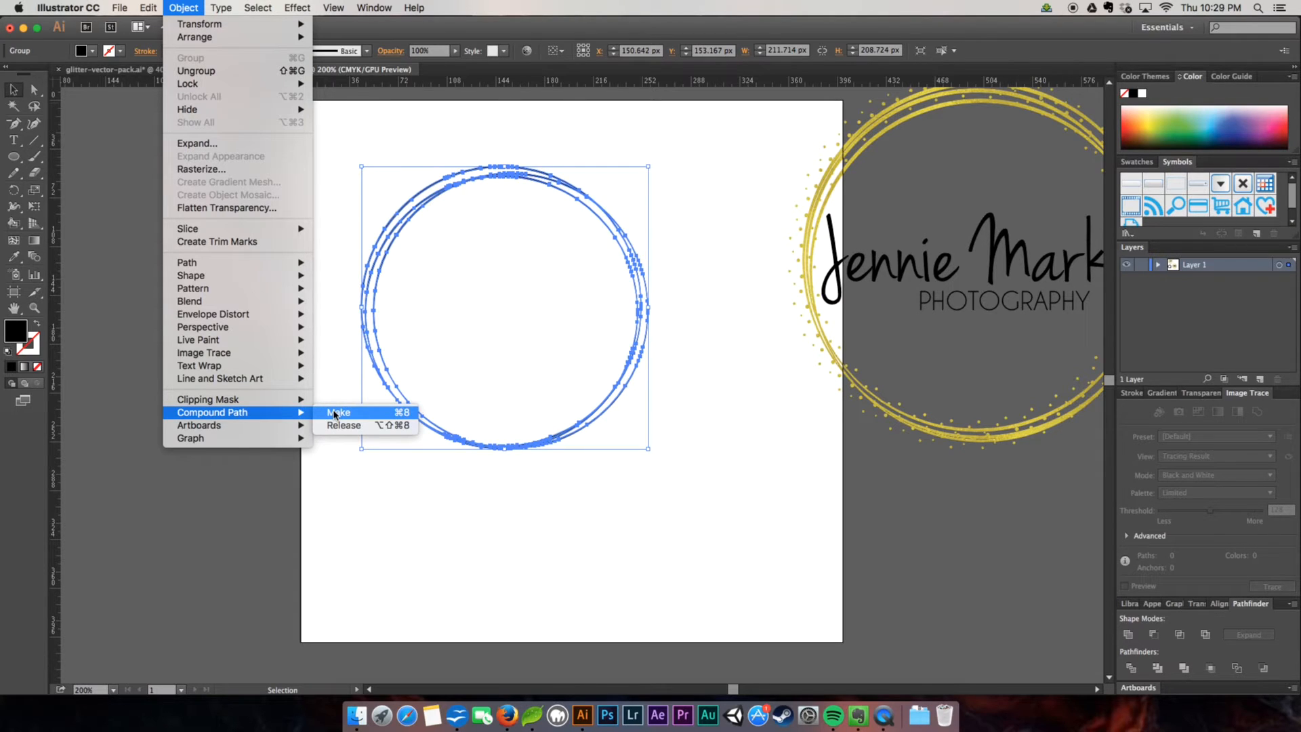
left_click(339, 411)
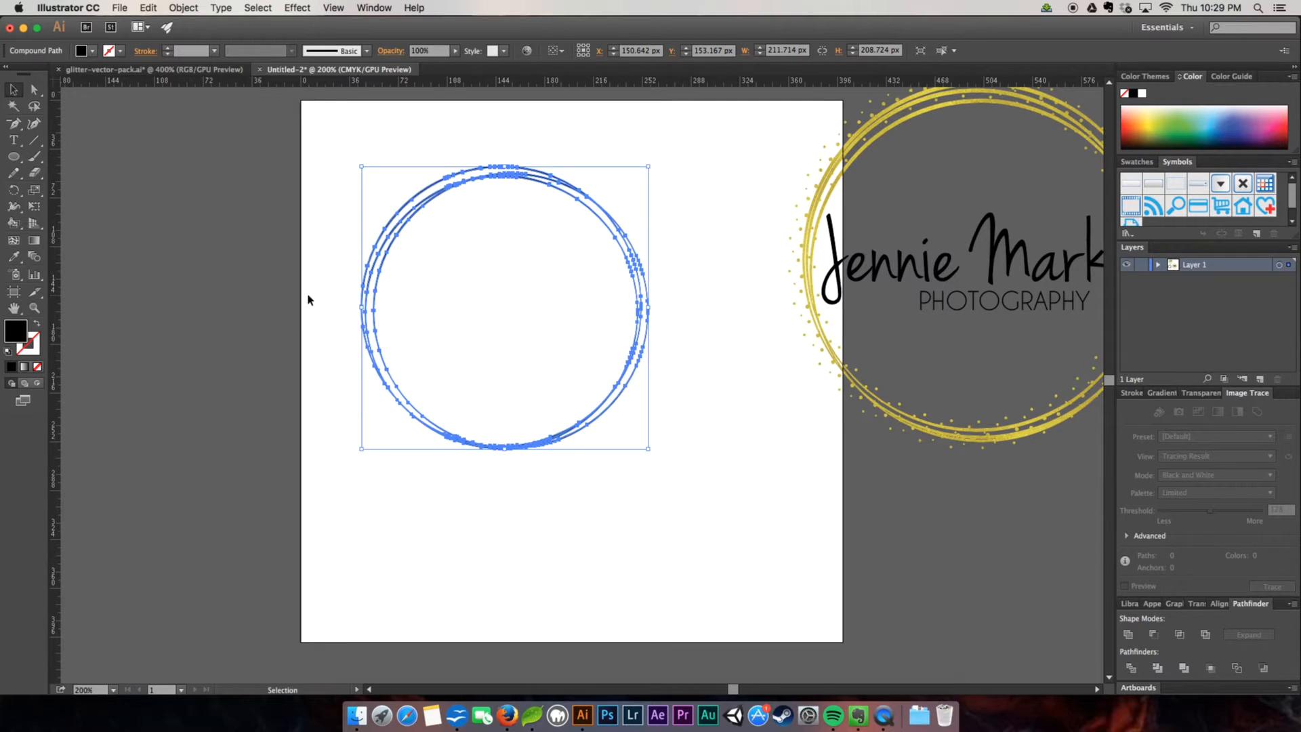
Place gold-foil-1.jpg from the shop products folder into the document
left_click(120, 8)
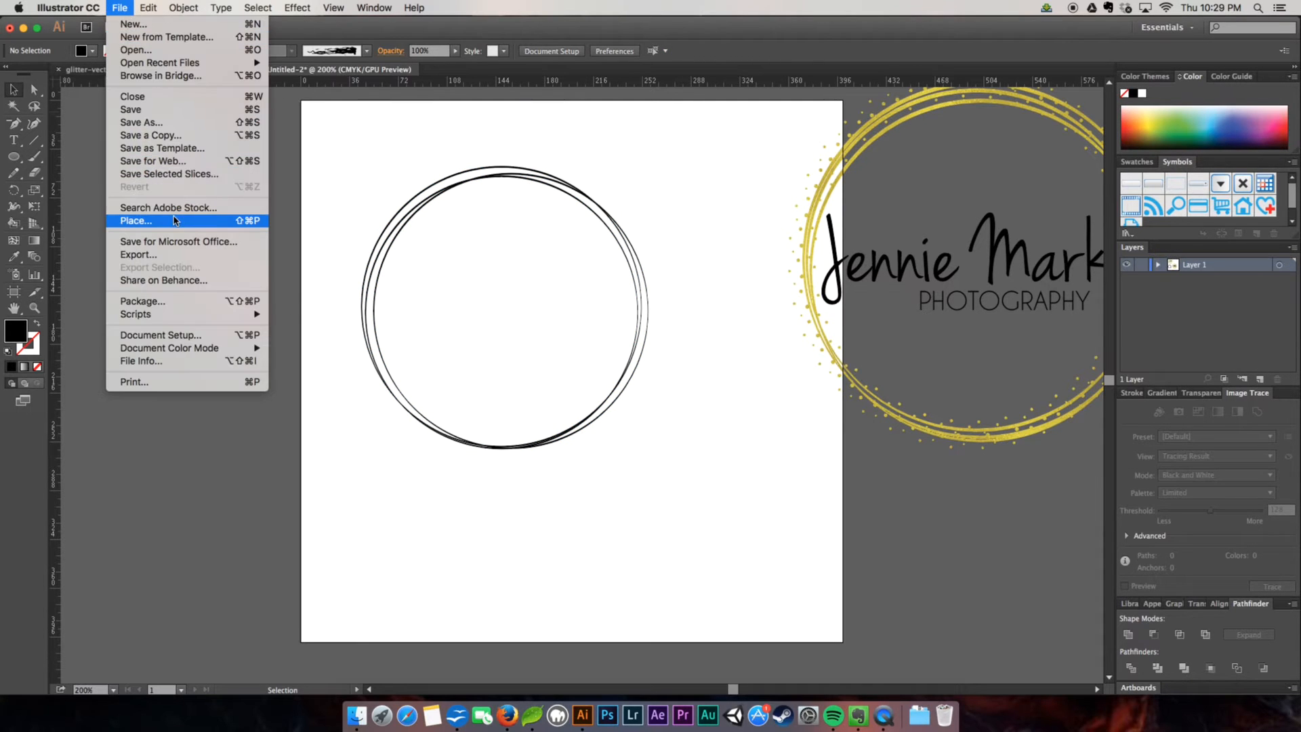
left_click(136, 220)
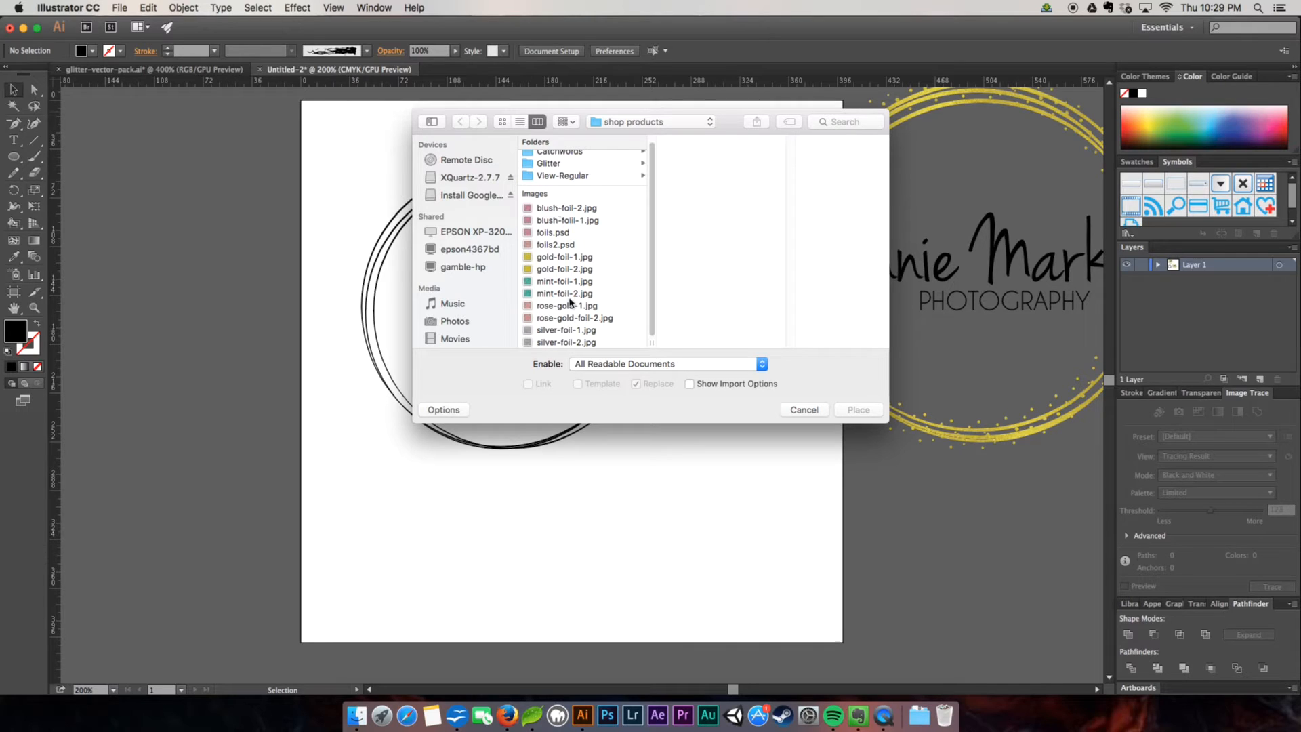
mouse_move(568, 258)
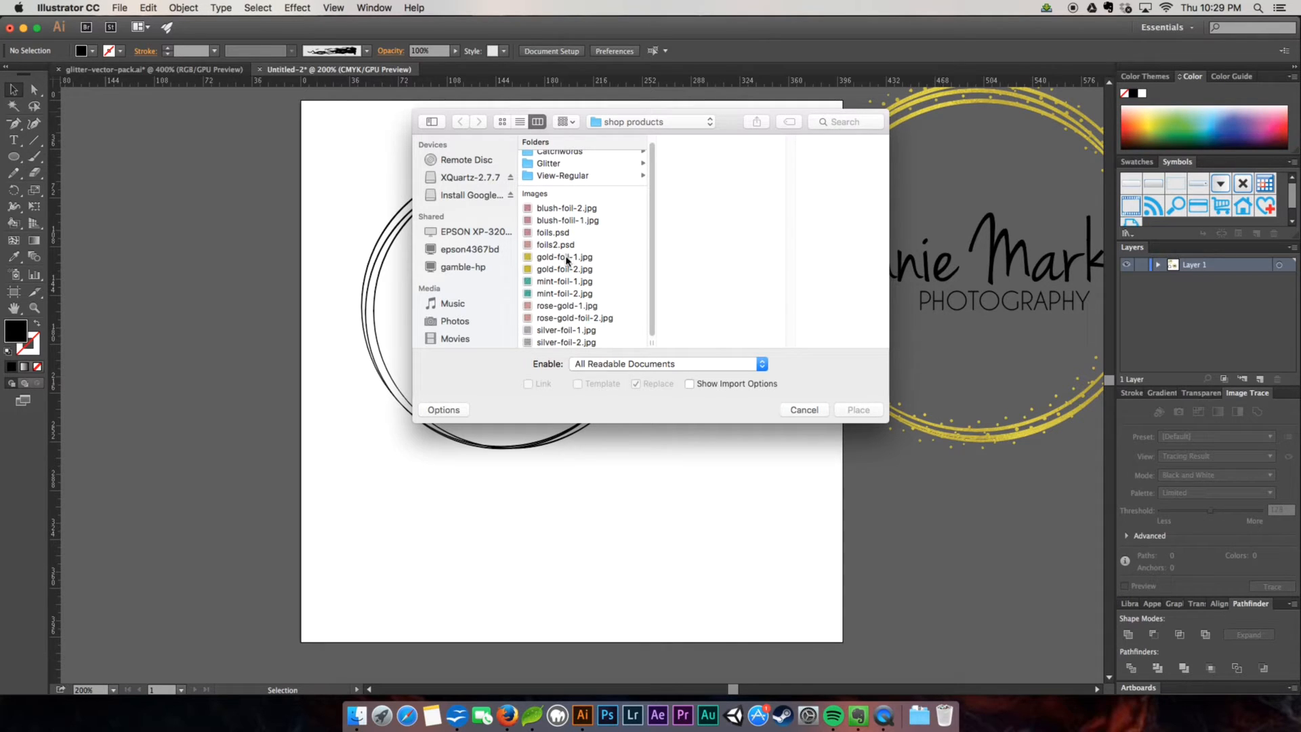
left_click(564, 256)
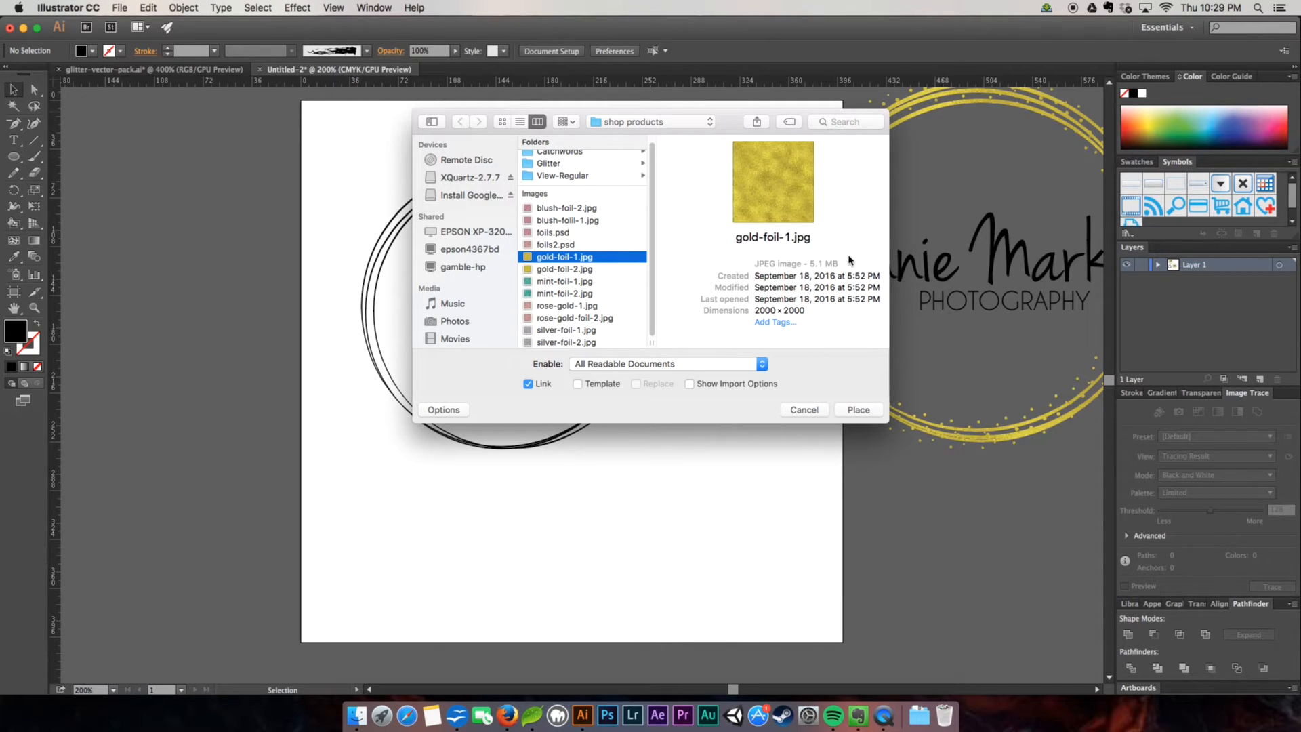
left_click(859, 409)
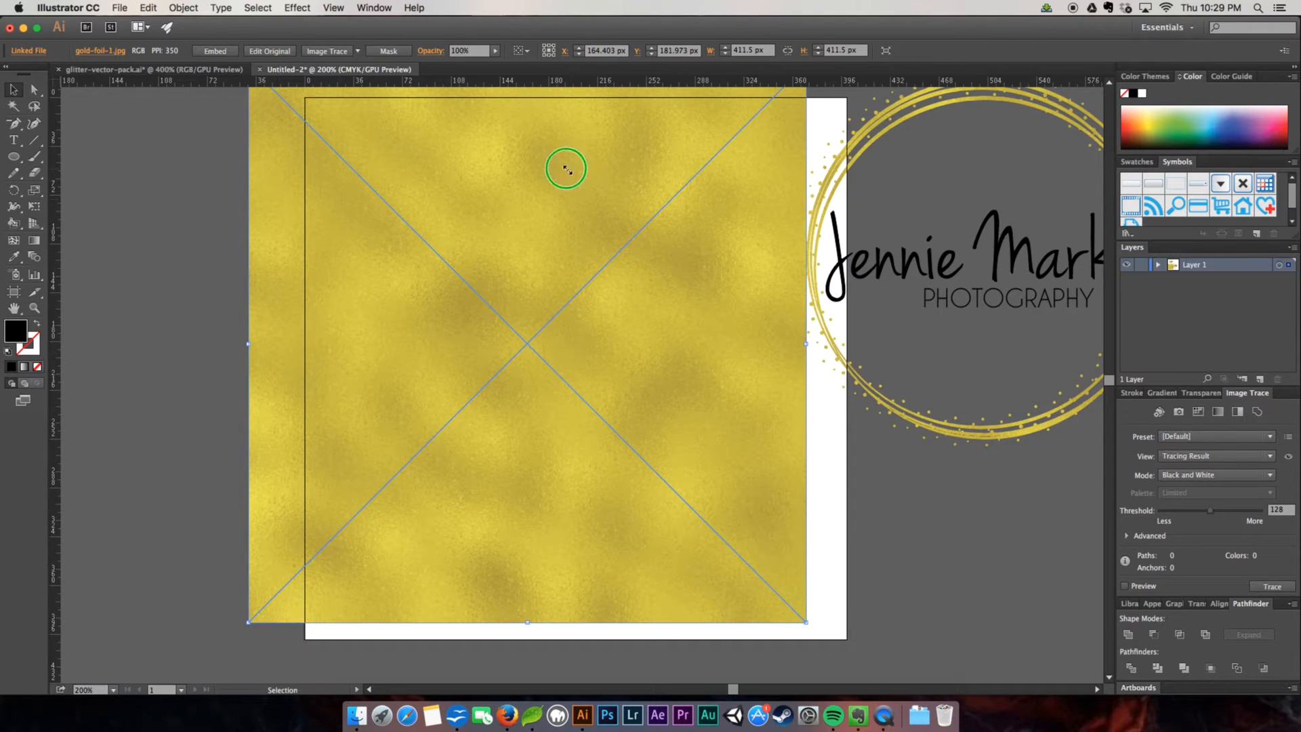
Send the foil image behind the rings so it can be clipped into them
right_click(566, 171)
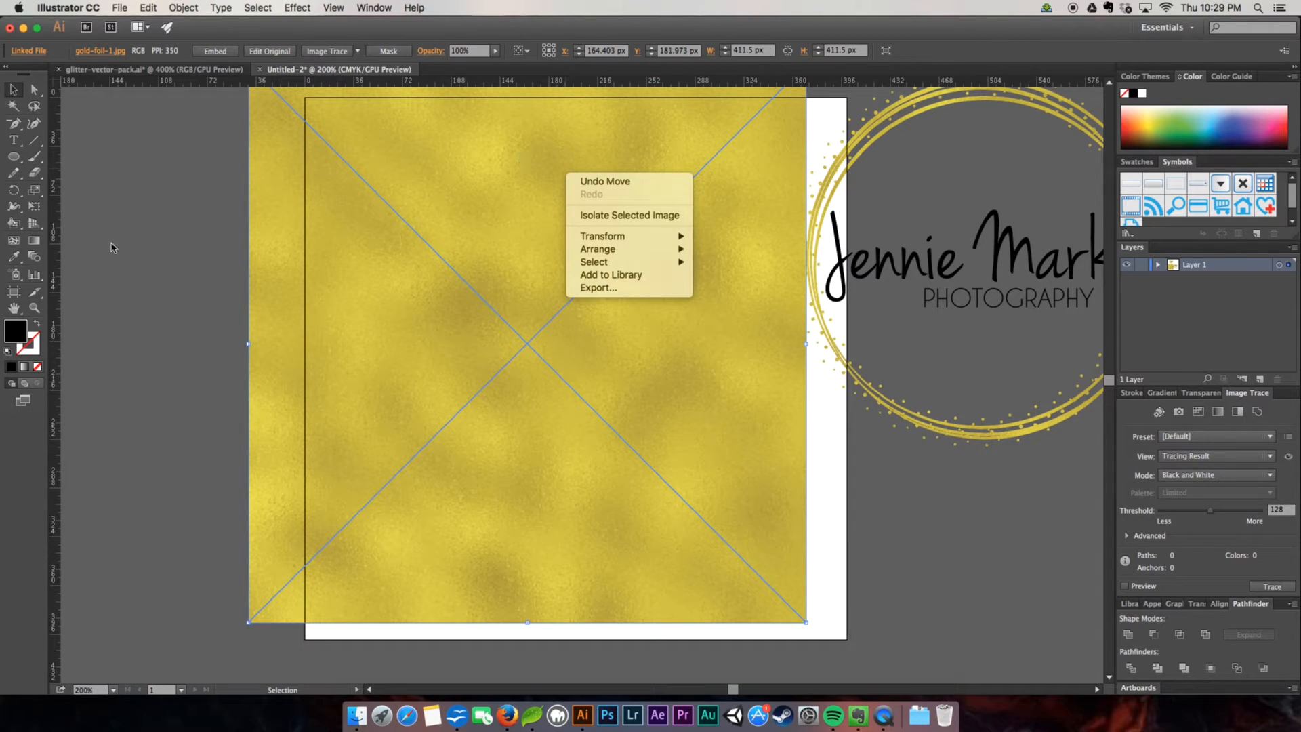
mouse_move(493, 186)
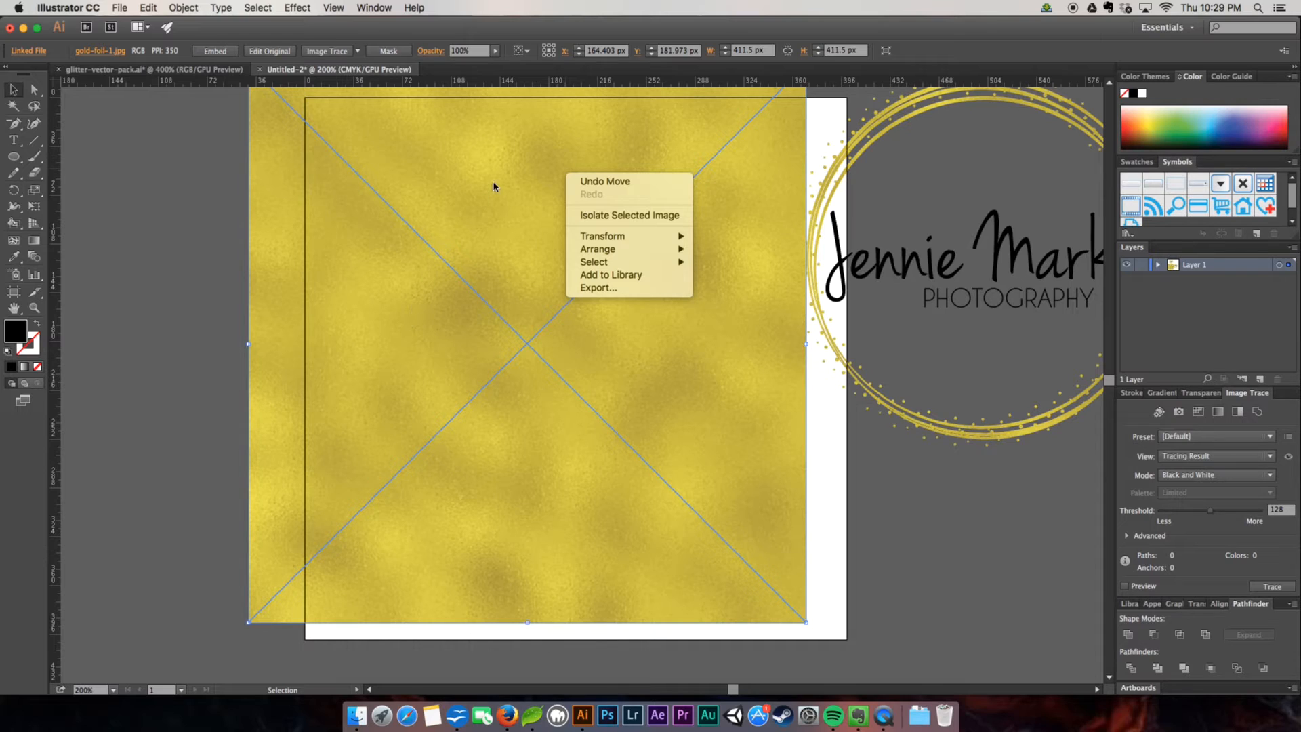
mouse_move(494, 187)
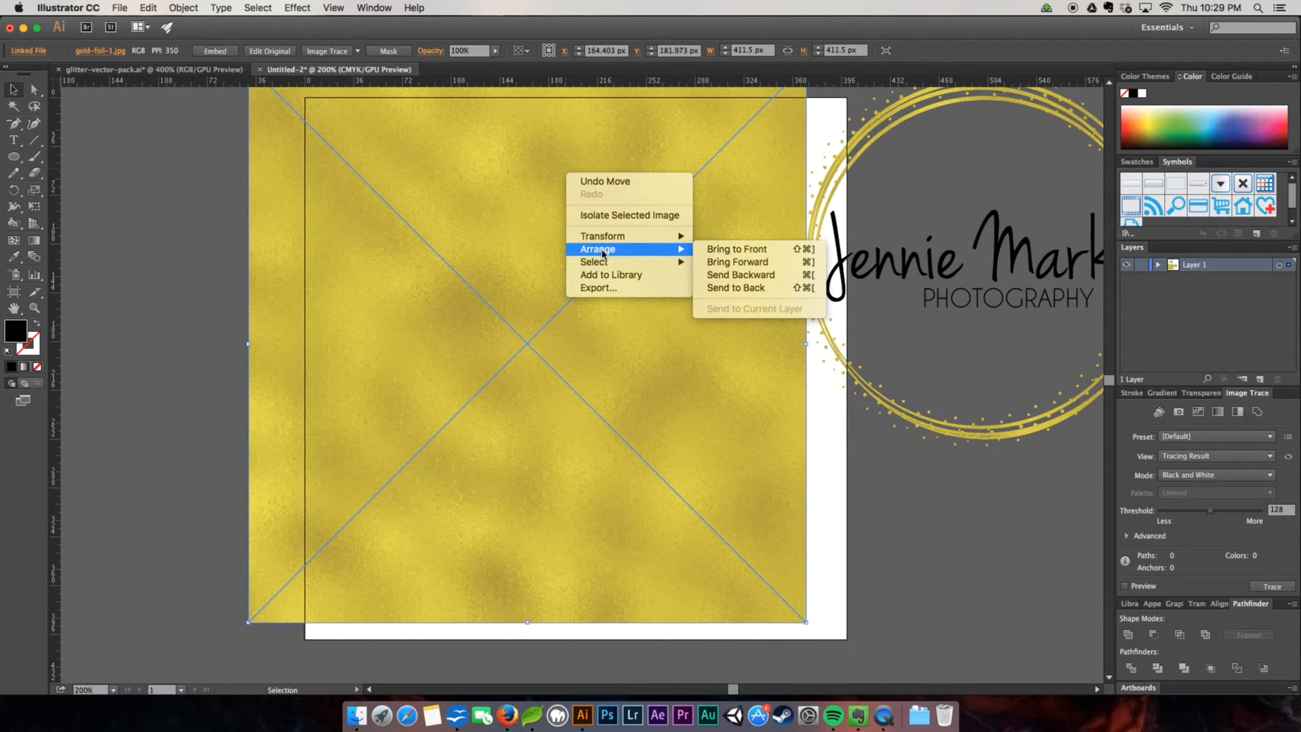
mouse_move(680, 251)
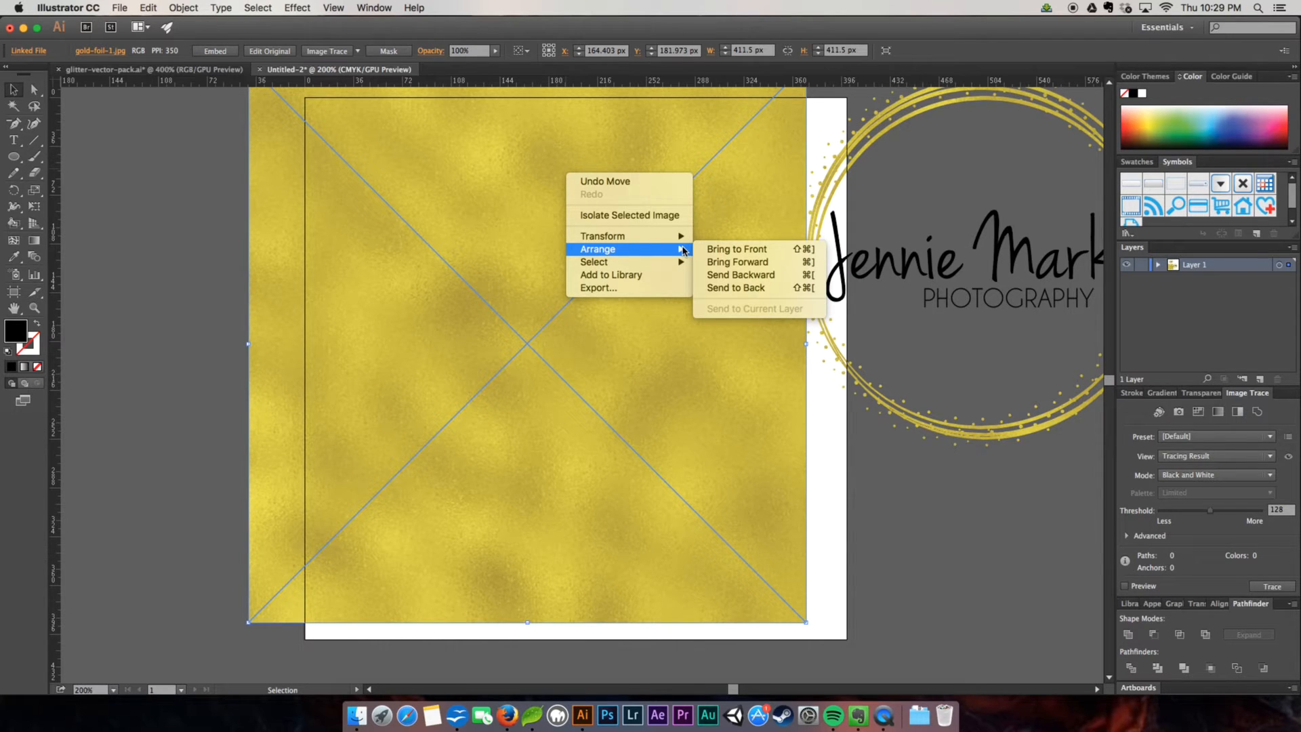
mouse_move(734, 250)
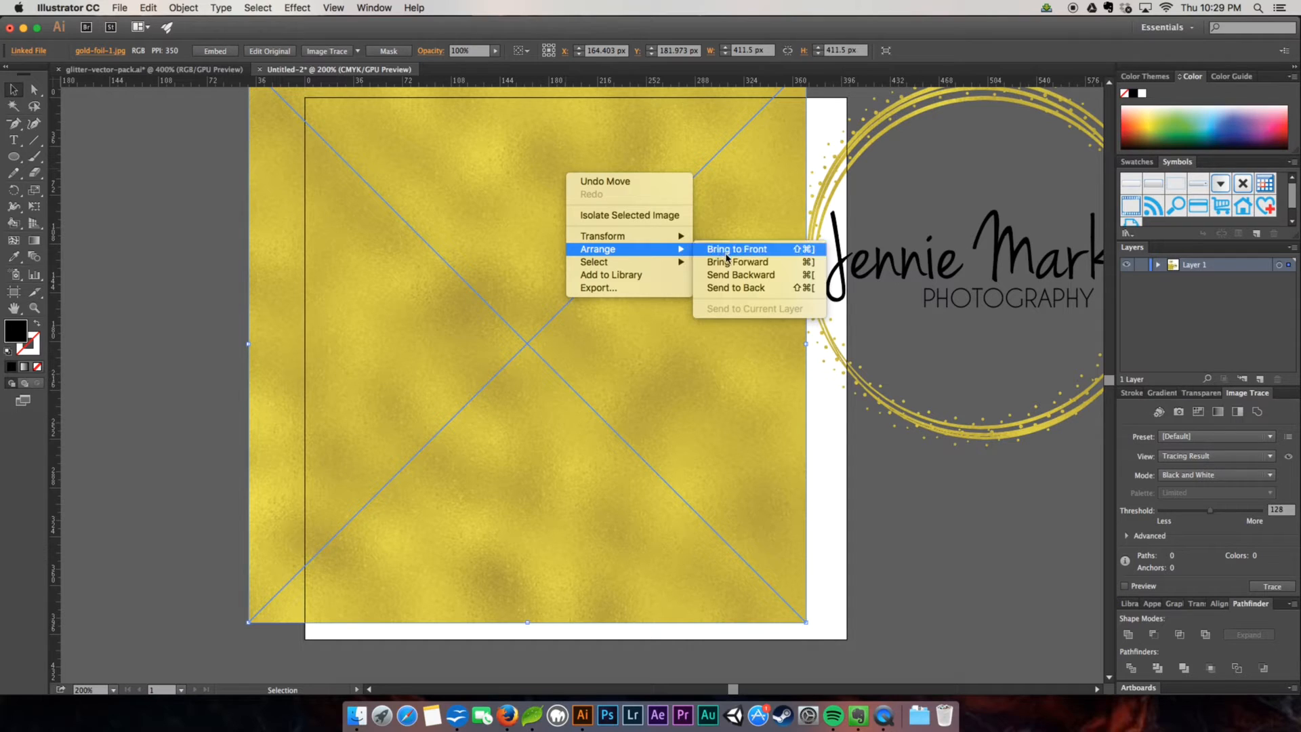
left_click(734, 249)
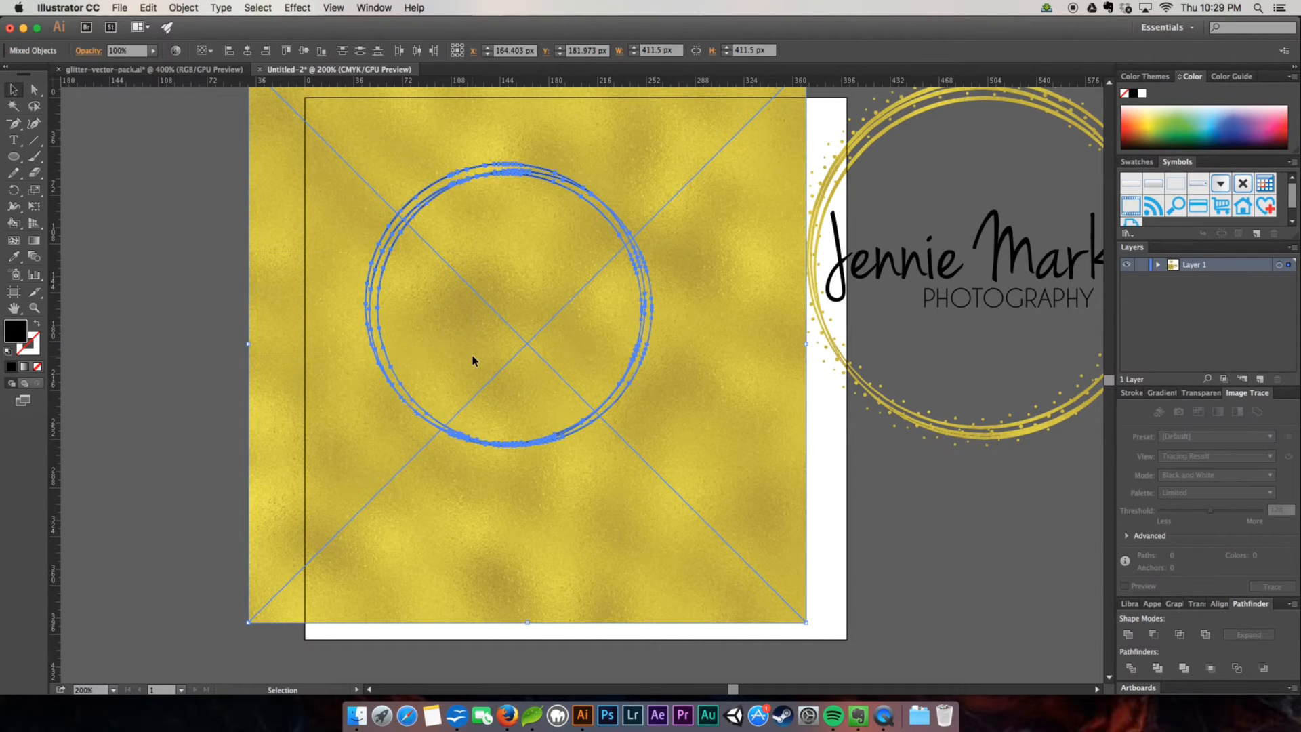
left_click(32, 89)
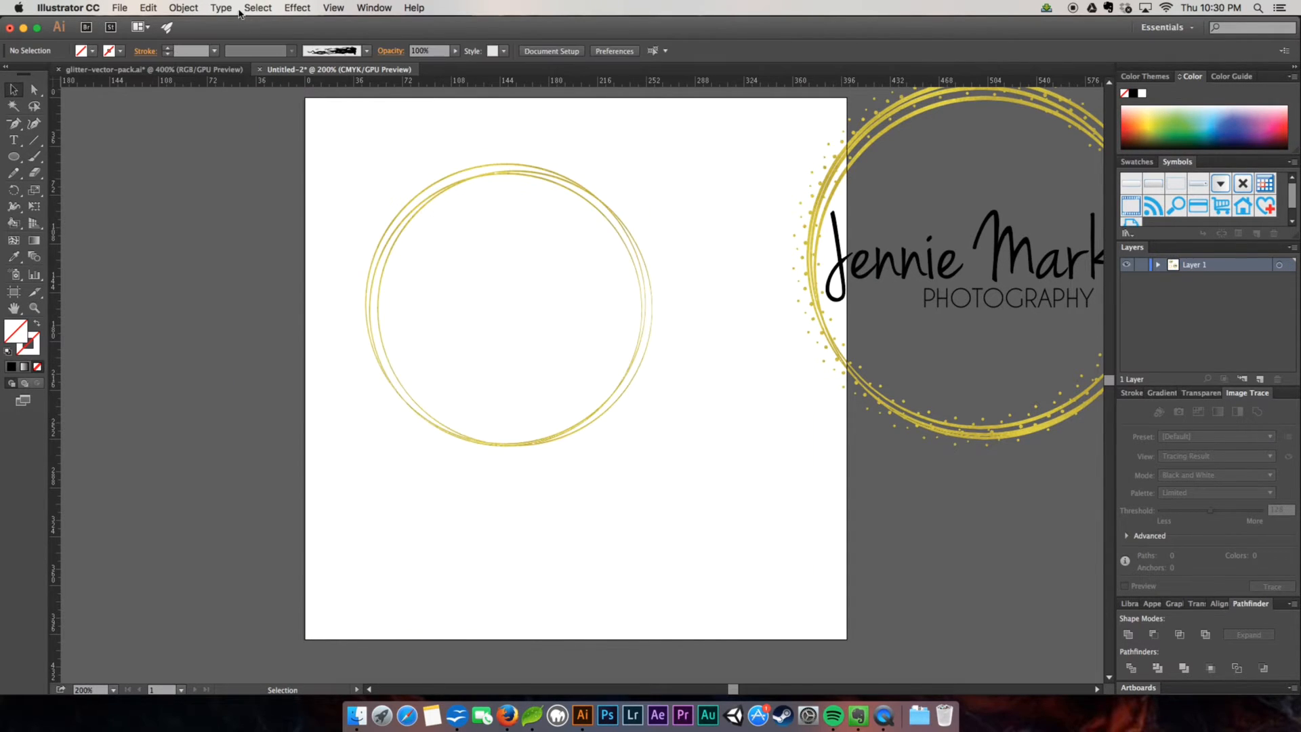
Make the clipping mask from the Object menu so the rings show gold foil
left_click(183, 8)
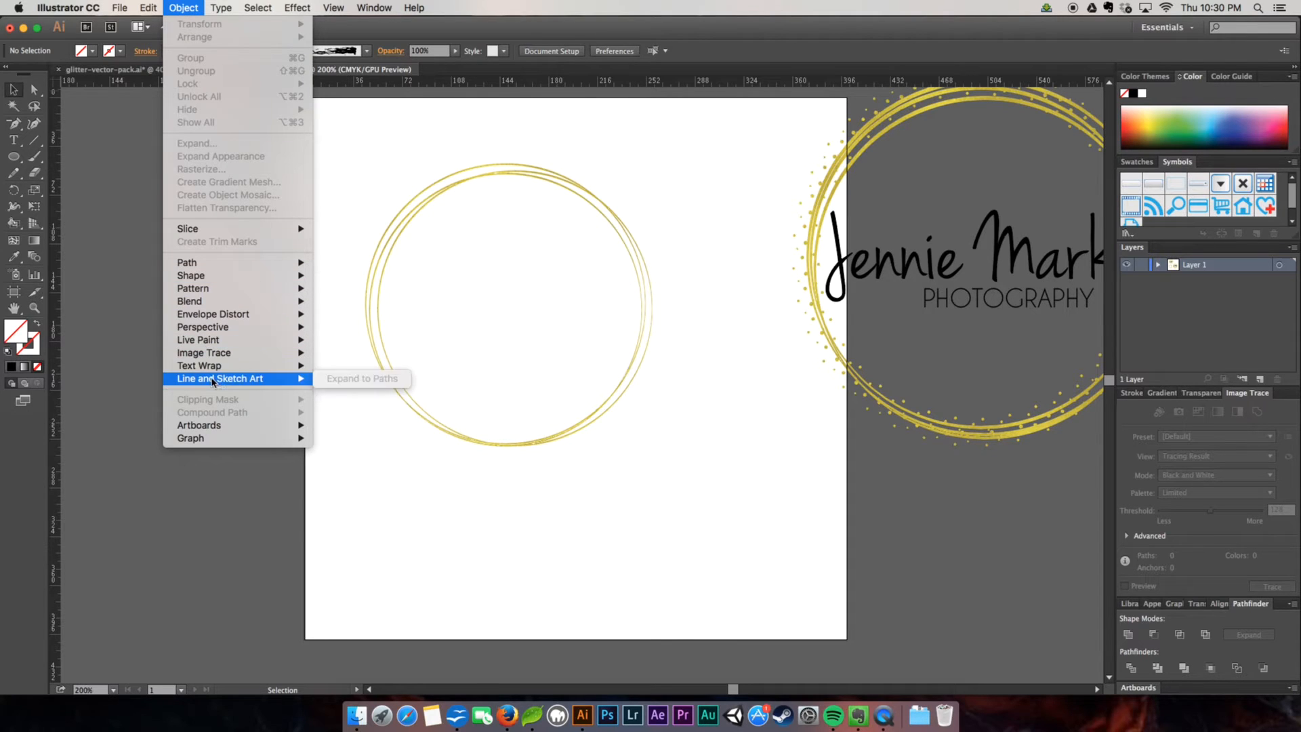
mouse_move(621, 219)
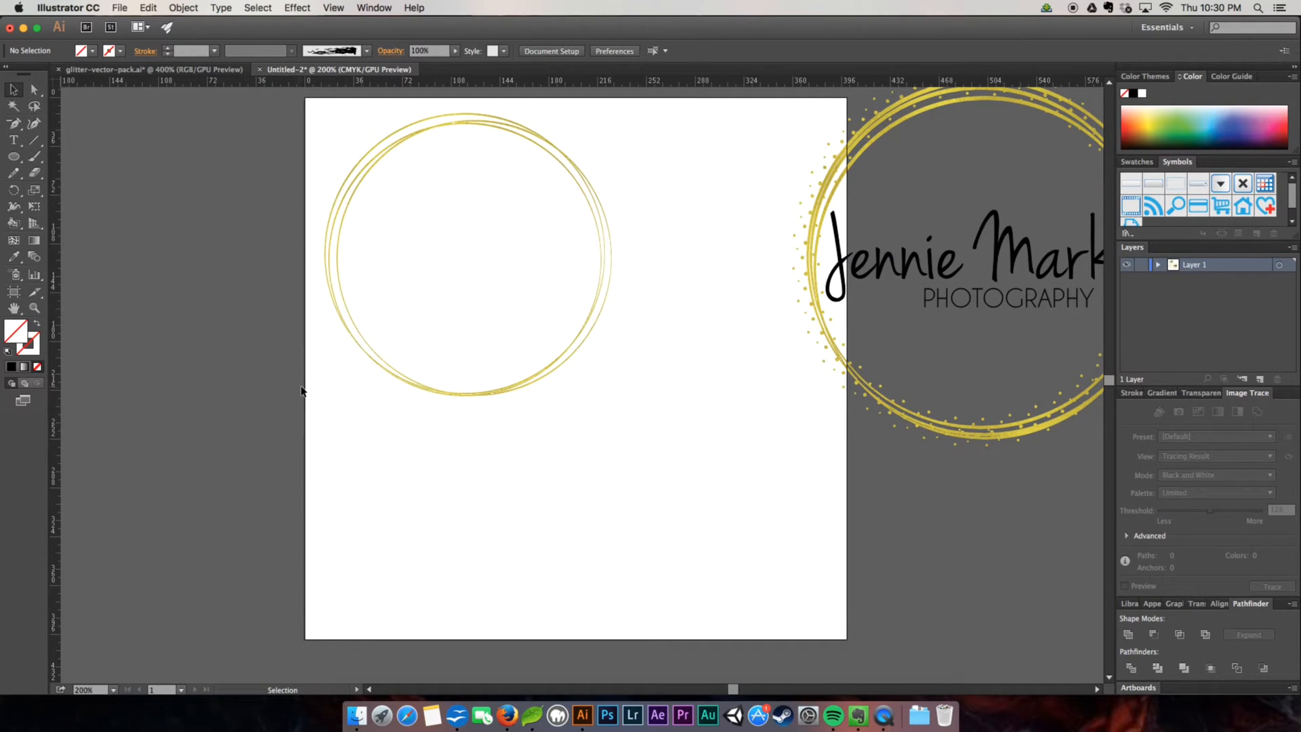
mouse_move(899, 113)
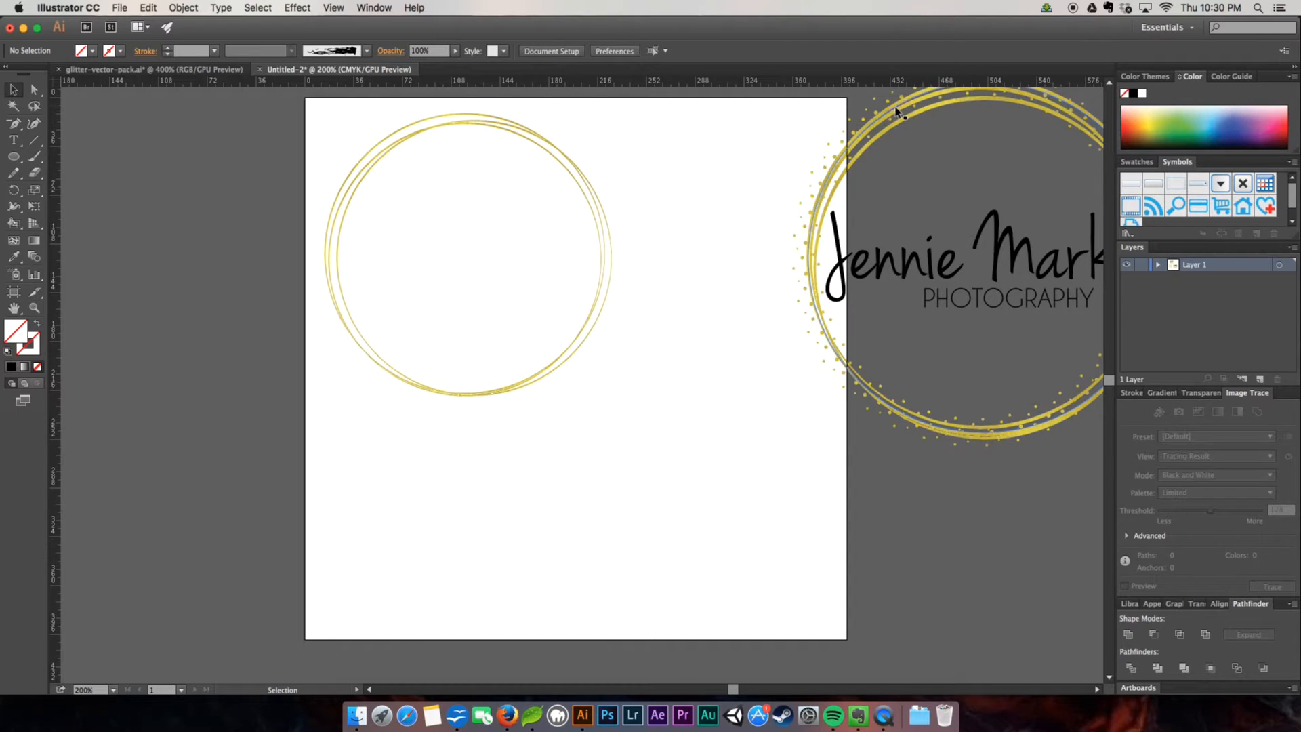
mouse_move(755, 356)
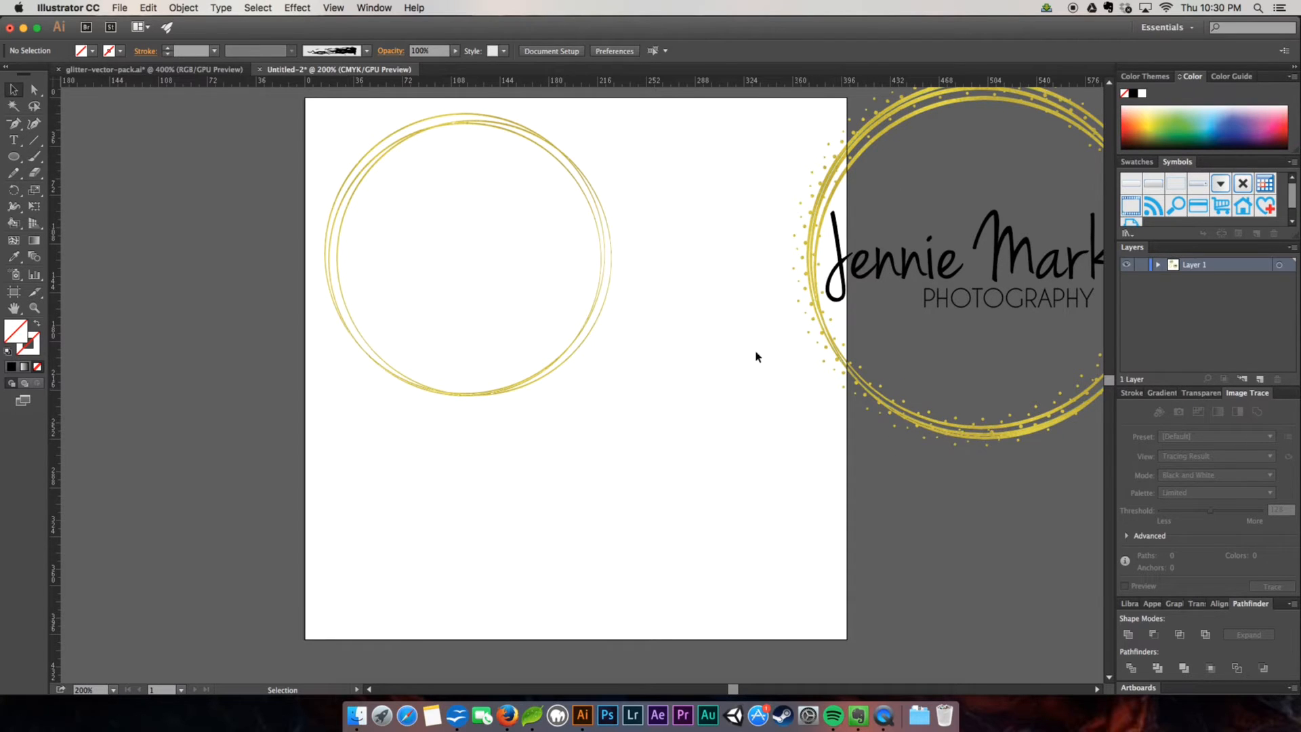
mouse_move(323, 396)
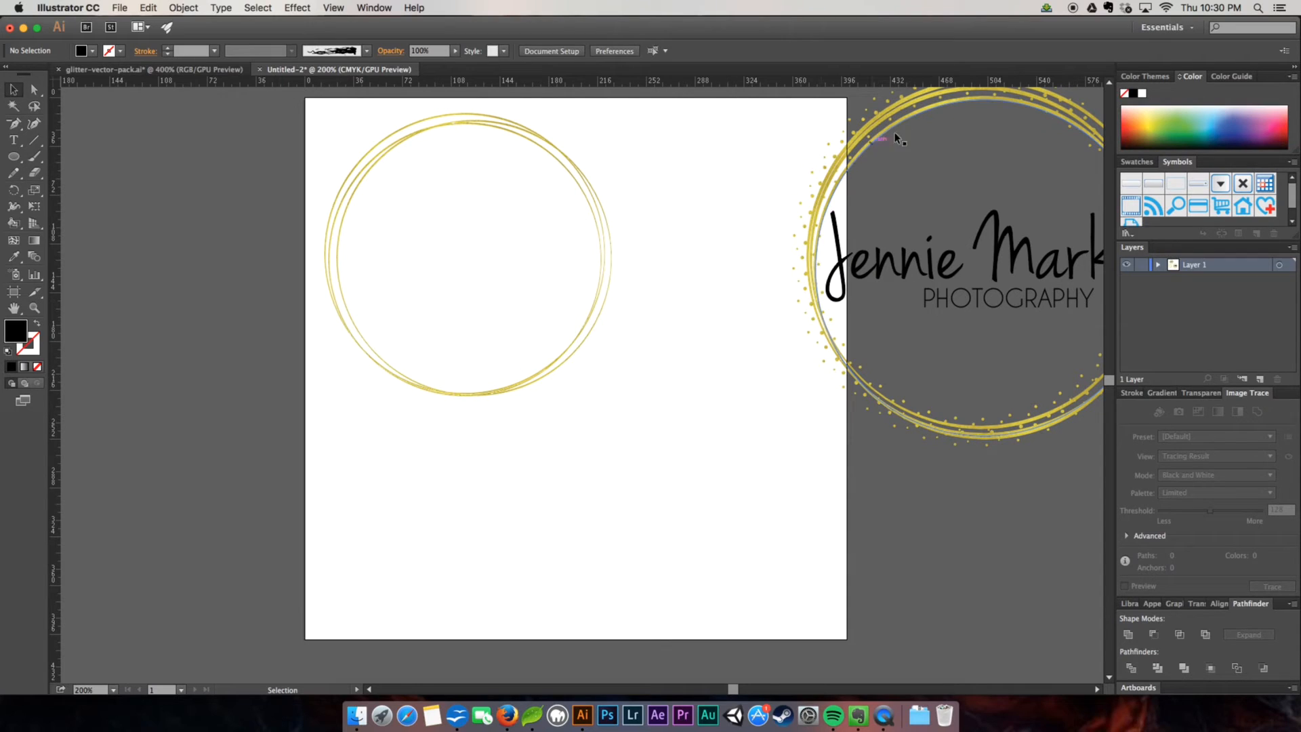
mouse_move(1083, 121)
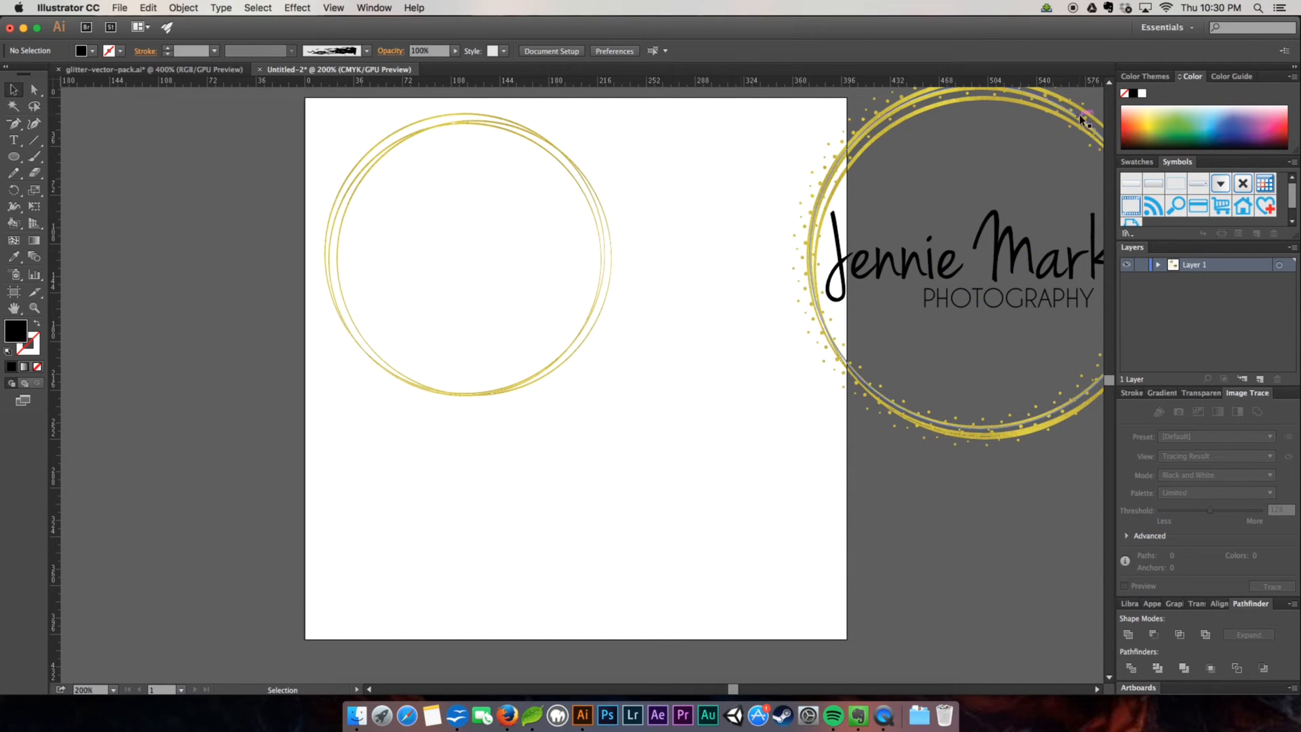
mouse_move(634, 435)
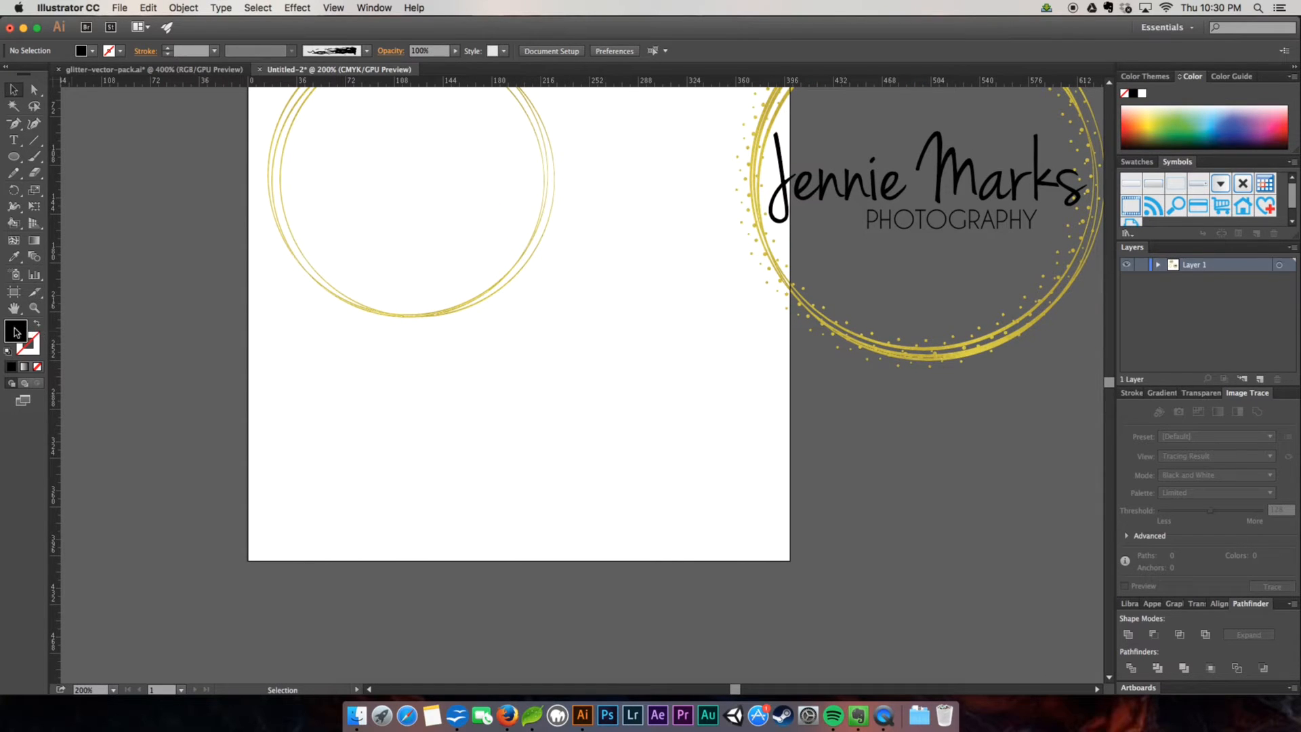
mouse_move(33, 175)
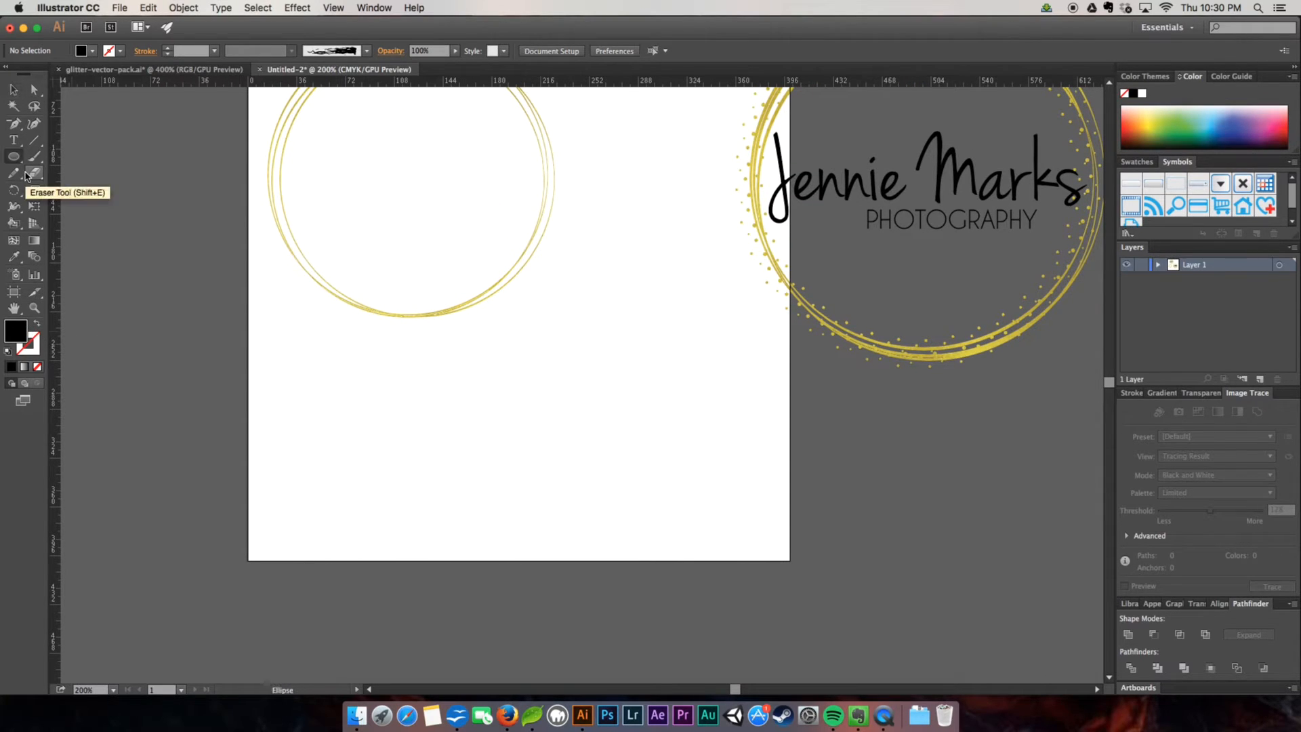
mouse_move(15, 329)
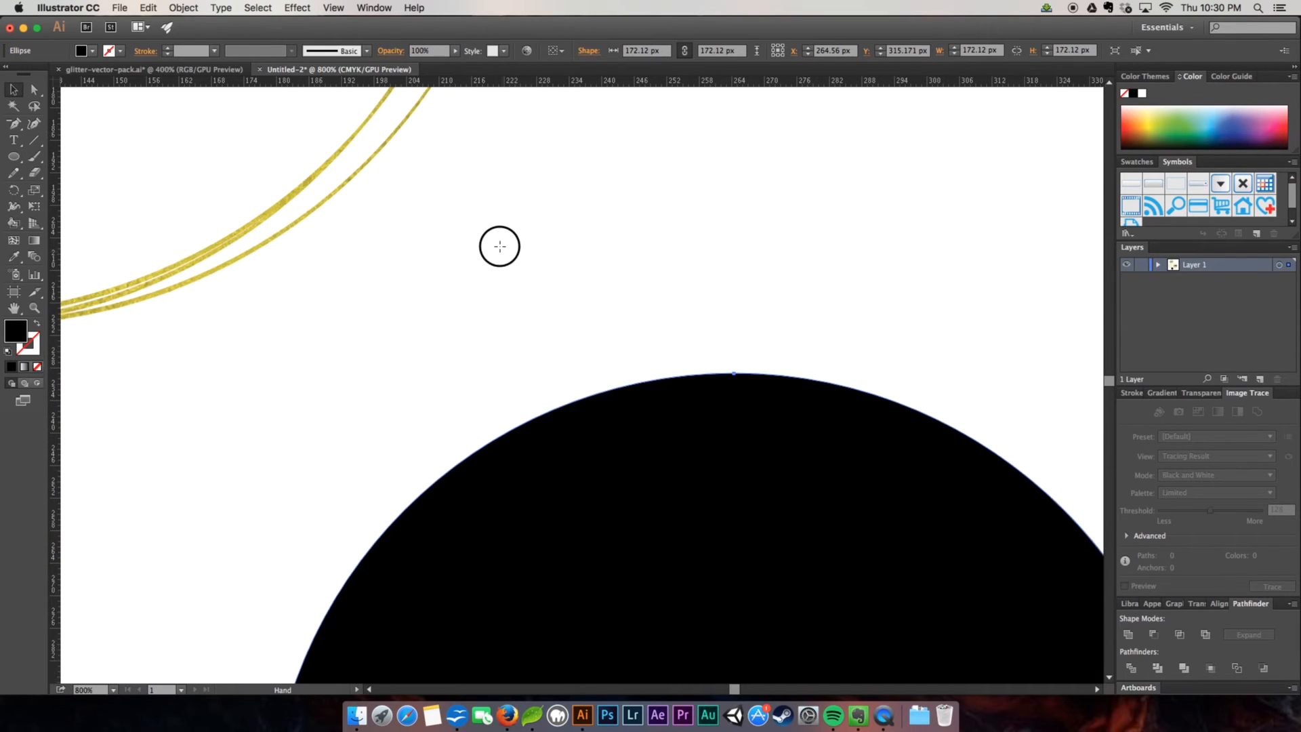
Dab a speckle-brush cluster above the black circle and select it together with the circle
left_click_drag(500, 247, 456, 216)
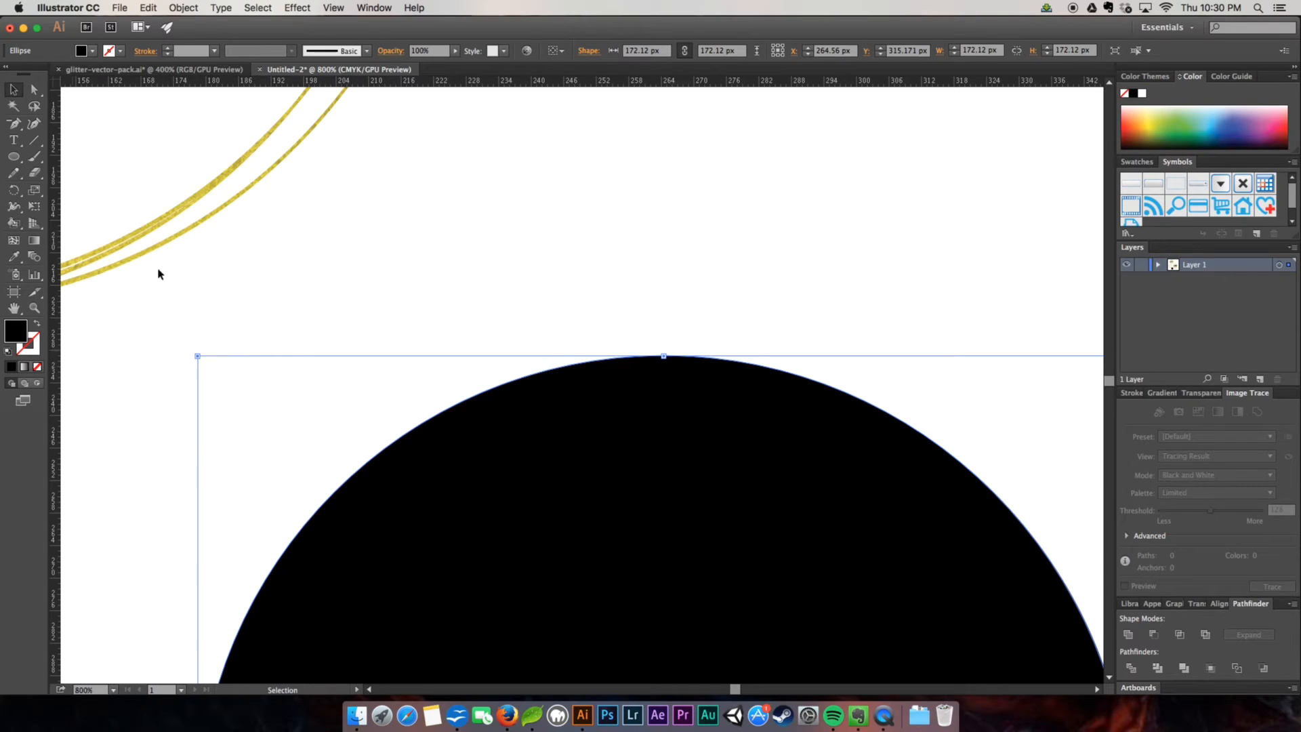
mouse_move(66, 364)
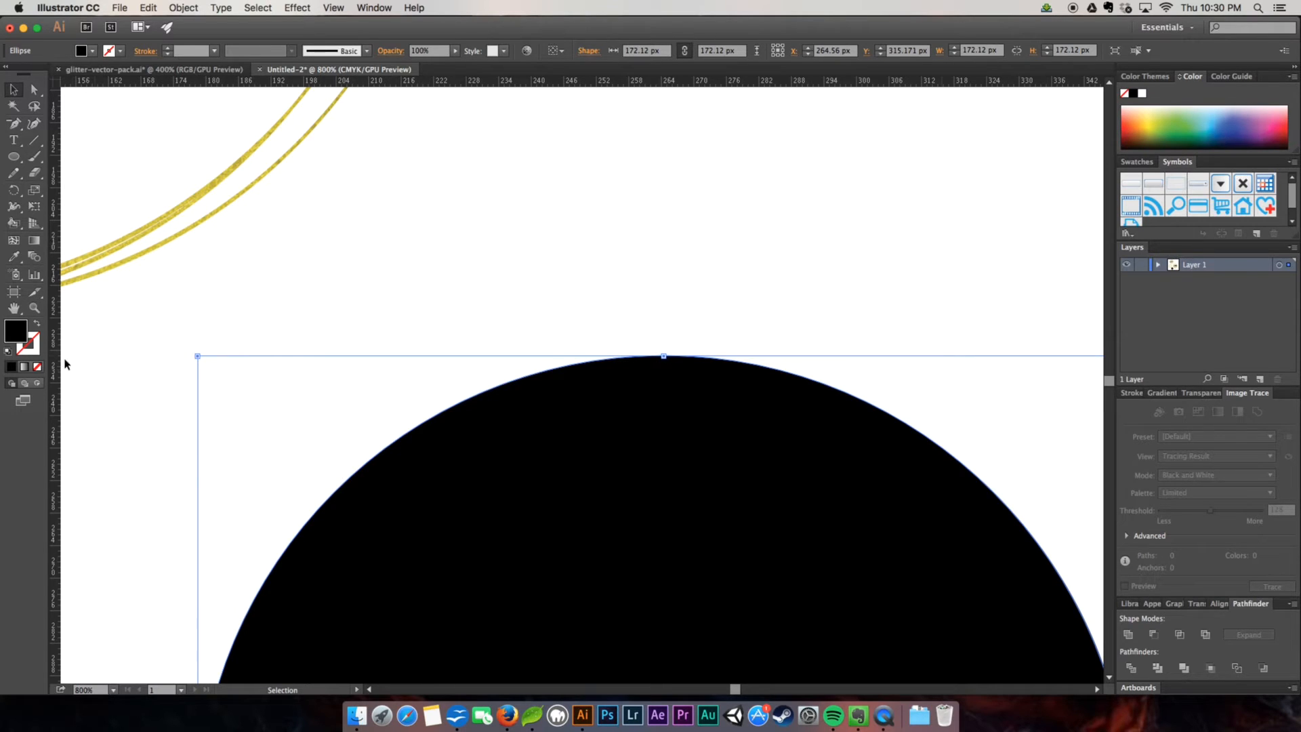
mouse_move(15, 331)
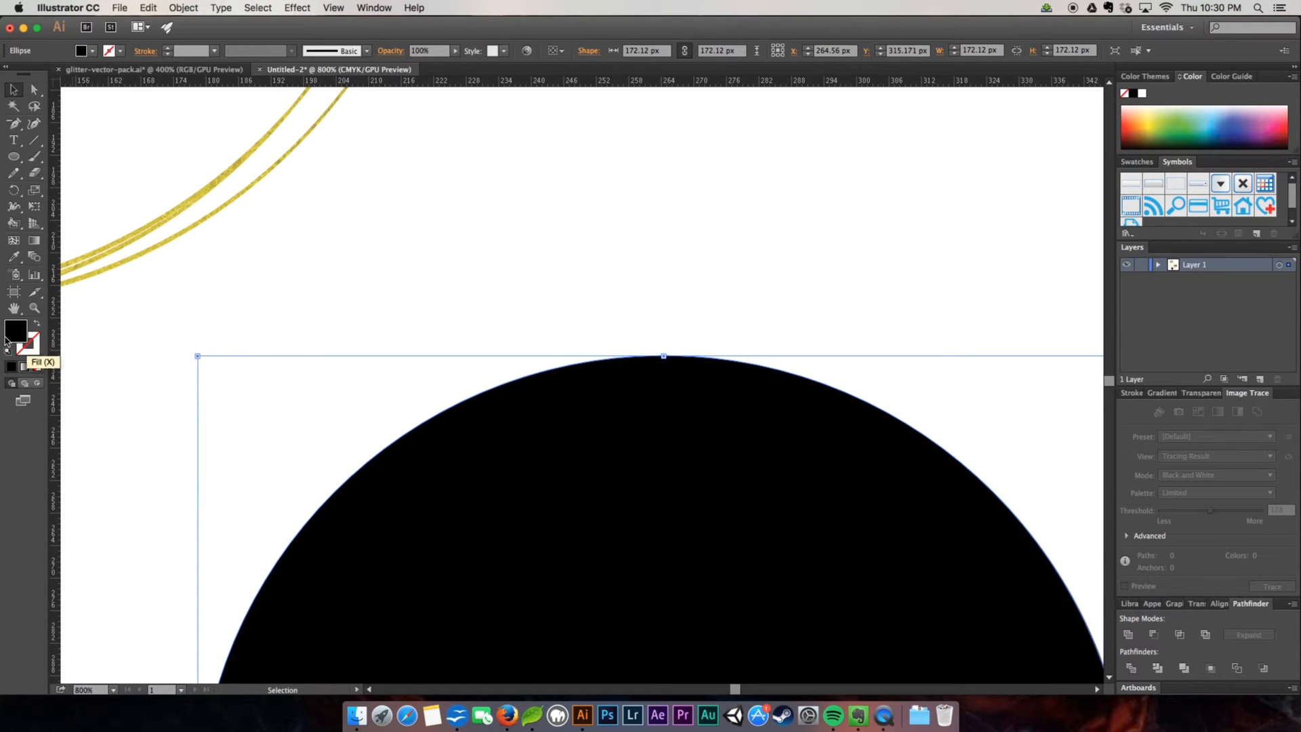
mouse_move(33, 157)
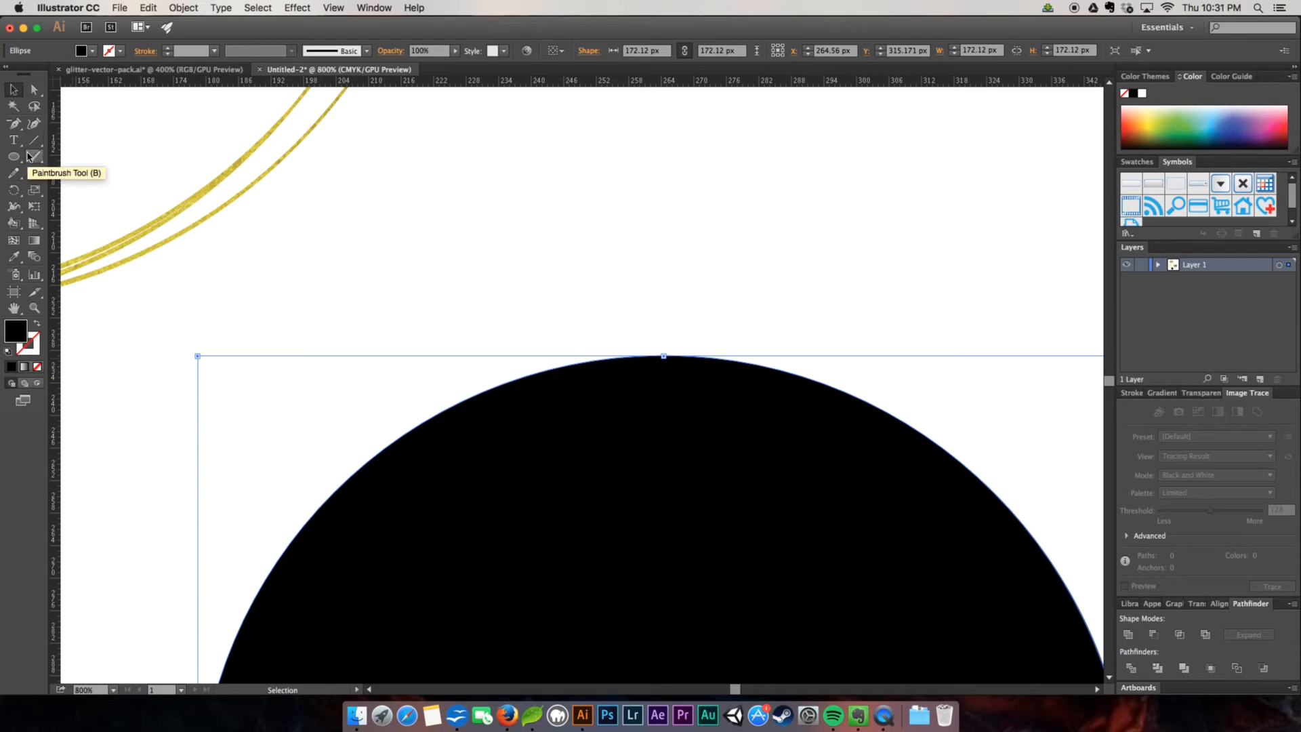
left_click(14, 157)
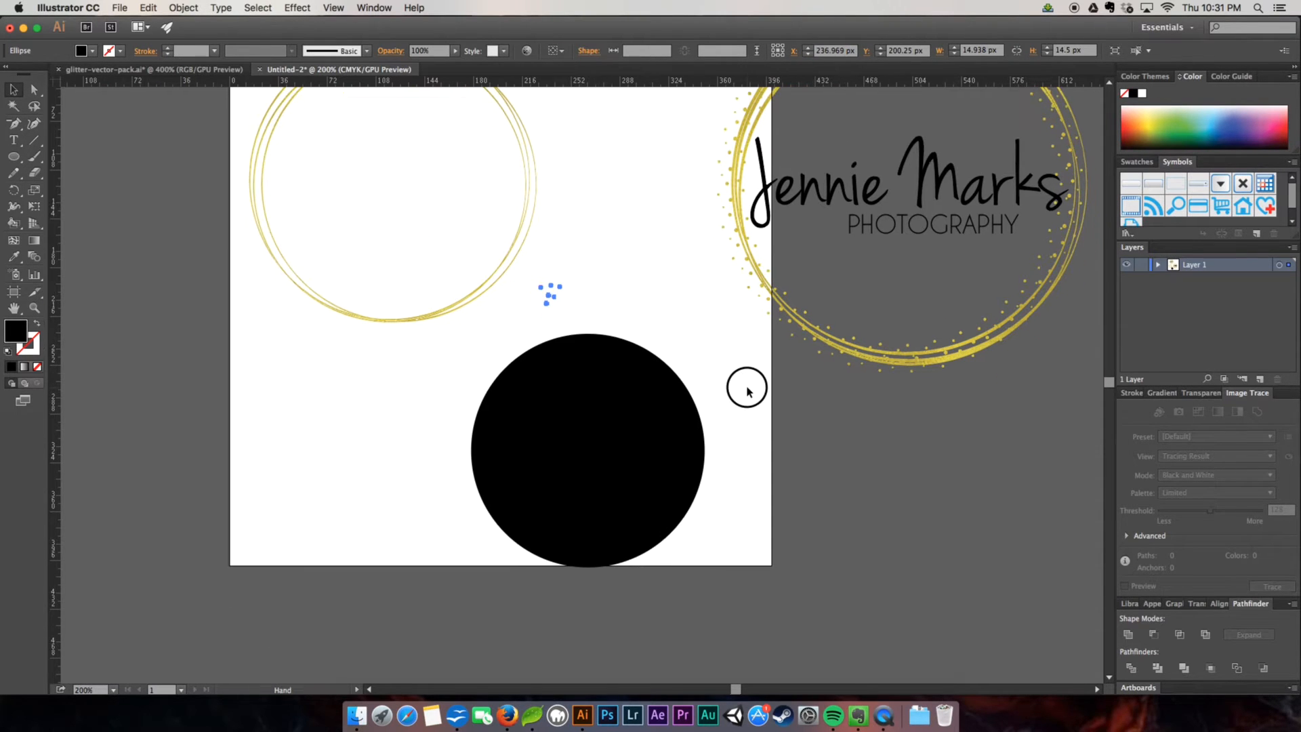
left_click(550, 294)
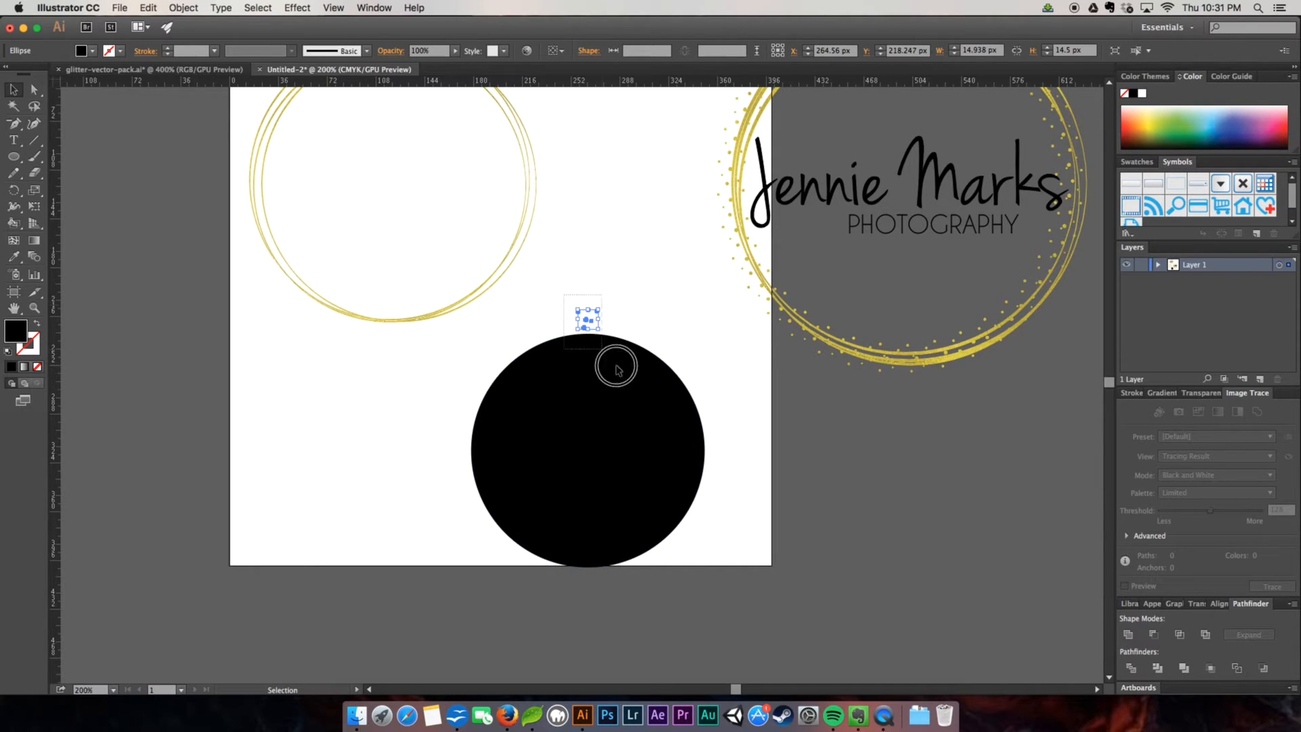
left_click(586, 450)
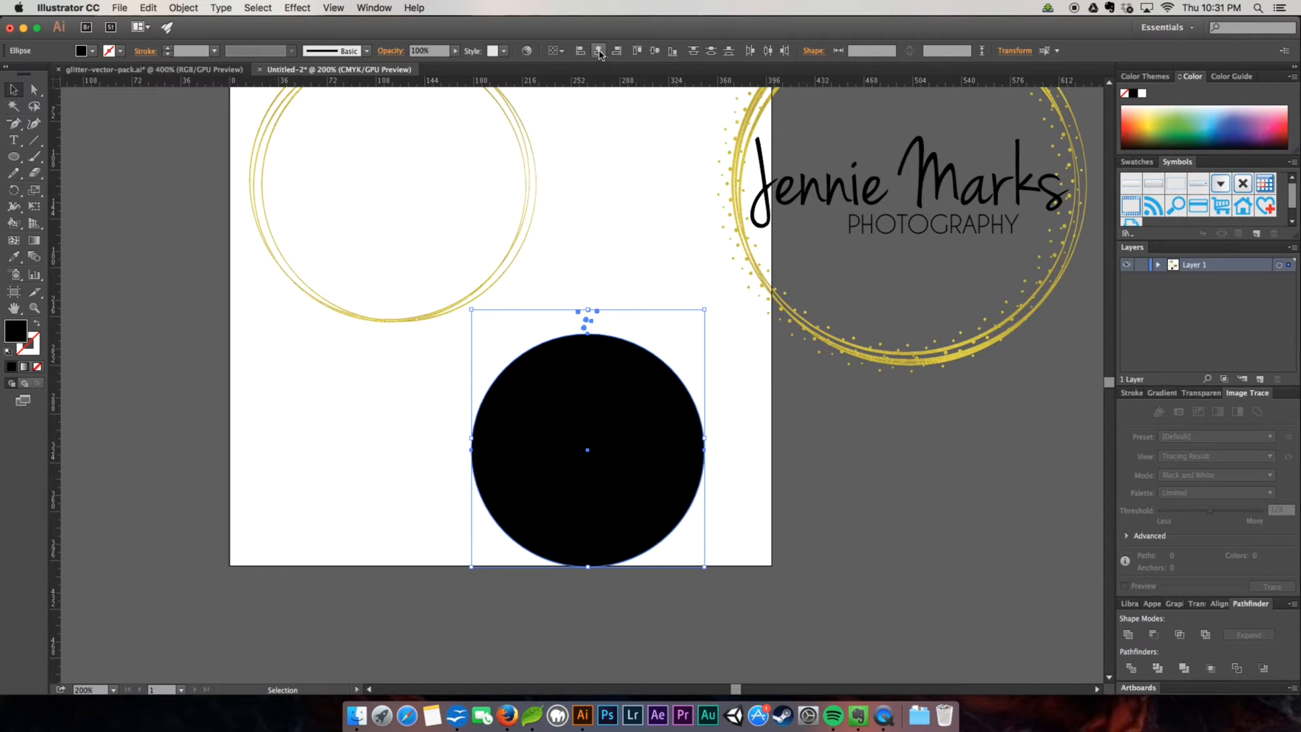
Centre the speckles over the circle and rotate-copy them around its centre into a dotted ring
left_click(618, 254)
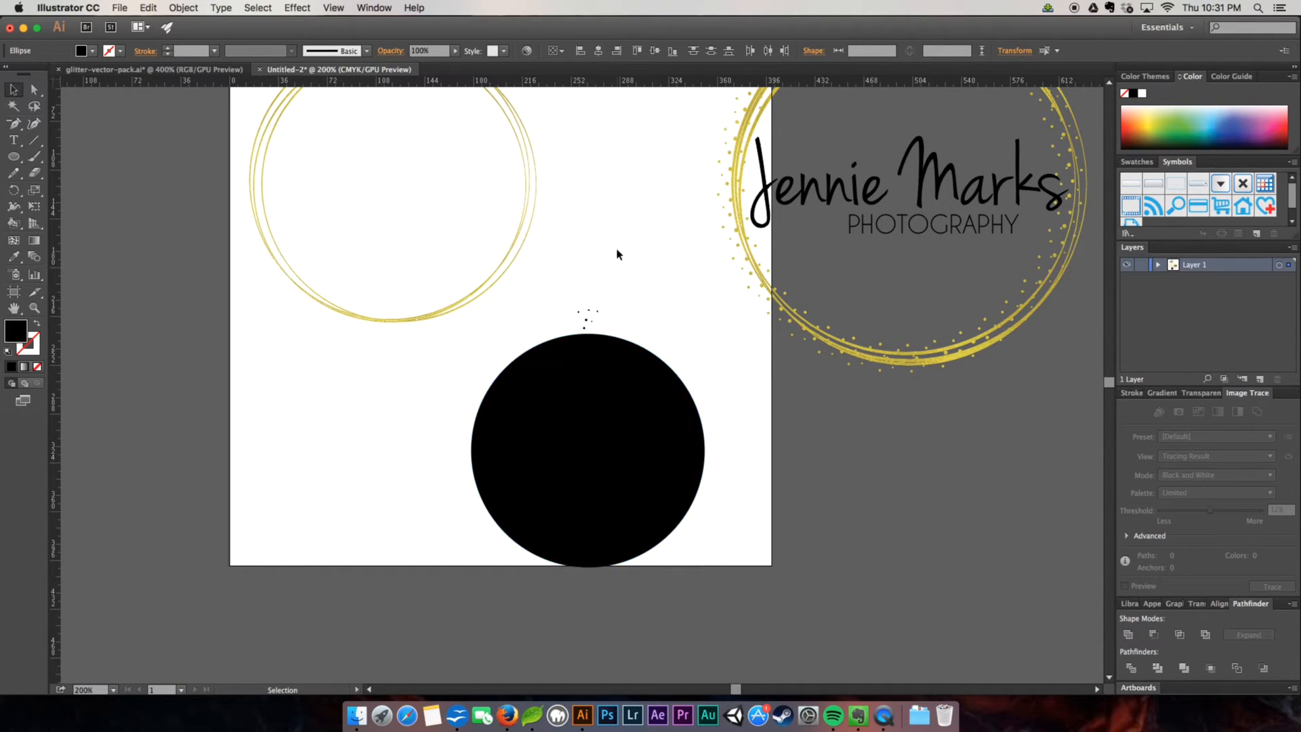
left_click(585, 320)
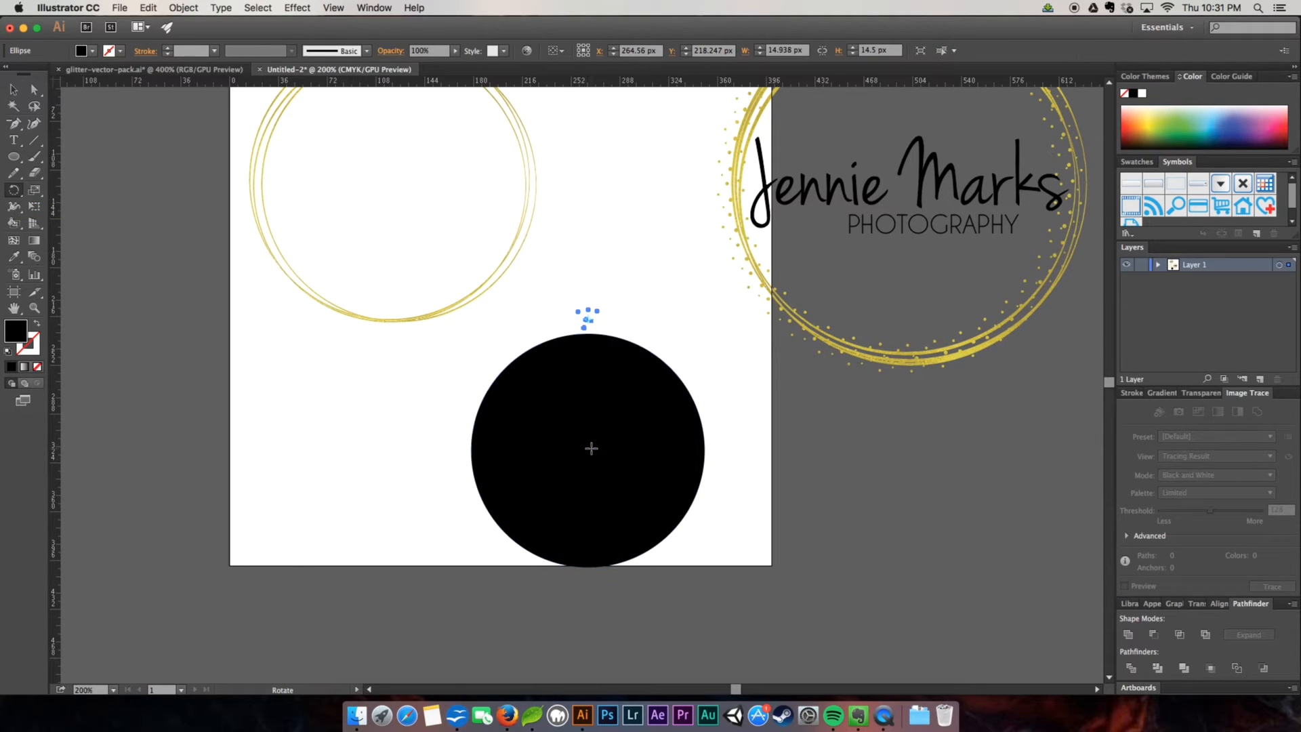
mouse_move(589, 449)
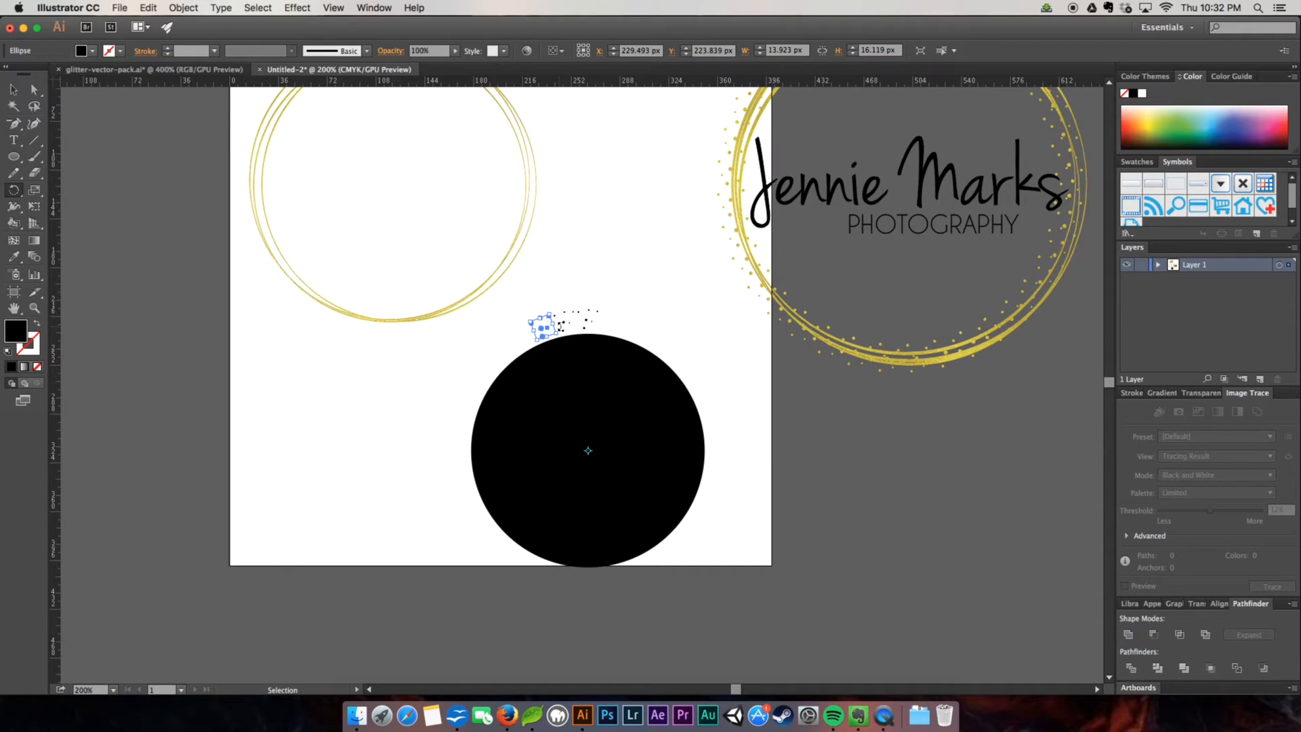
left_click_drag(543, 324, 506, 344)
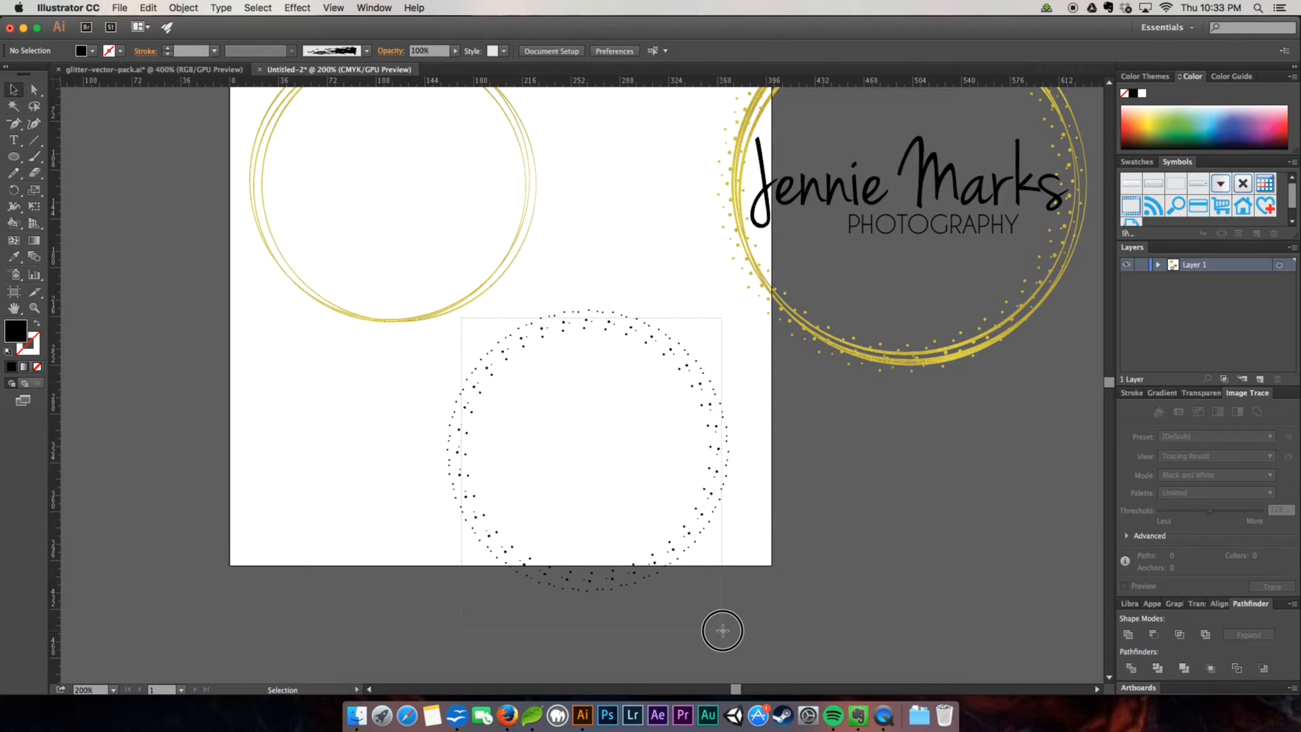
Make the whole dotted speckle ring one compound path via Object > Compound Path > Make
left_click(629, 416)
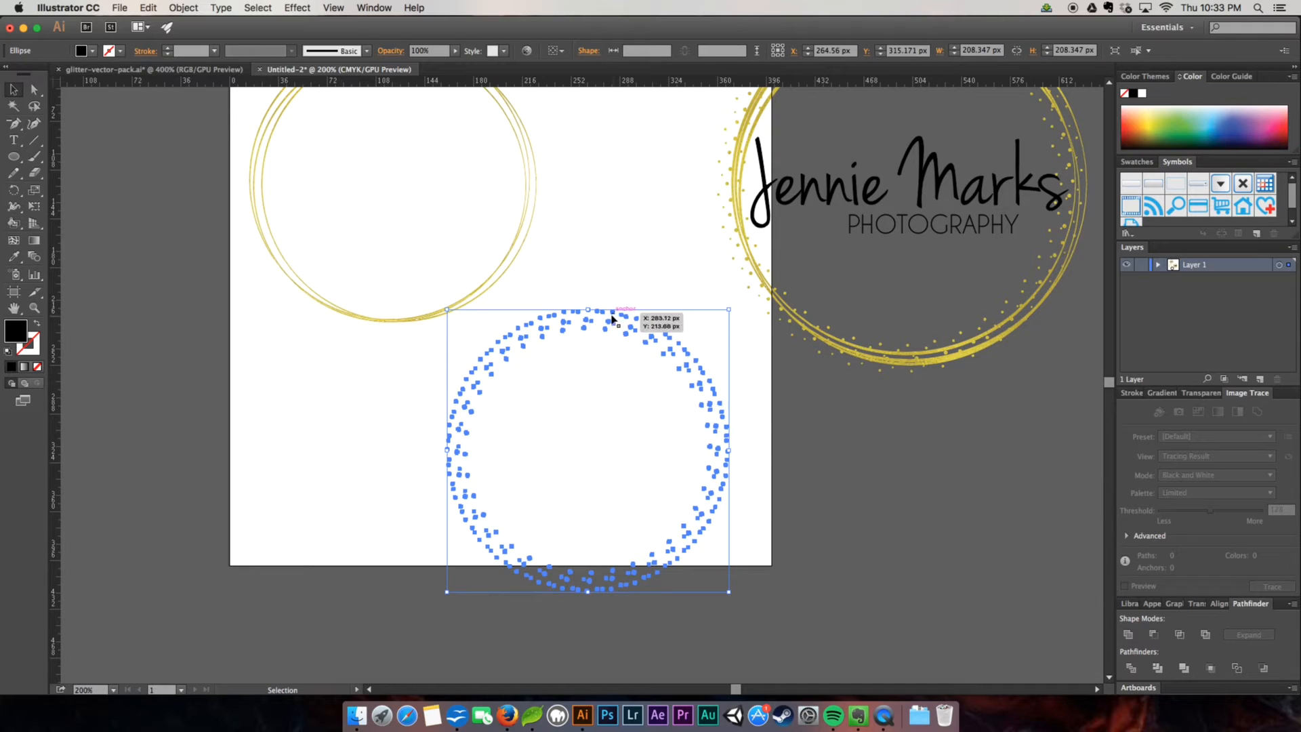
left_click(183, 8)
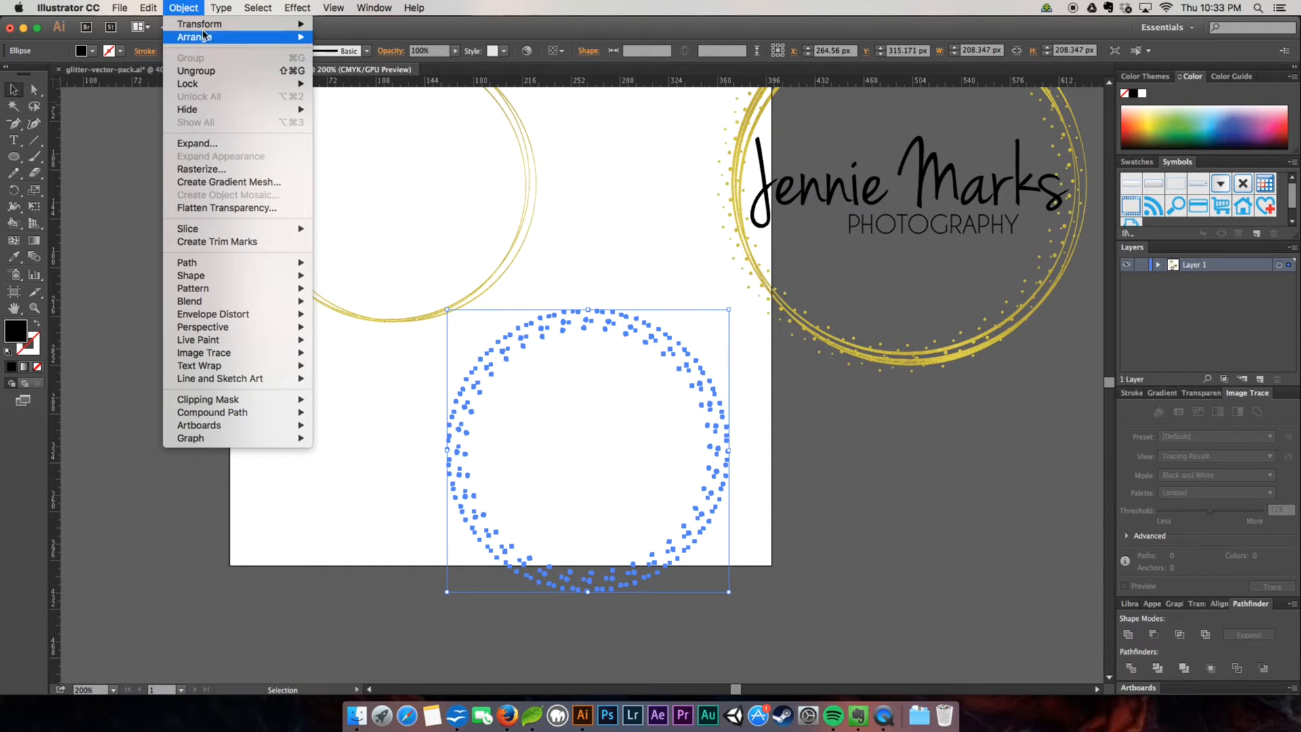
left_click(183, 8)
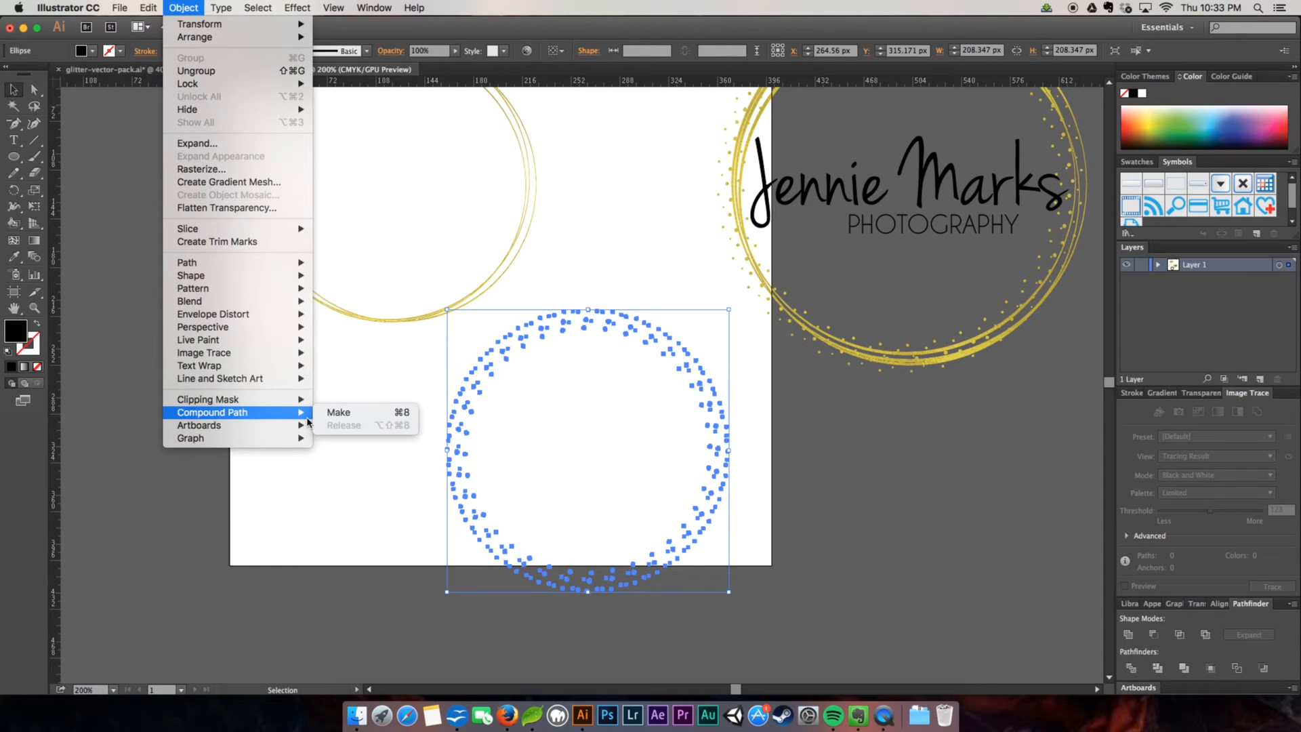
left_click(337, 412)
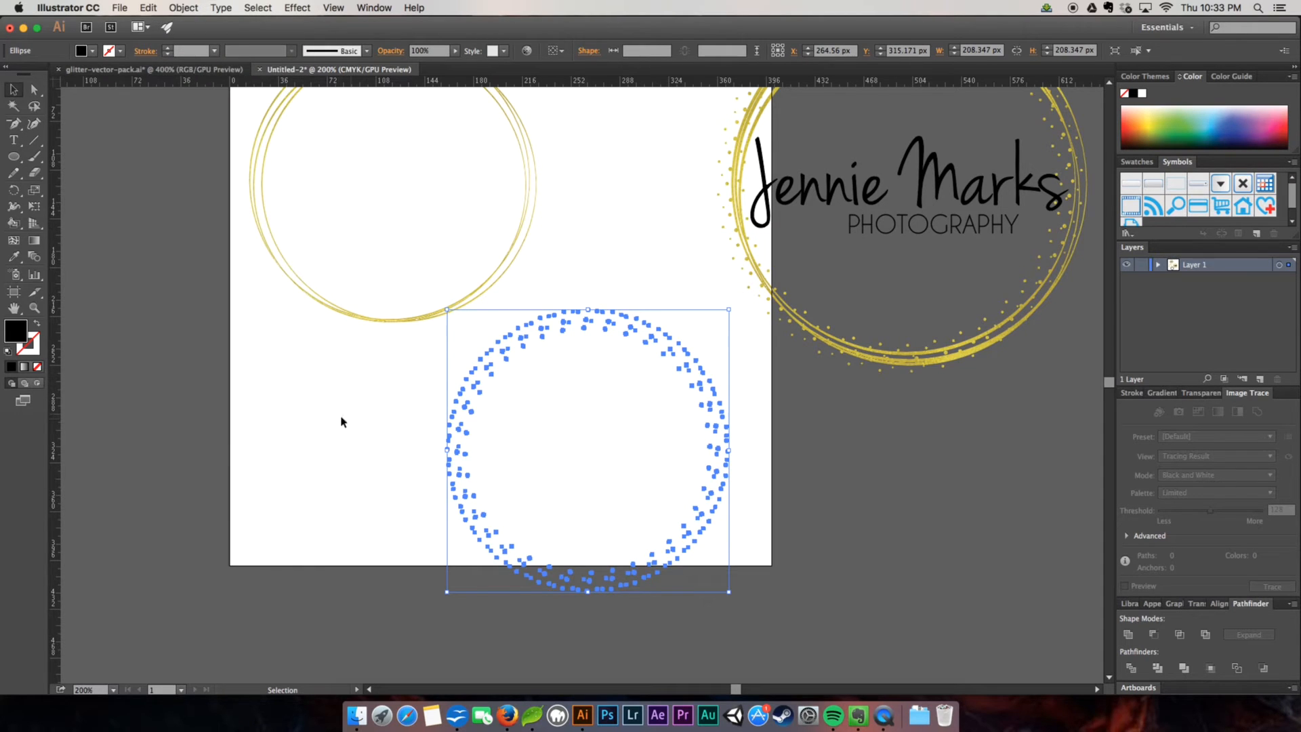
left_click(119, 8)
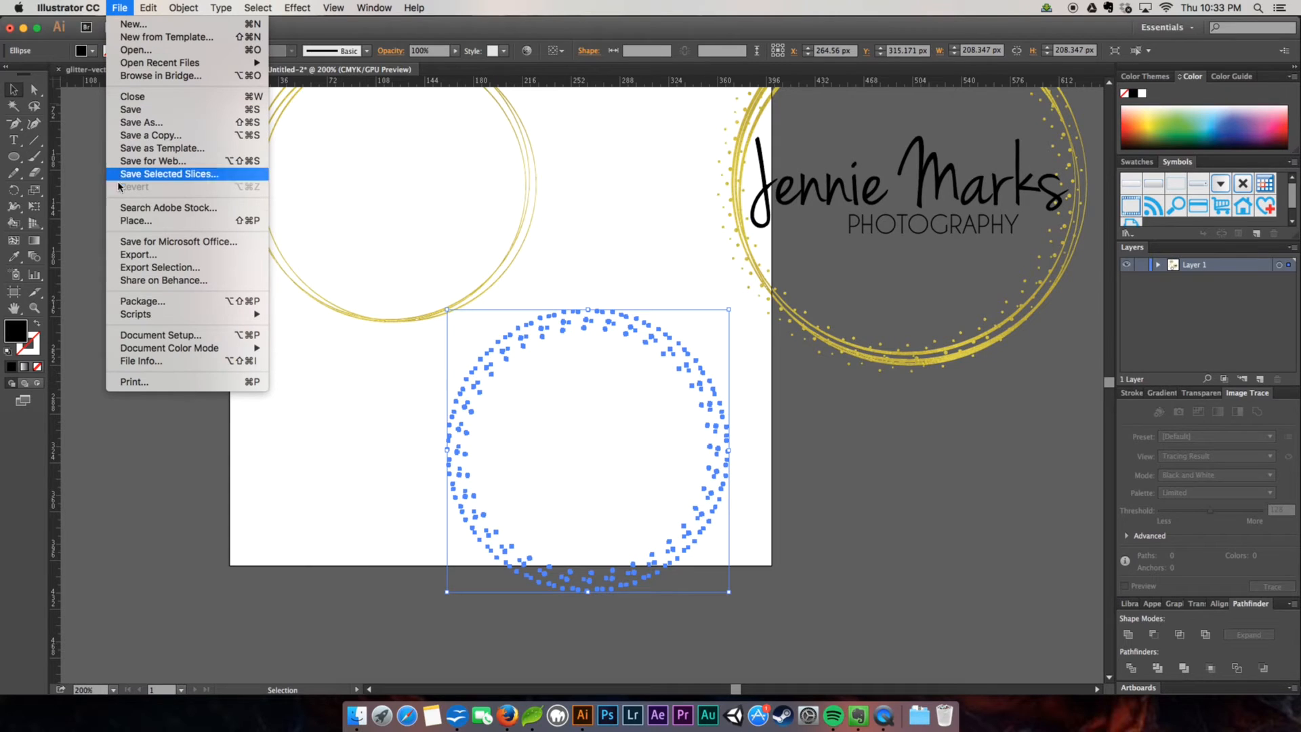
Place the gold-foil-1.jpg texture image over the dotted speckle ring
left_click(135, 219)
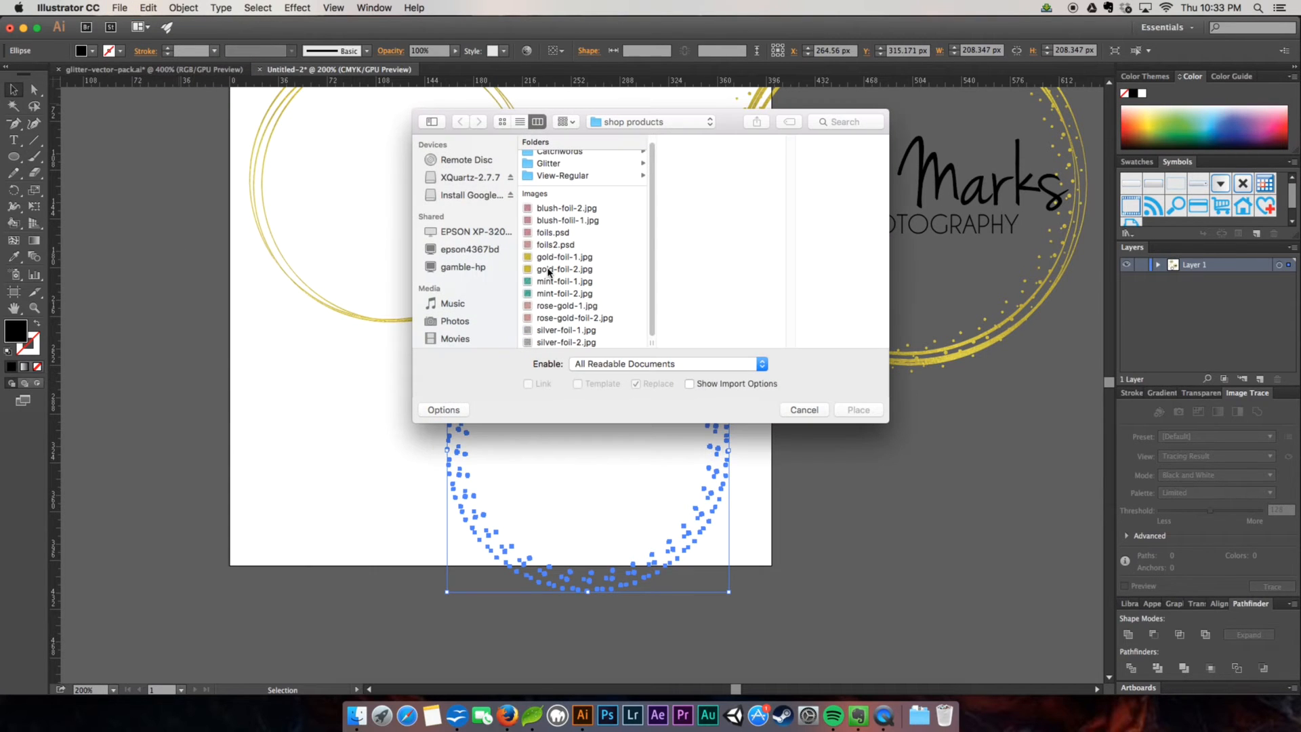
left_click(858, 410)
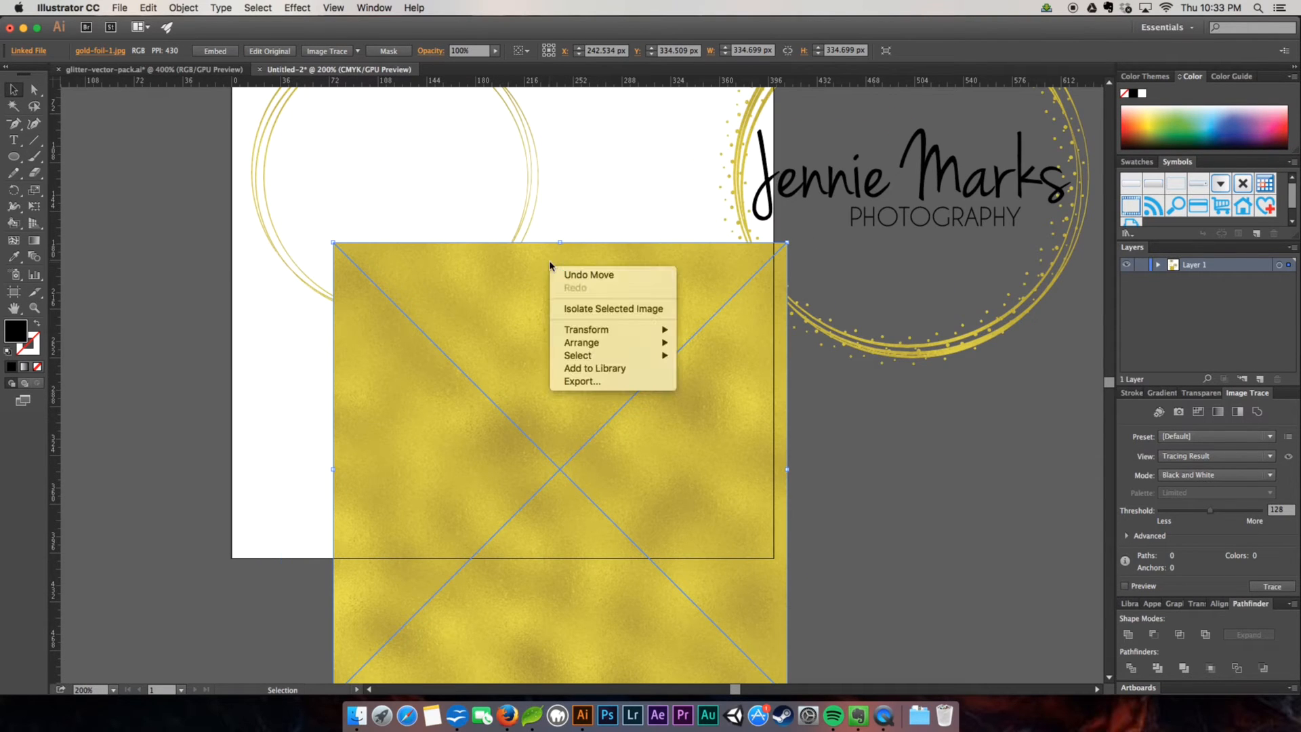
mouse_move(581, 342)
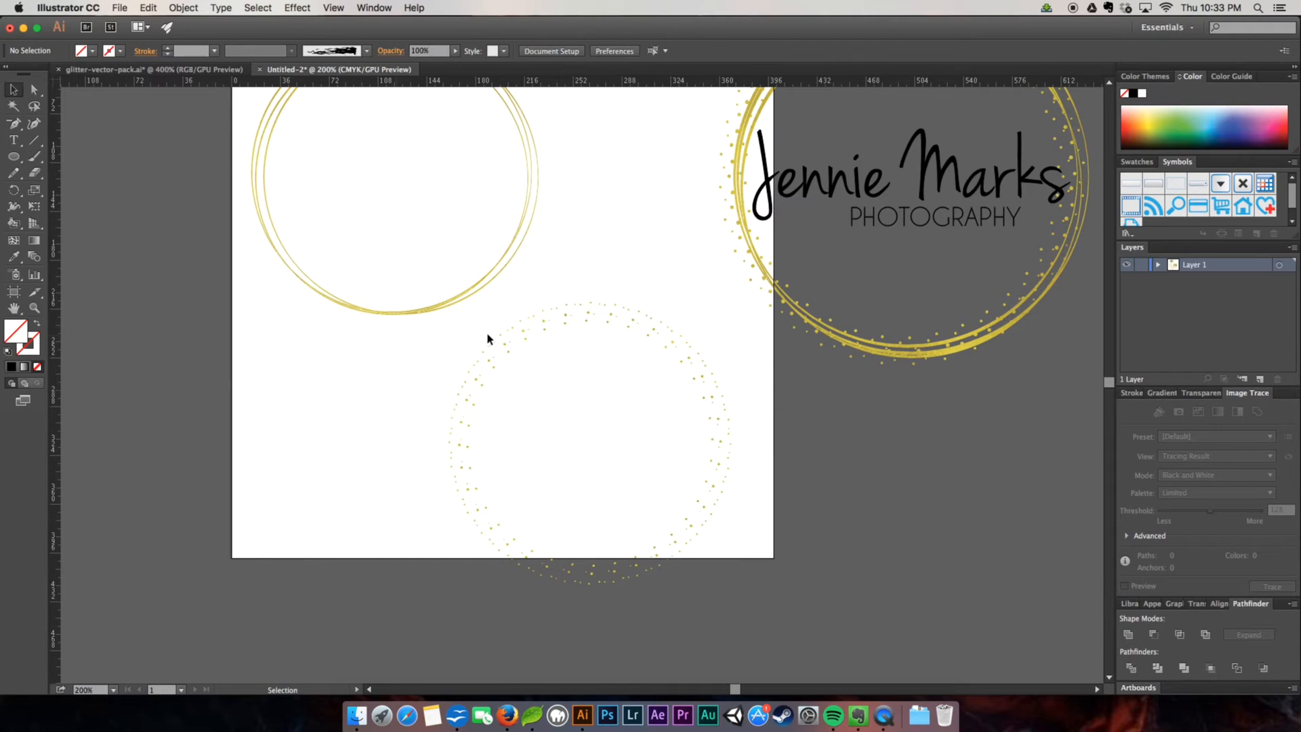
Move the gold speckle ring onto the gold double ring
left_click(497, 348)
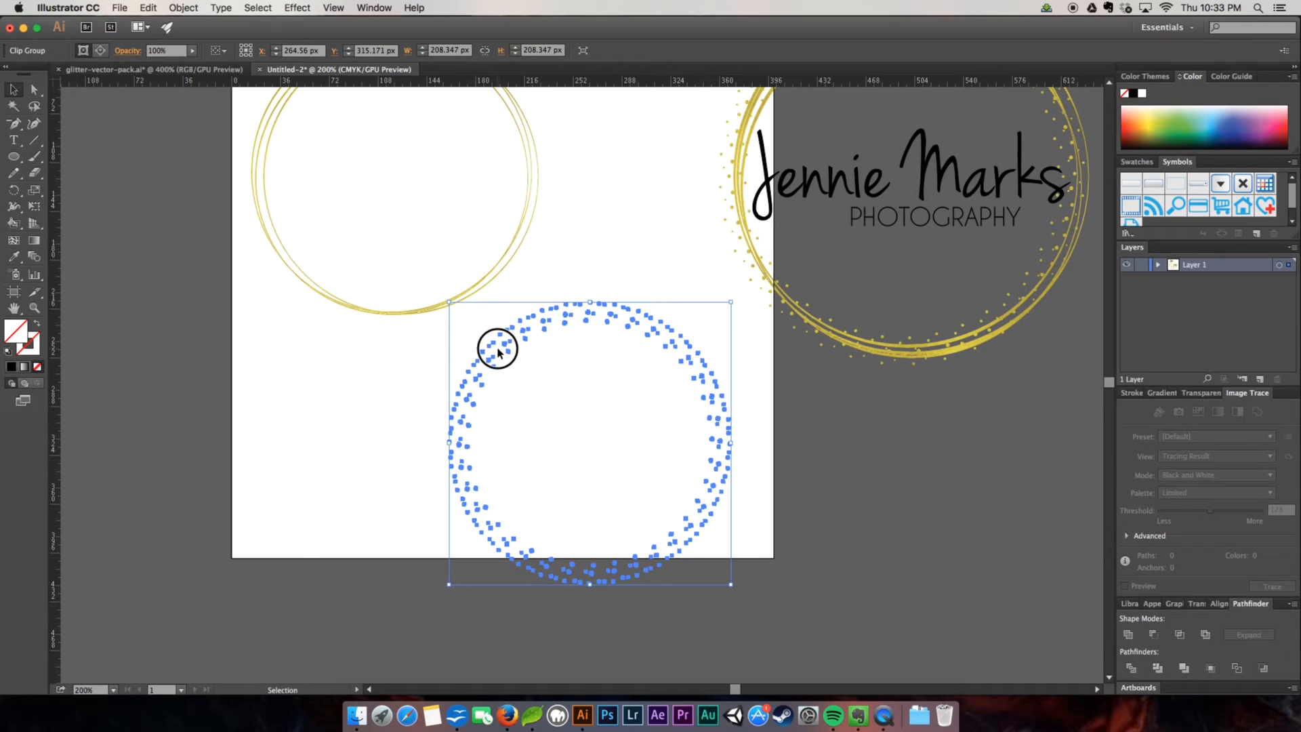
left_click(439, 432)
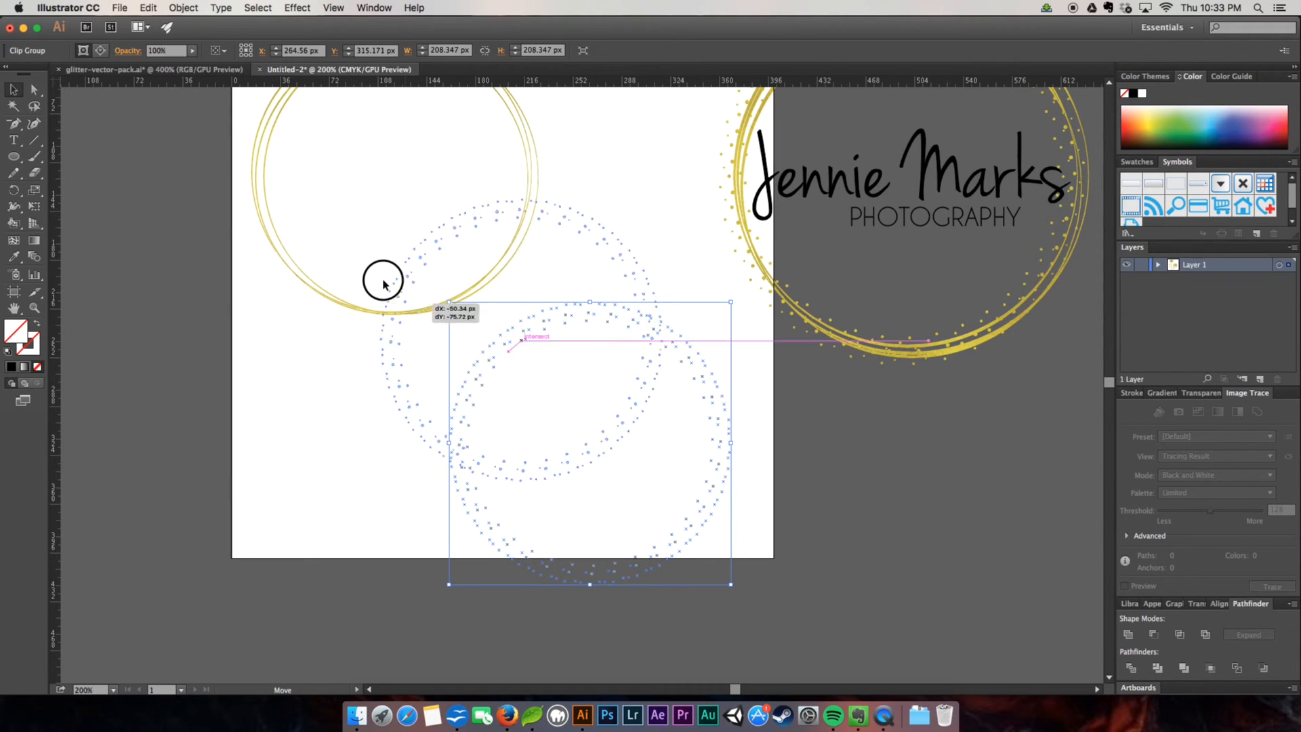
left_click_drag(384, 280, 283, 138)
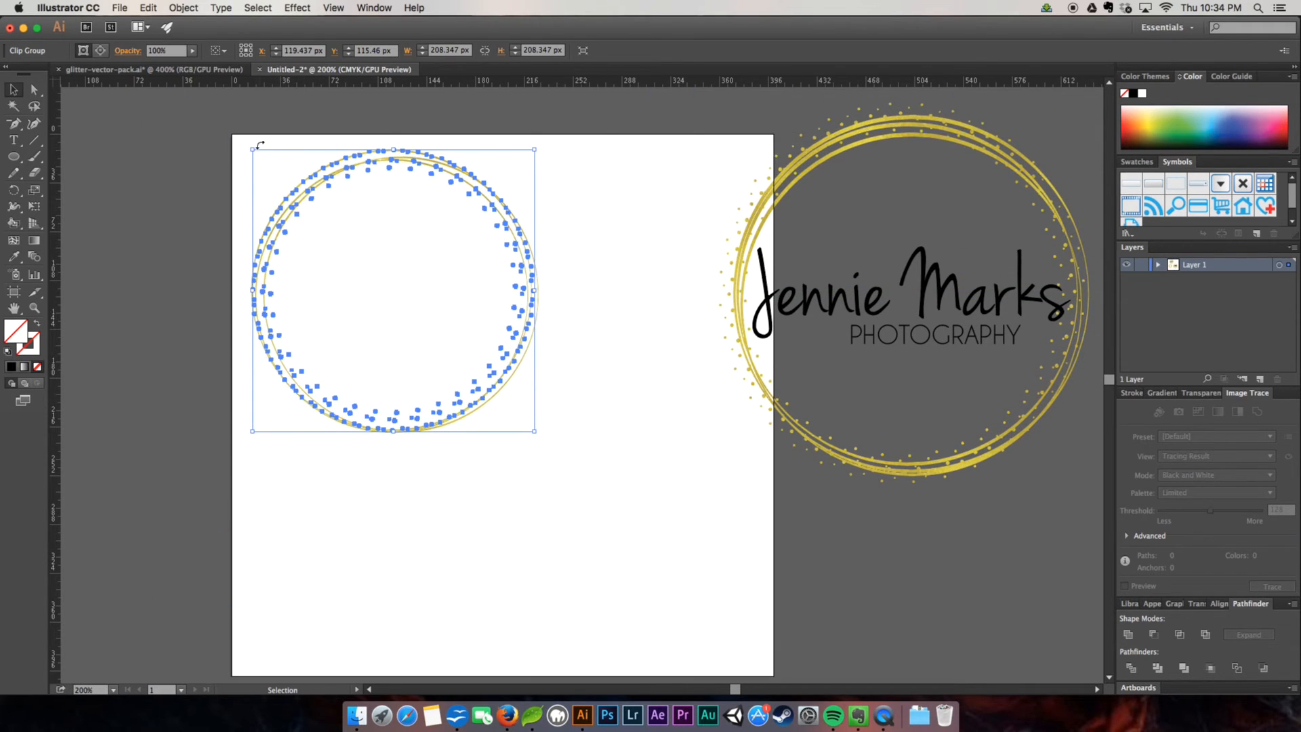
Resize the speckle ring to fit around the gold circles, then deselect to check it
left_click_drag(253, 149, 243, 137)
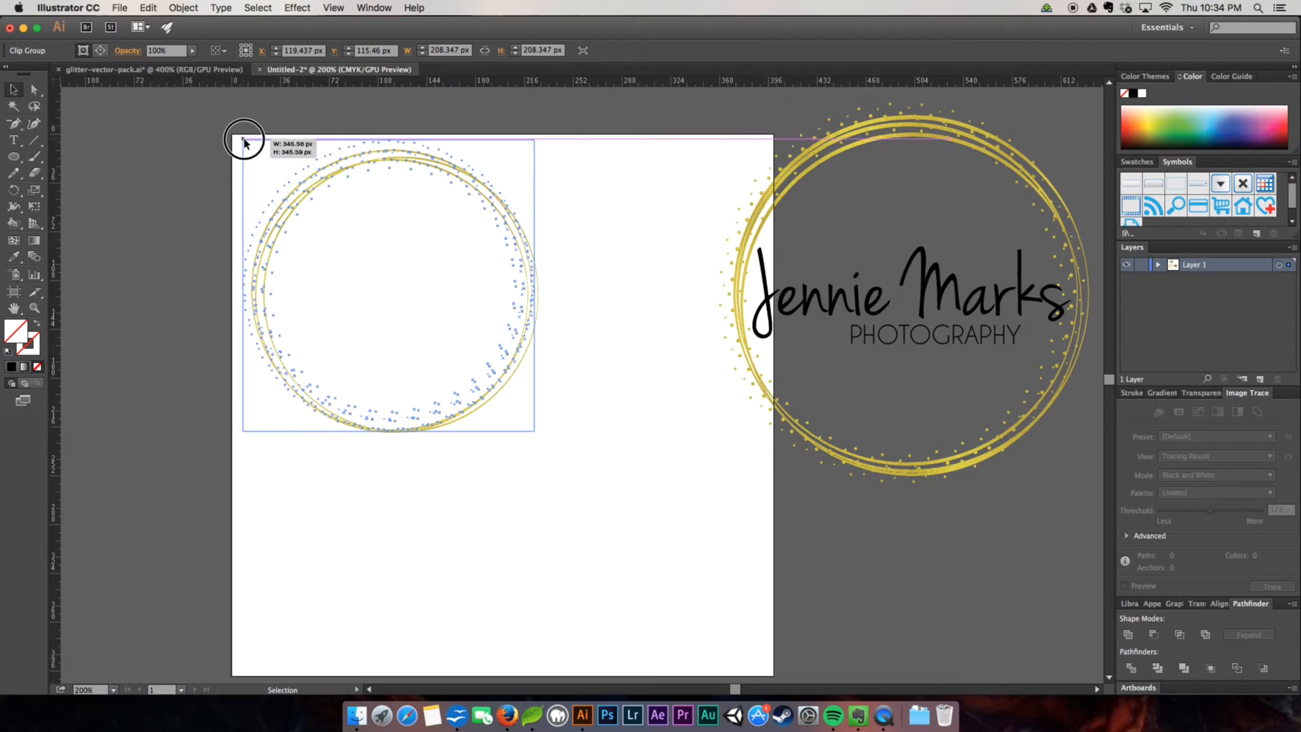
left_click_drag(243, 138, 267, 138)
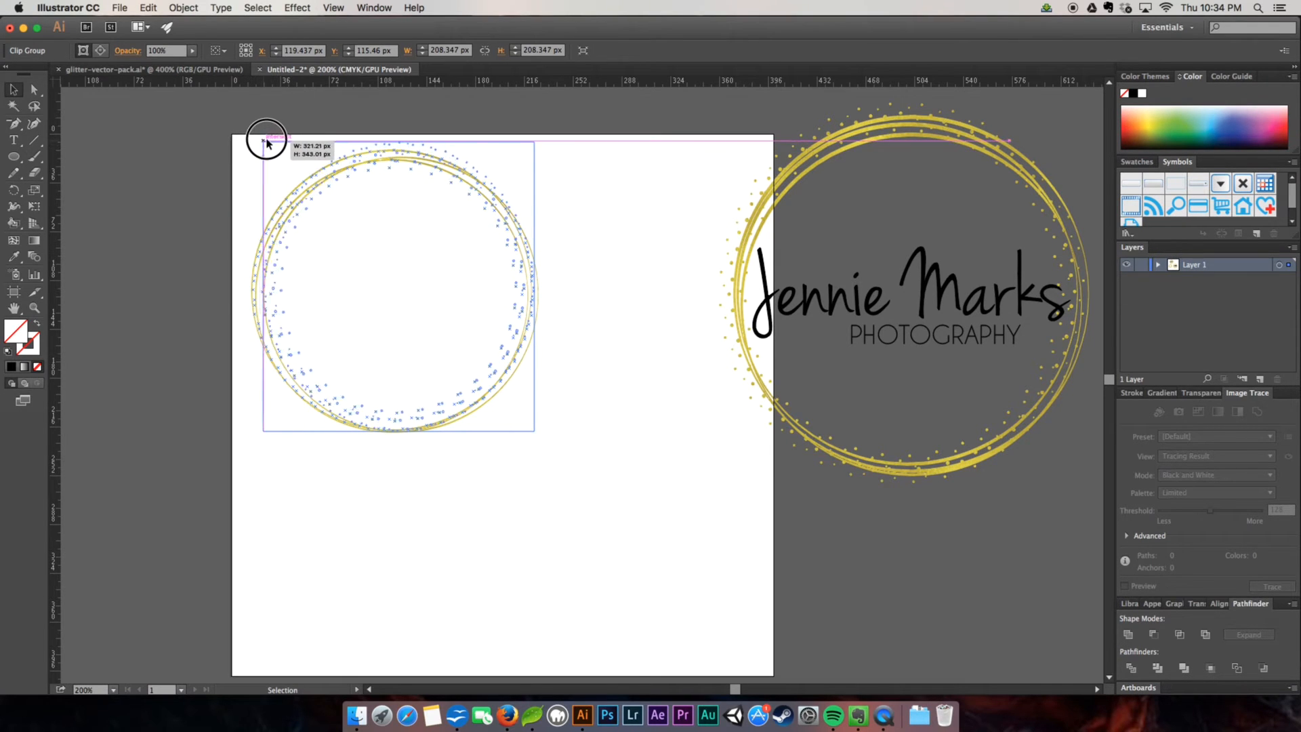
left_click_drag(266, 140, 265, 150)
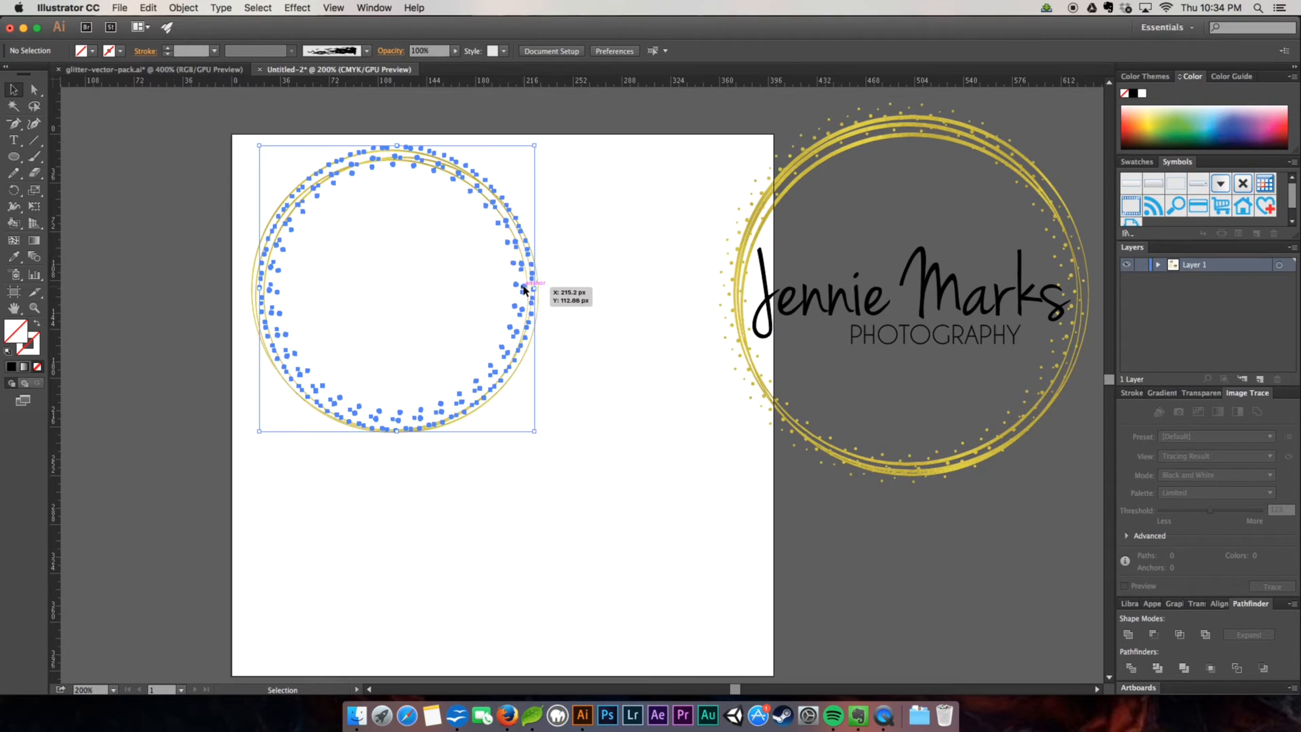
left_click(523, 290)
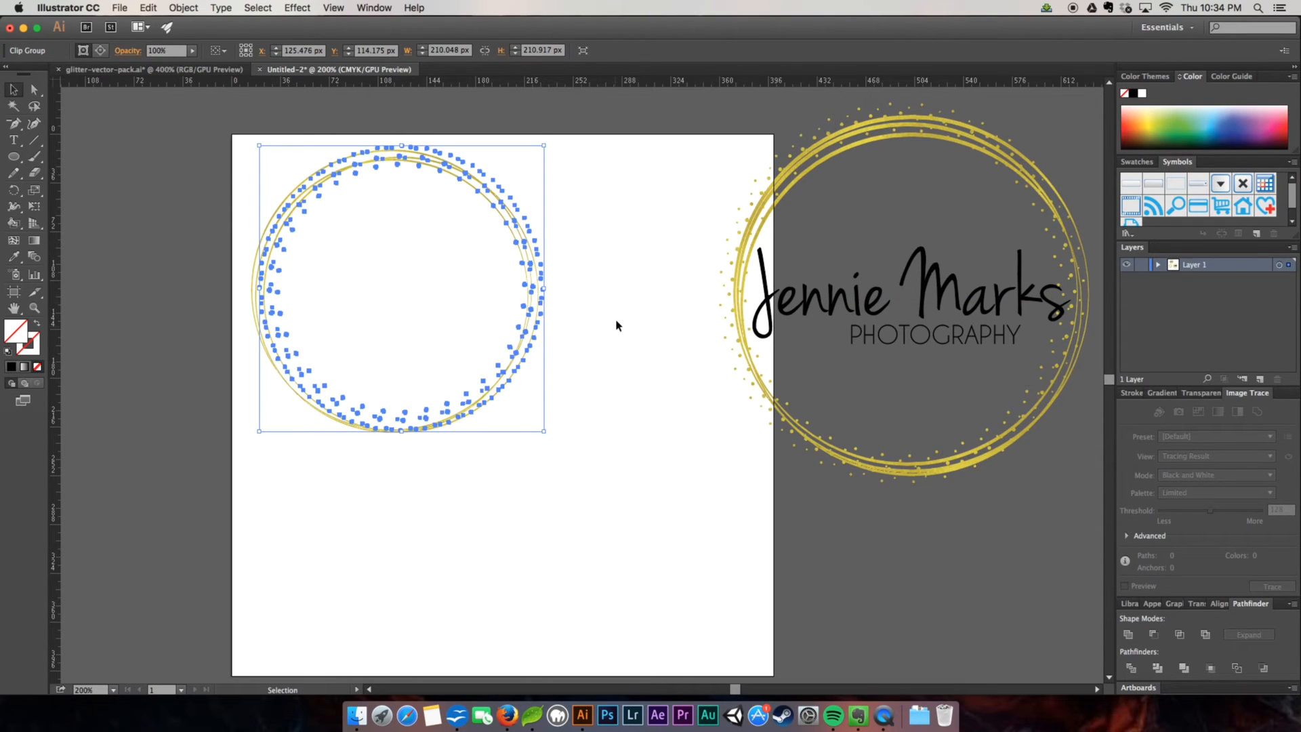
left_click(363, 219)
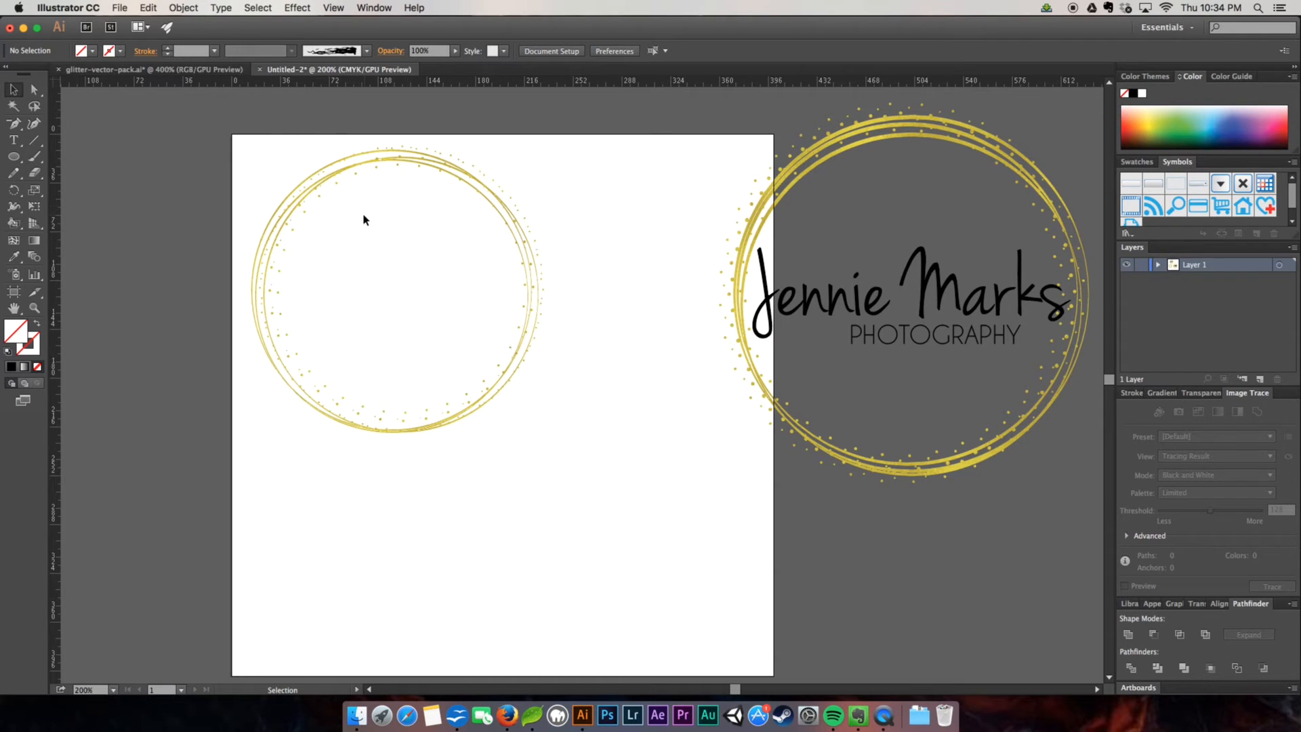
mouse_move(290, 236)
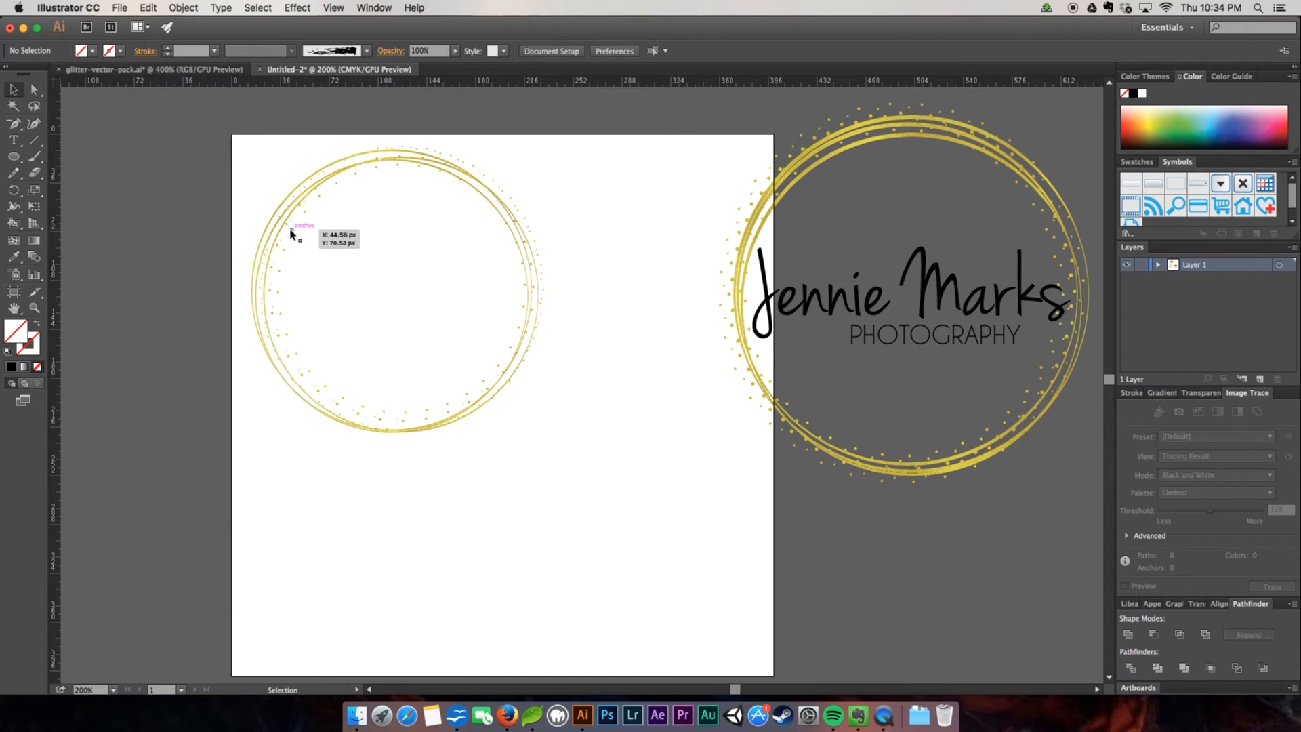
Select the whole gold ring artwork to scale it up and centre it
left_click(282, 231)
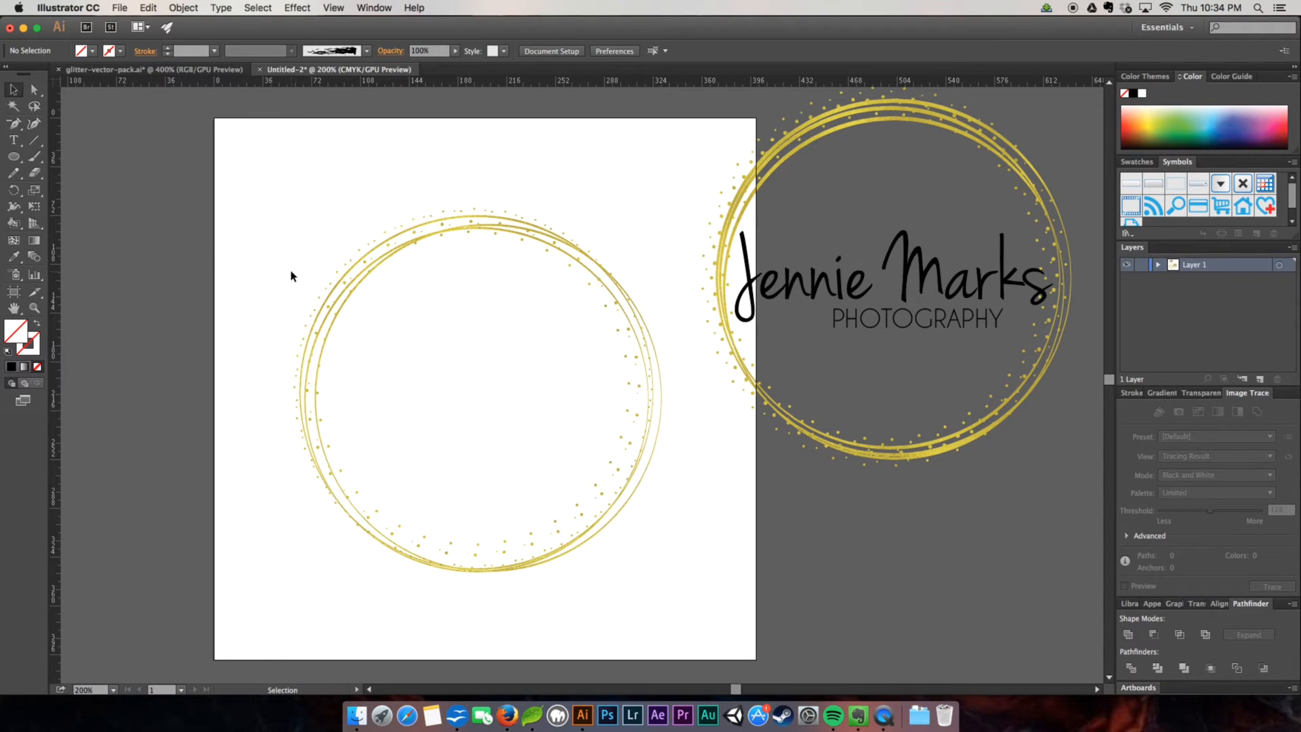
mouse_move(486, 197)
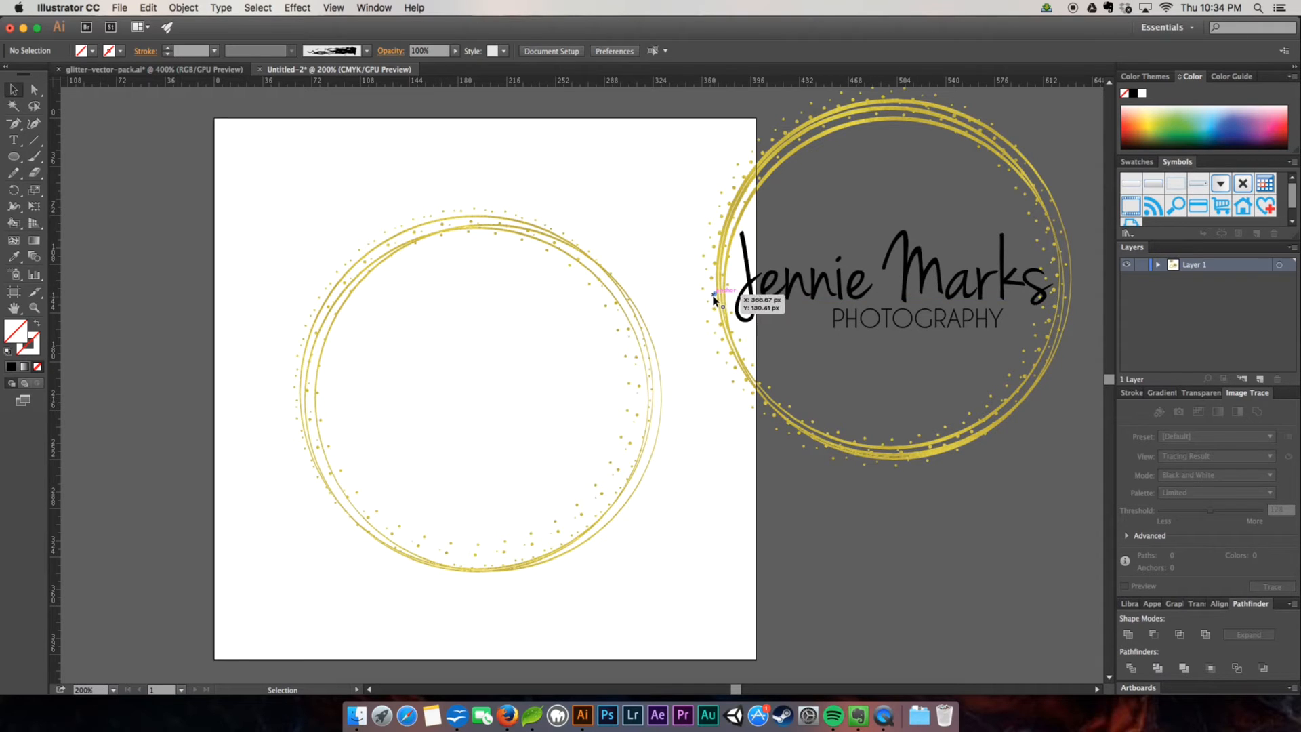
mouse_move(539, 211)
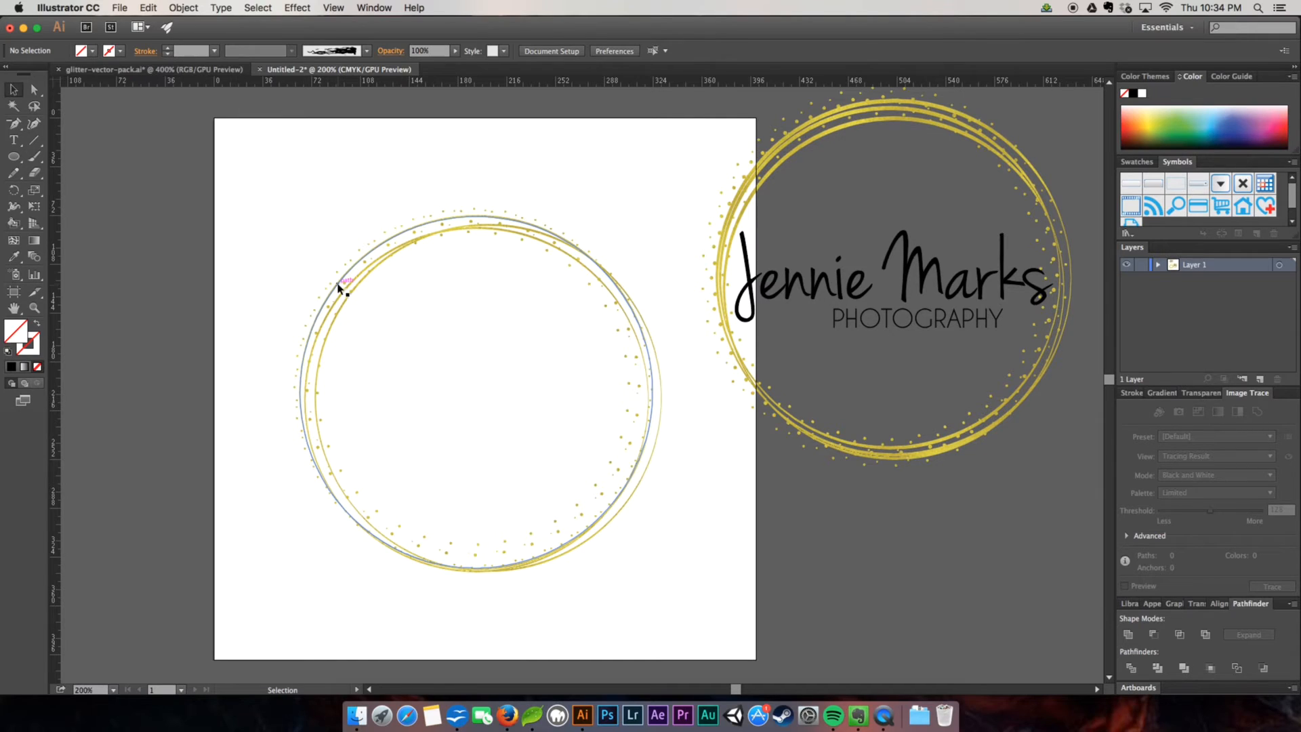
Activate the Type tool and browse the font list for a script typeface
left_click(13, 140)
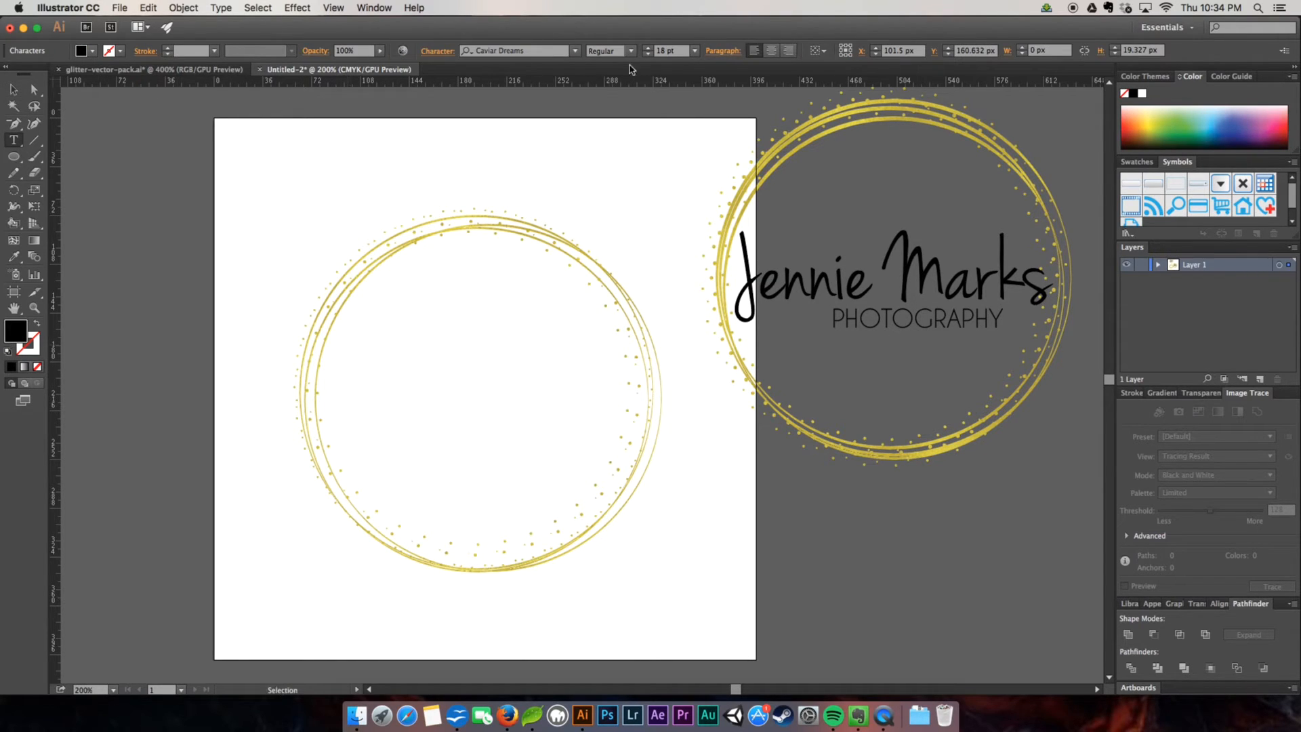
left_click(694, 51)
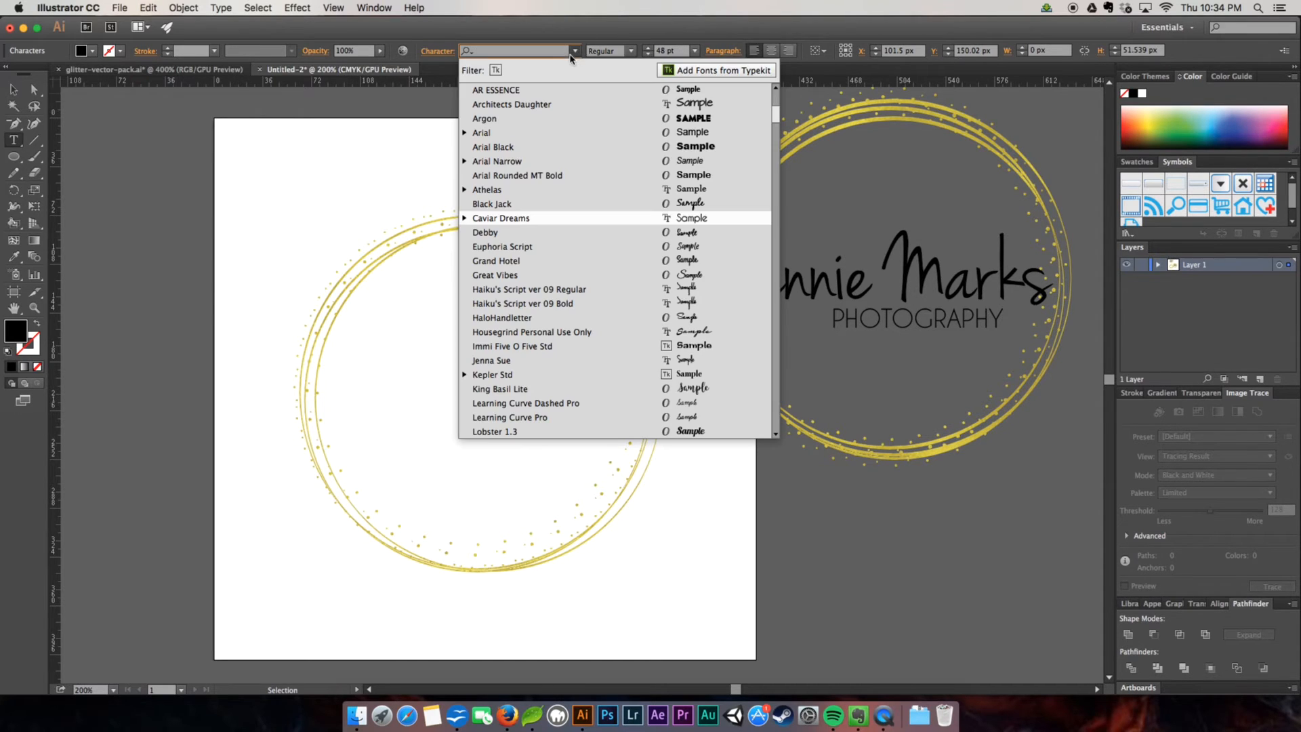
scroll("down", 3)
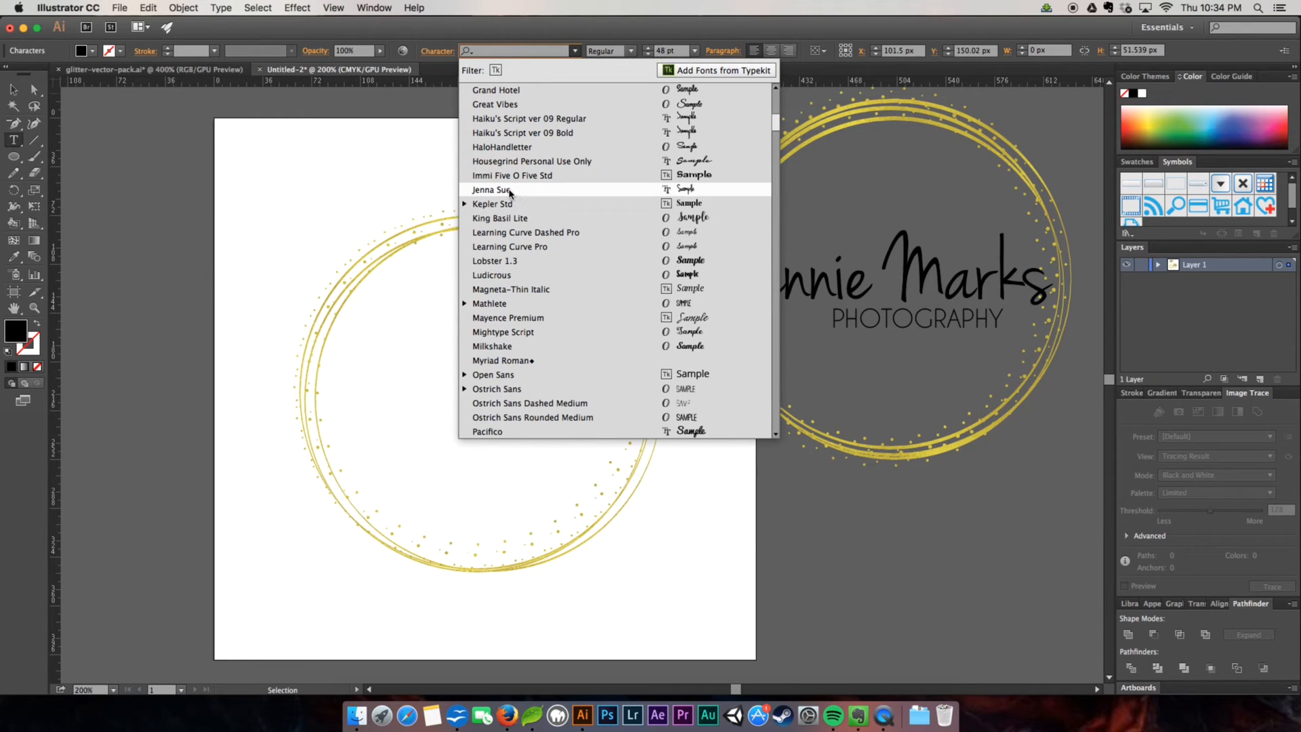
mouse_move(571, 416)
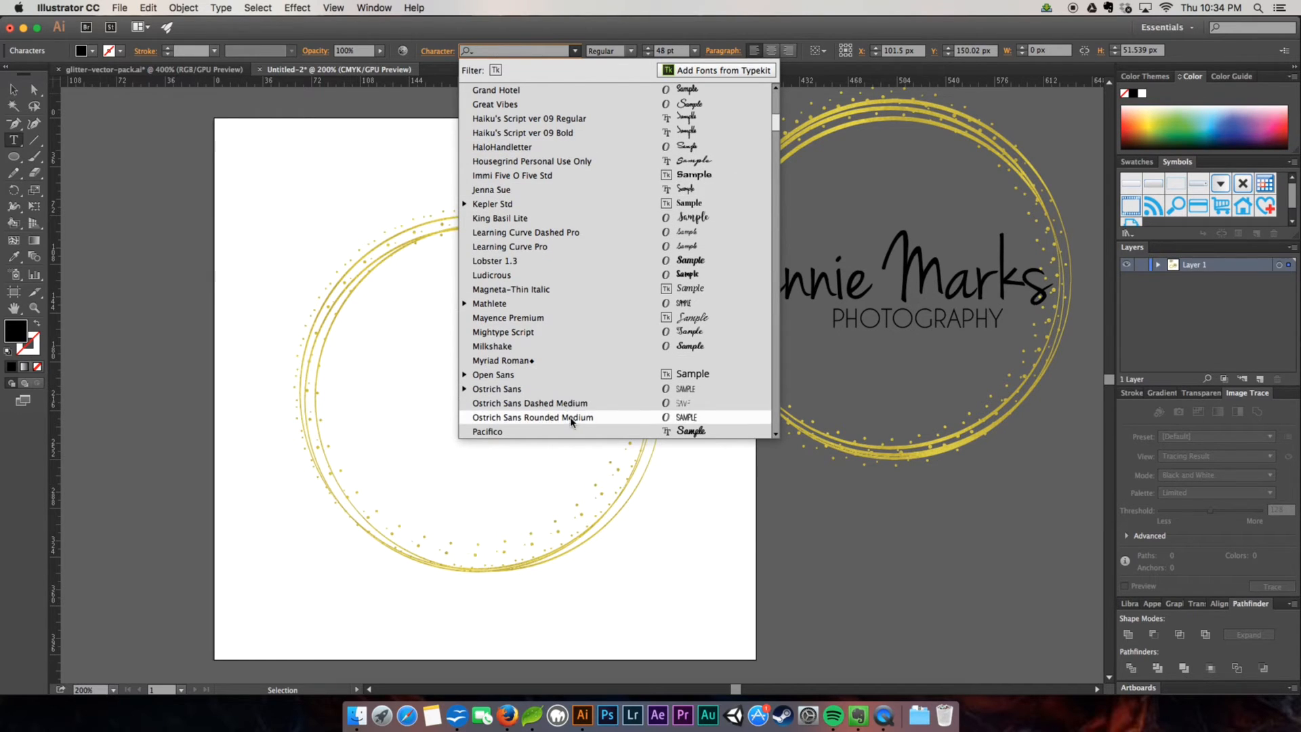
mouse_move(556, 217)
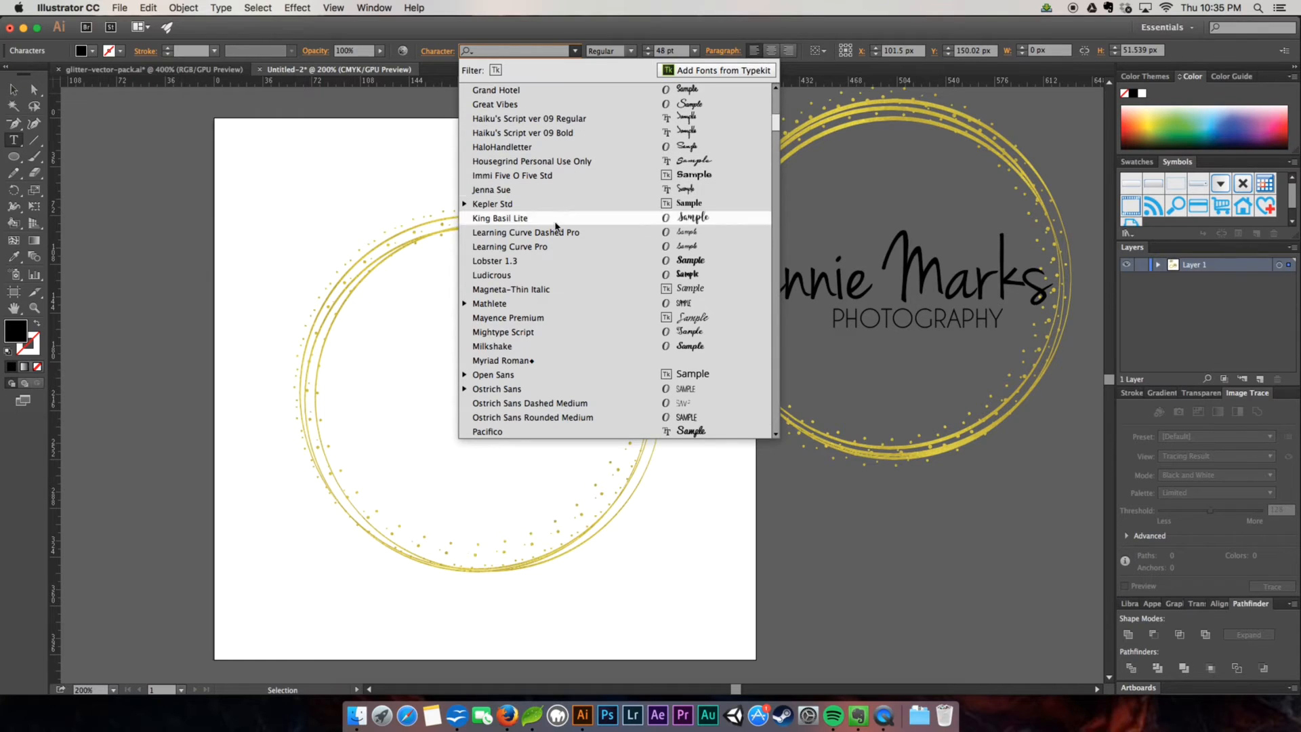
mouse_move(531, 89)
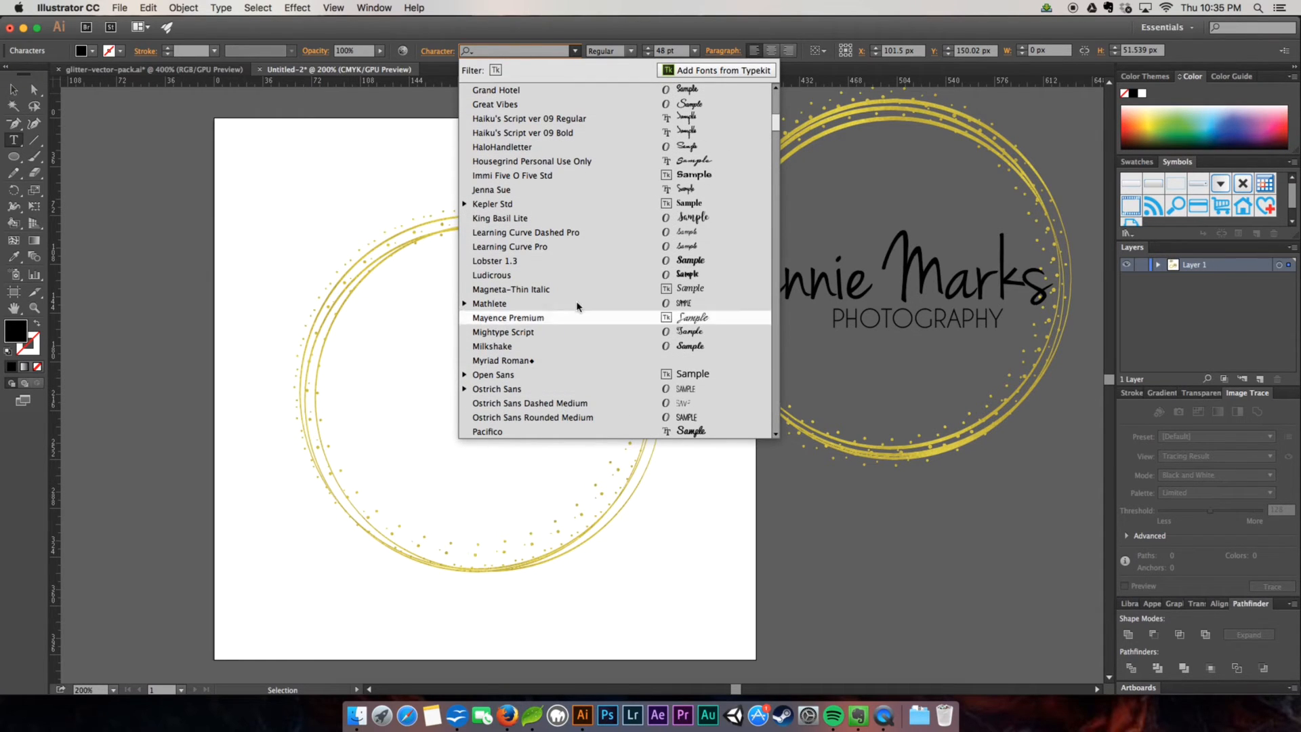
mouse_move(555, 118)
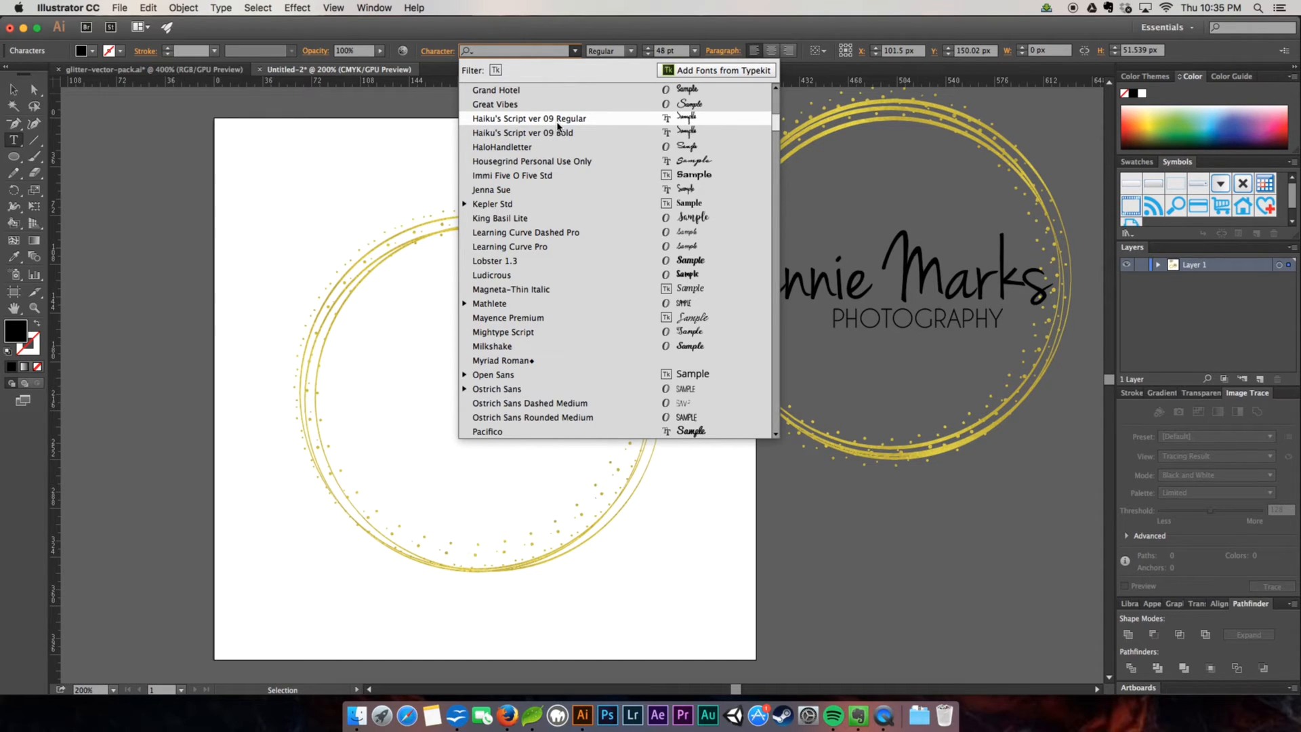
left_click(490, 190)
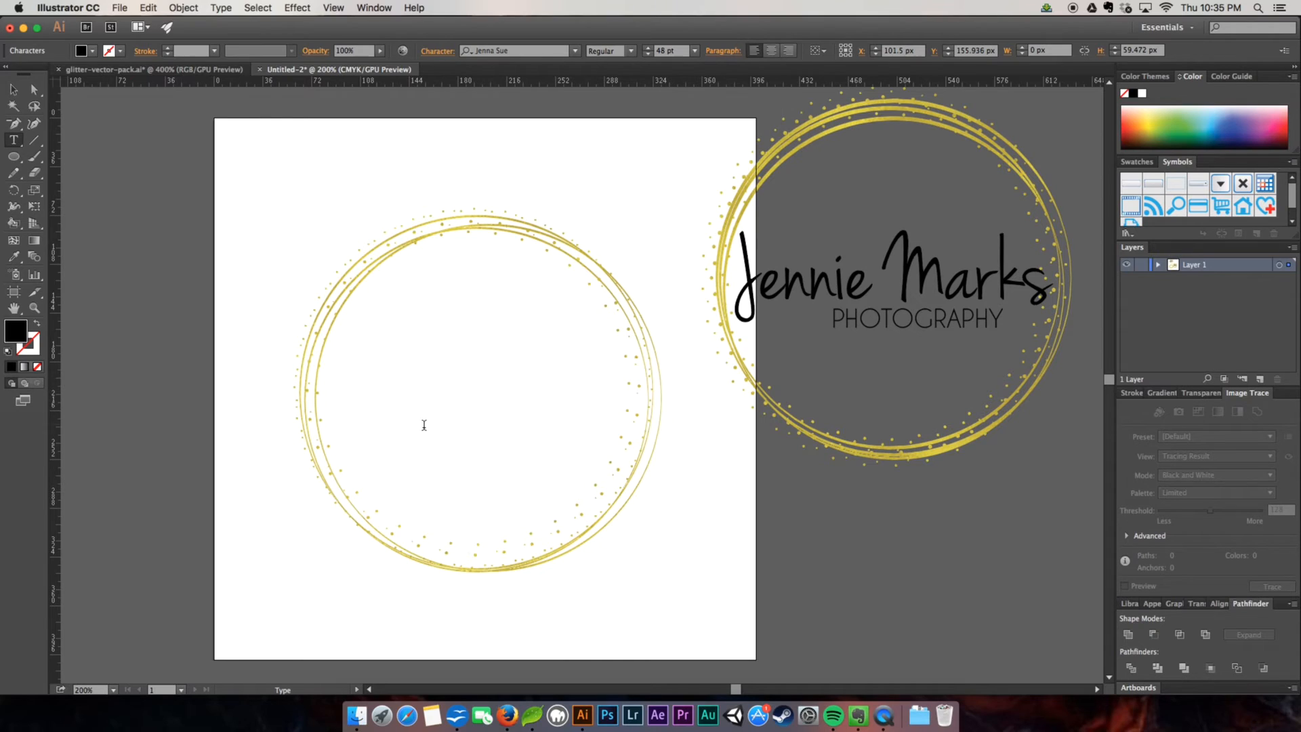
type("Je")
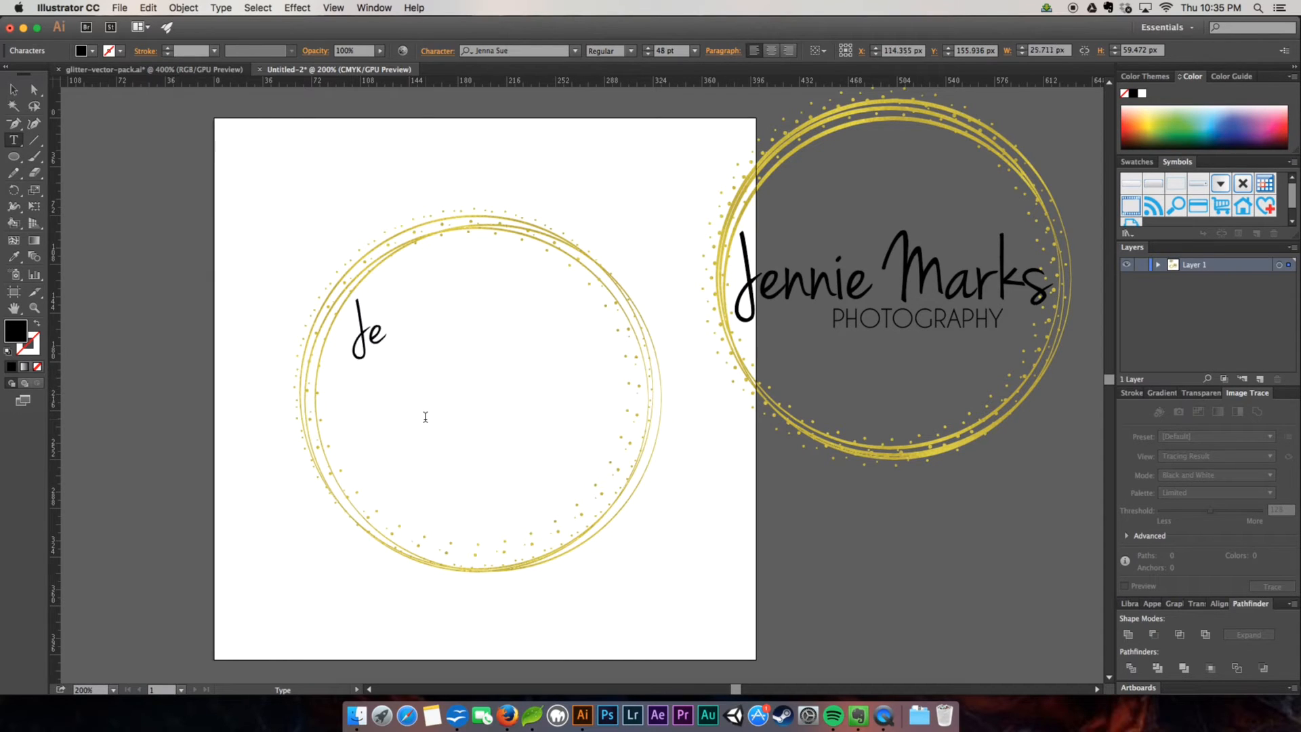
type("nnie Mark")
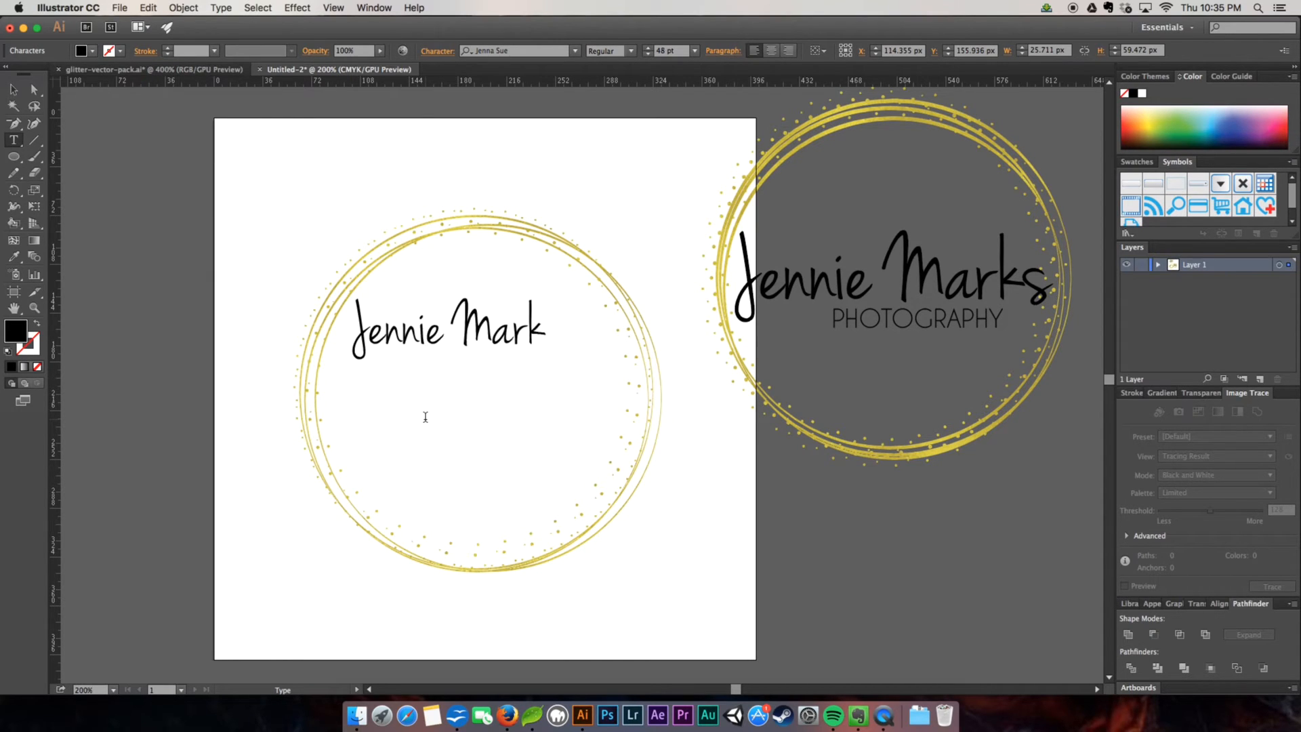
type("s")
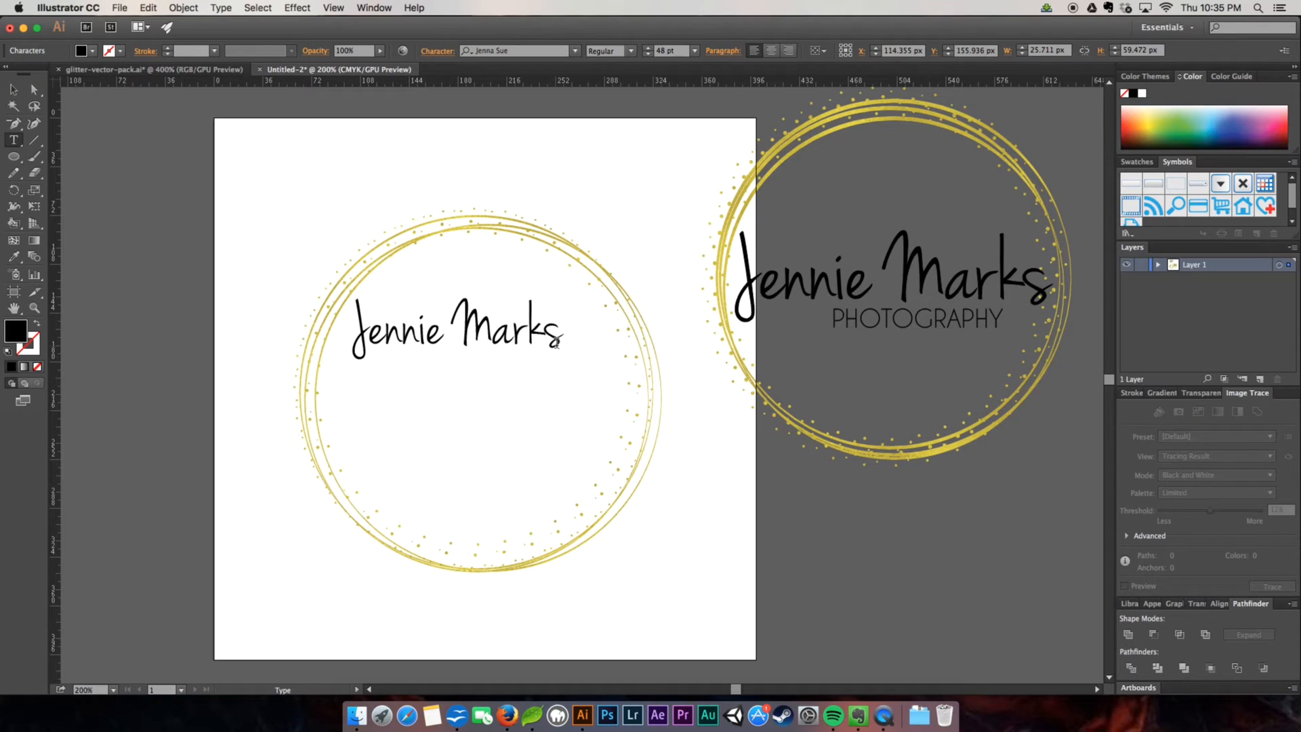
left_click(456, 328)
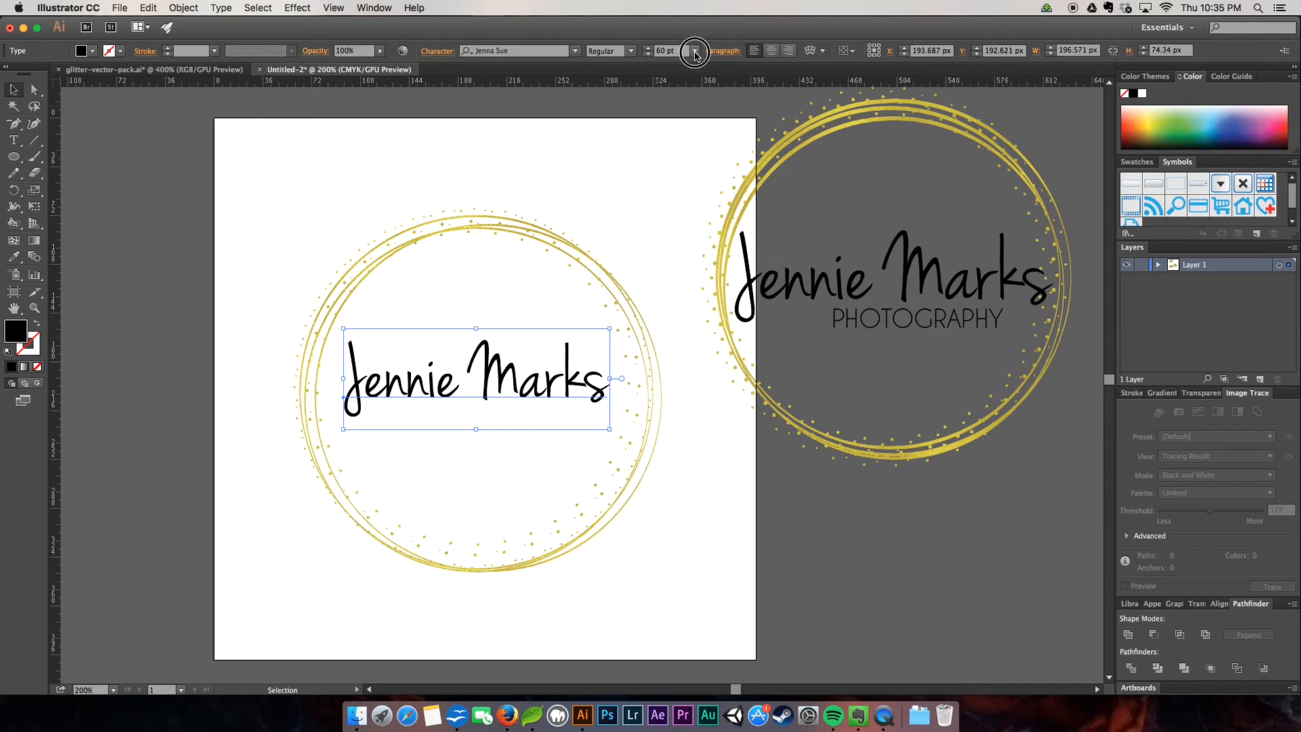
left_click(694, 50)
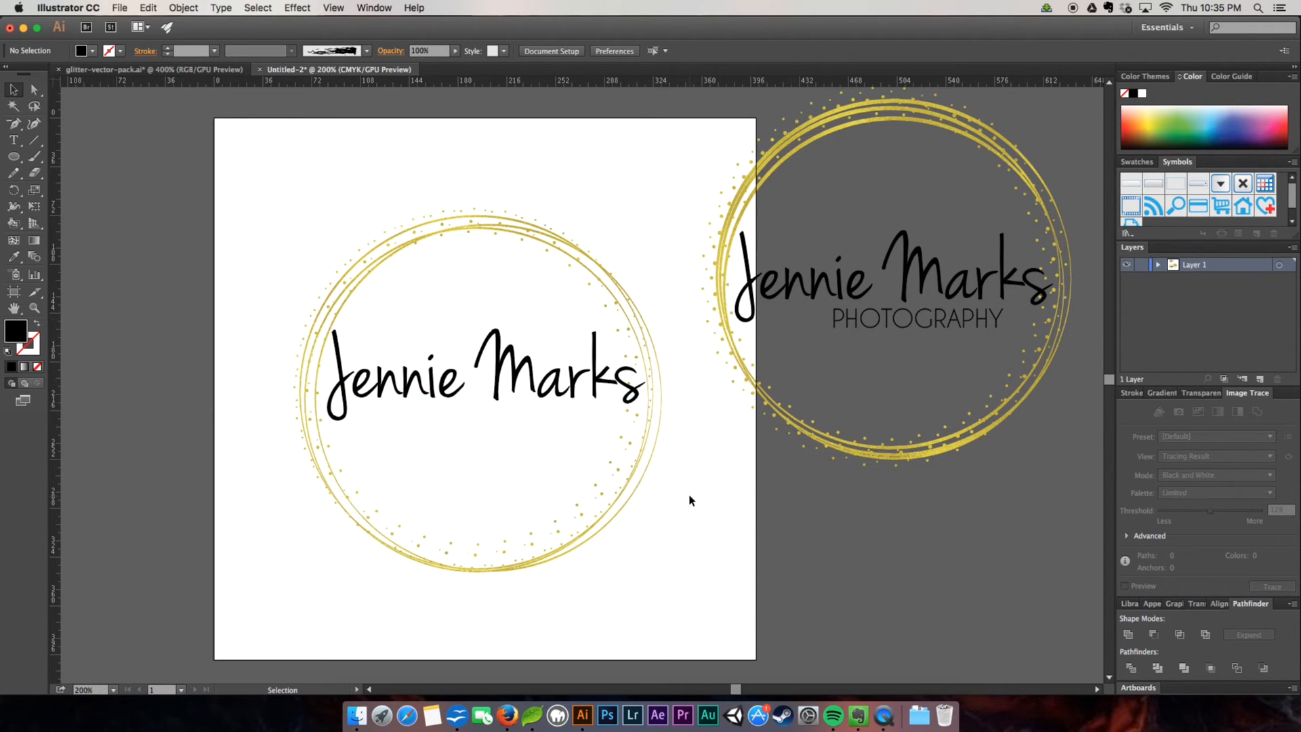
Choose a small font size and the Caviar Dreams typeface for the tagline
scroll("up", 3)
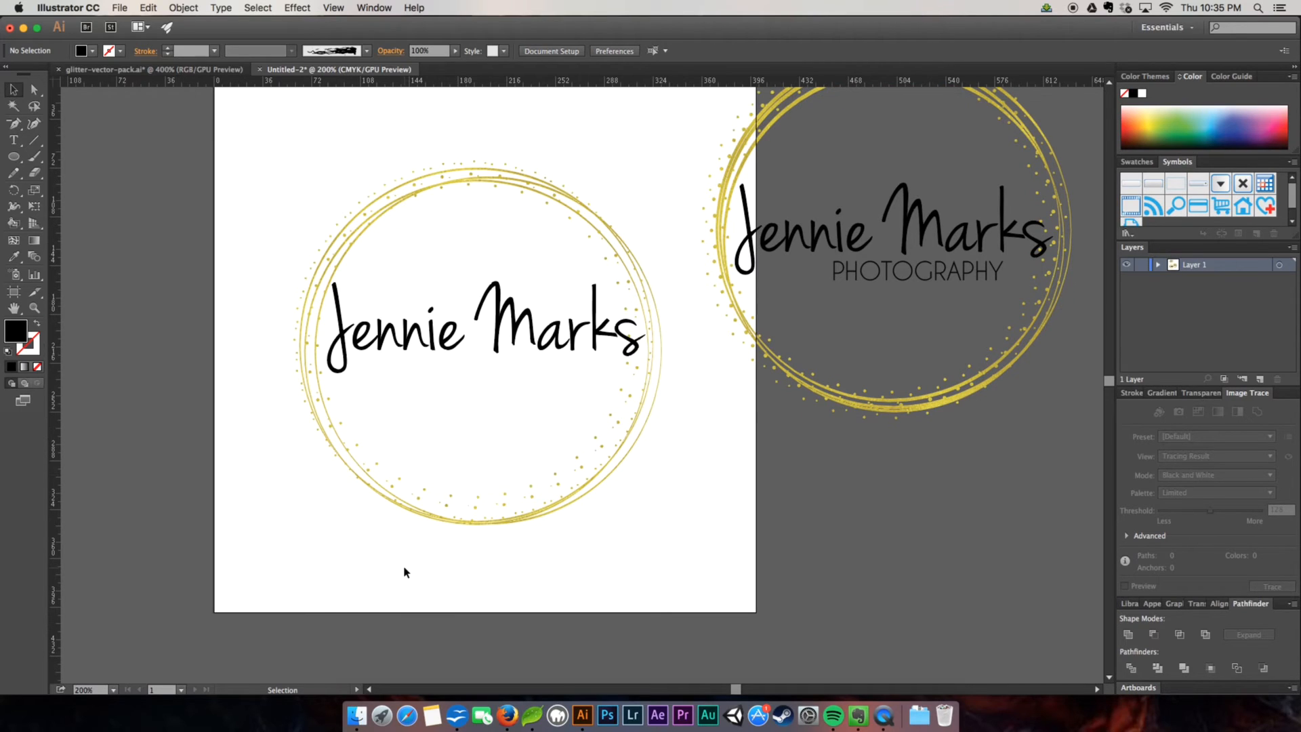
mouse_move(394, 576)
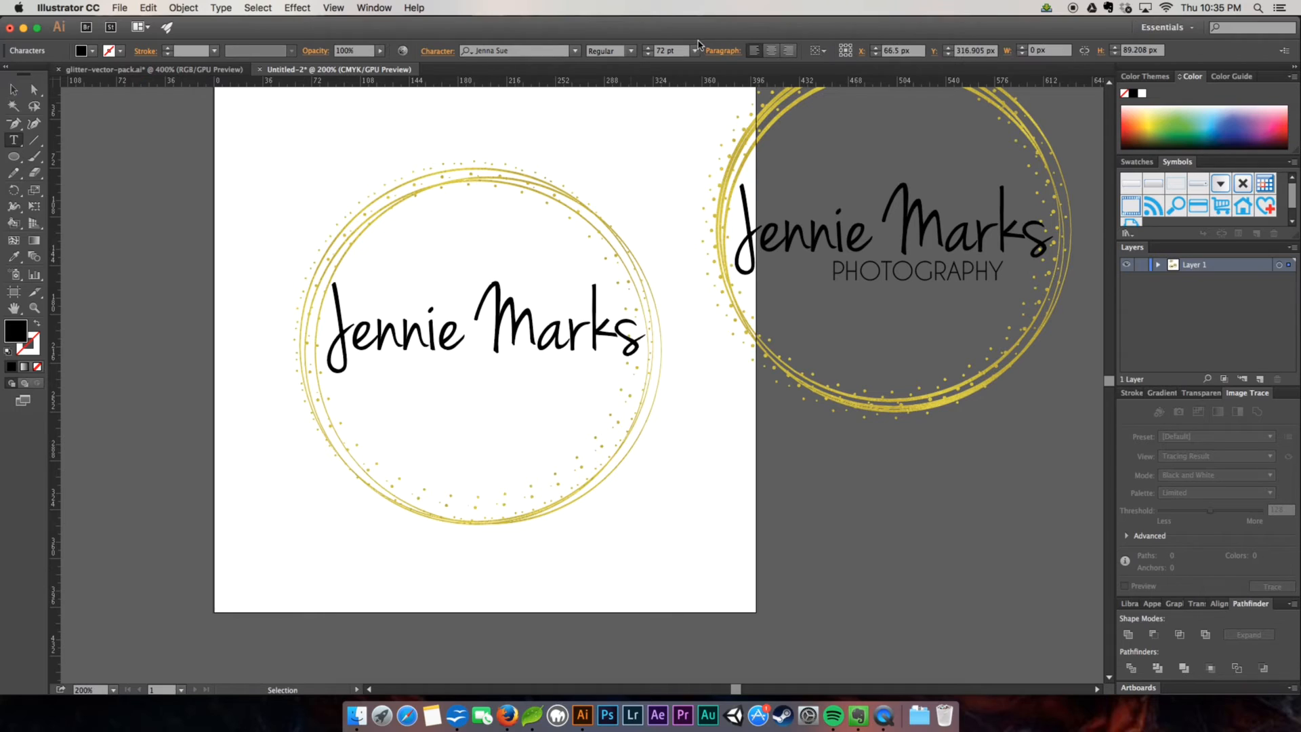
left_click(694, 50)
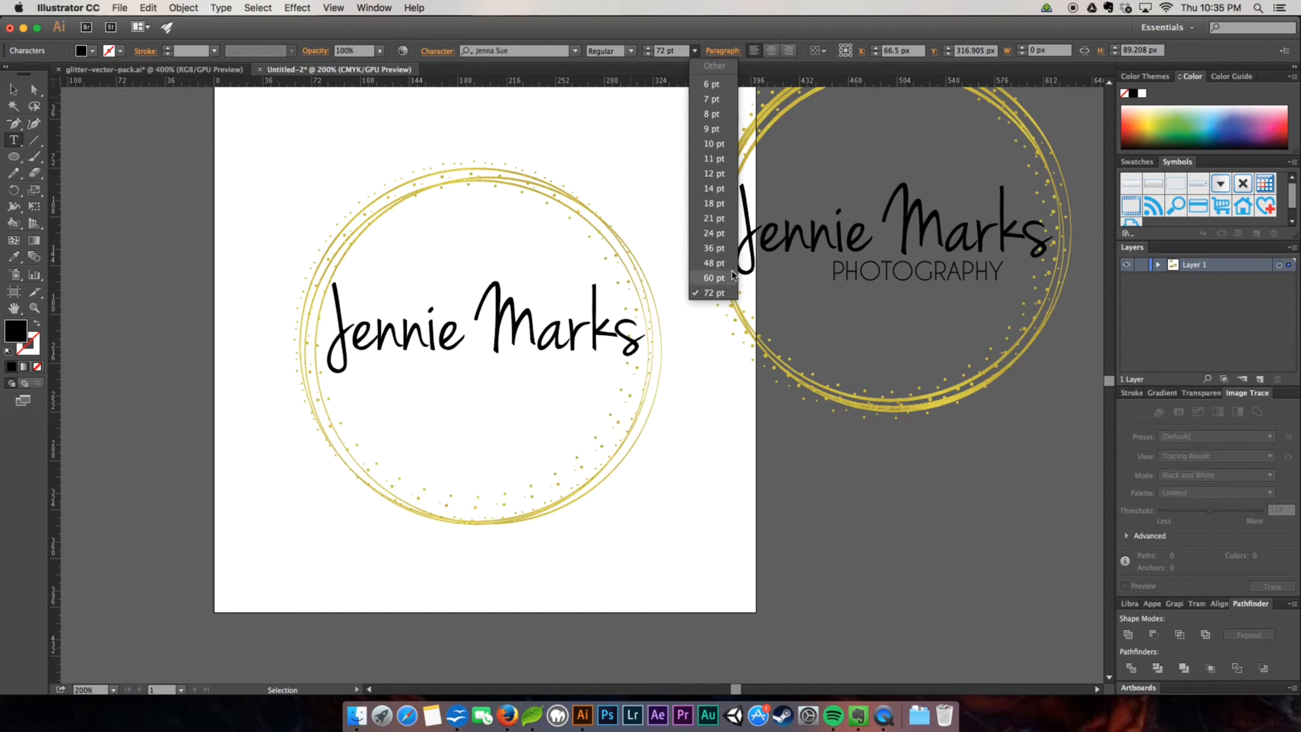
mouse_move(729, 276)
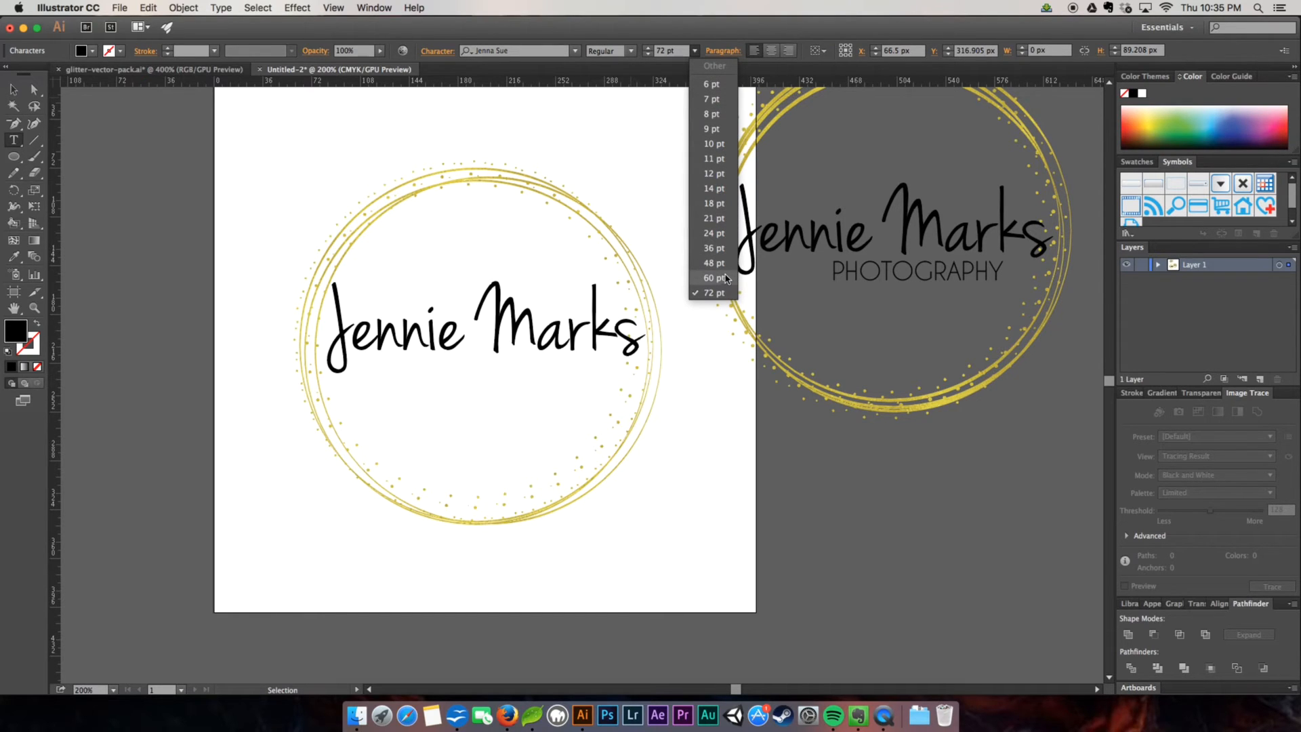
left_click(713, 203)
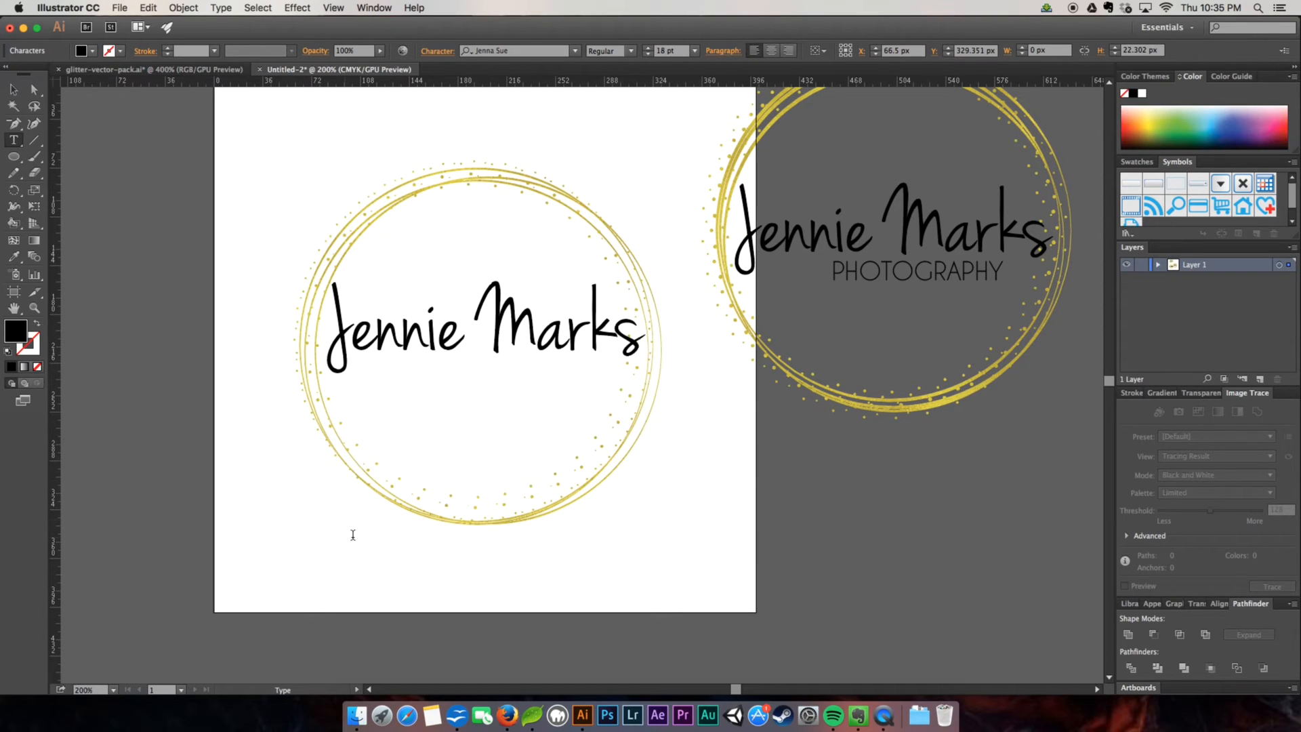
type("D")
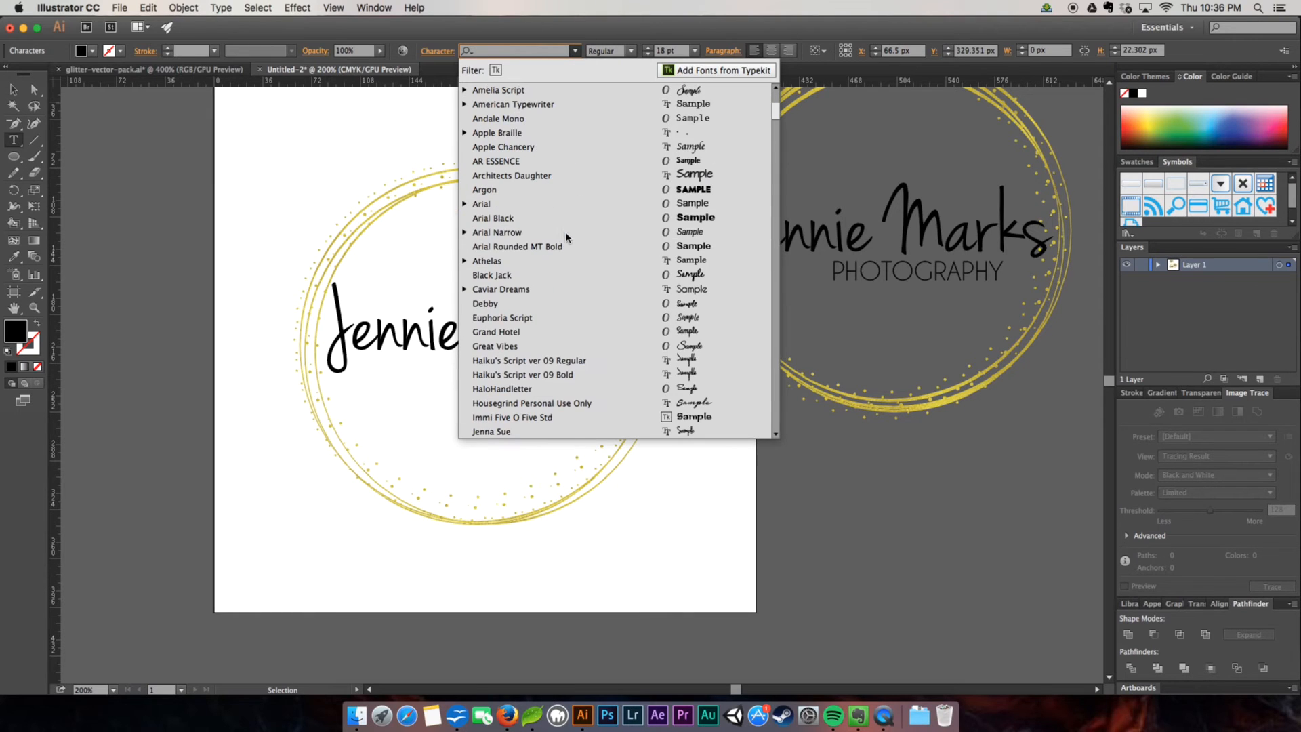
left_click(500, 288)
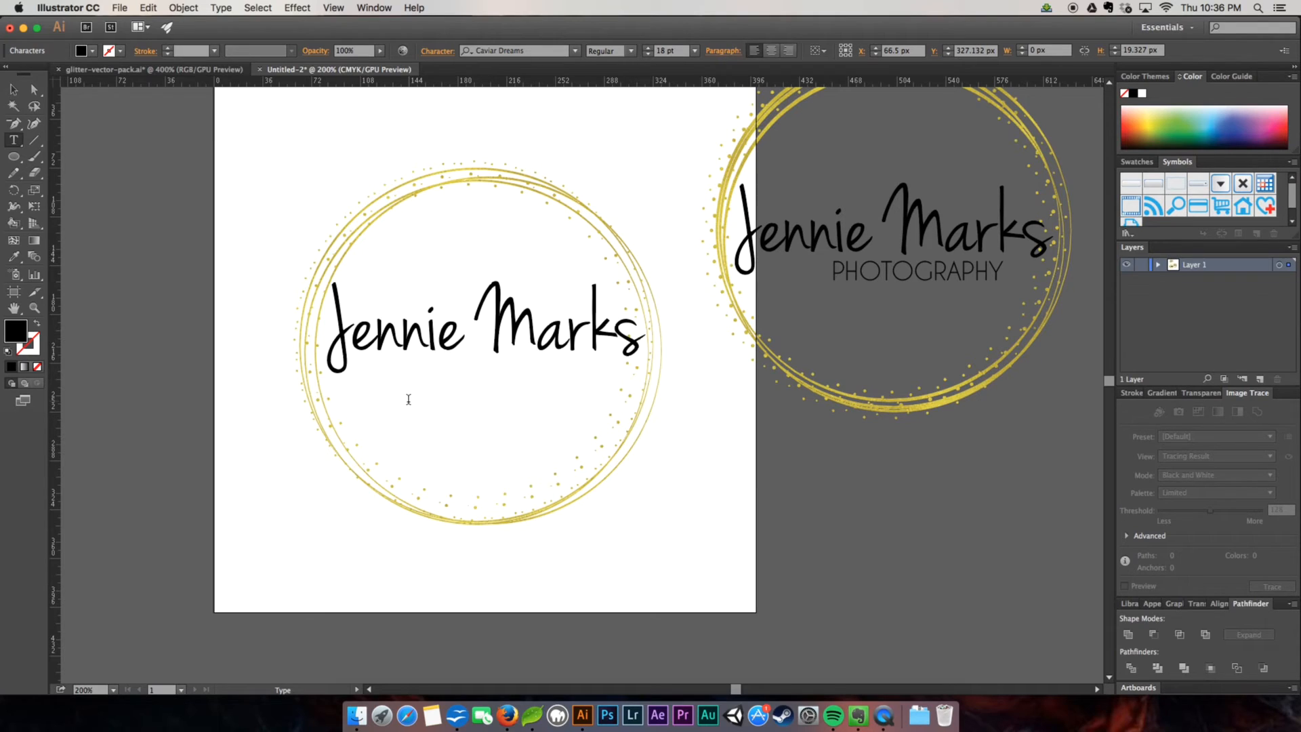
Type 'PHOTOGRAPHY' beneath the script name and finish editing
type("PHOTO")
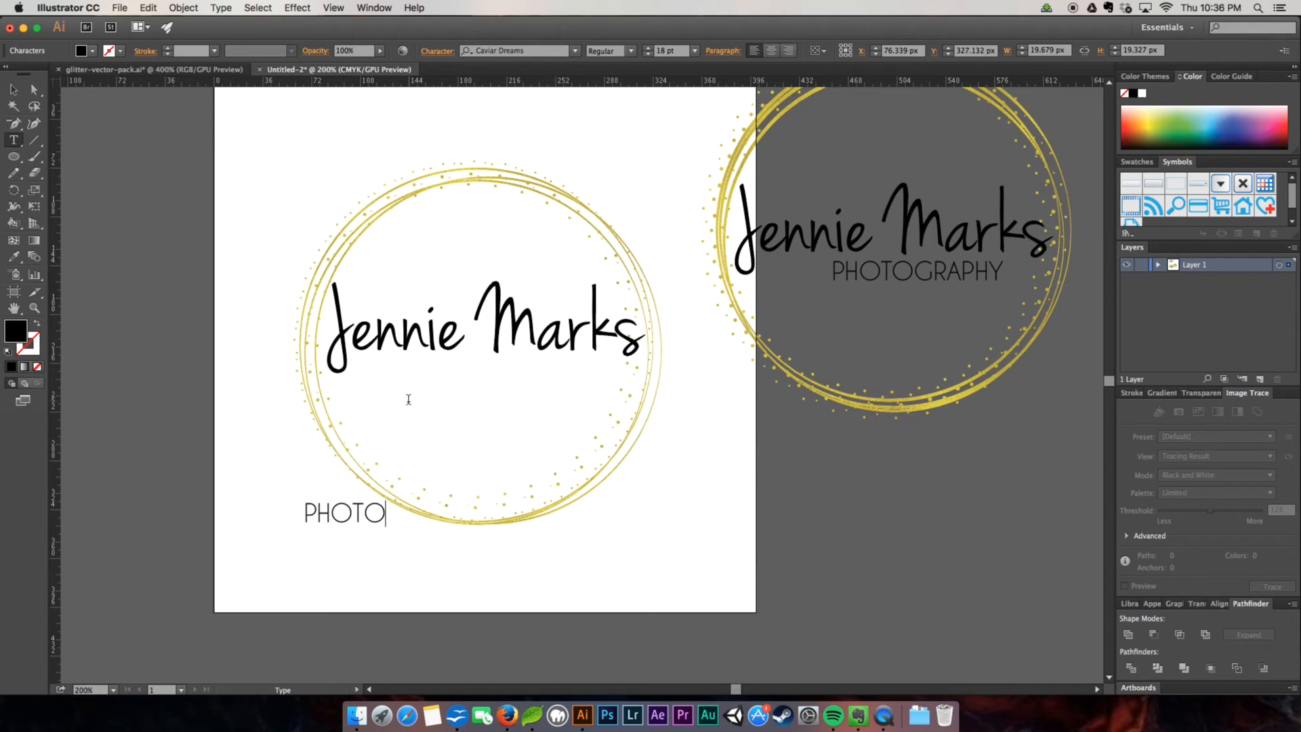
type("GRAPHY")
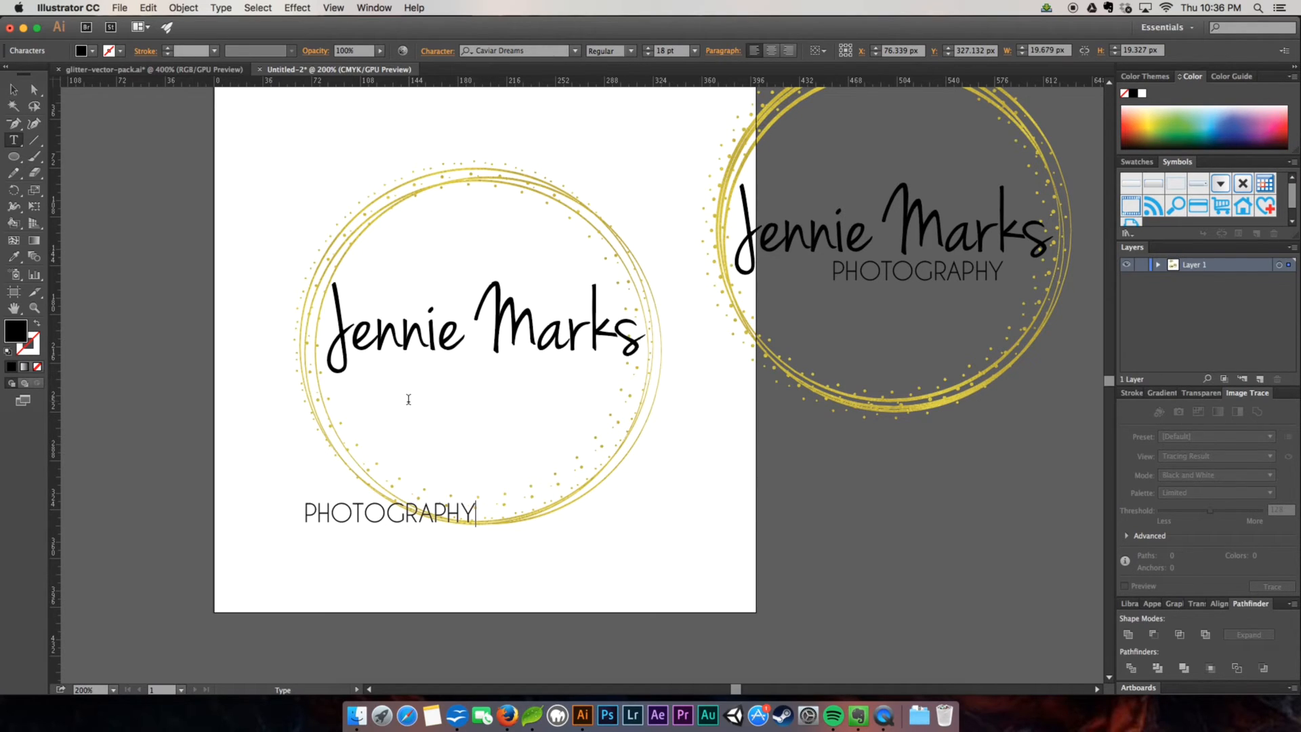
left_click(389, 512)
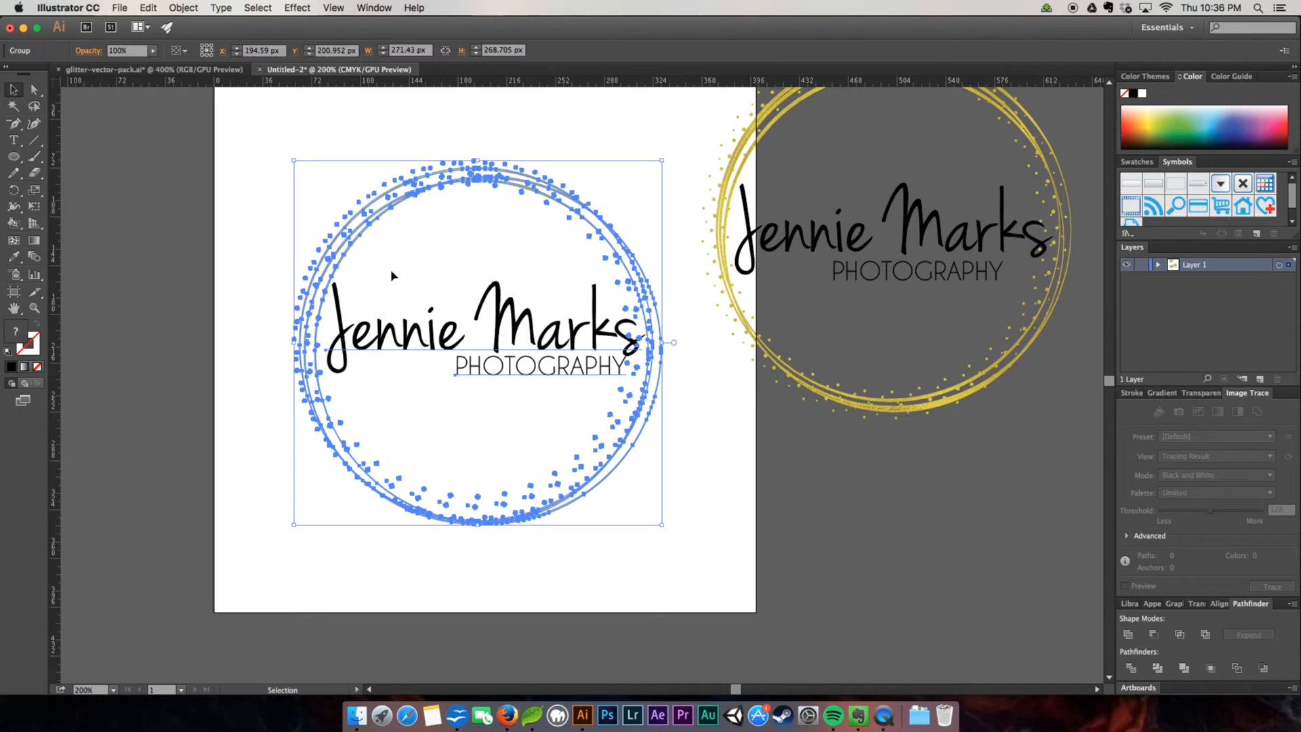
Deselect the finished Jennie Marks Photography logo
left_click(672, 382)
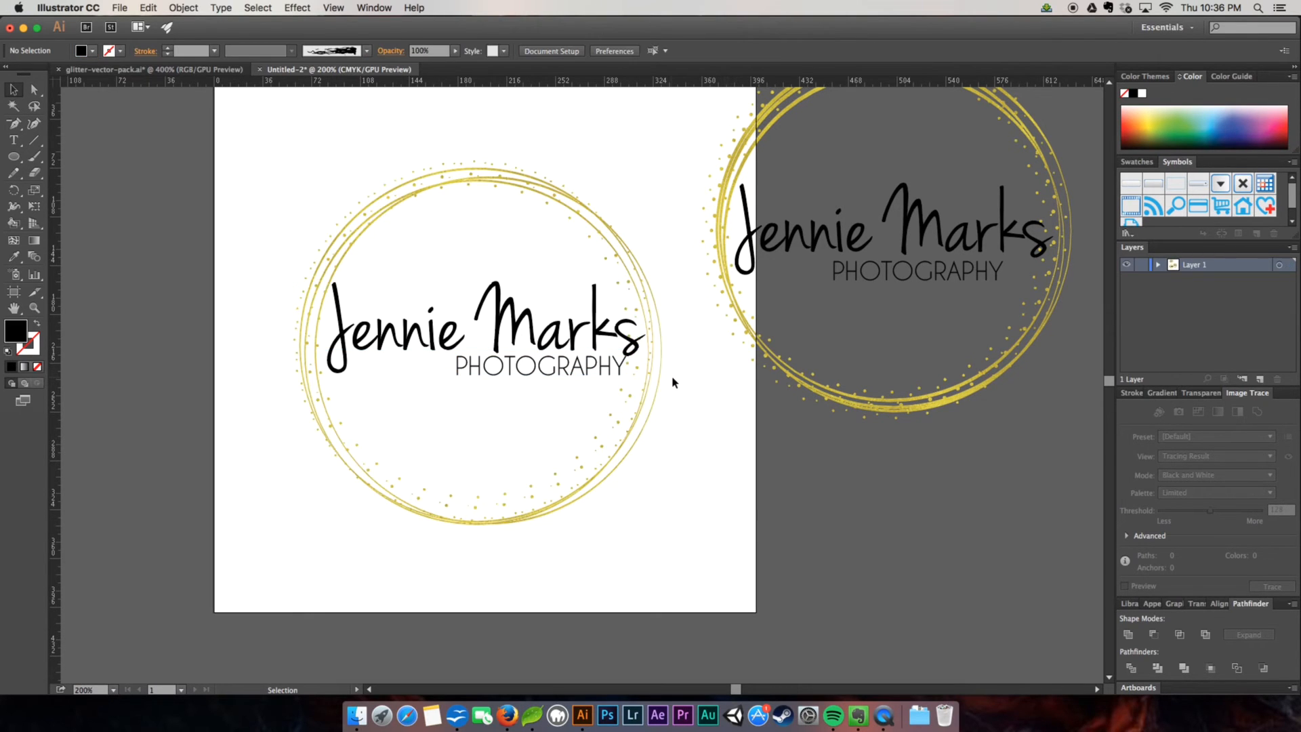
mouse_move(647, 404)
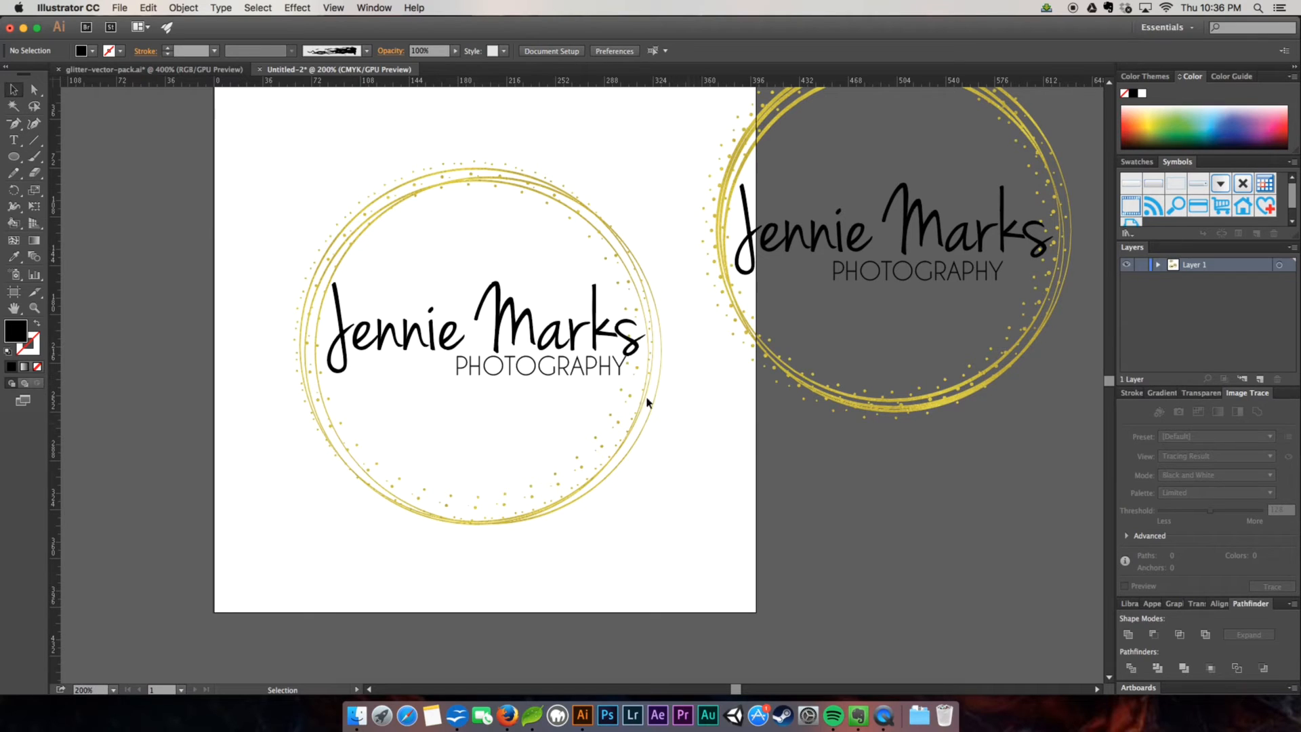
mouse_move(821, 487)
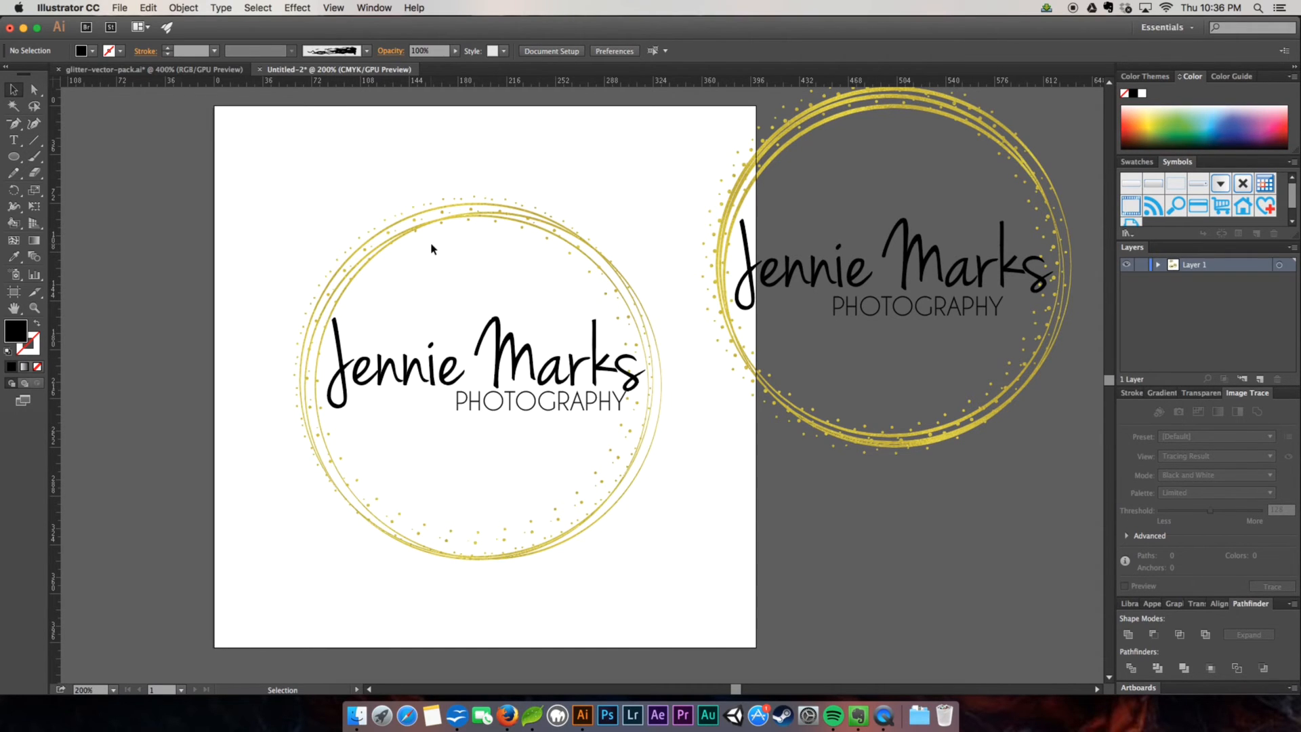
mouse_move(758, 215)
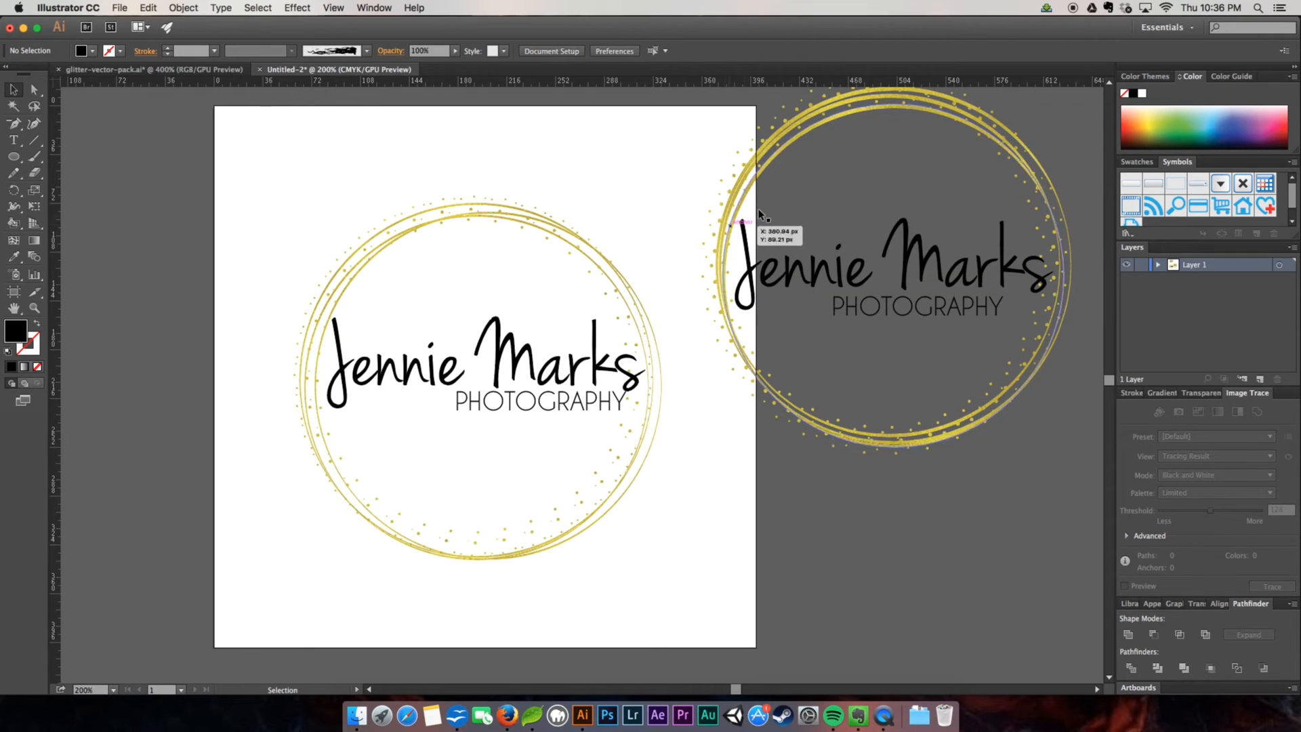
mouse_move(353, 210)
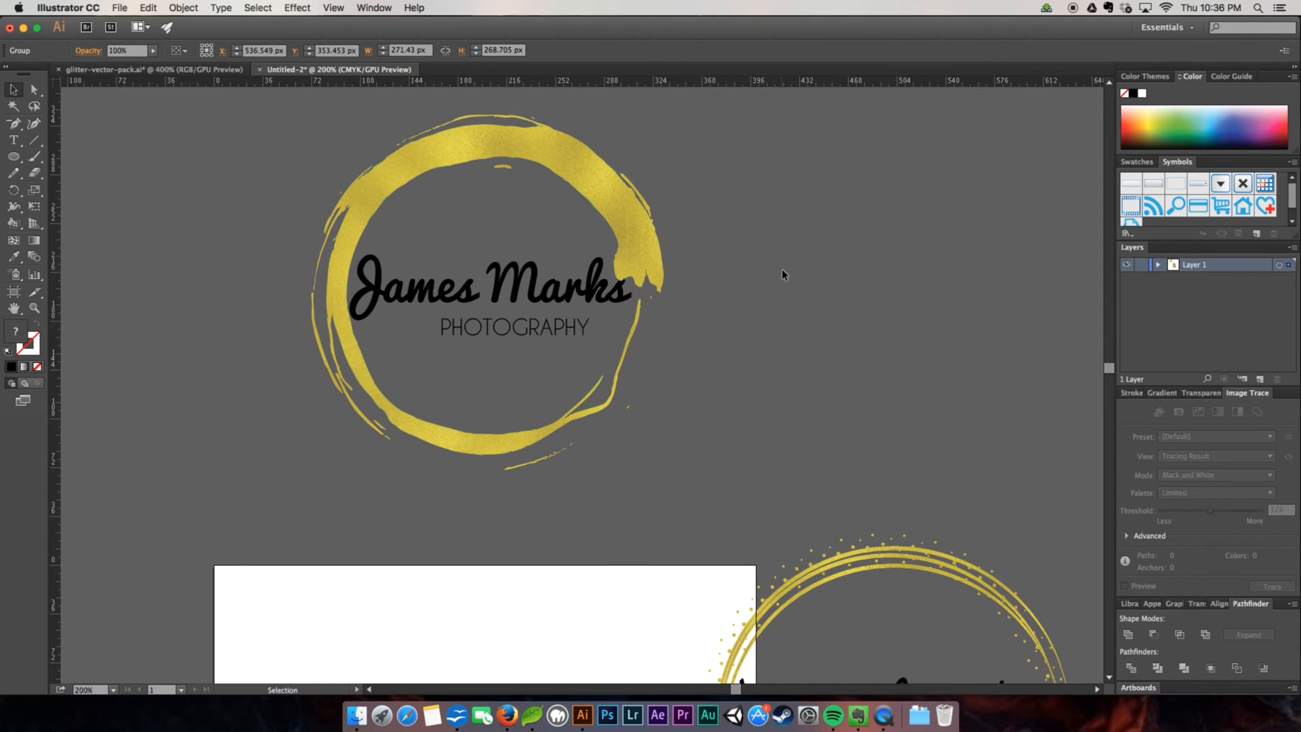
mouse_move(686, 207)
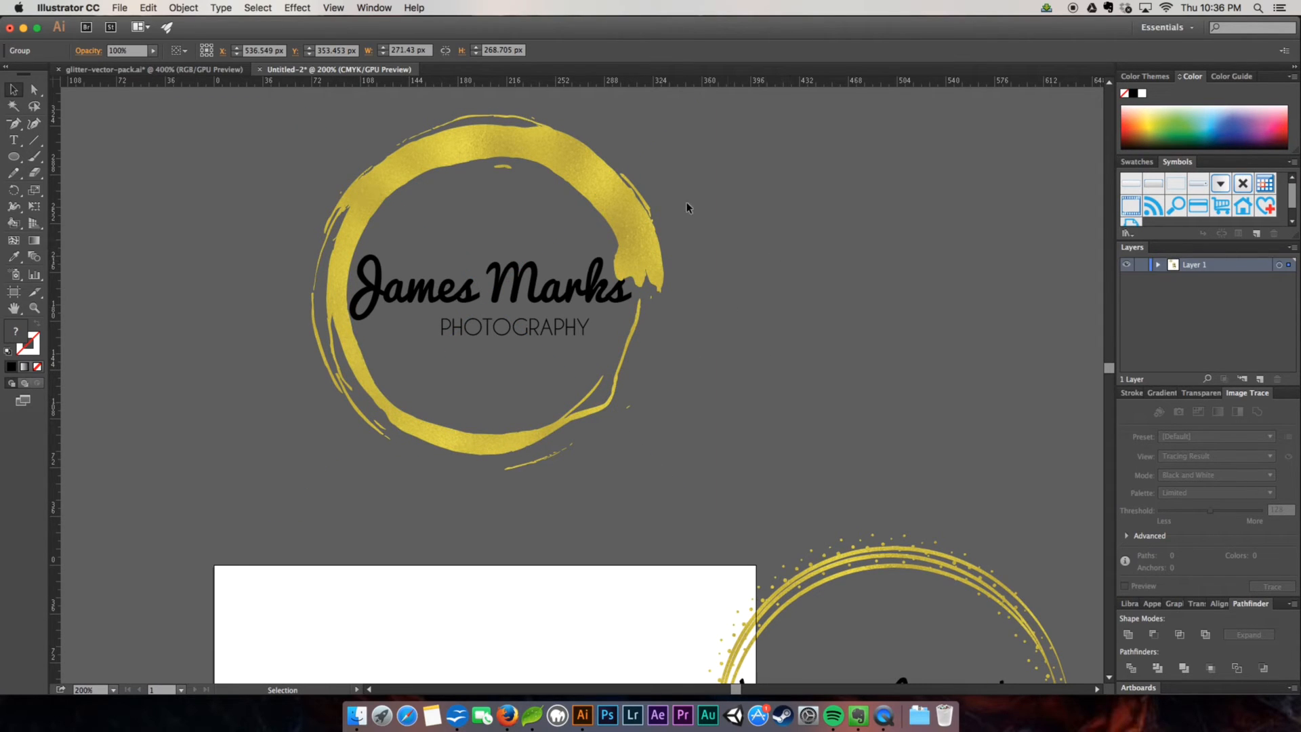
mouse_move(664, 191)
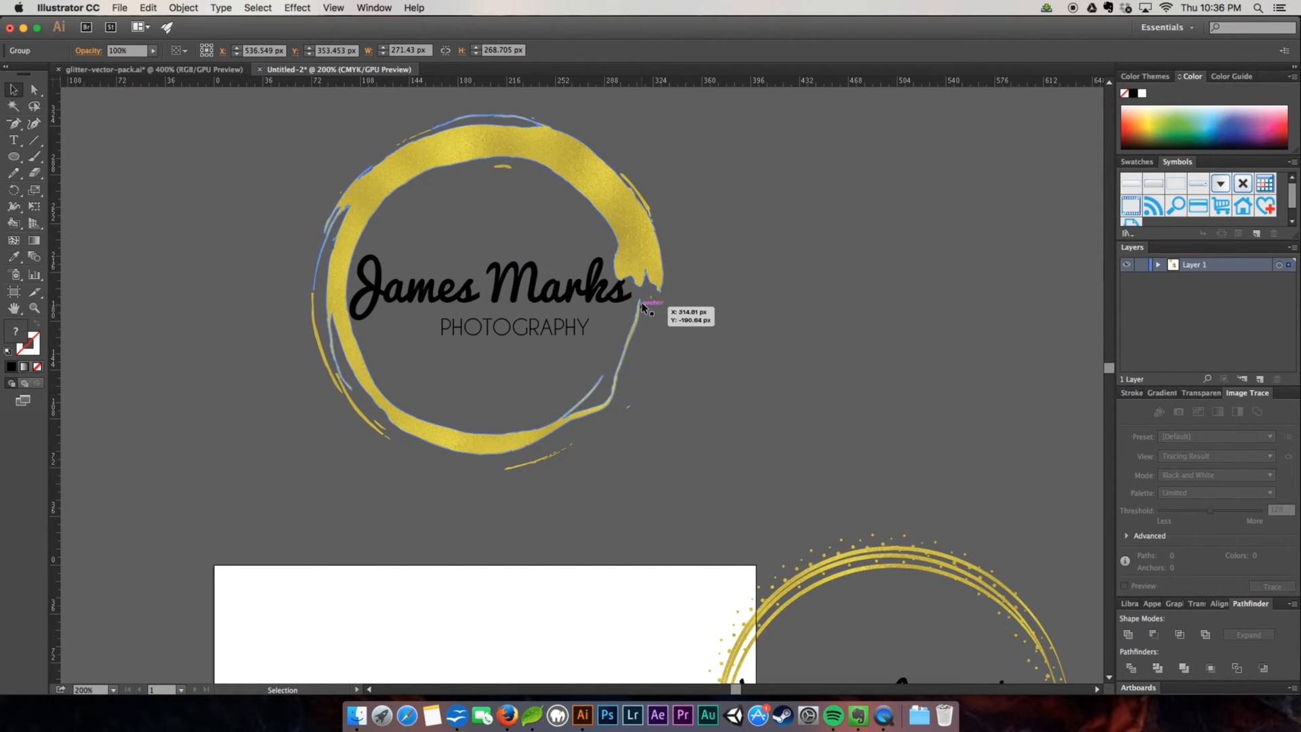
Scroll down, clear the artboard and draw a thin-outlined 228 px circle with no fill
left_click(285, 397)
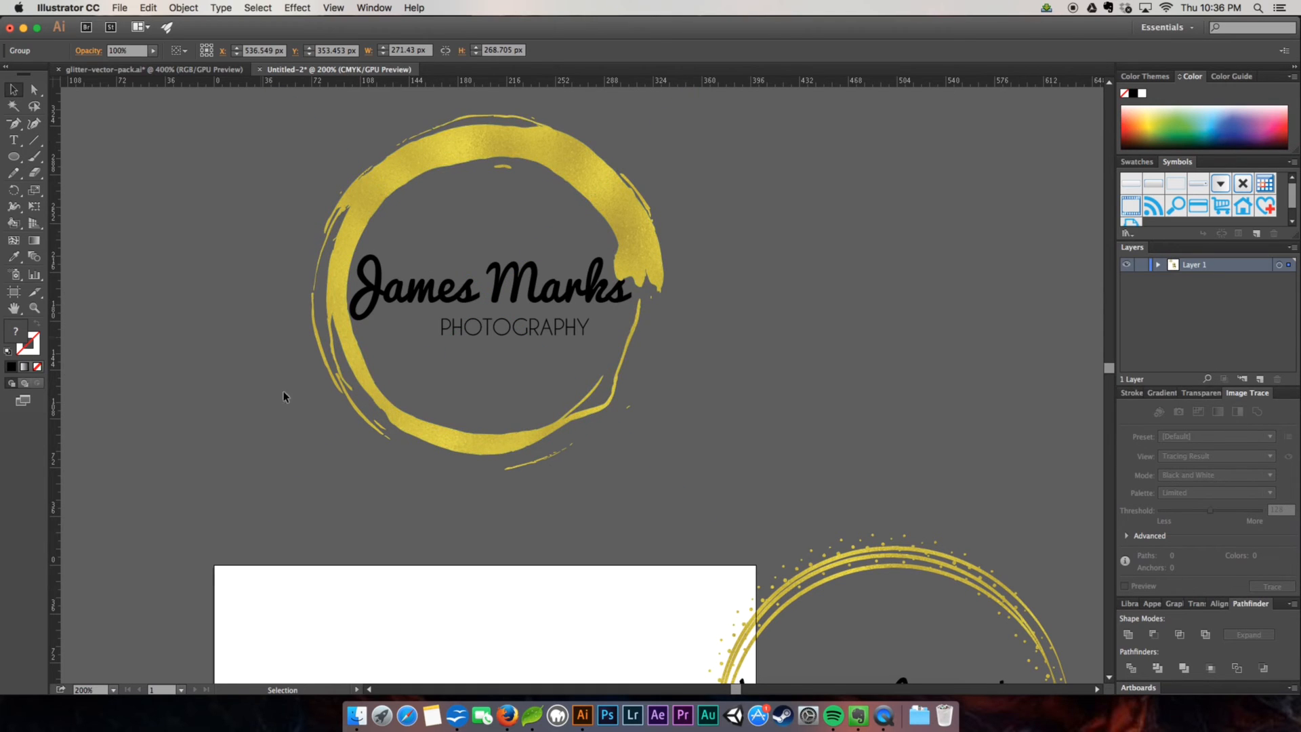
scroll("down", 3)
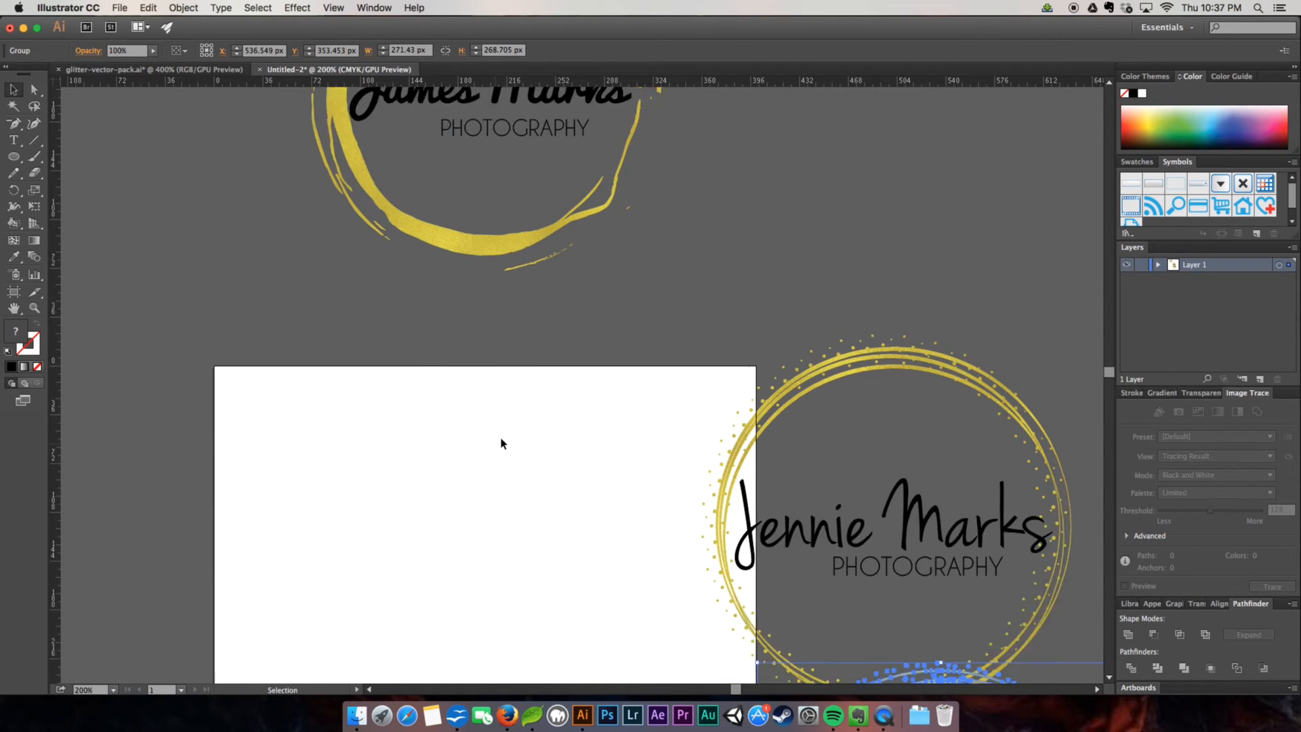
scroll("down", 3)
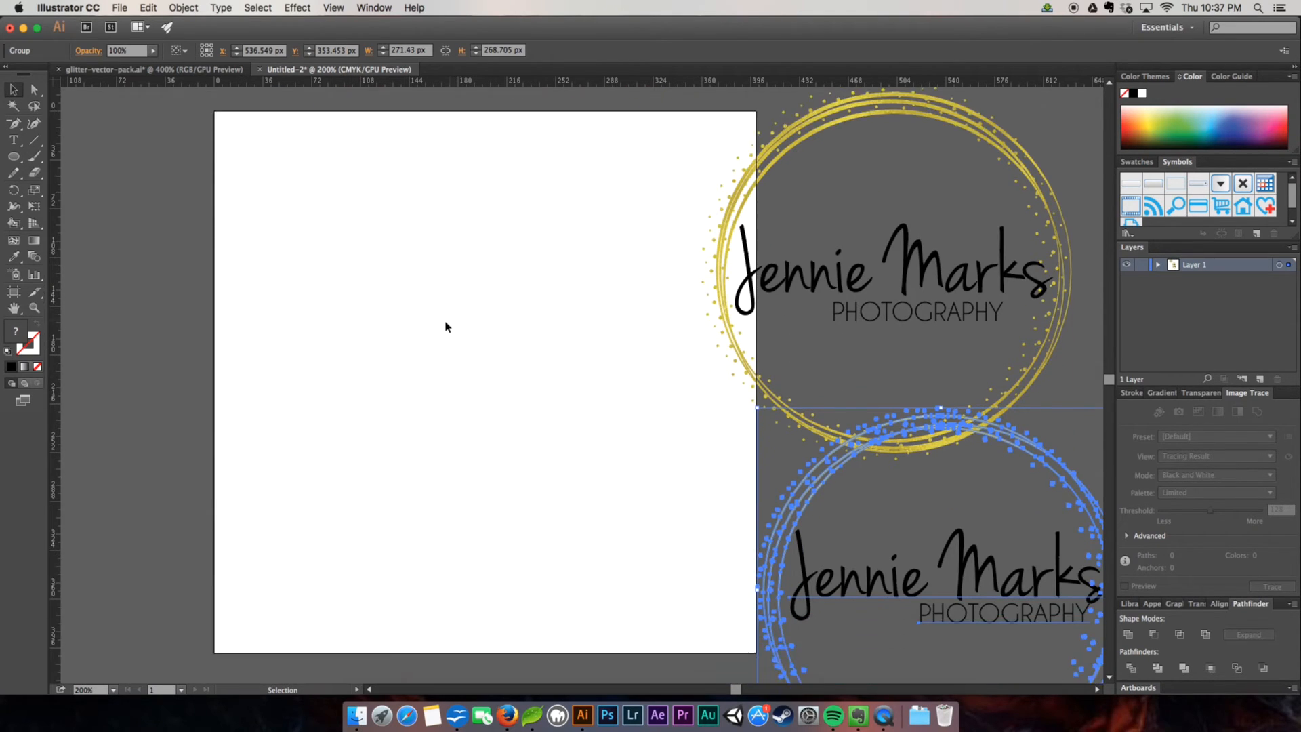
left_click(13, 155)
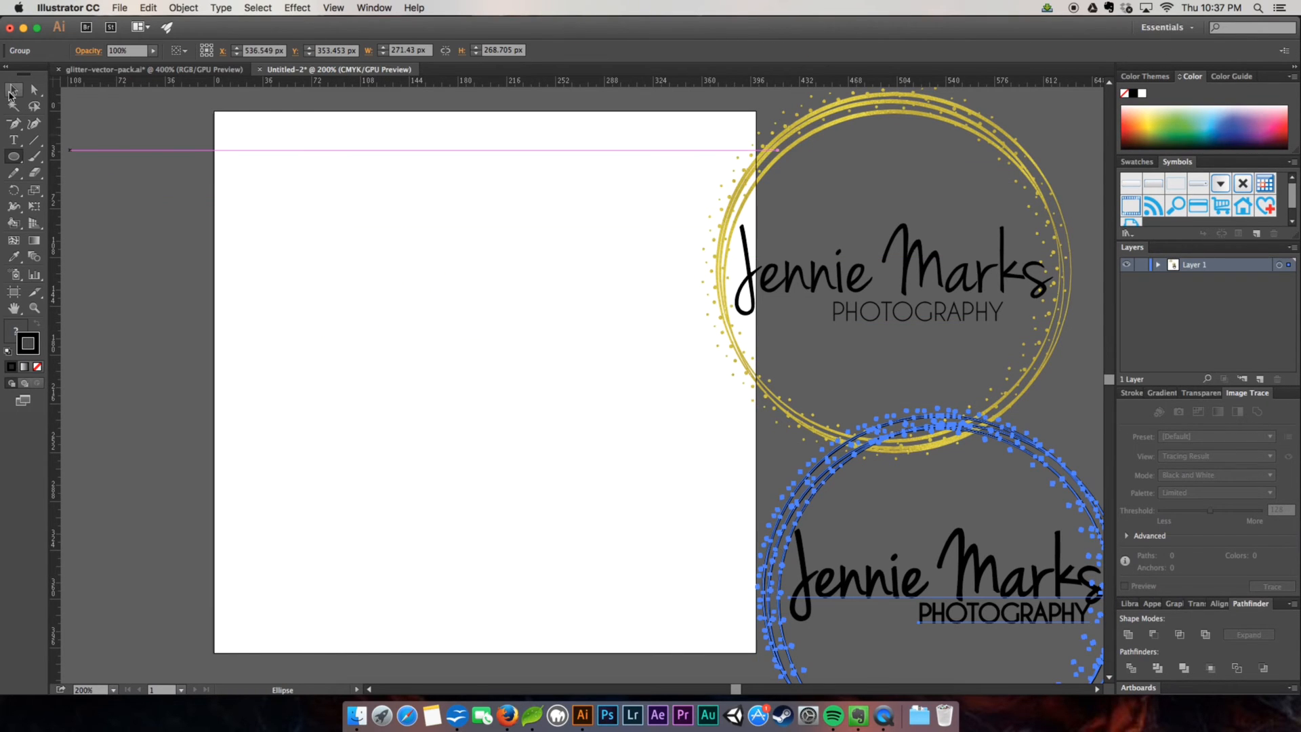
left_click(12, 90)
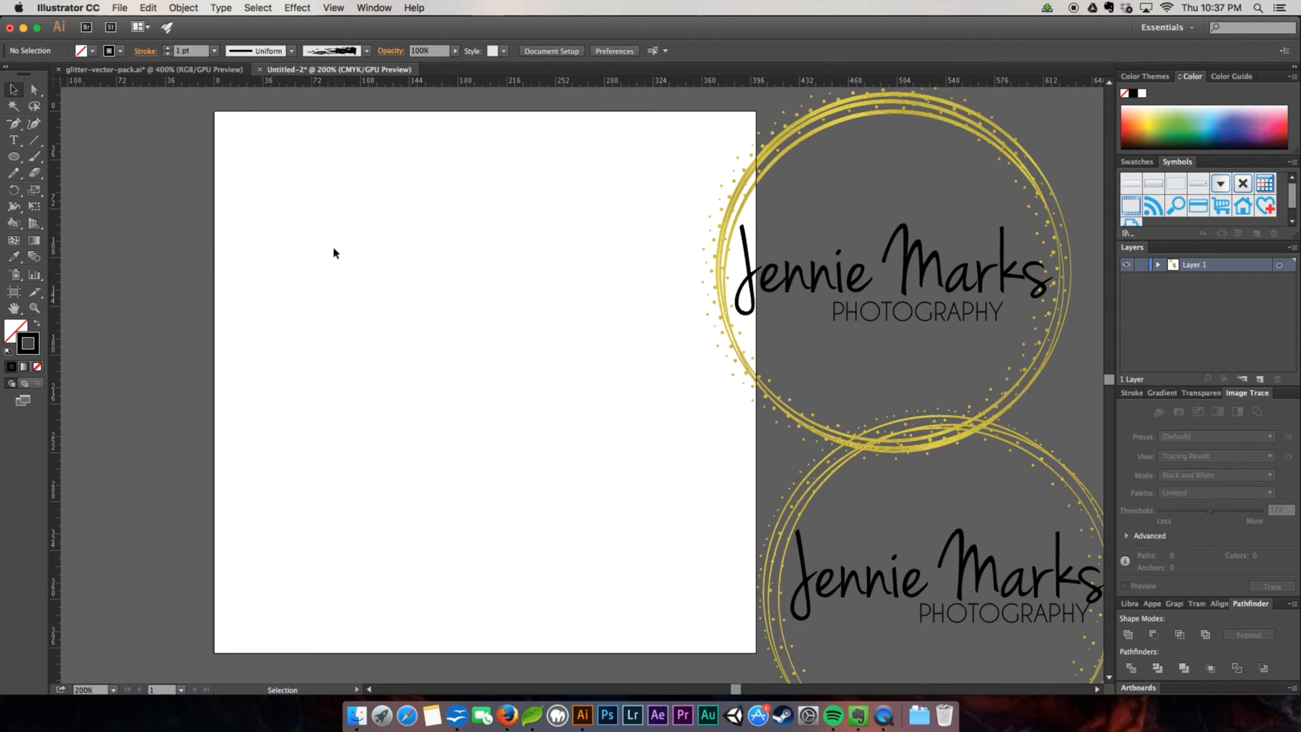
mouse_move(323, 234)
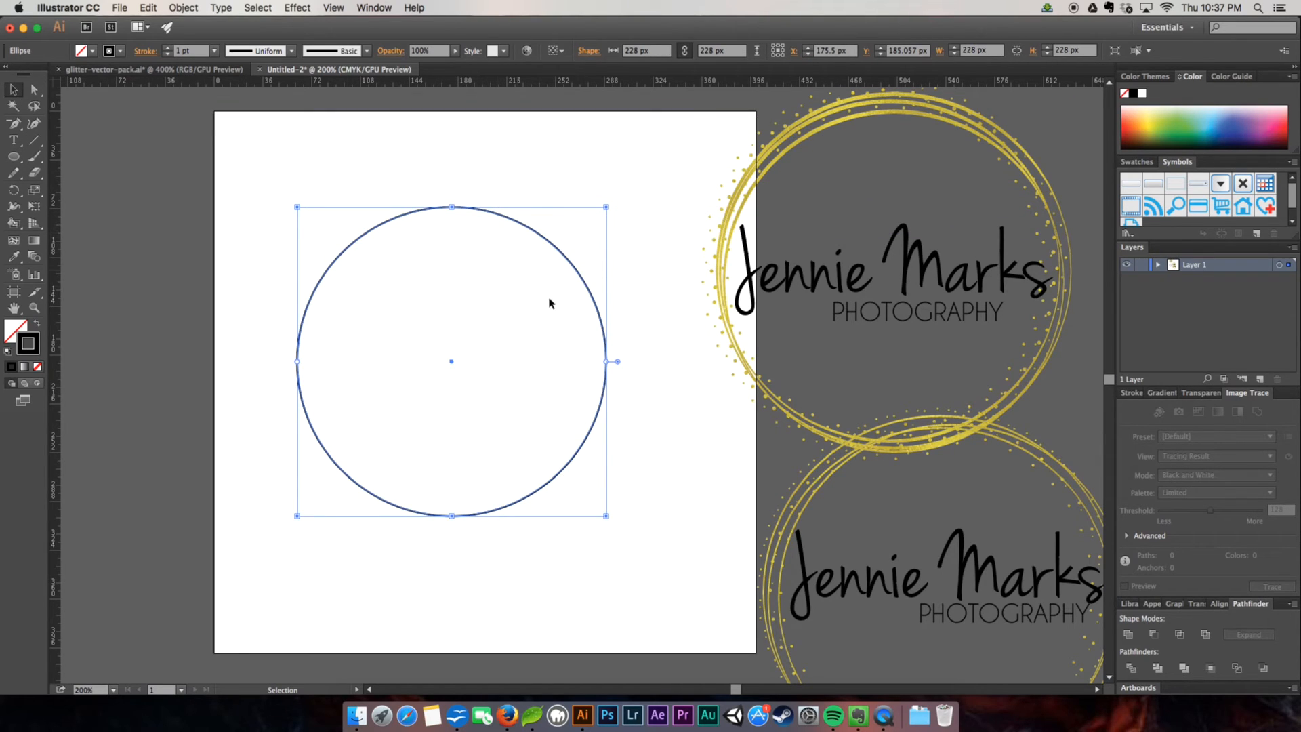
mouse_move(231, 381)
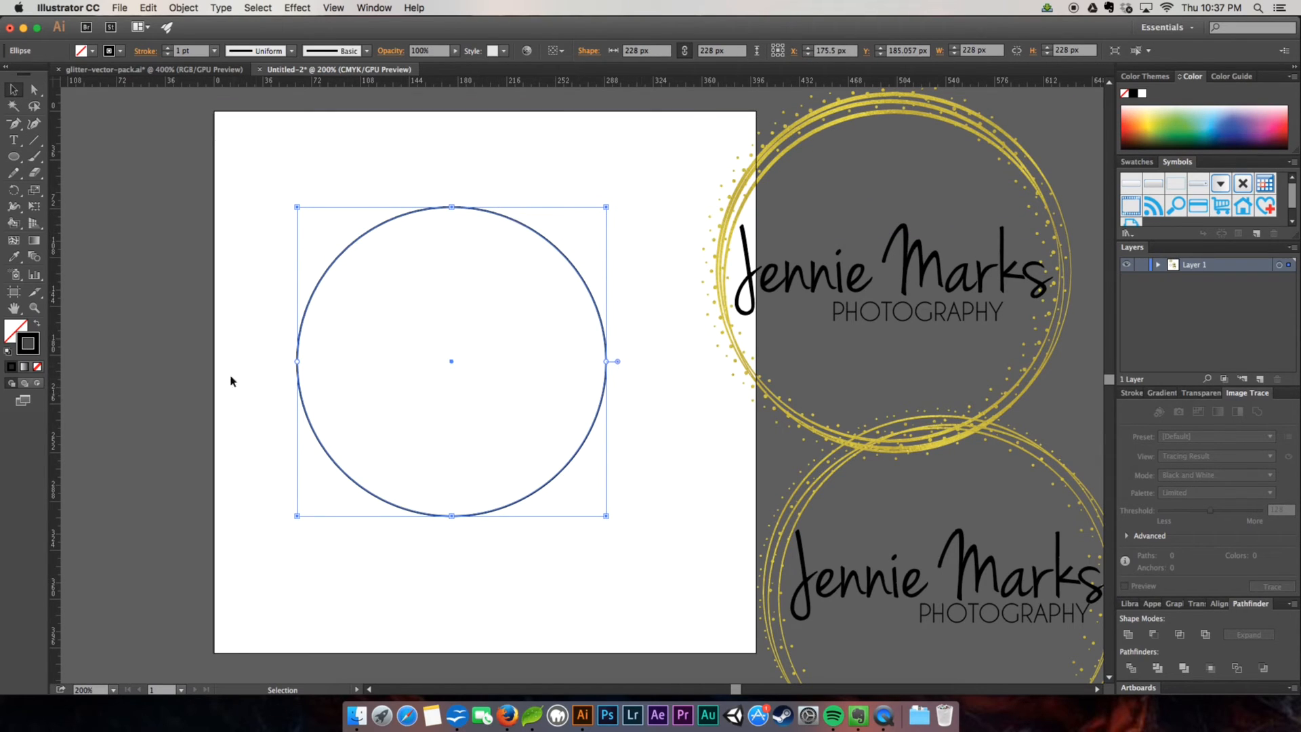
mouse_move(153, 374)
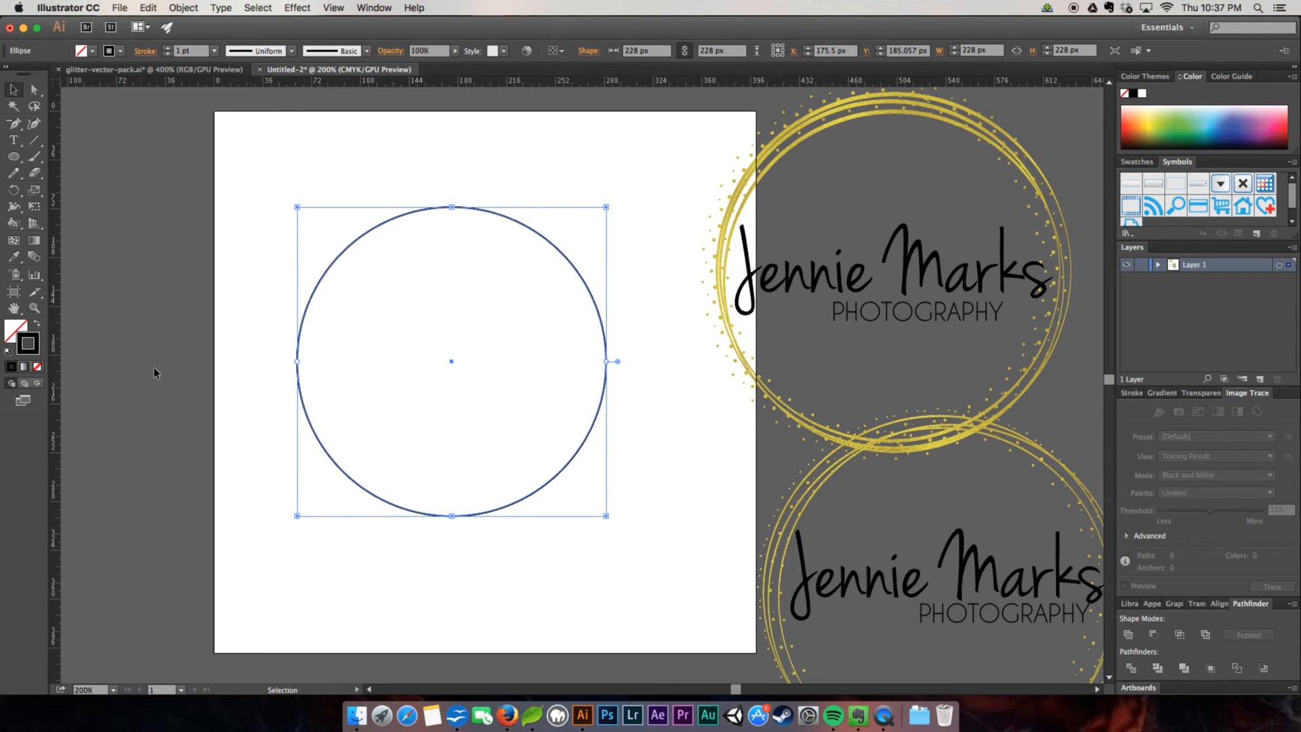
Show the Brushes panel and load the grunge brush vector pack library
left_click(374, 8)
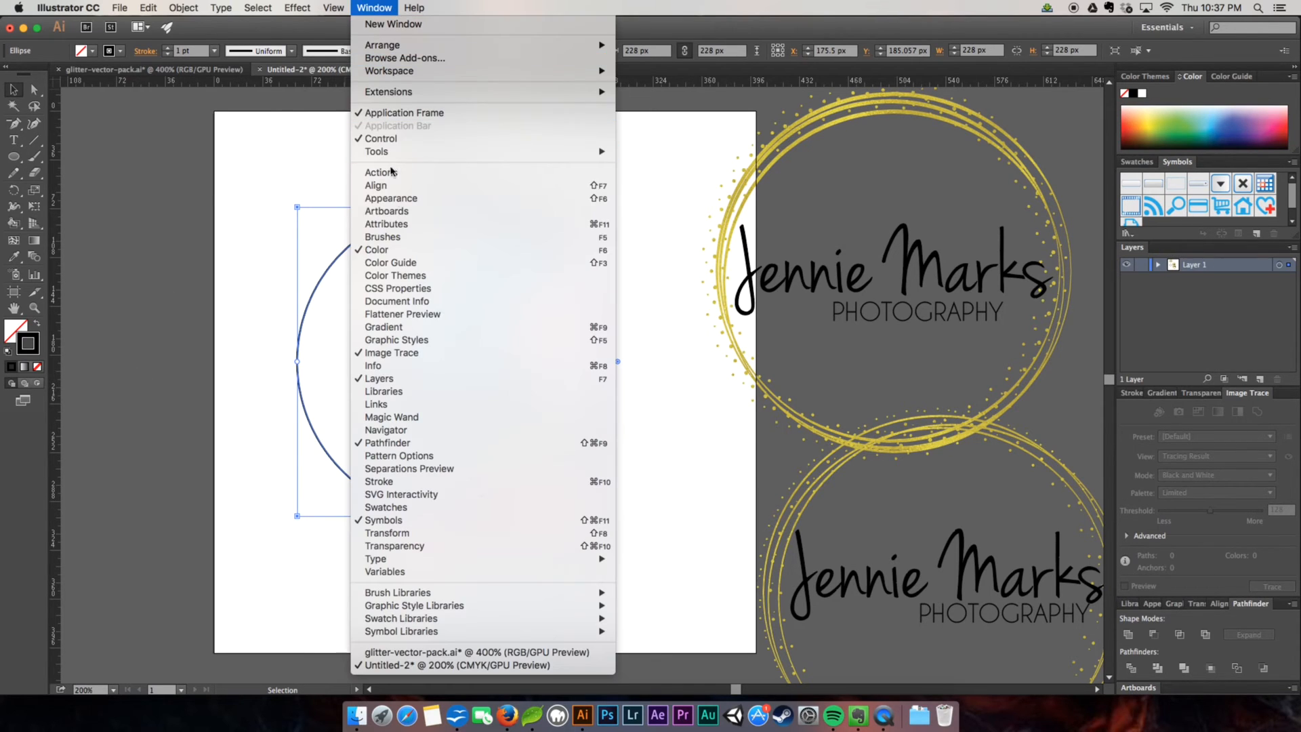
left_click(382, 236)
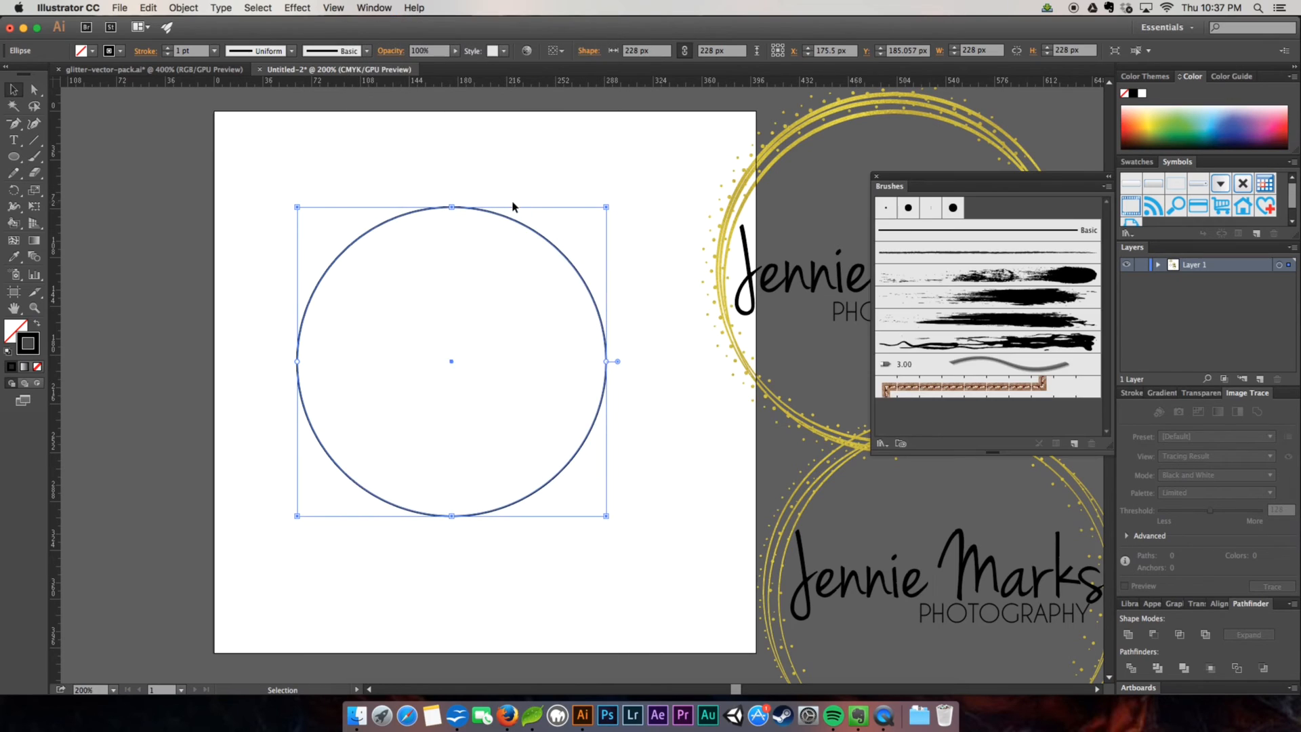
mouse_move(1019, 277)
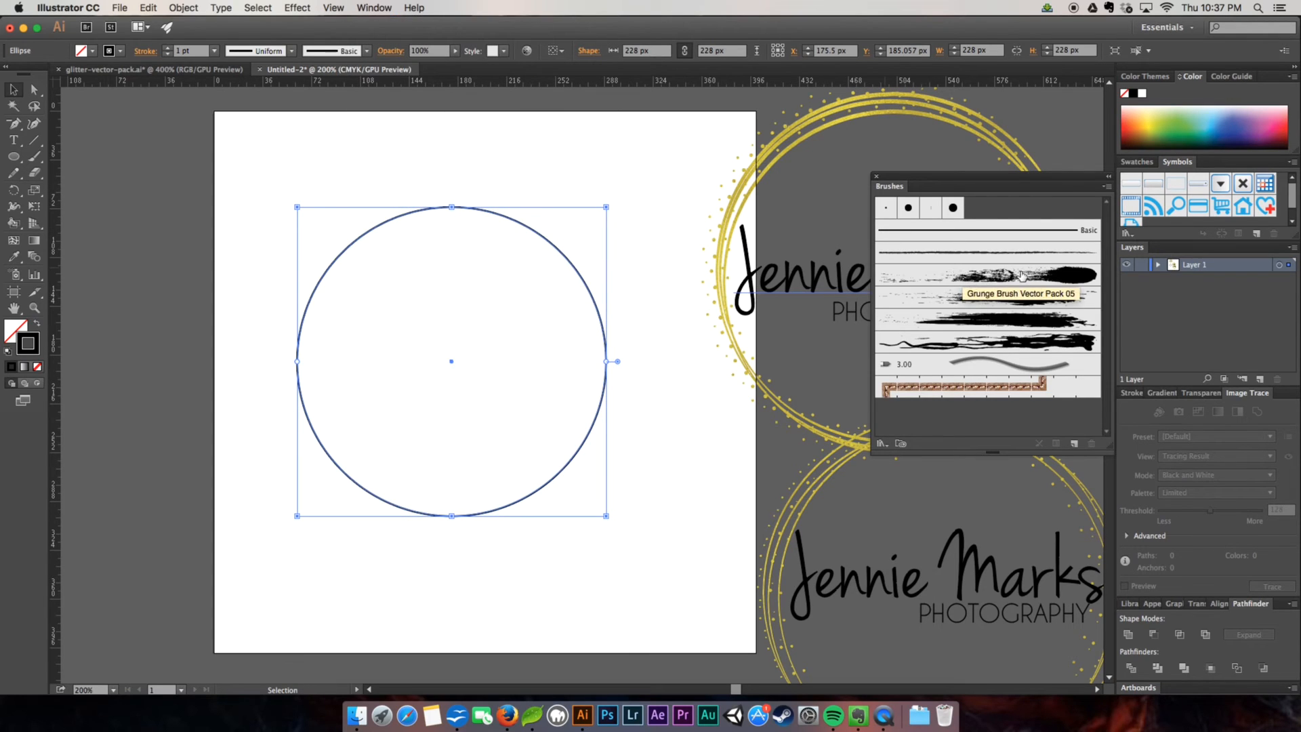
mouse_move(1025, 339)
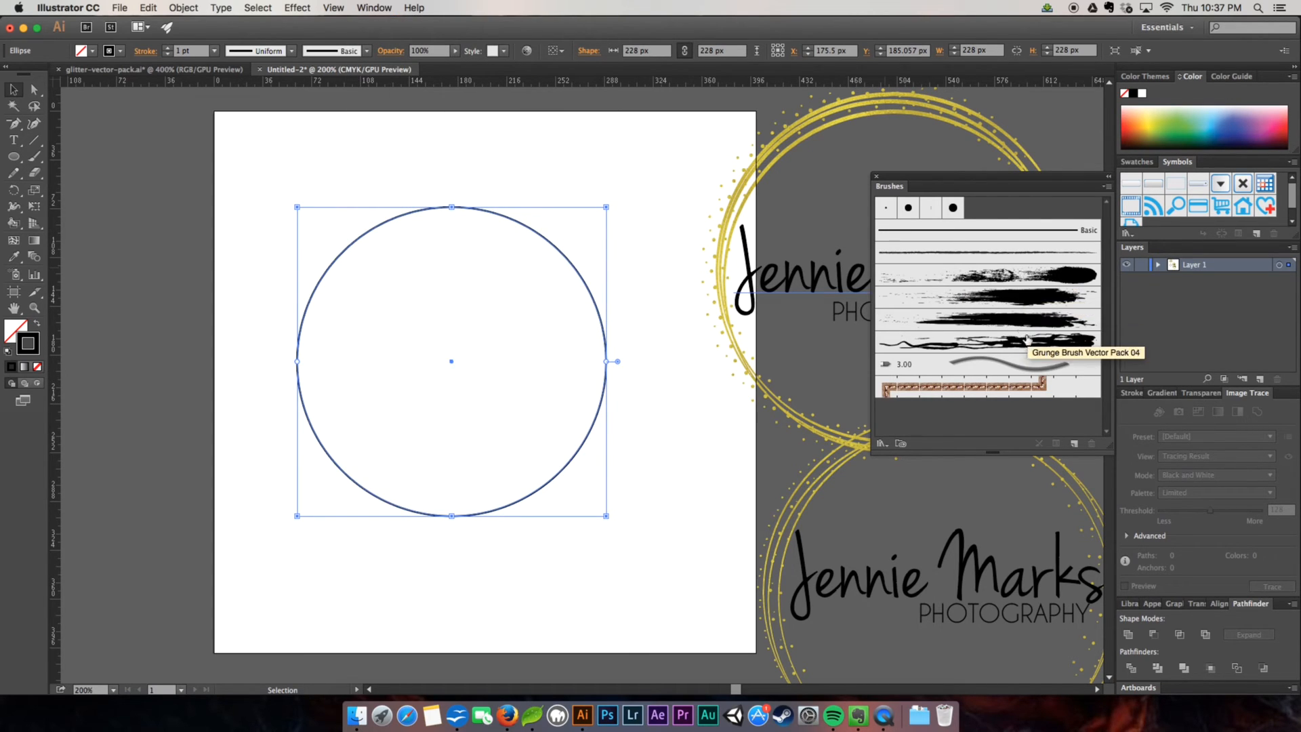
mouse_move(1001, 282)
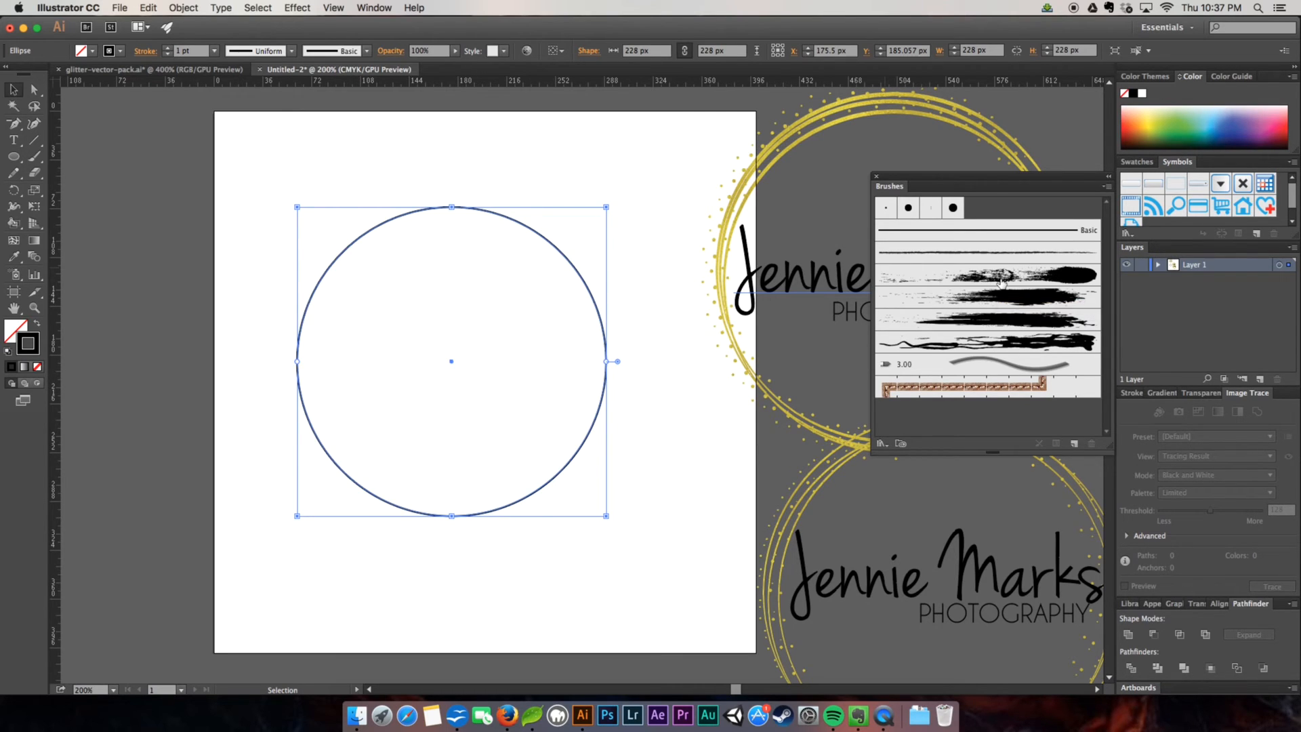
mouse_move(995, 277)
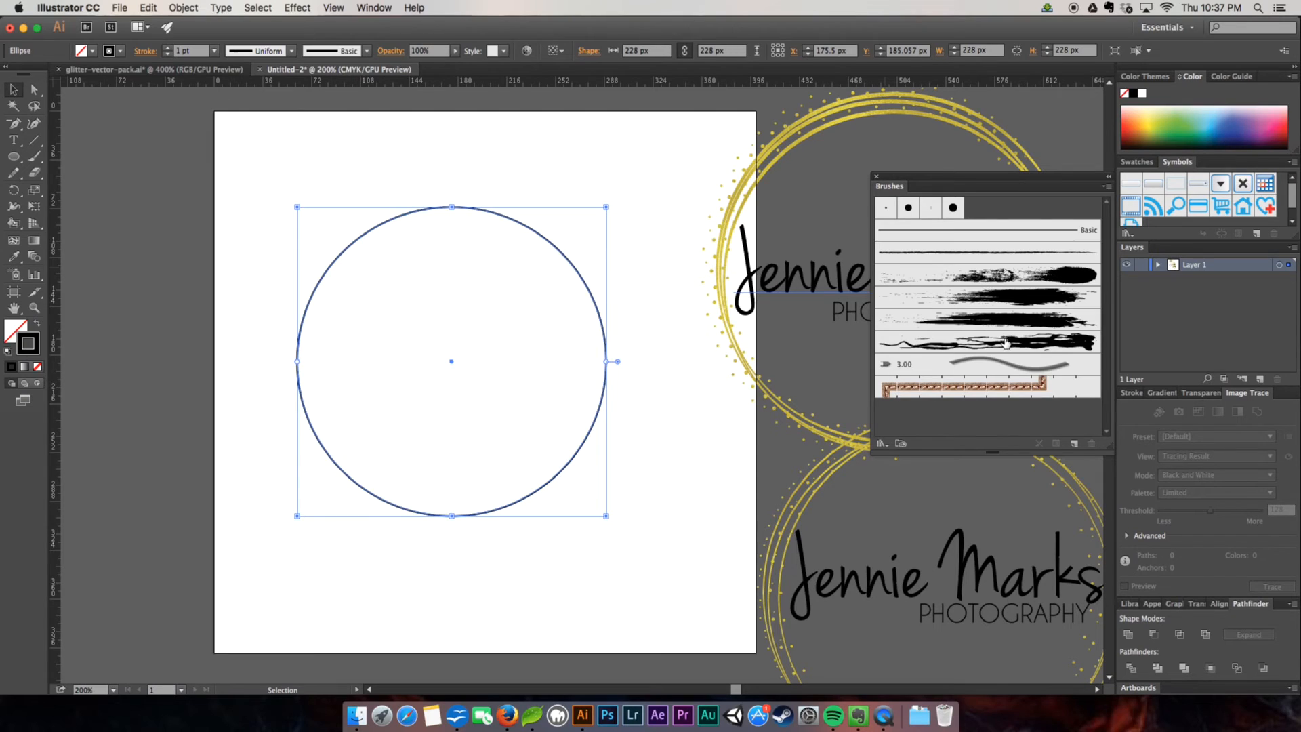
mouse_move(996, 340)
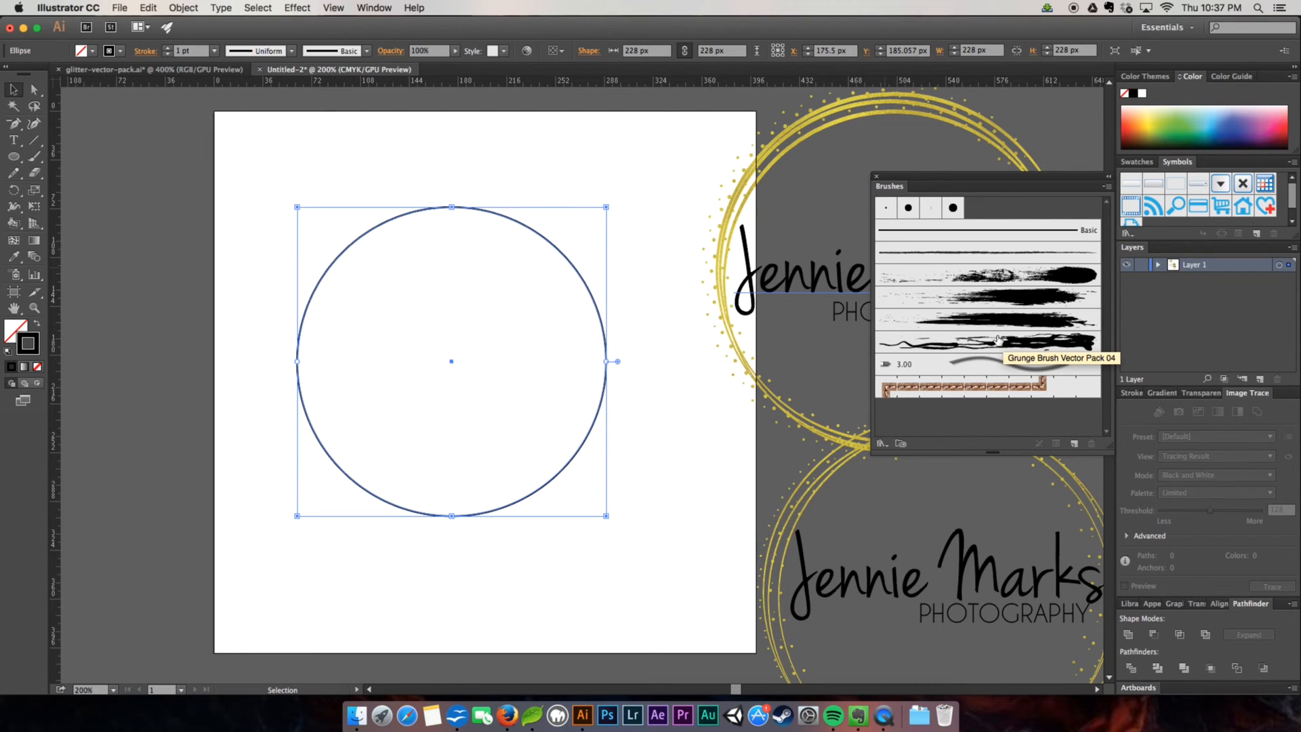
mouse_move(984, 269)
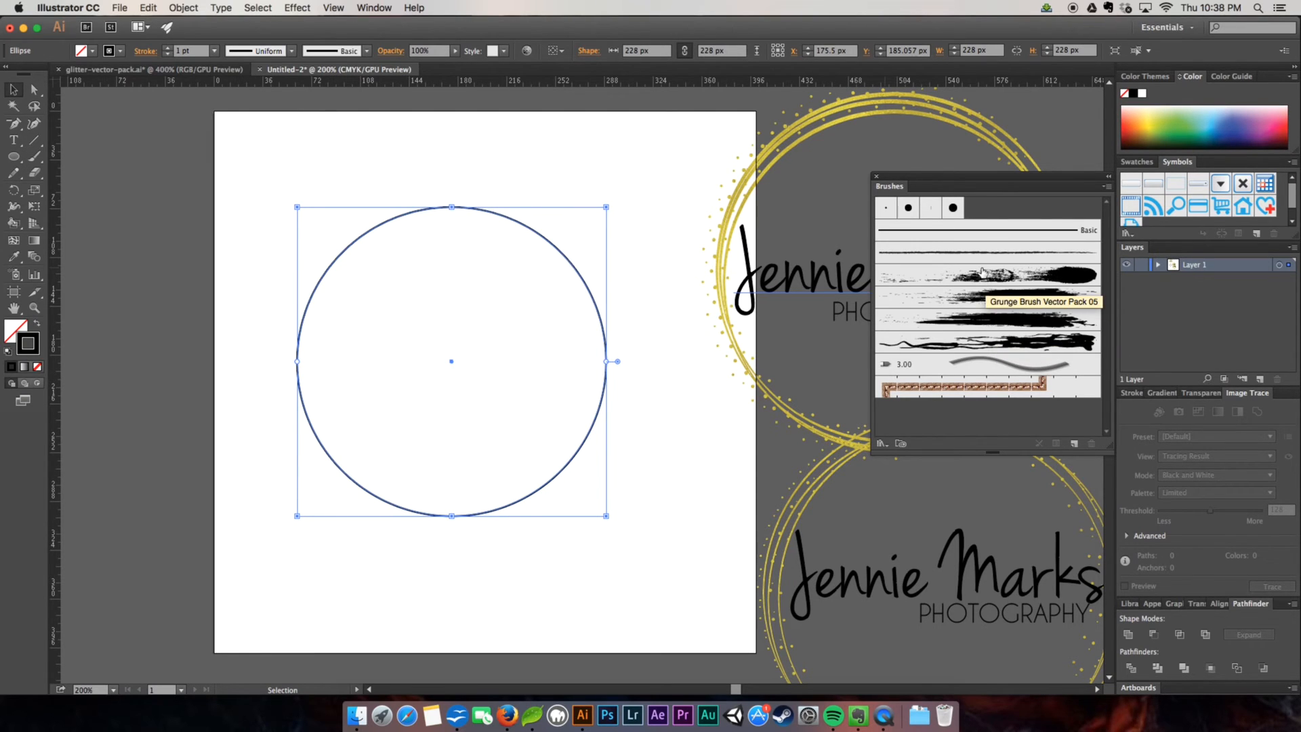
mouse_move(984, 347)
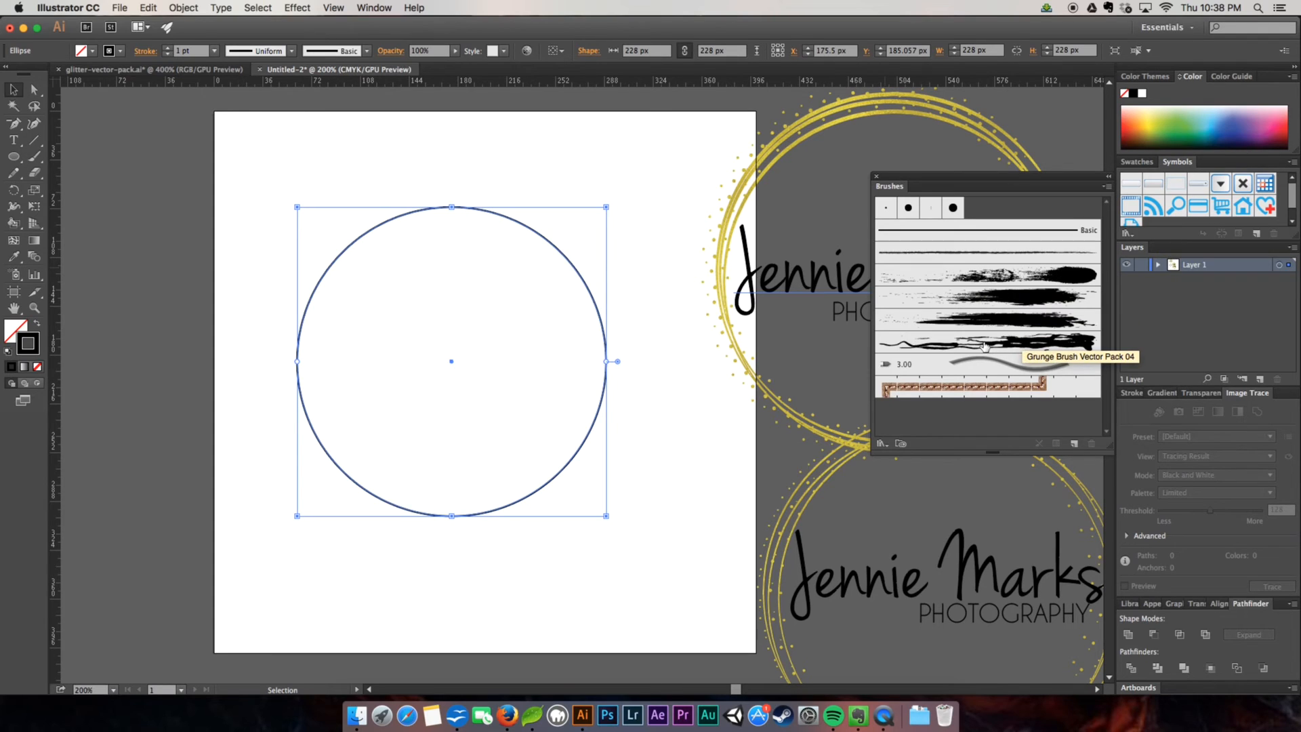
mouse_move(880, 442)
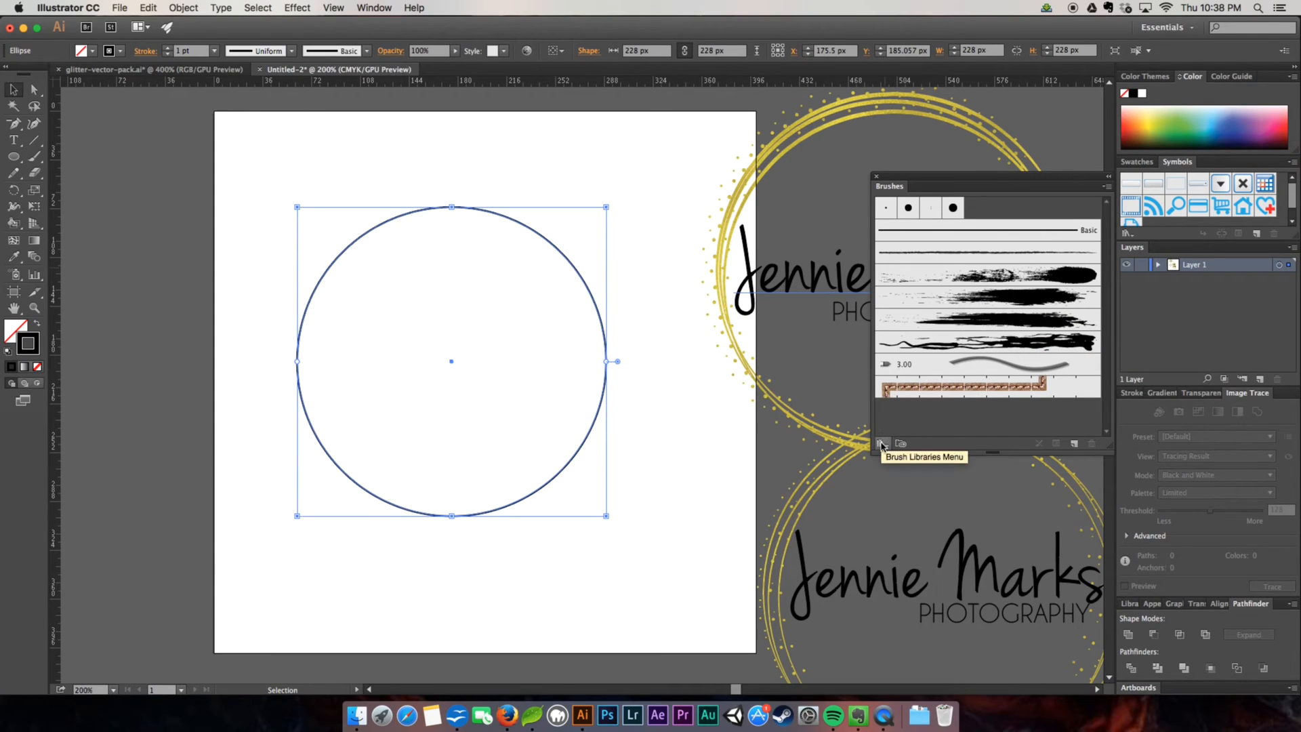
mouse_move(946, 292)
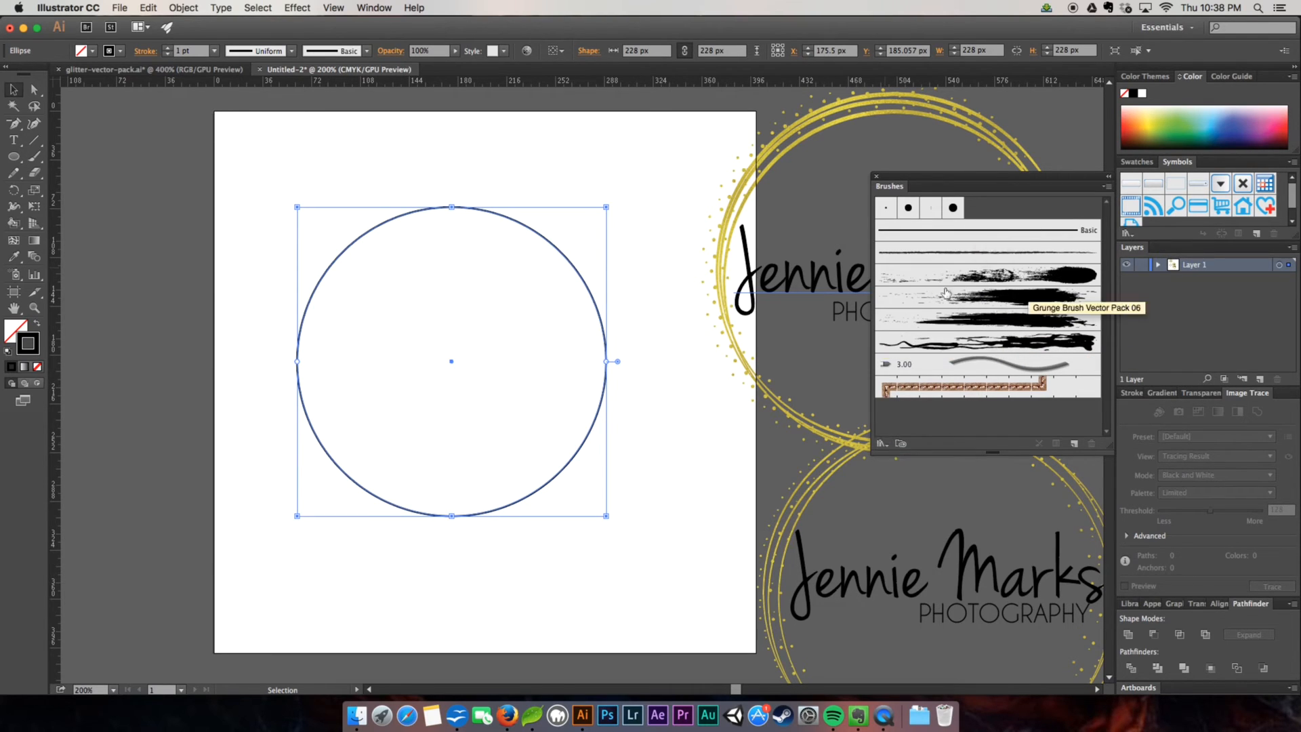
left_click(881, 443)
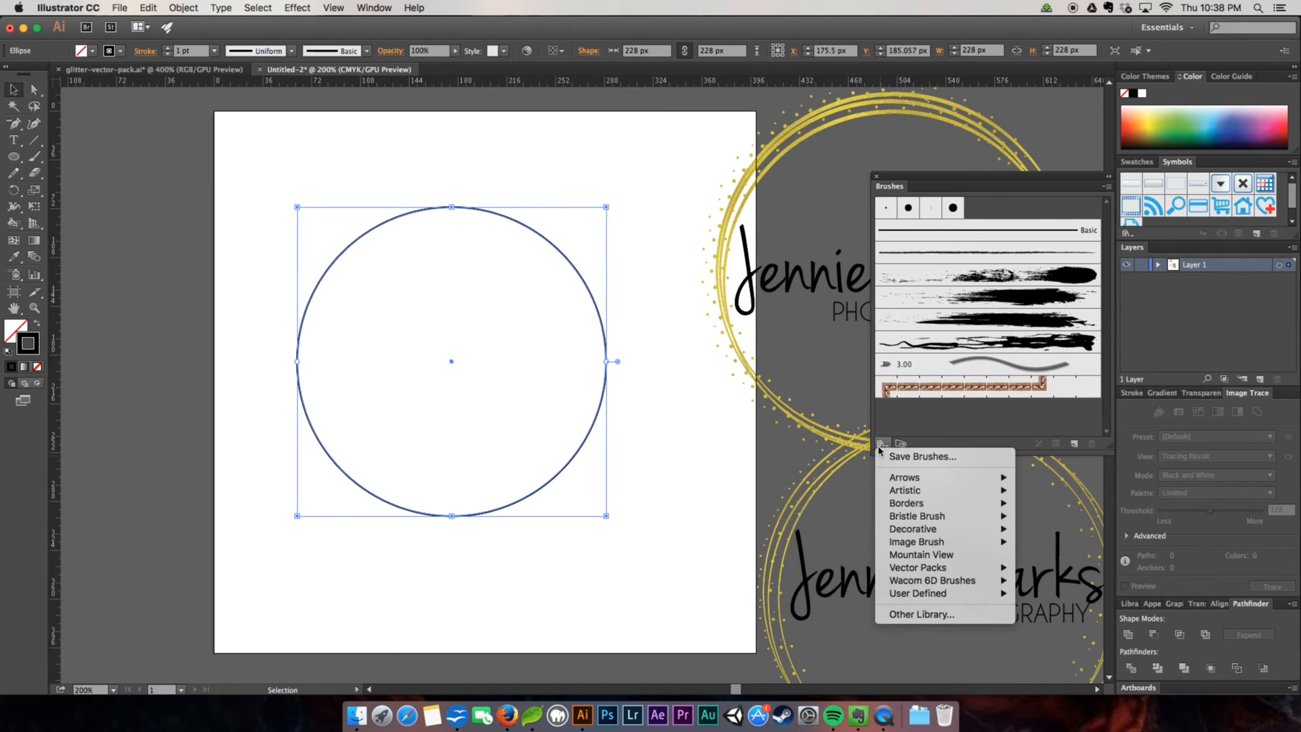
mouse_move(917, 567)
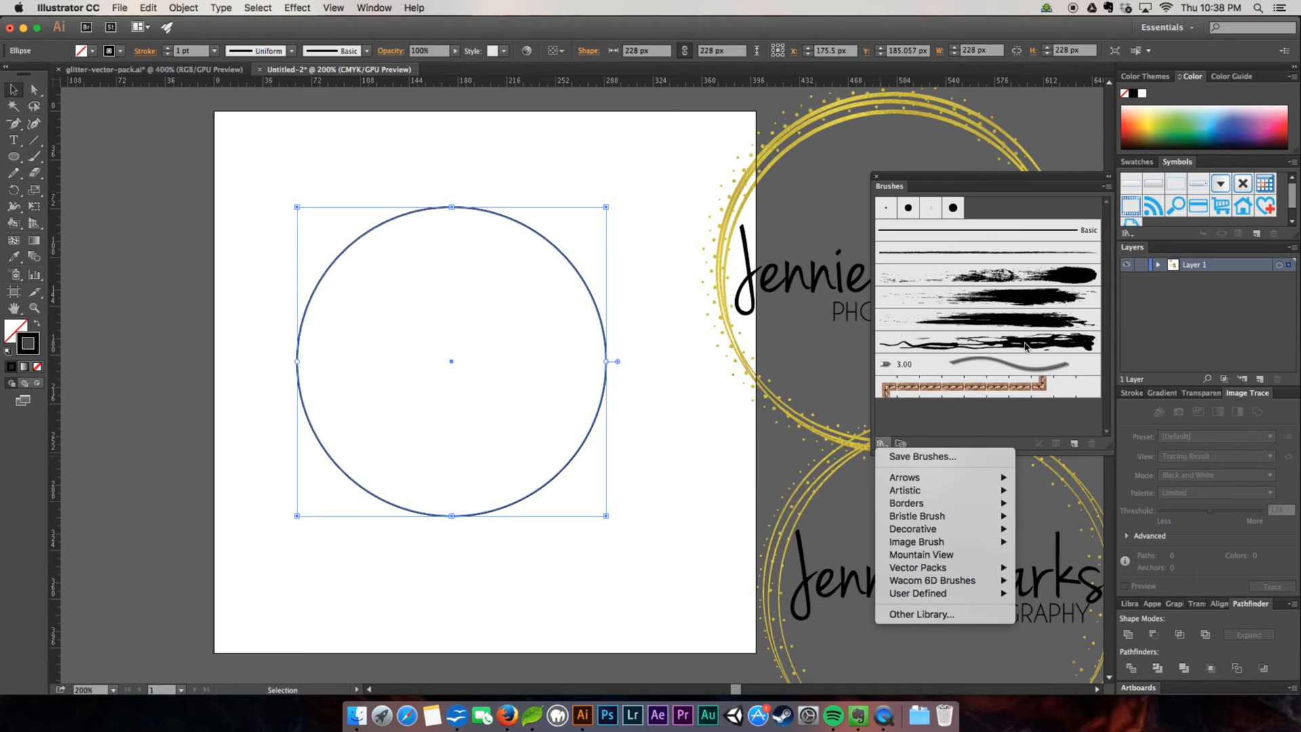
Apply Grunge Brush Vector Pack 04 to the circle for a rough painted ring
left_click(986, 341)
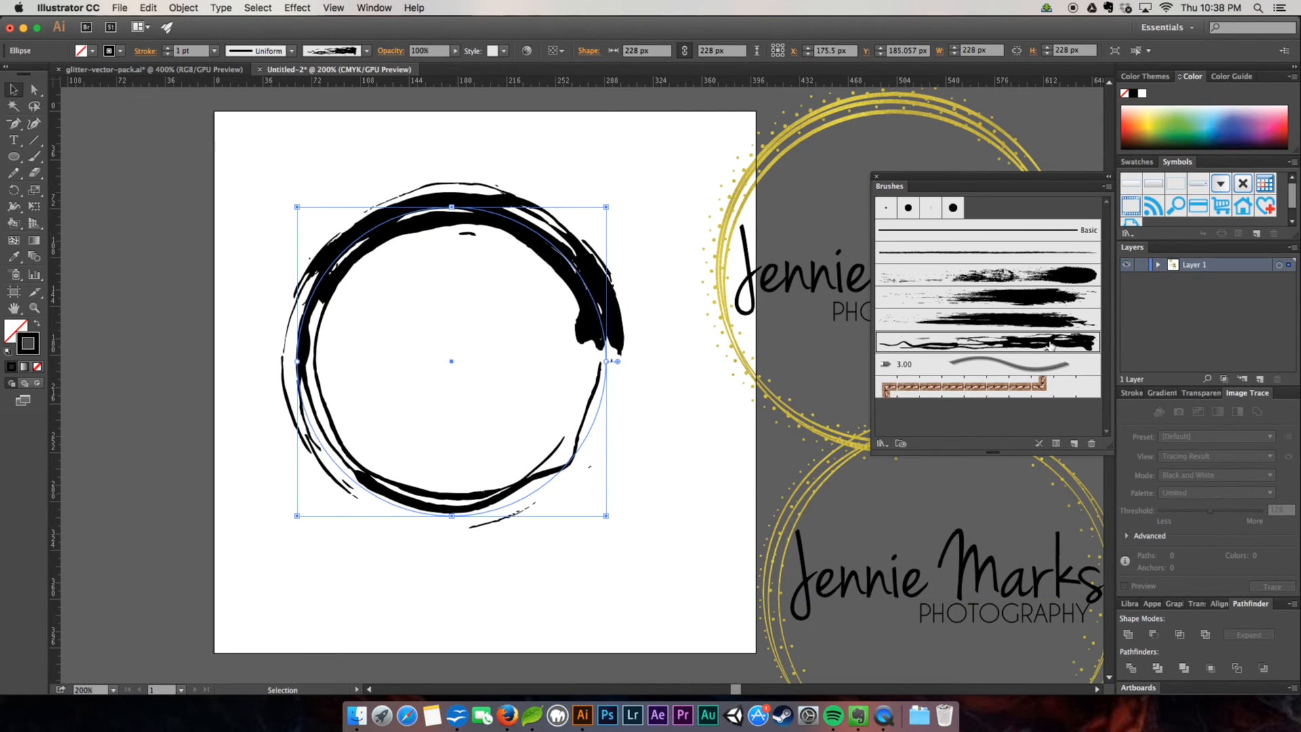
mouse_move(594, 241)
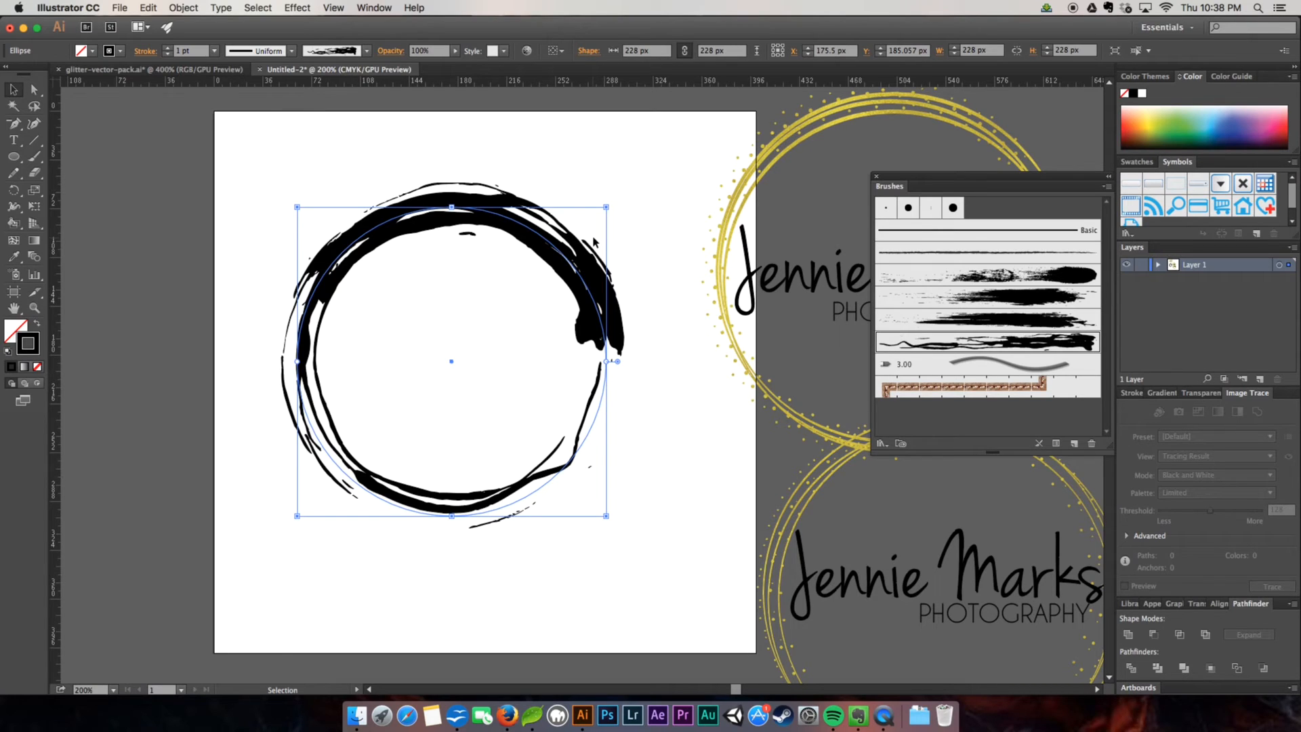
mouse_move(660, 245)
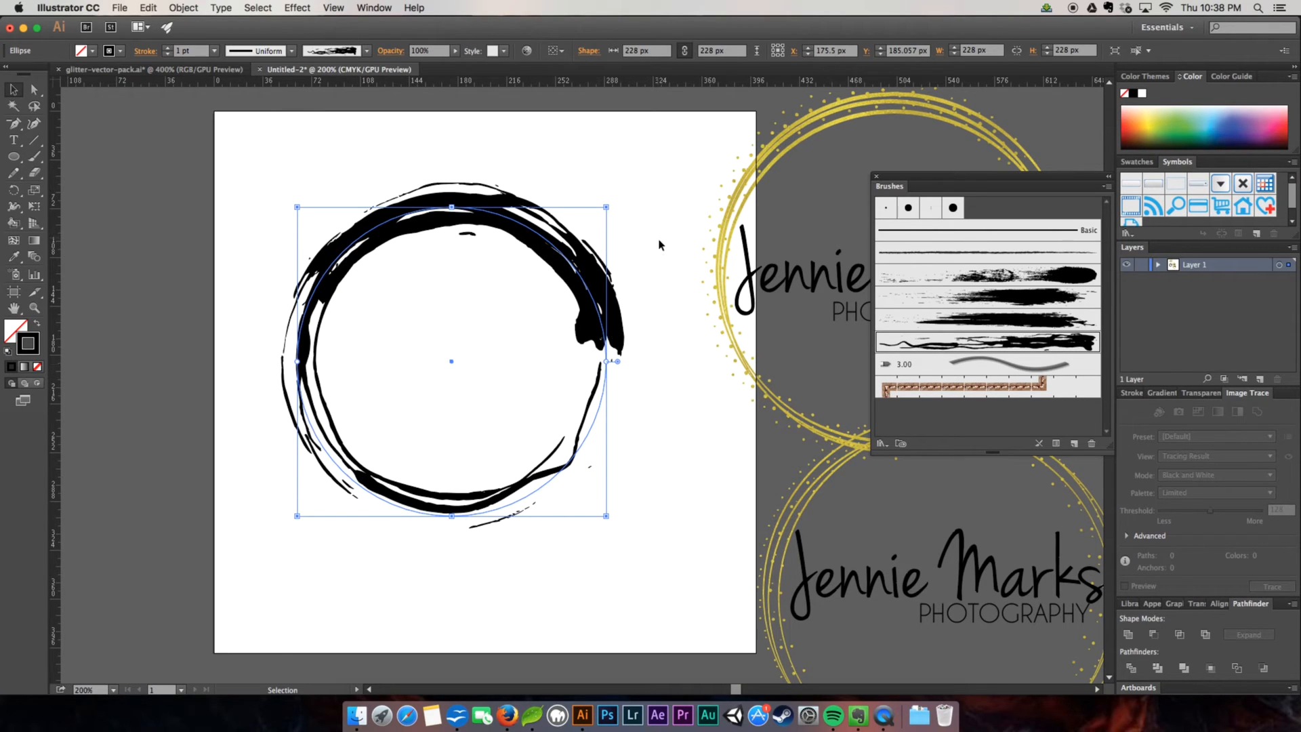
mouse_move(742, 199)
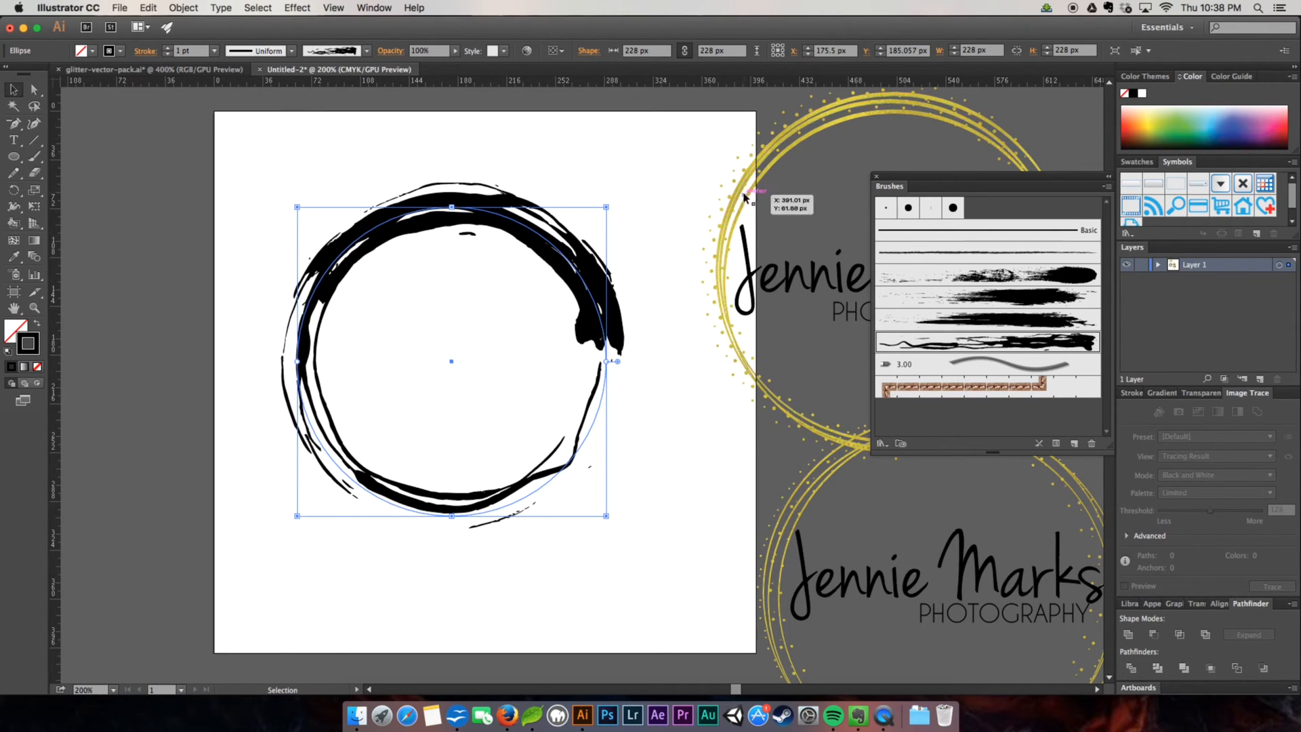
mouse_move(756, 146)
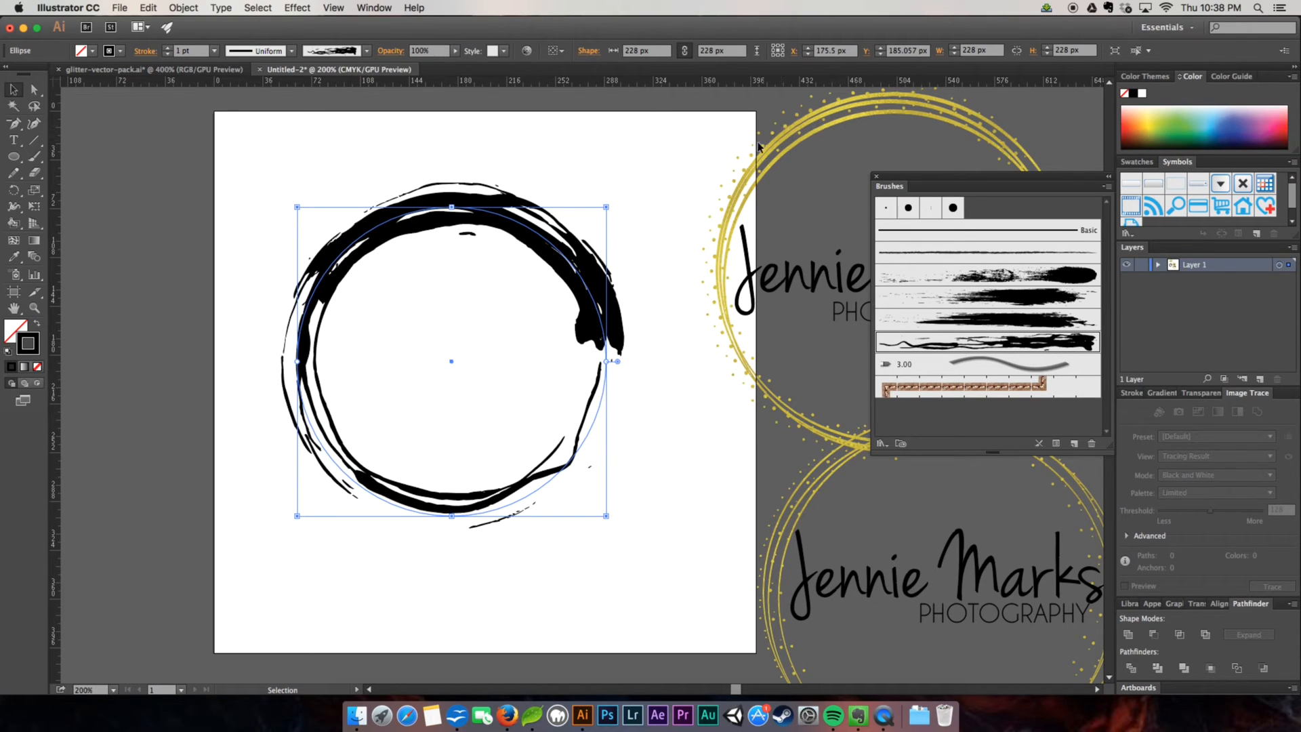
mouse_move(744, 168)
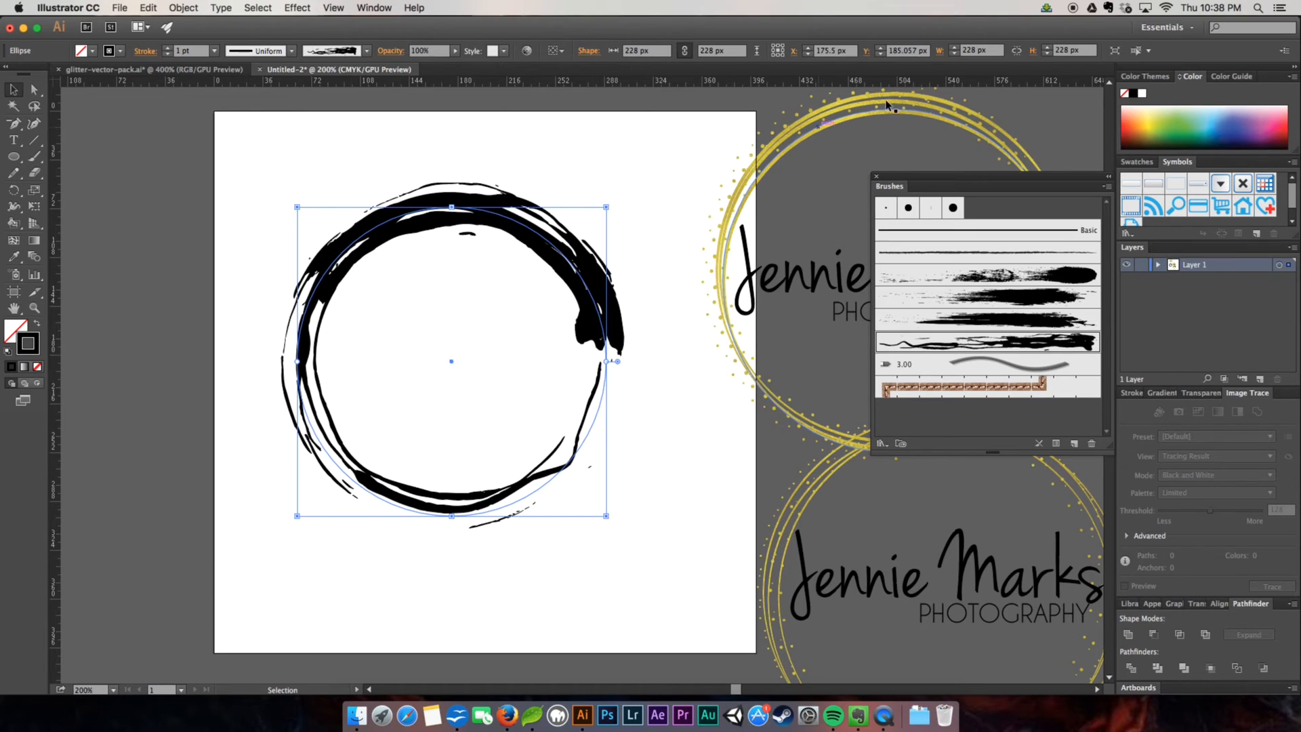
mouse_move(756, 363)
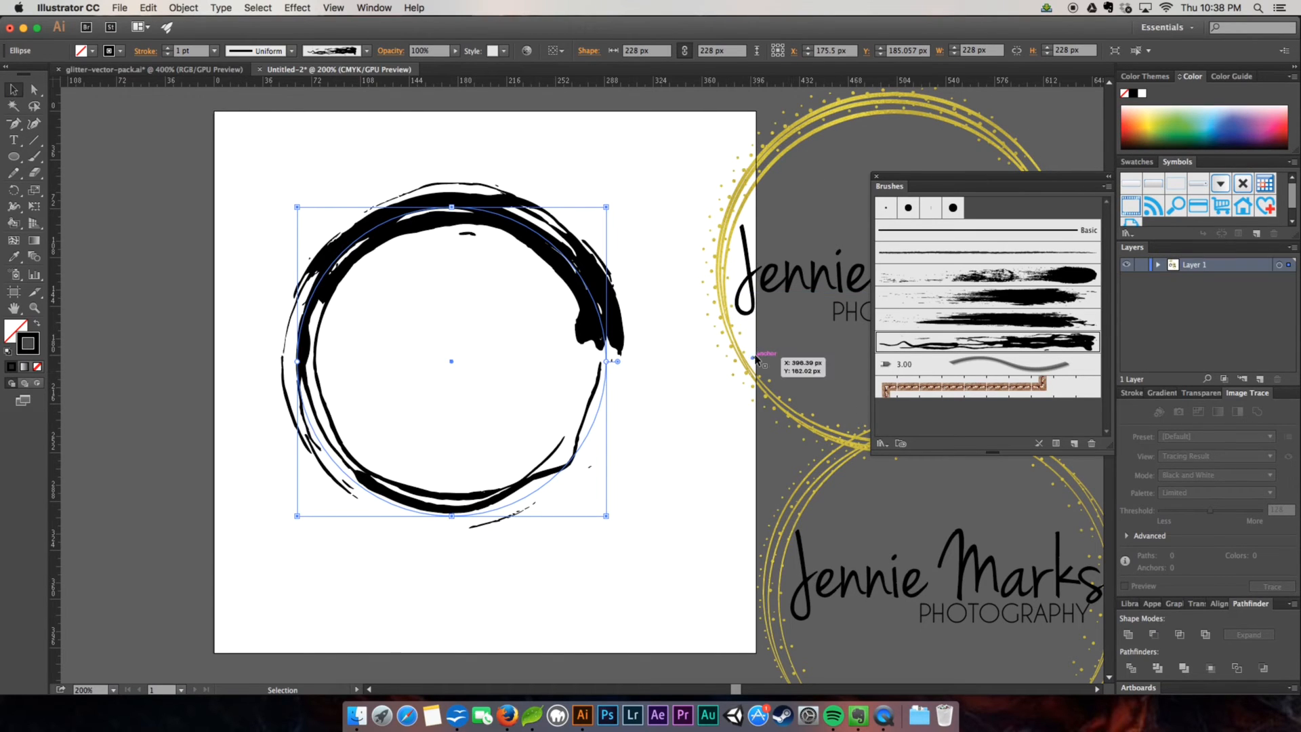
mouse_move(405, 135)
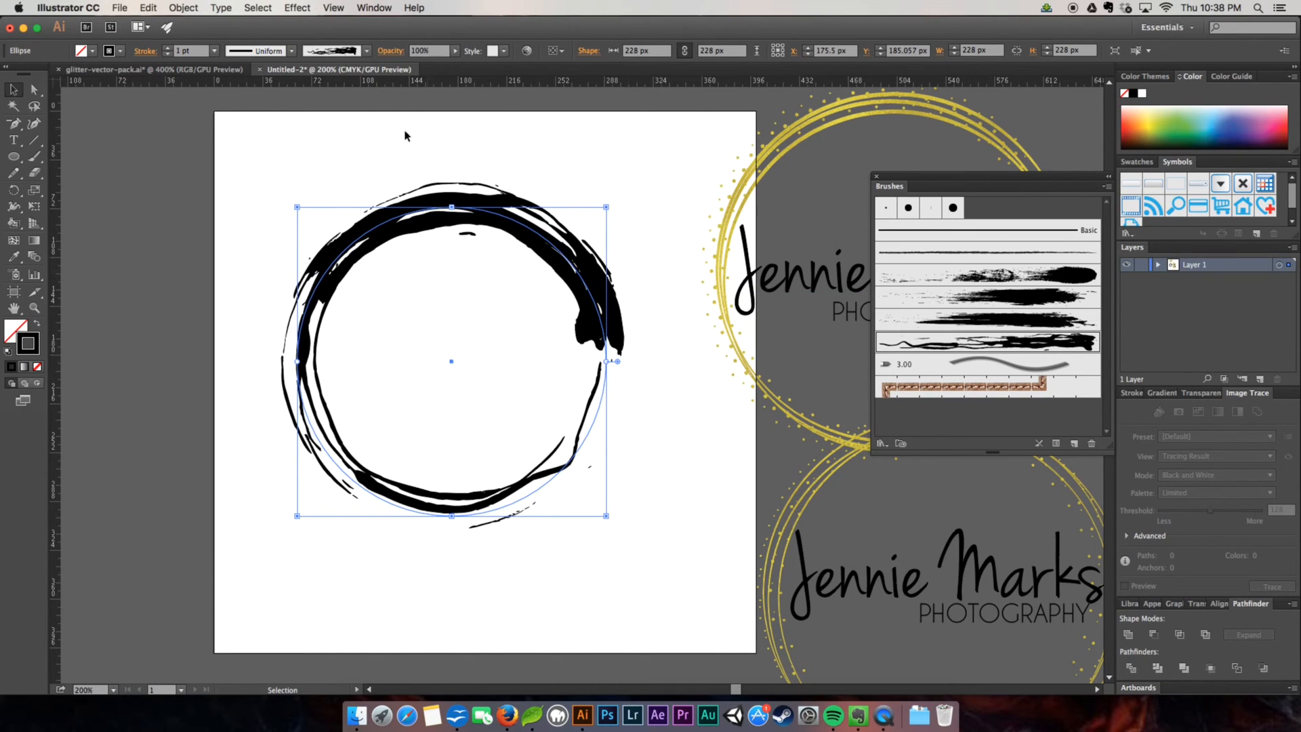
mouse_move(322, 140)
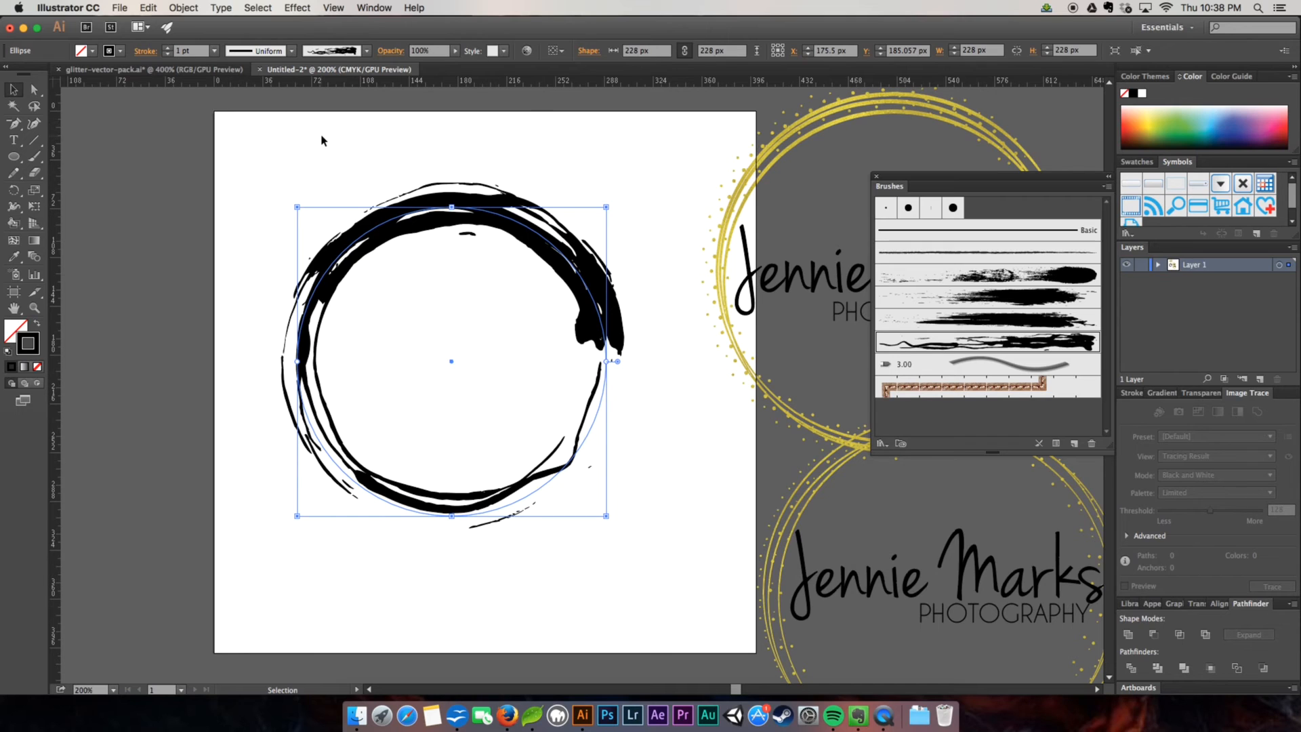
mouse_move(581, 160)
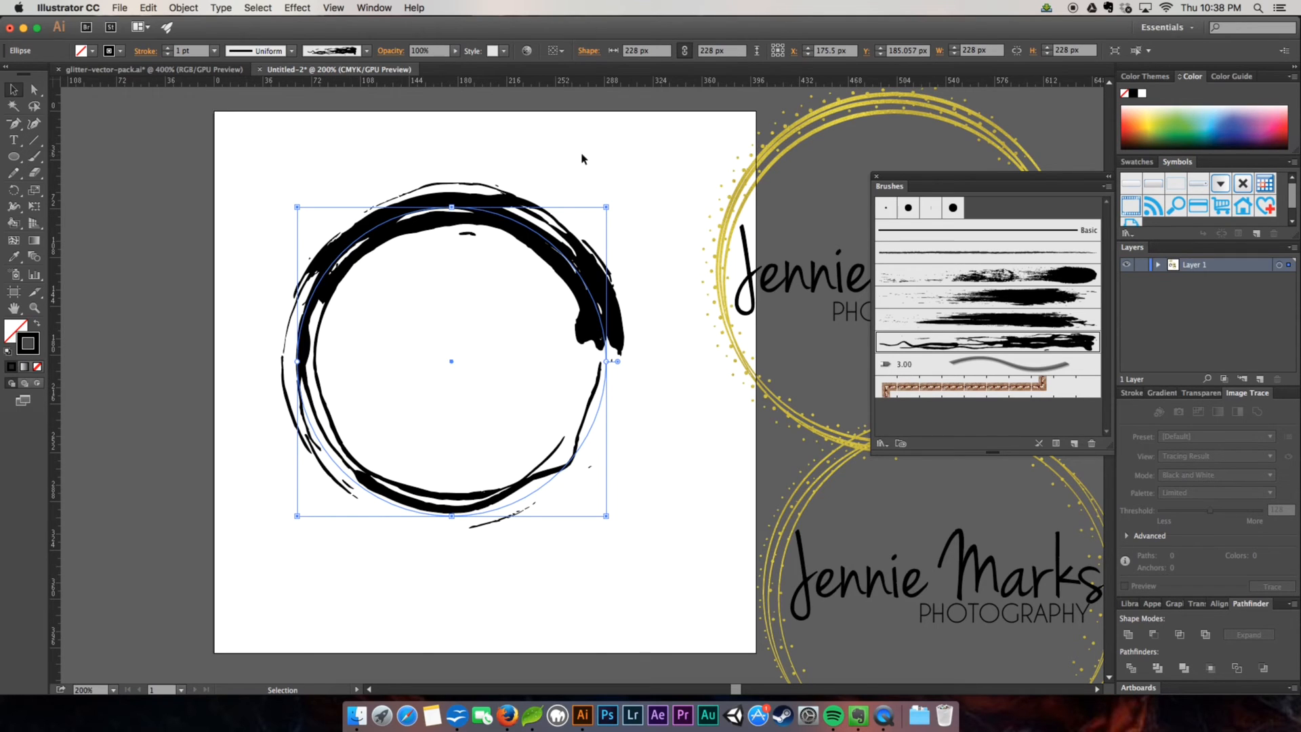
mouse_move(297, 157)
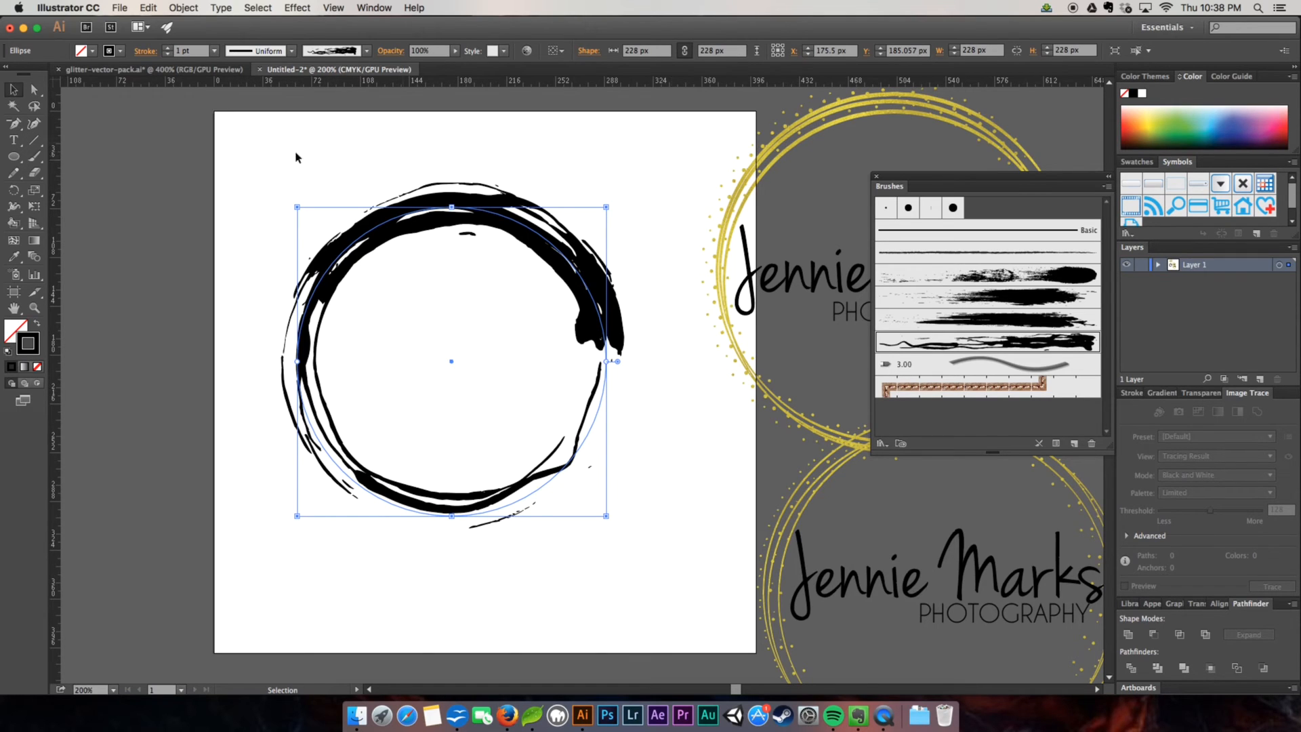
mouse_move(396, 151)
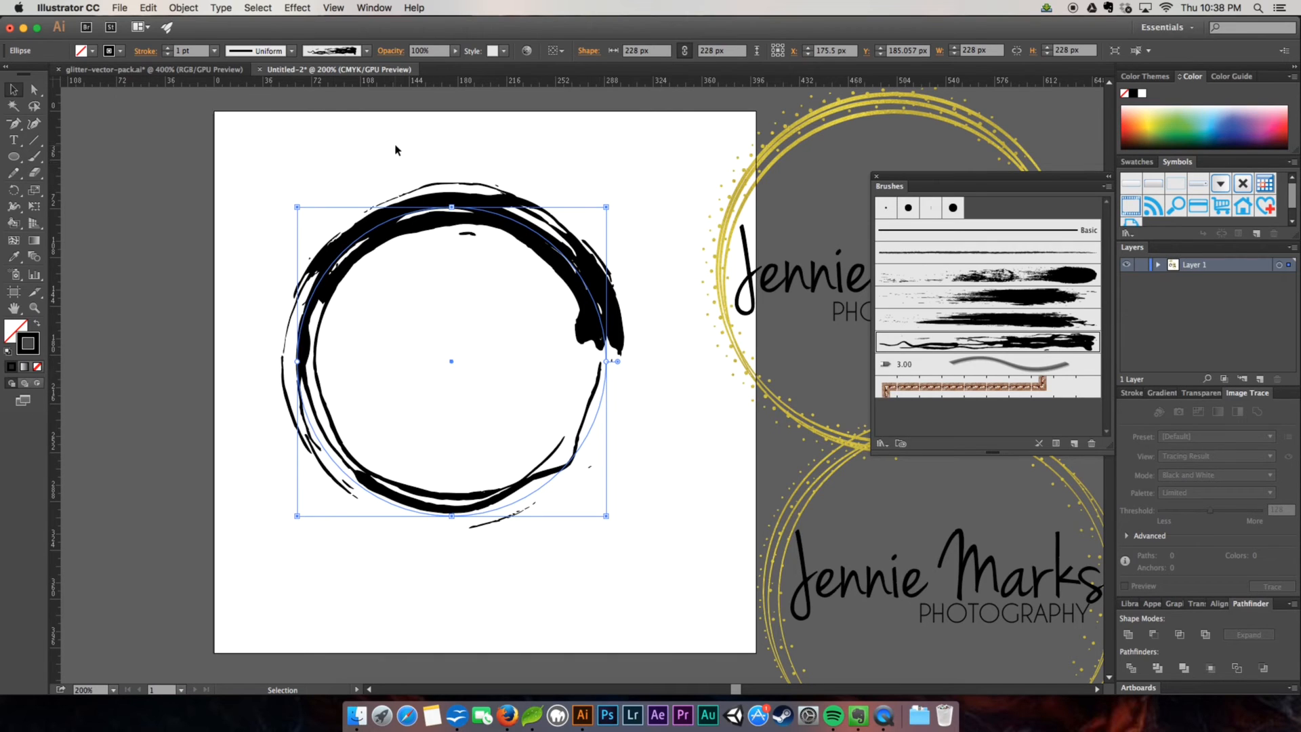
mouse_move(218, 114)
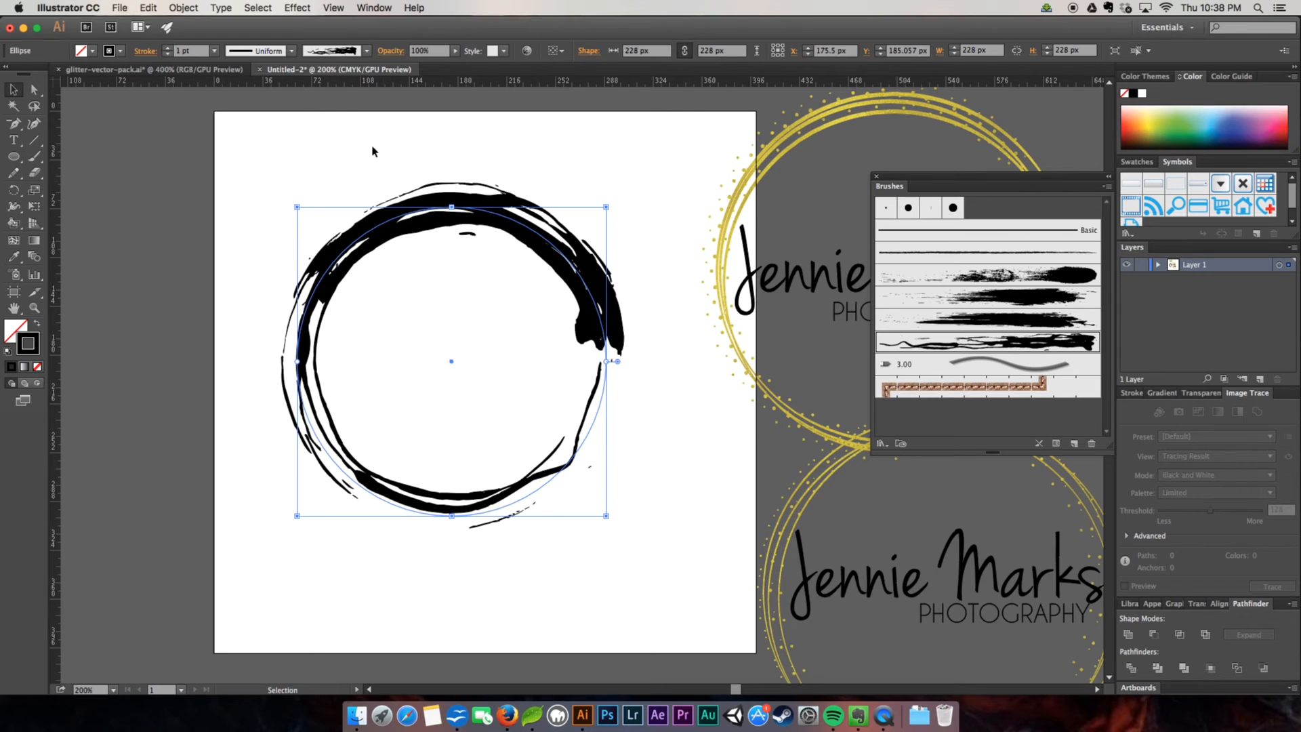
mouse_move(988, 300)
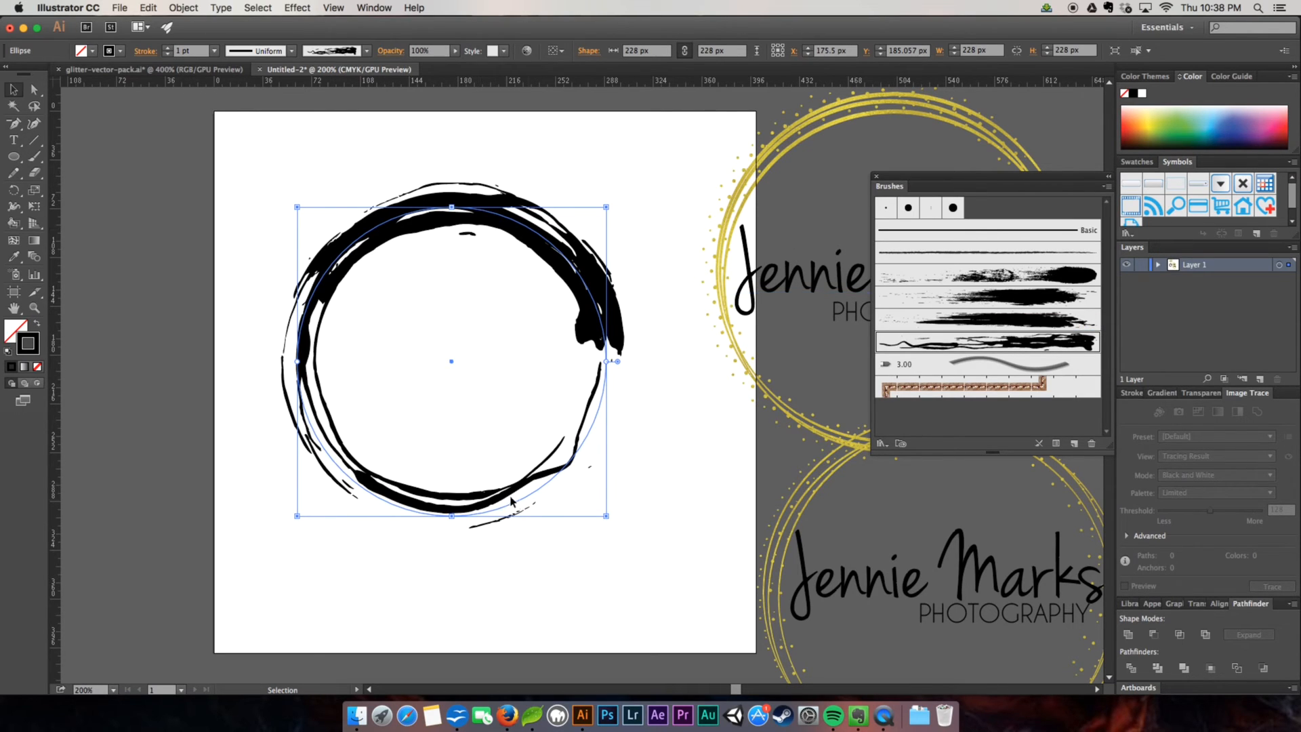
mouse_move(881, 332)
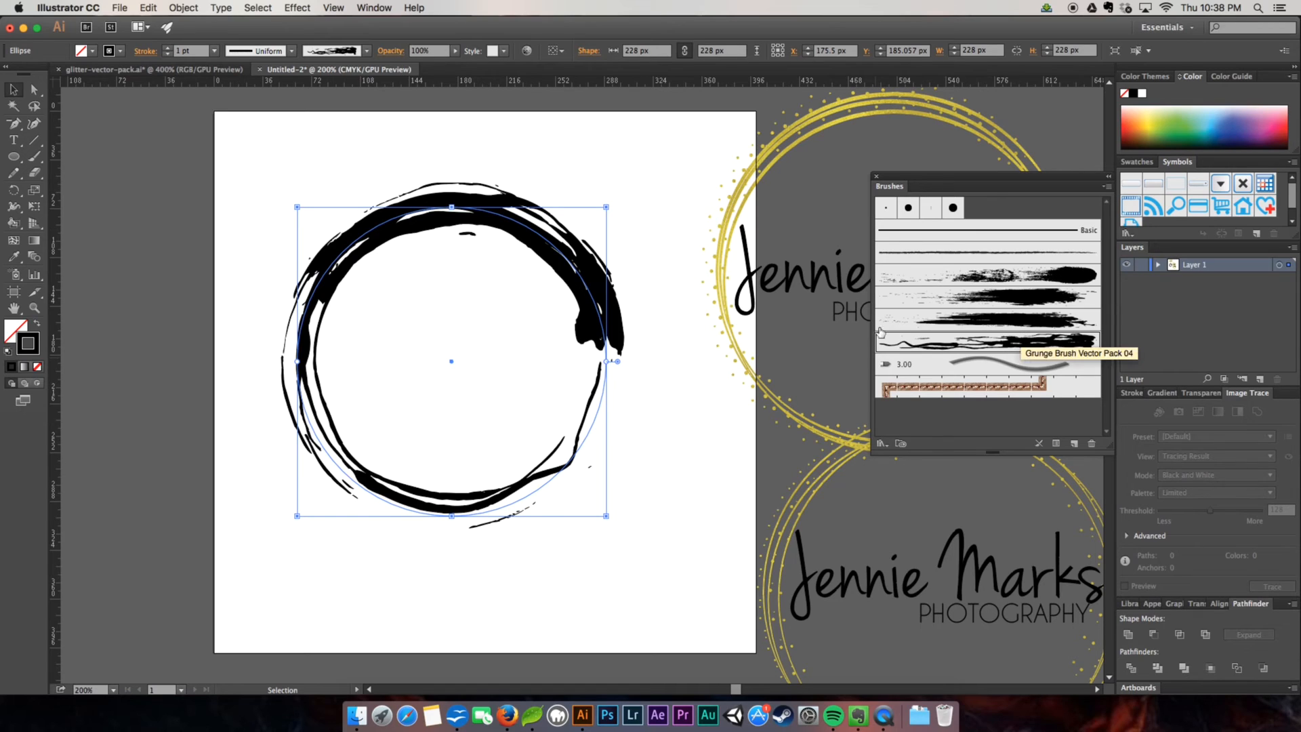
mouse_move(557, 492)
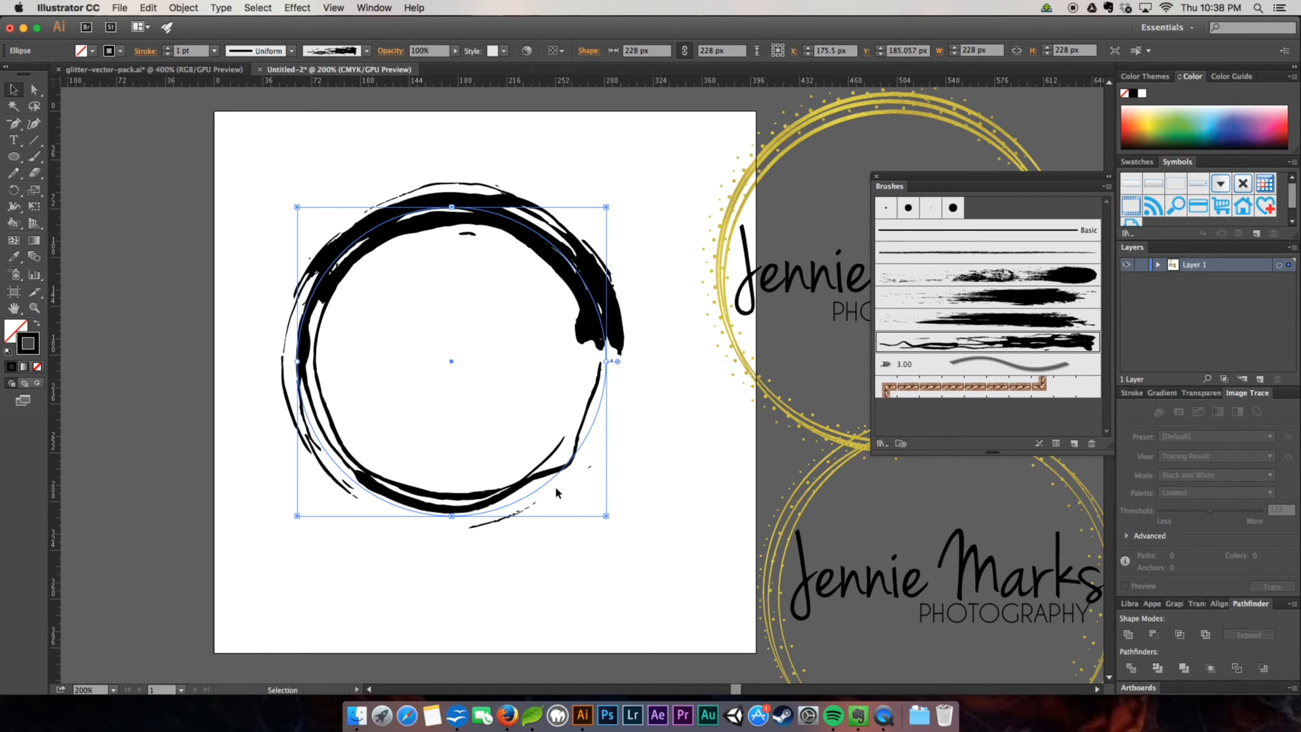
mouse_move(557, 479)
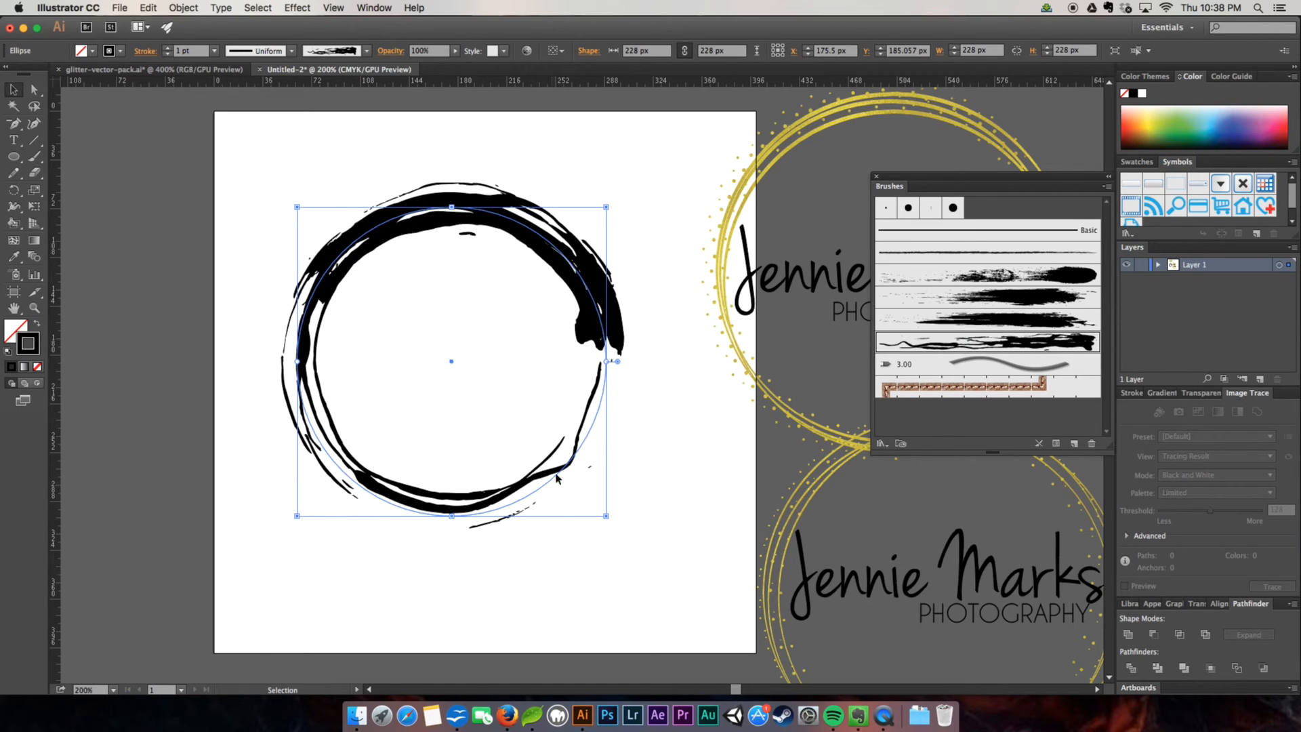
mouse_move(587, 327)
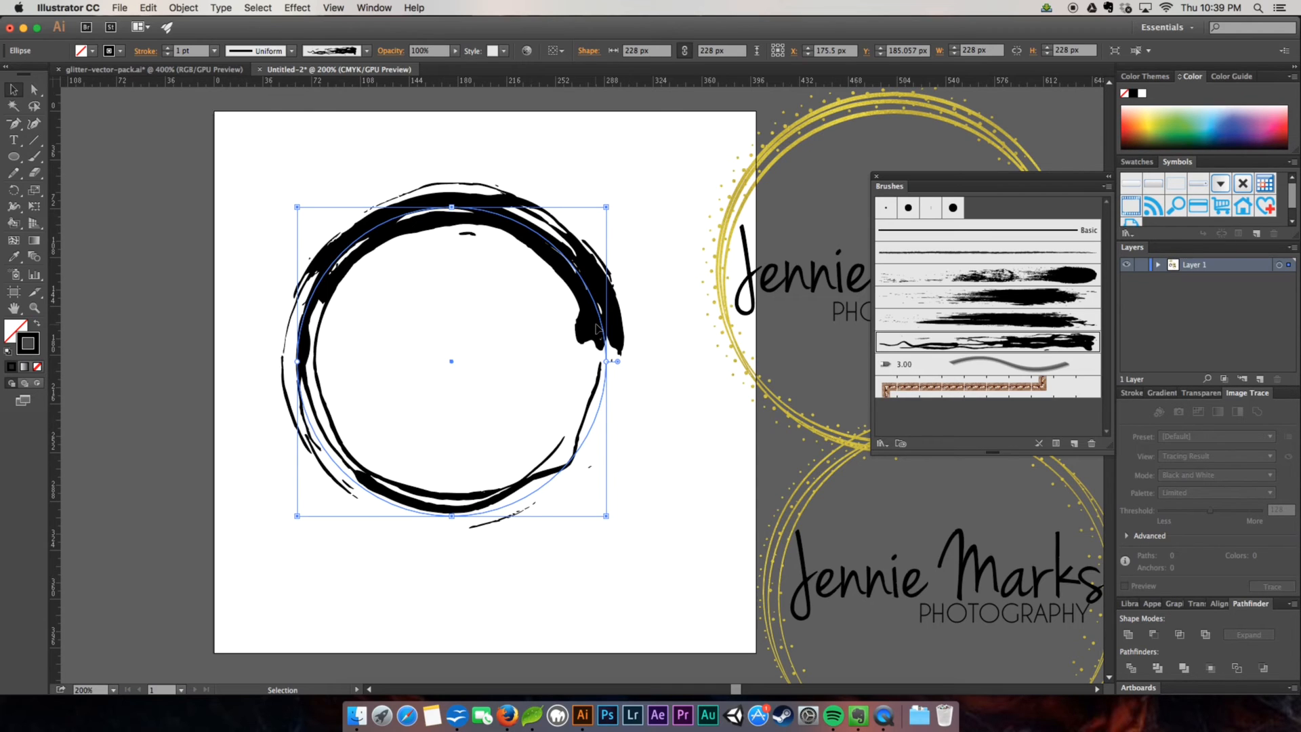
mouse_move(638, 330)
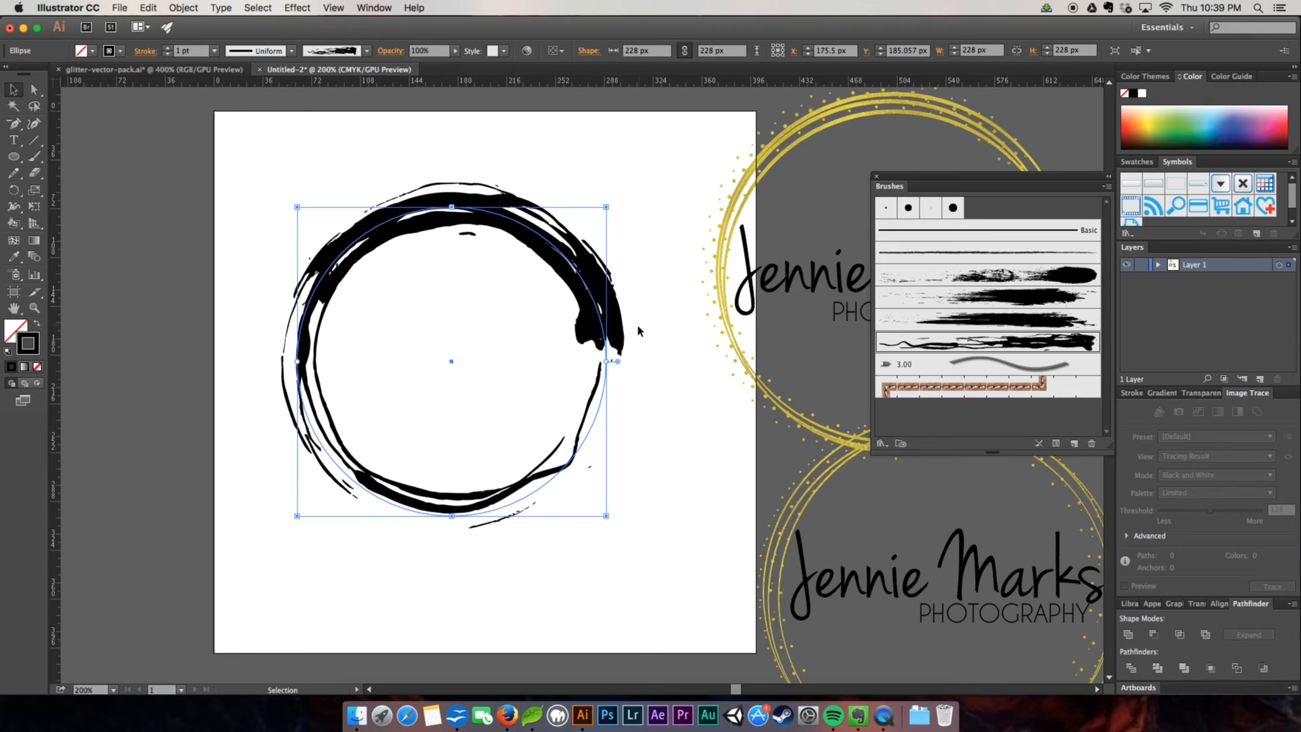
mouse_move(570, 393)
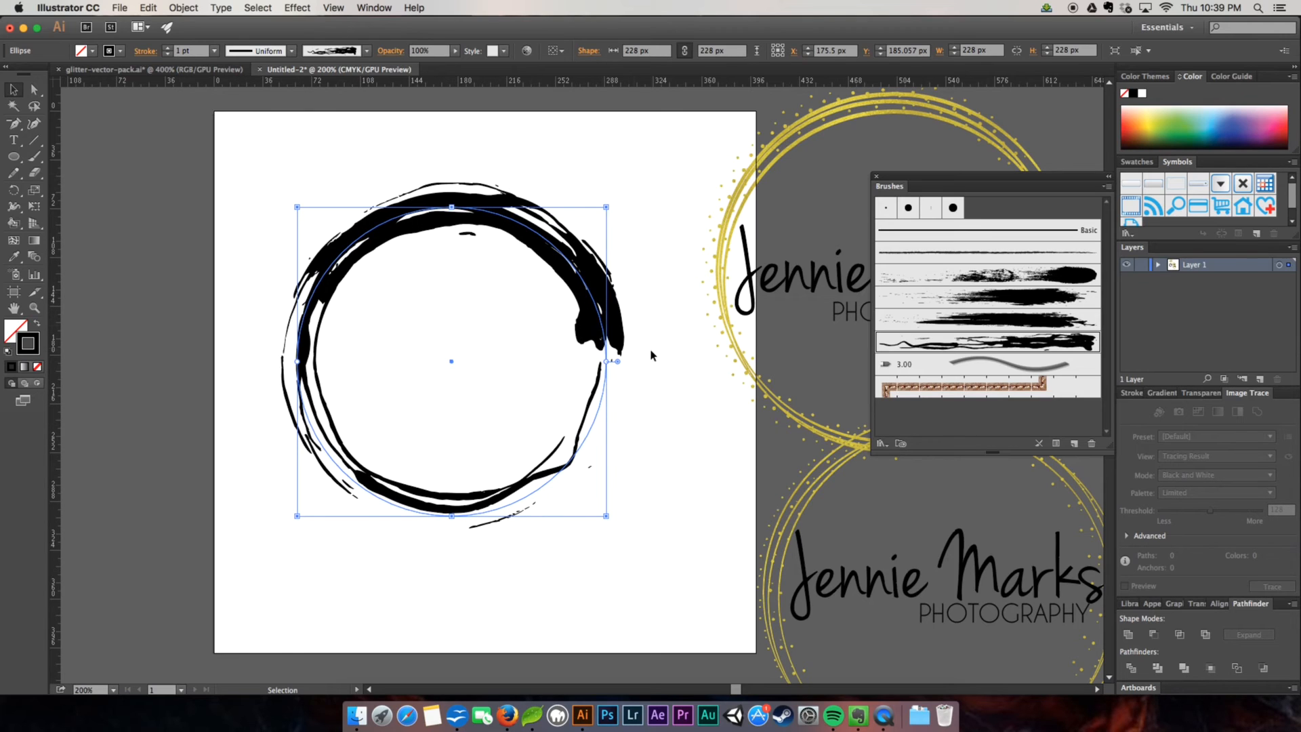
mouse_move(654, 381)
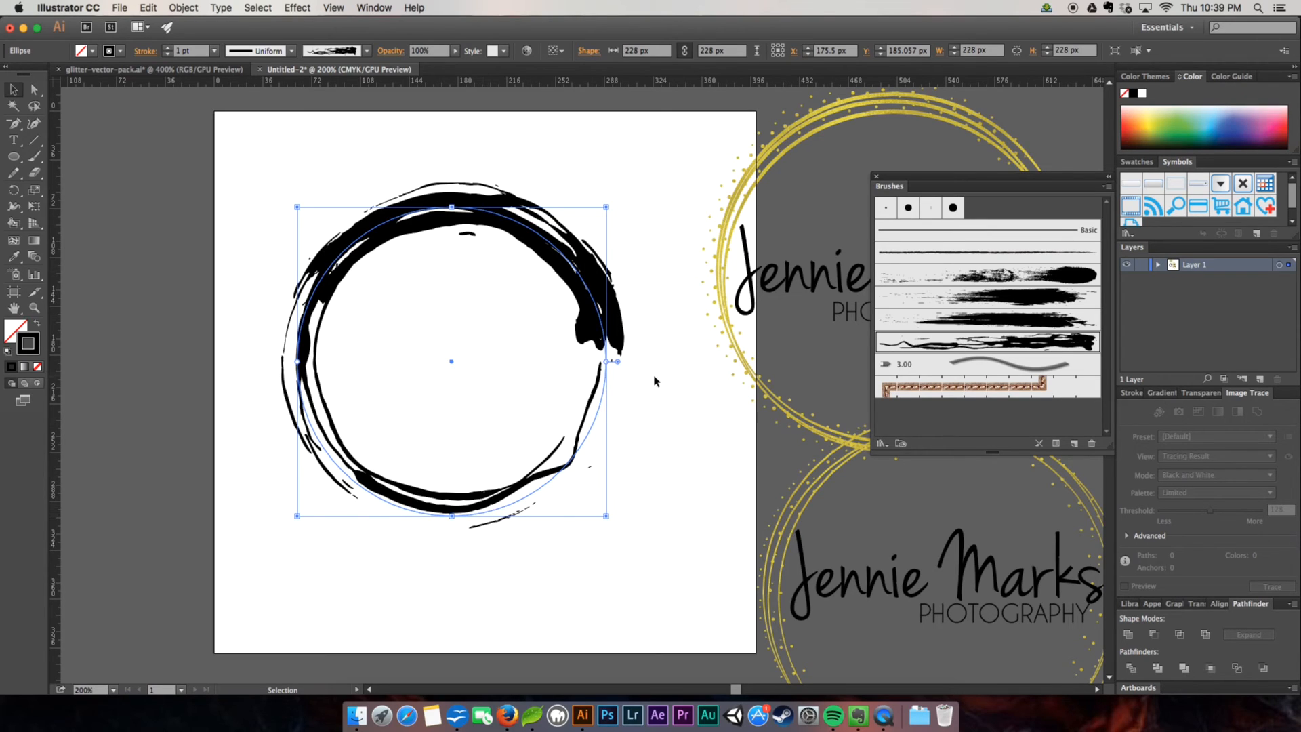
mouse_move(419, 346)
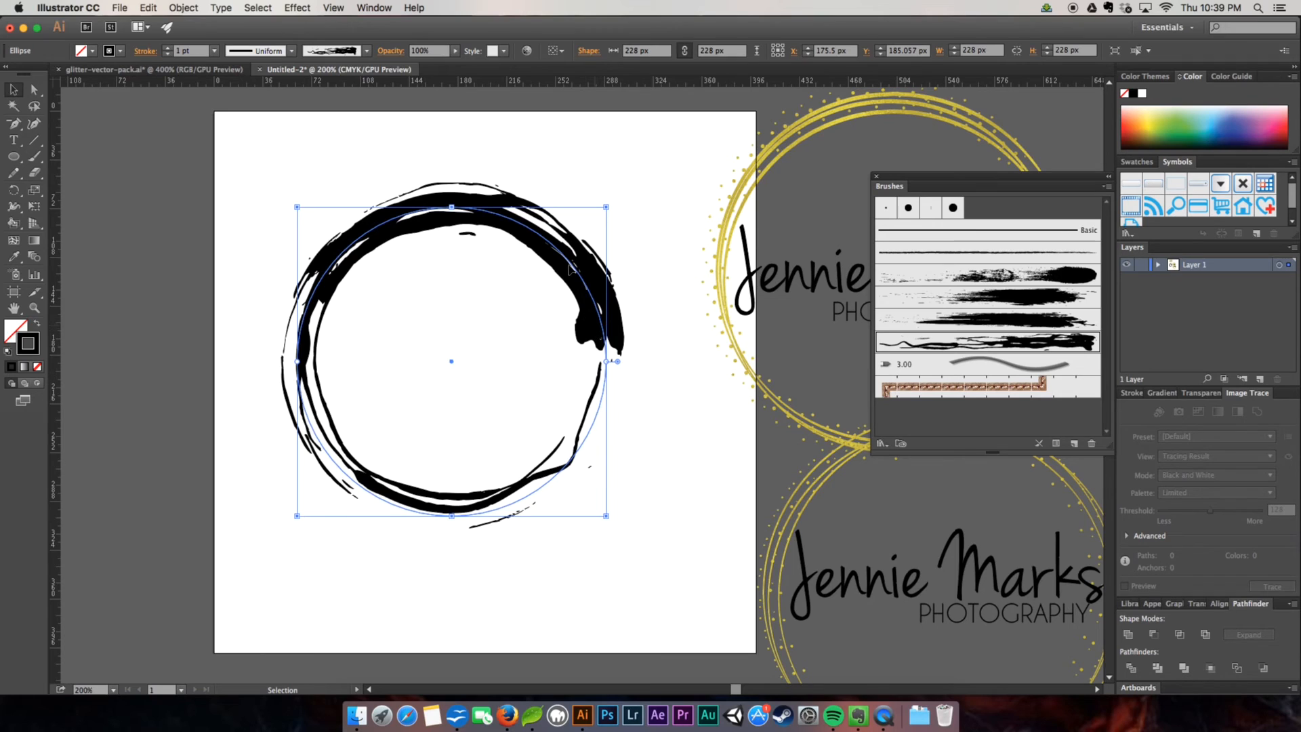
mouse_move(585, 450)
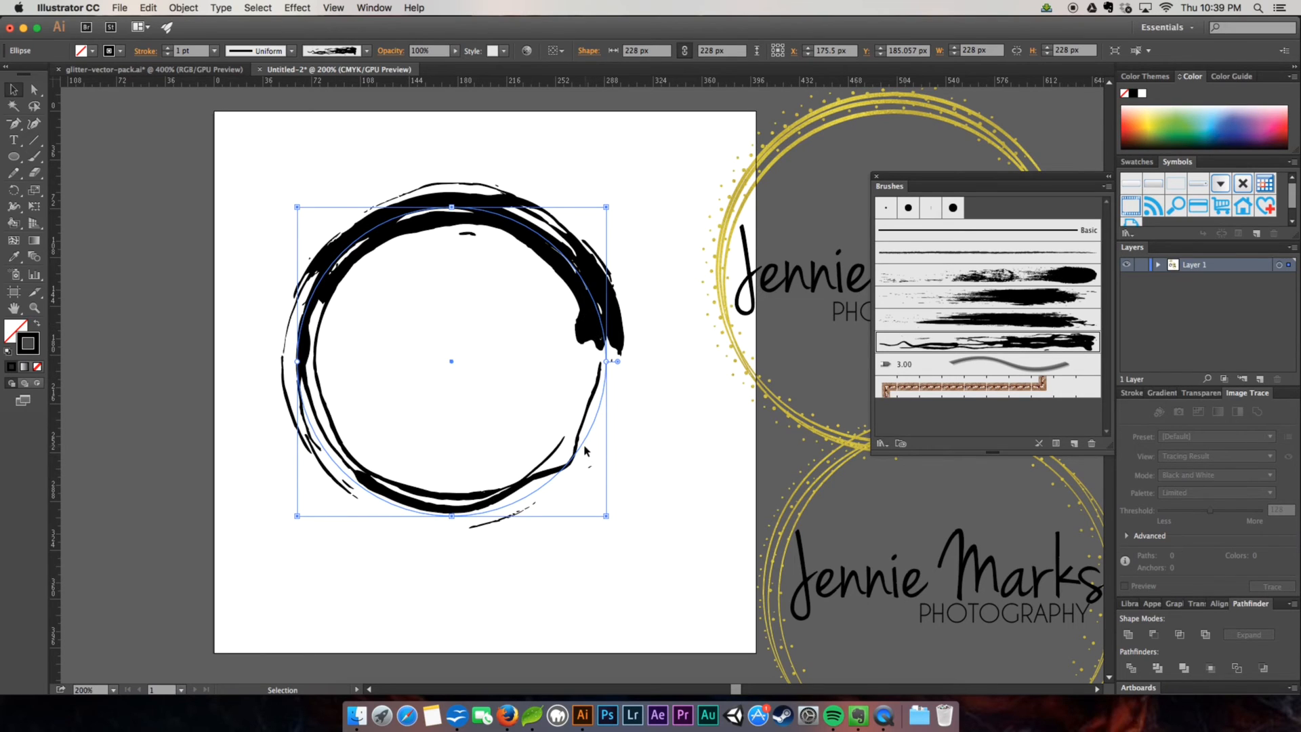
mouse_move(586, 214)
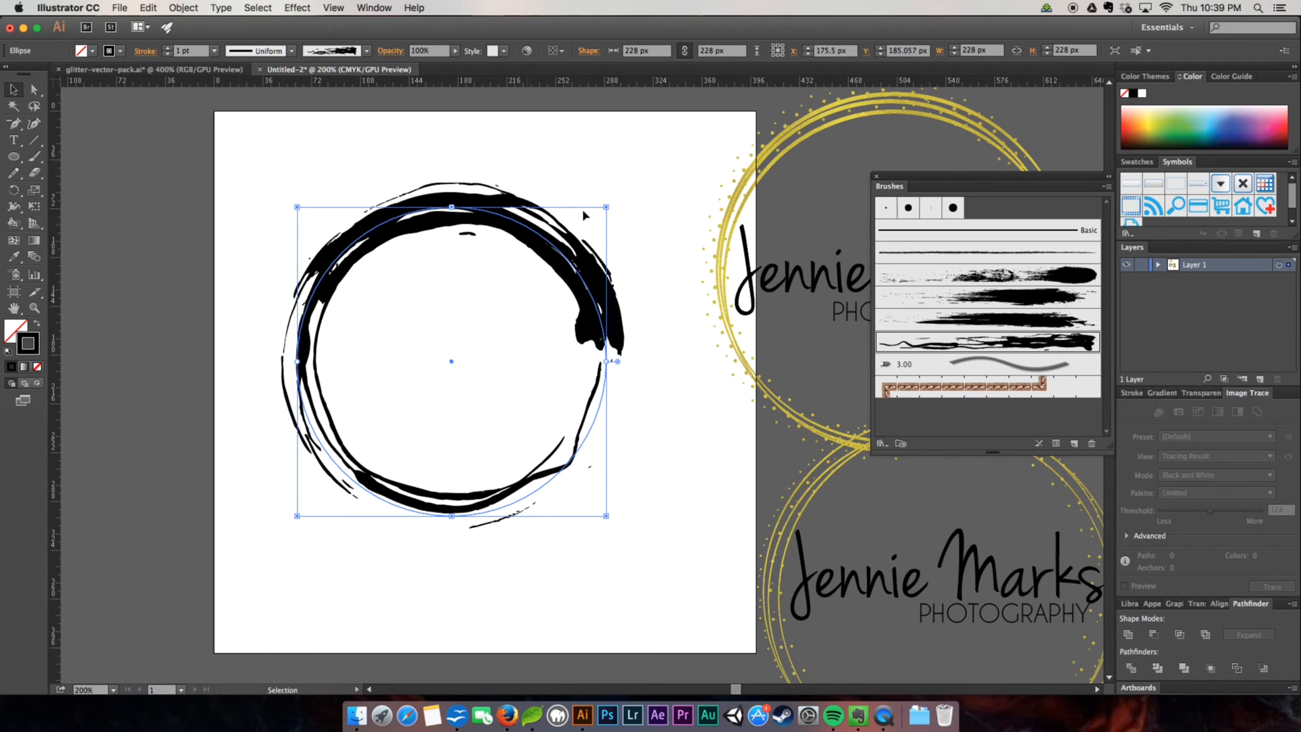
mouse_move(676, 298)
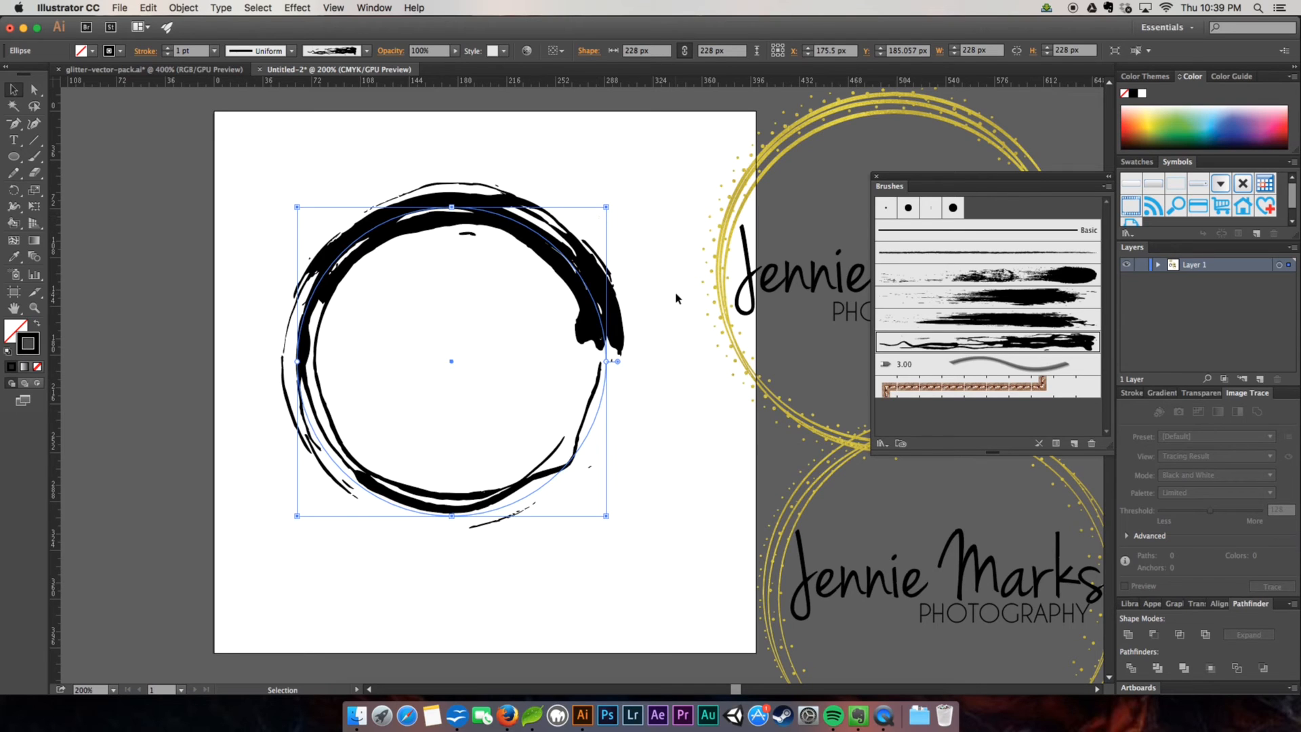
mouse_move(606, 424)
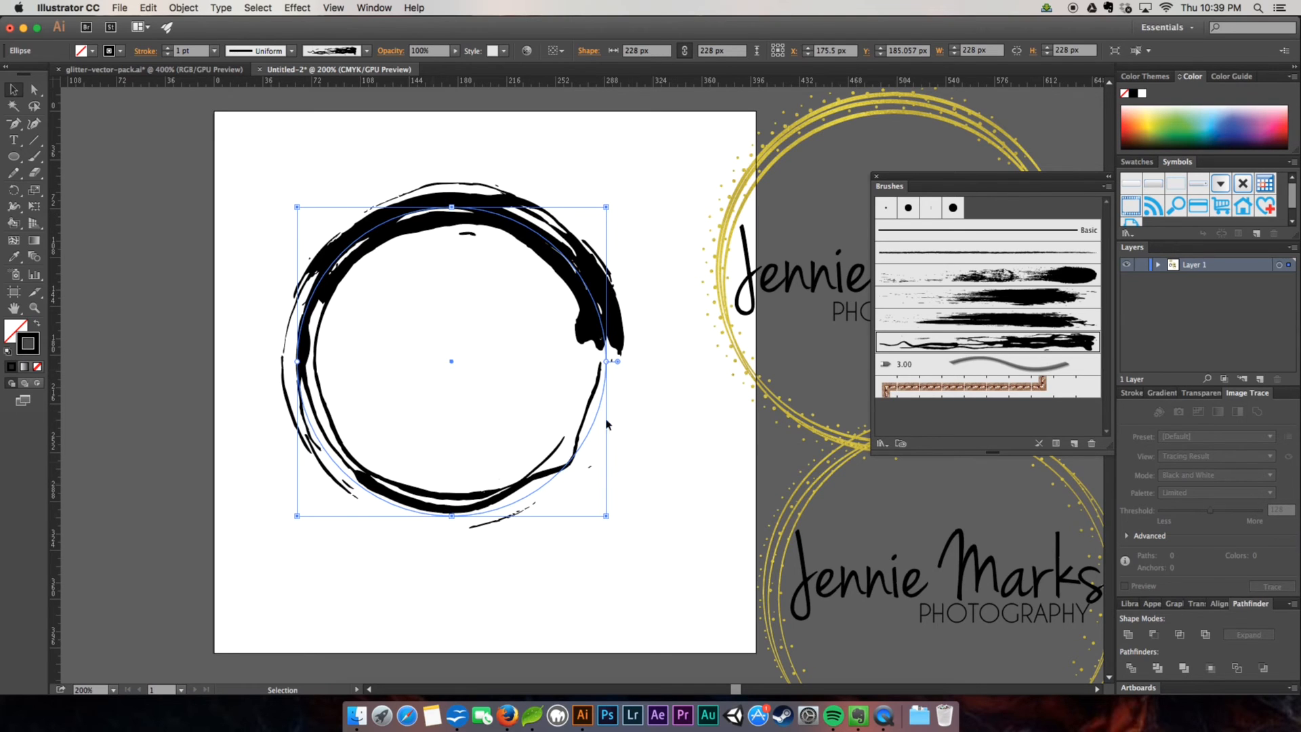
Expand the brushed ellipse's appearance into editable filled outline paths
scroll("down", 3)
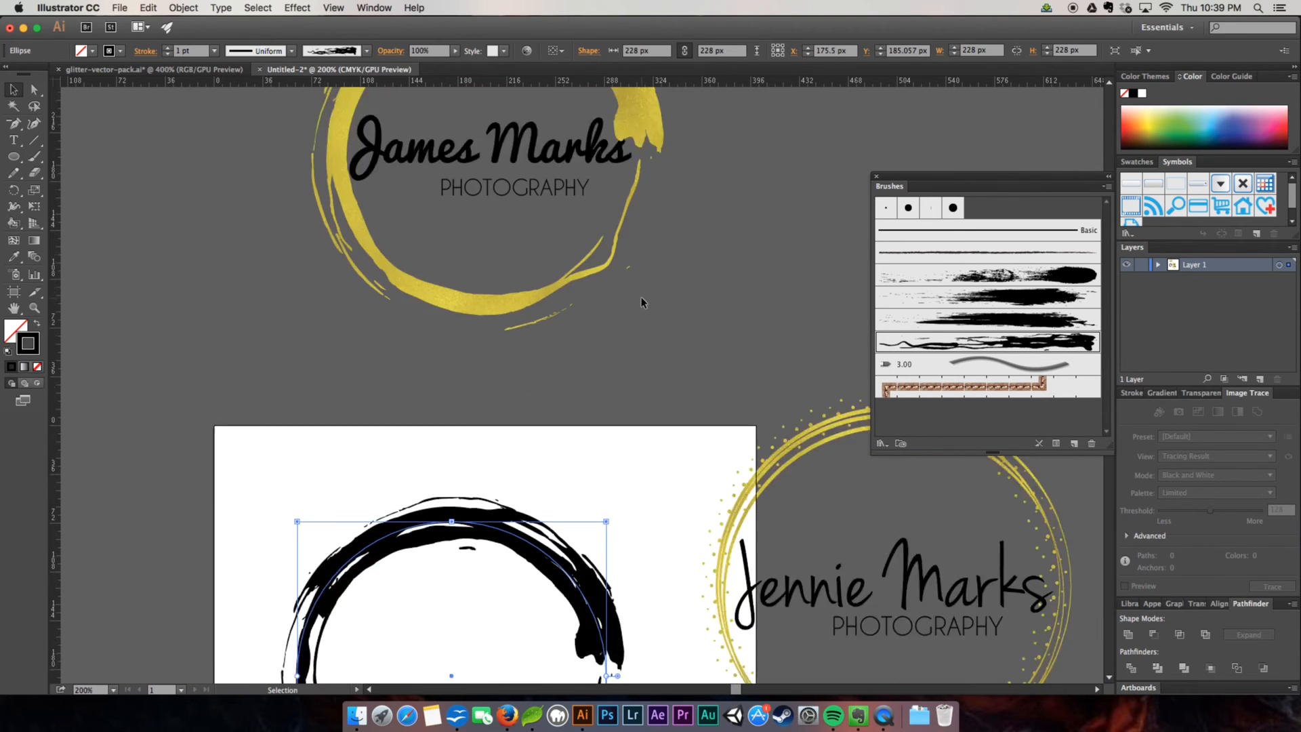
scroll("down", 3)
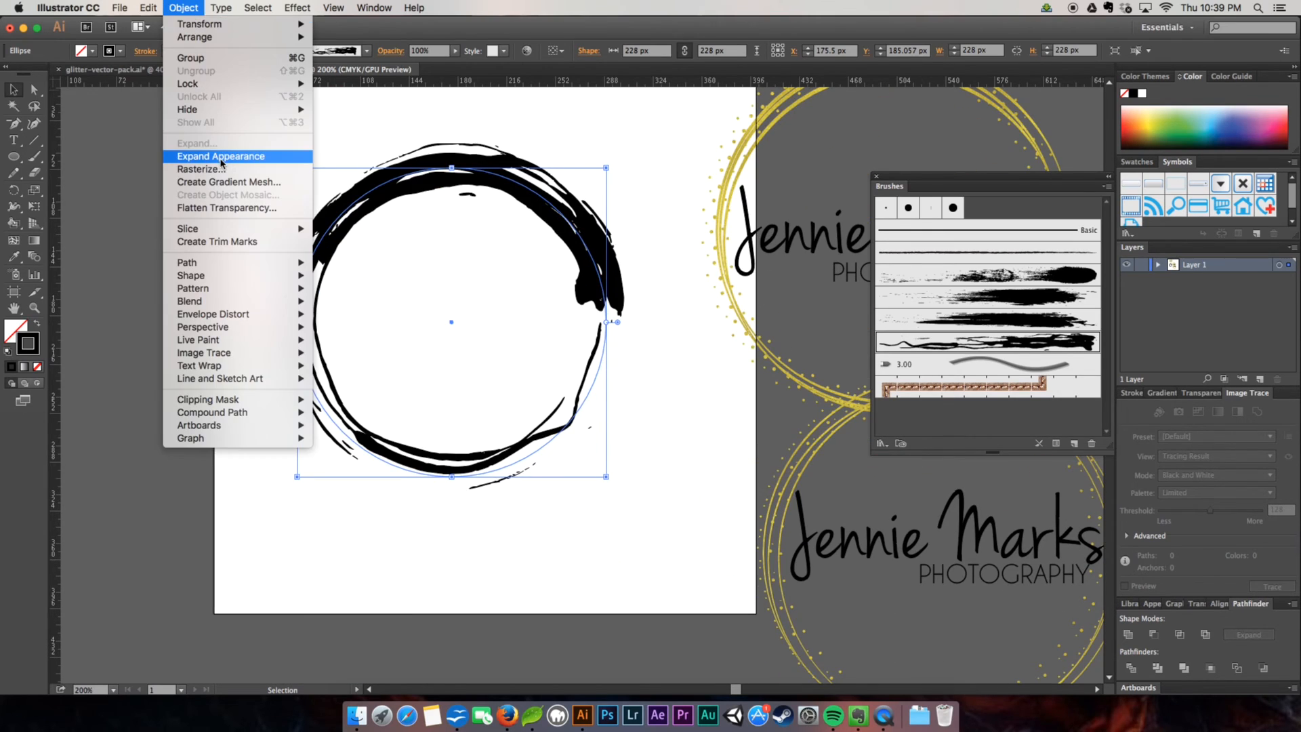
mouse_move(478, 190)
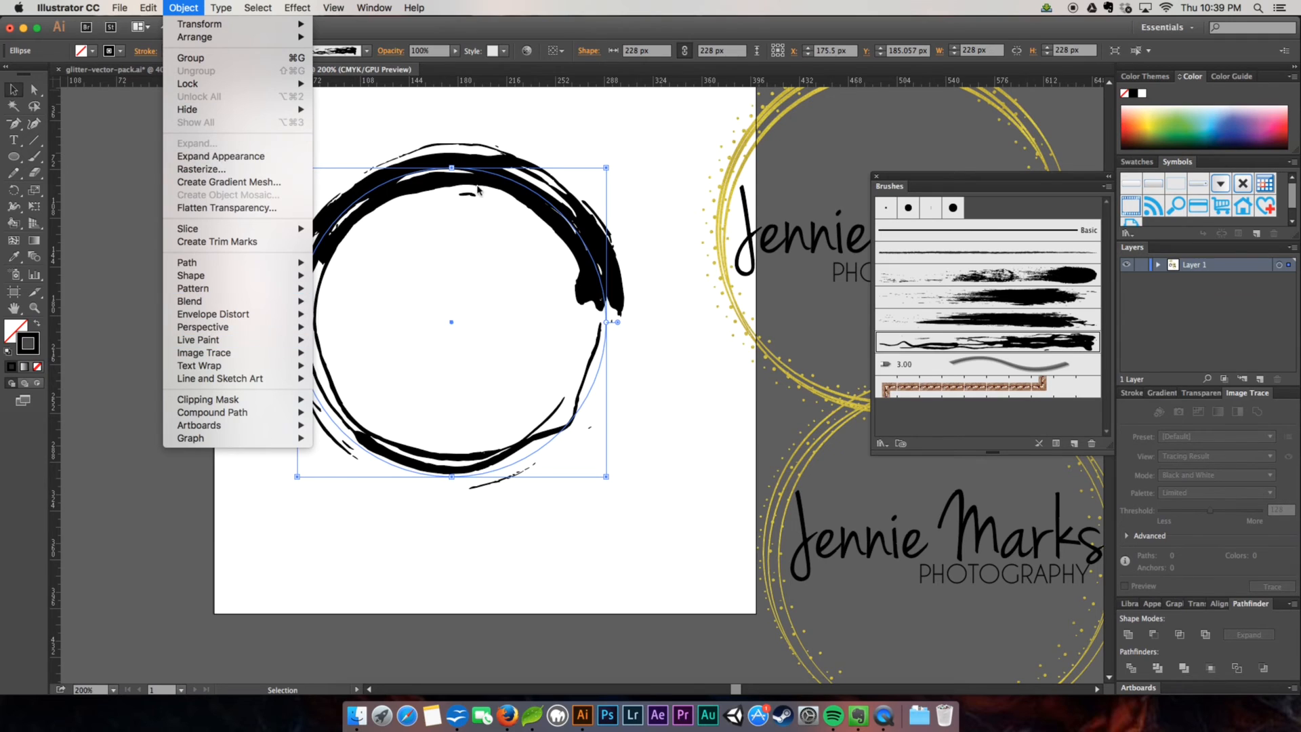
left_click(206, 158)
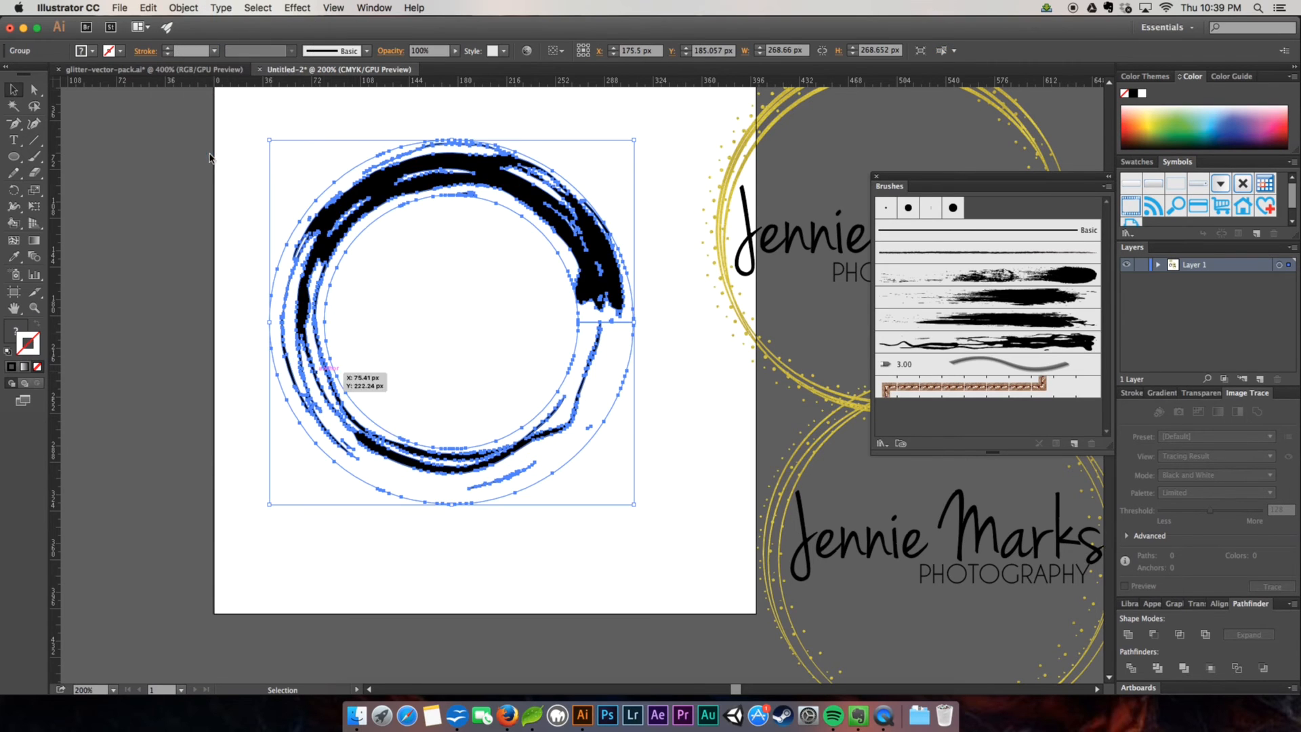
mouse_move(592, 457)
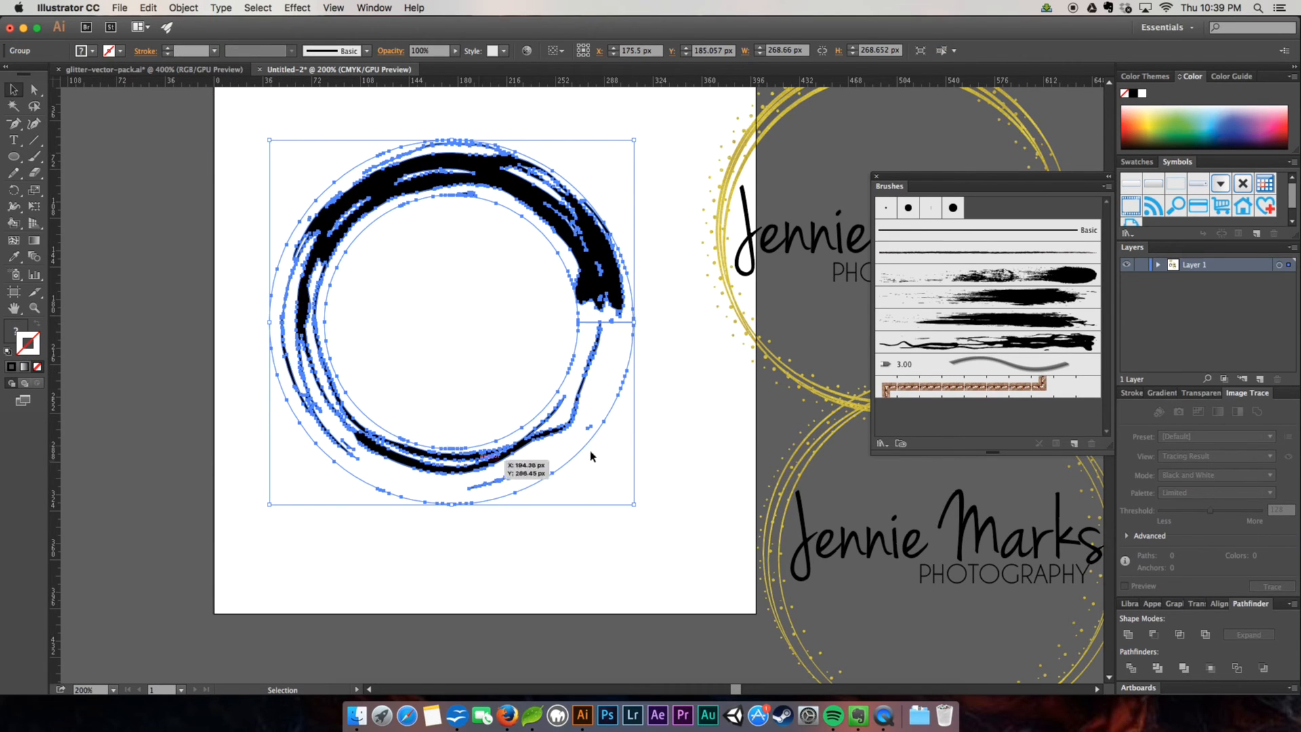
mouse_move(1207, 626)
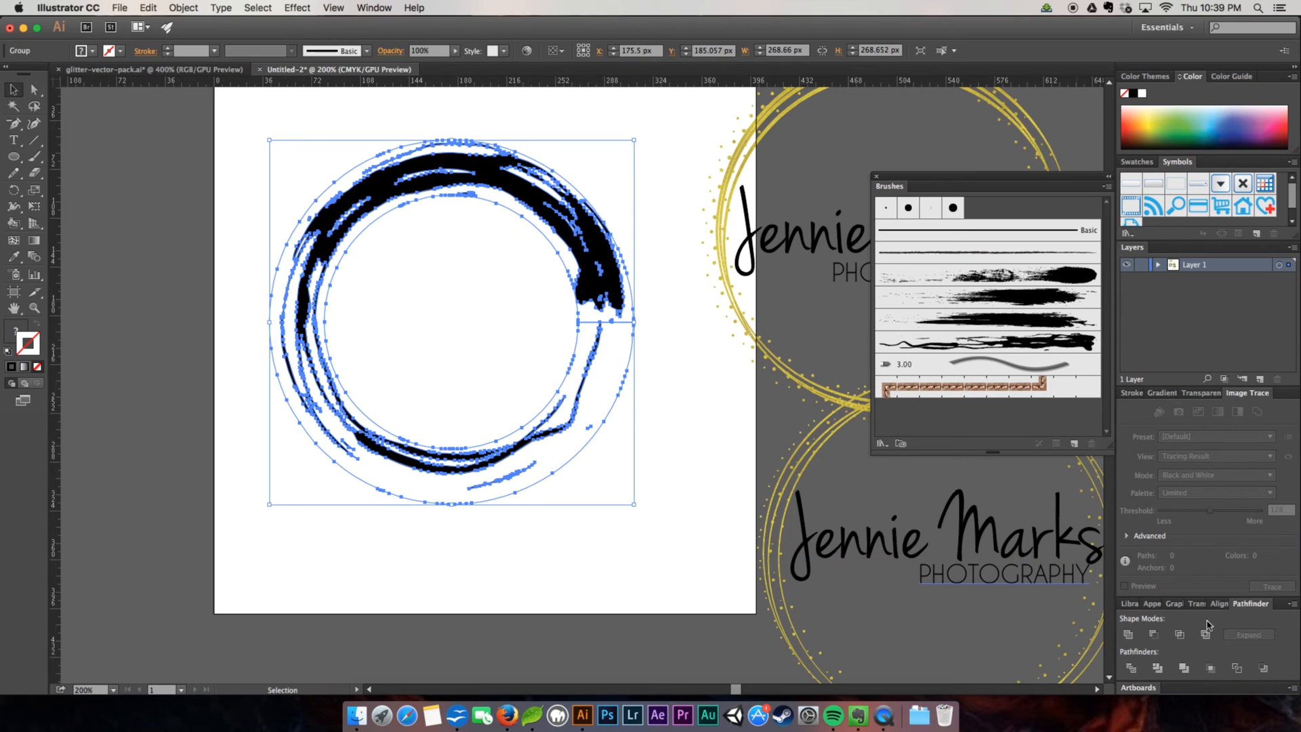
Merge the expanded ring pieces in Pathfinder into one solid black shape, dropping the guide circle
left_click(374, 8)
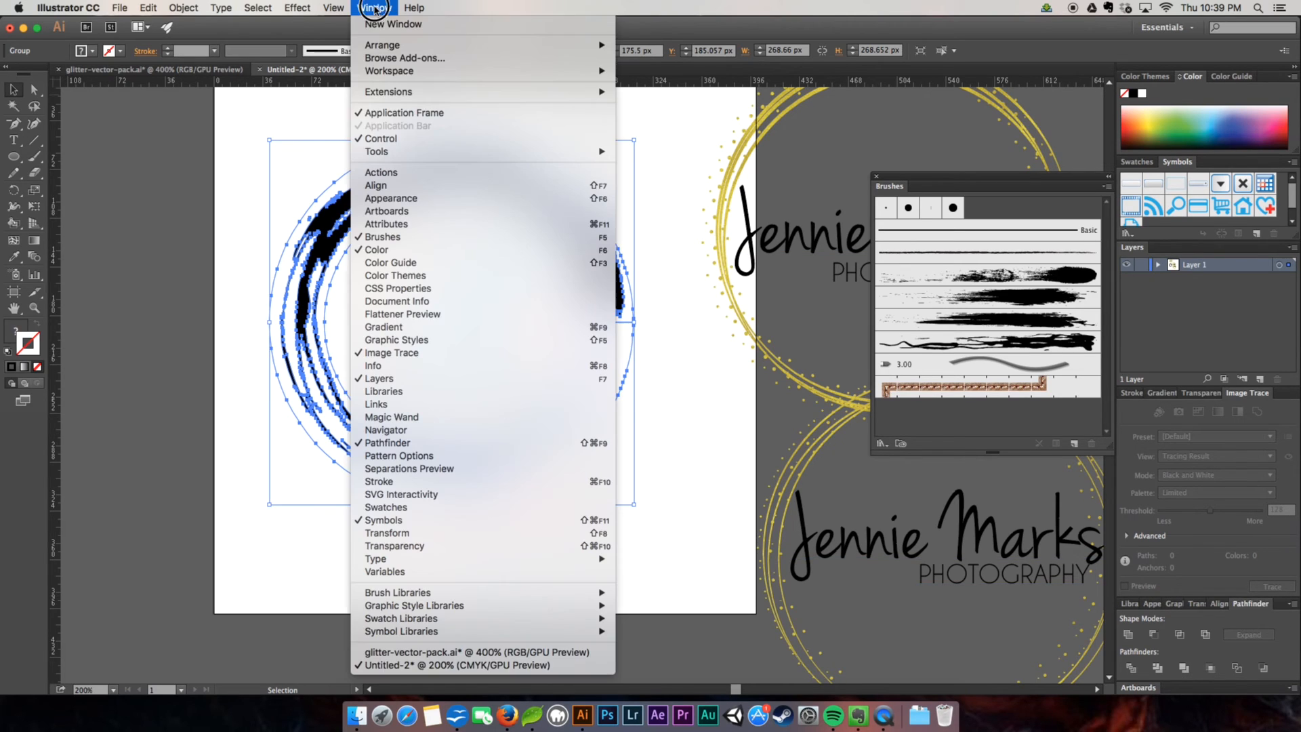
mouse_move(431, 441)
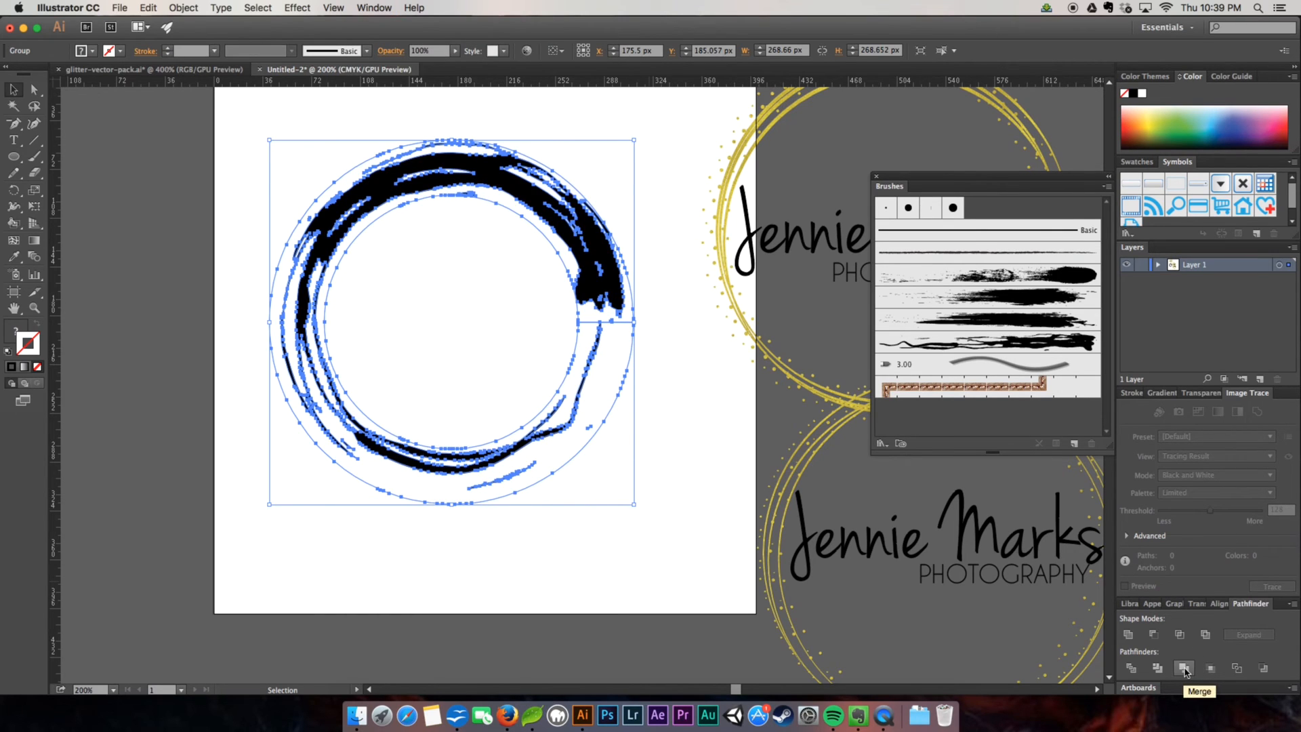
left_click(1184, 668)
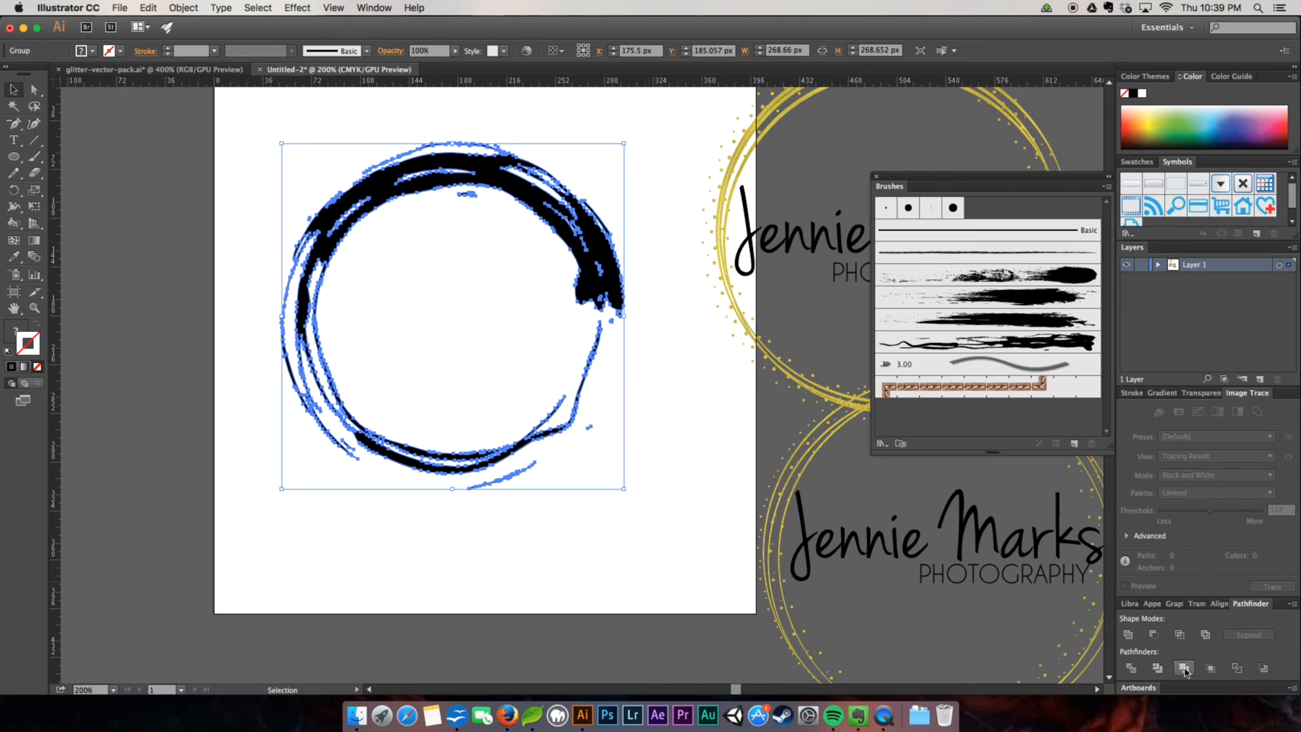
left_click(1182, 668)
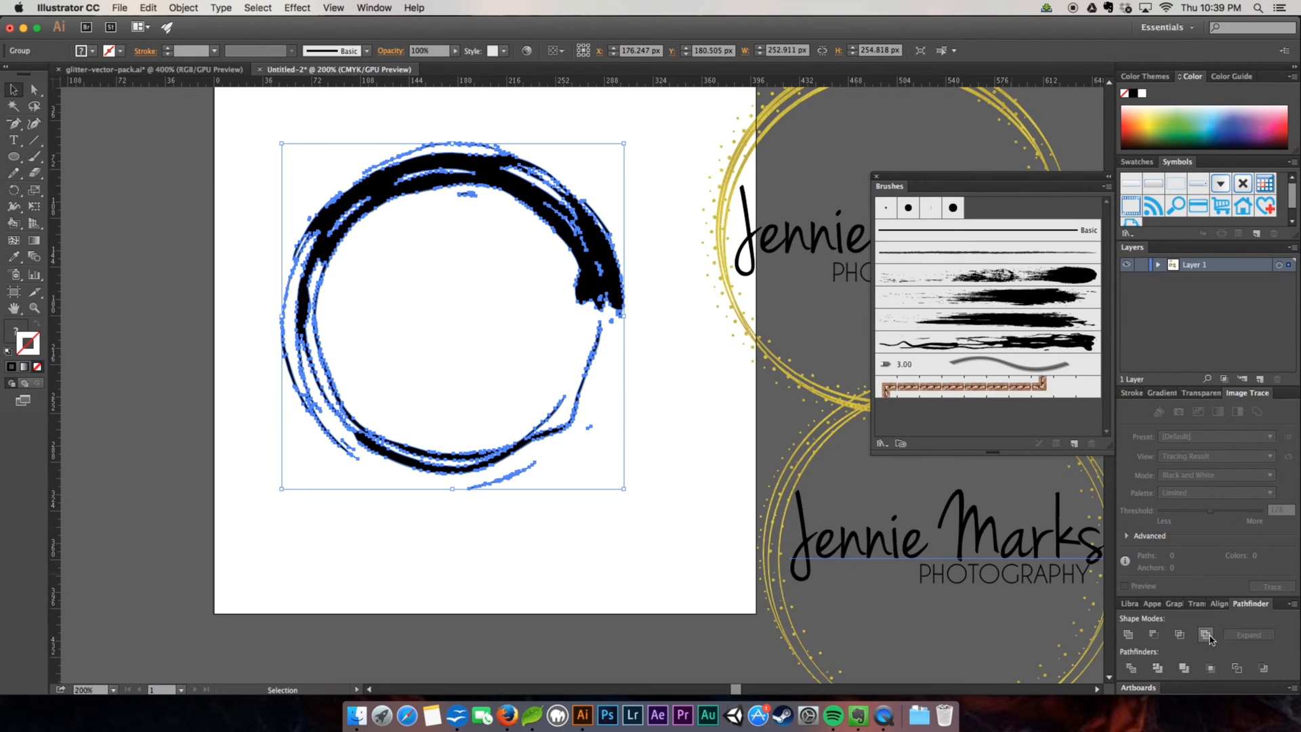
mouse_move(1205, 634)
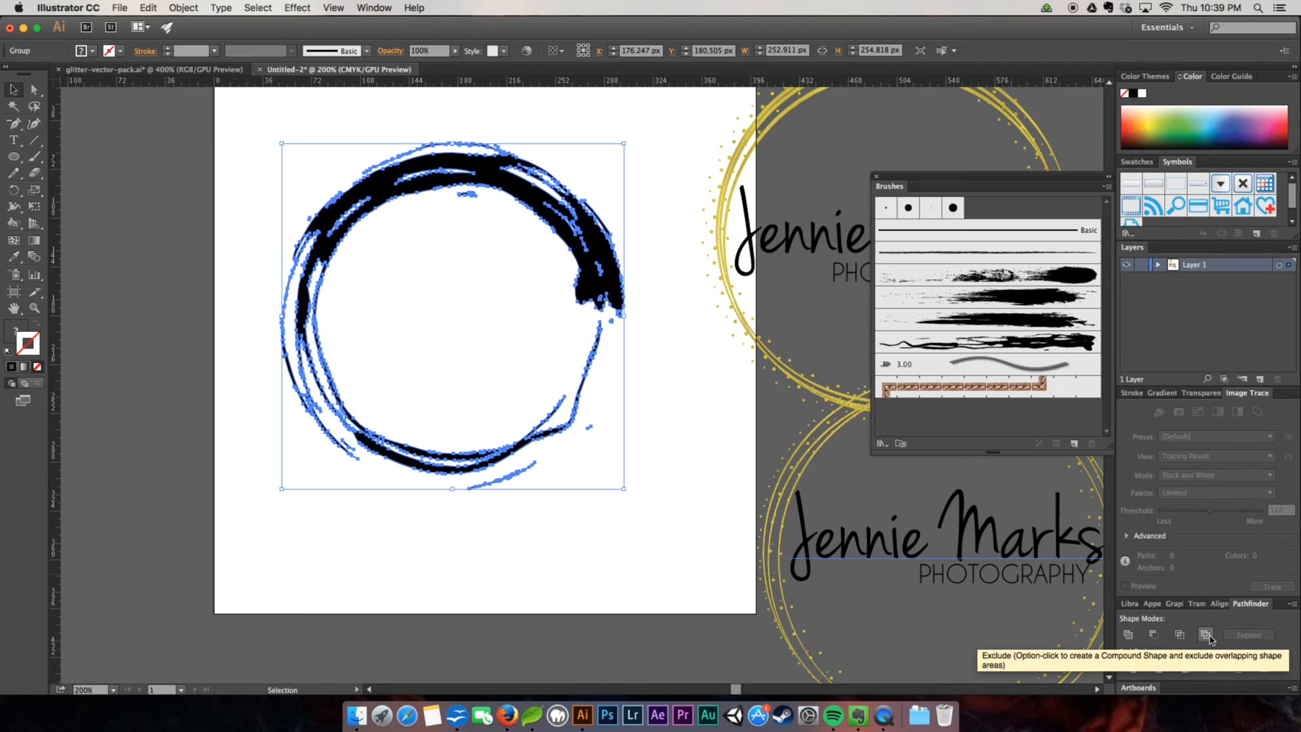
left_click(1204, 634)
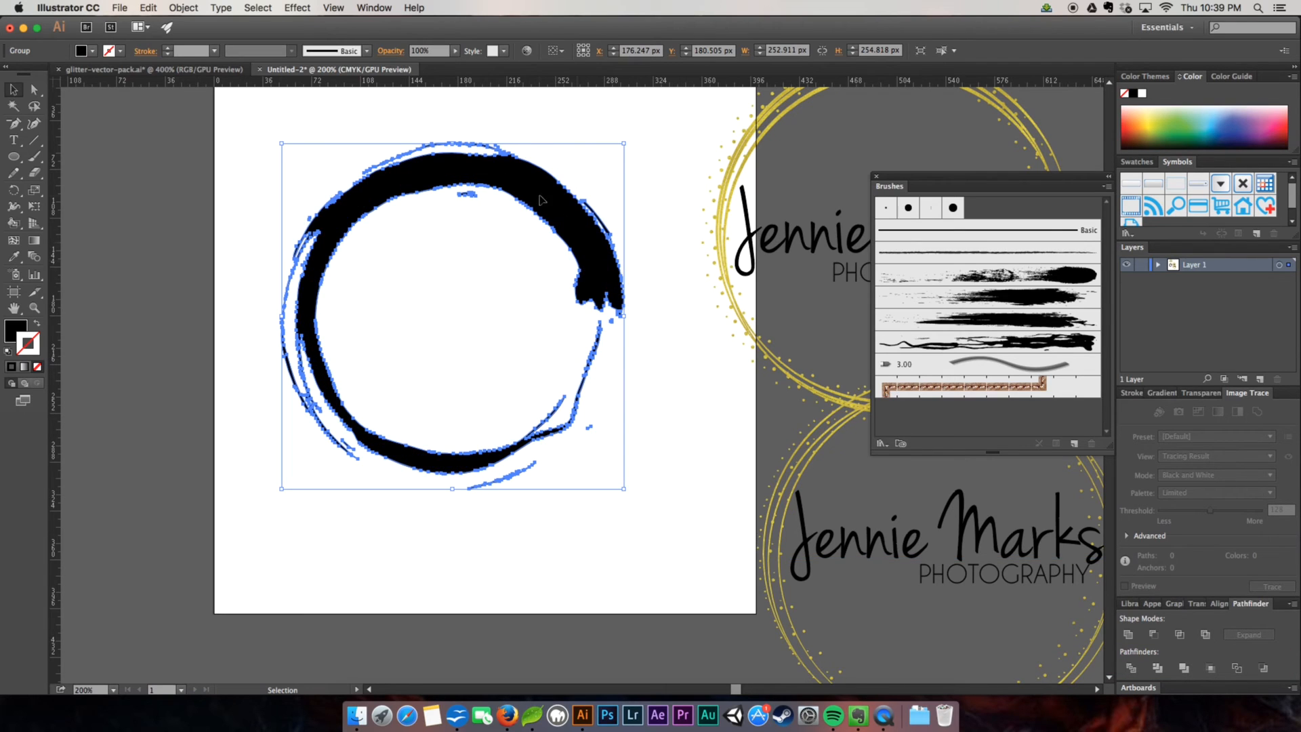
mouse_move(442, 297)
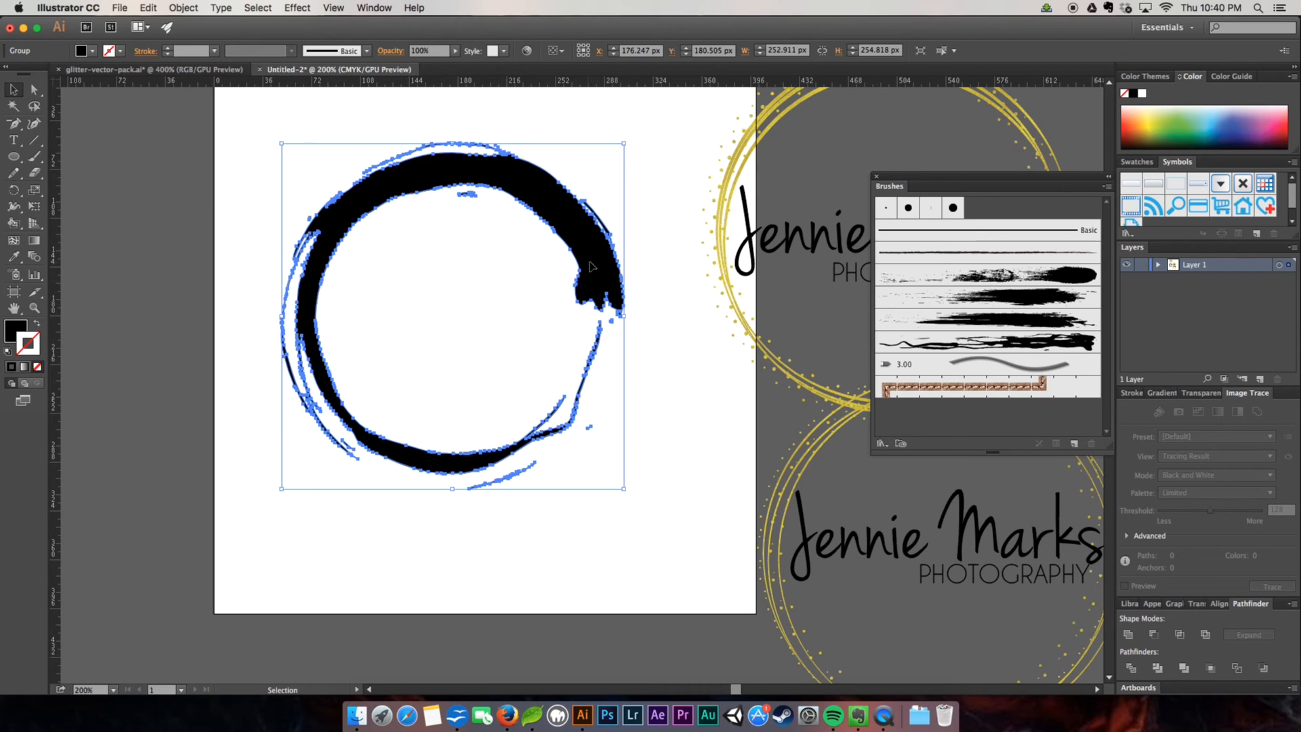
mouse_move(419, 205)
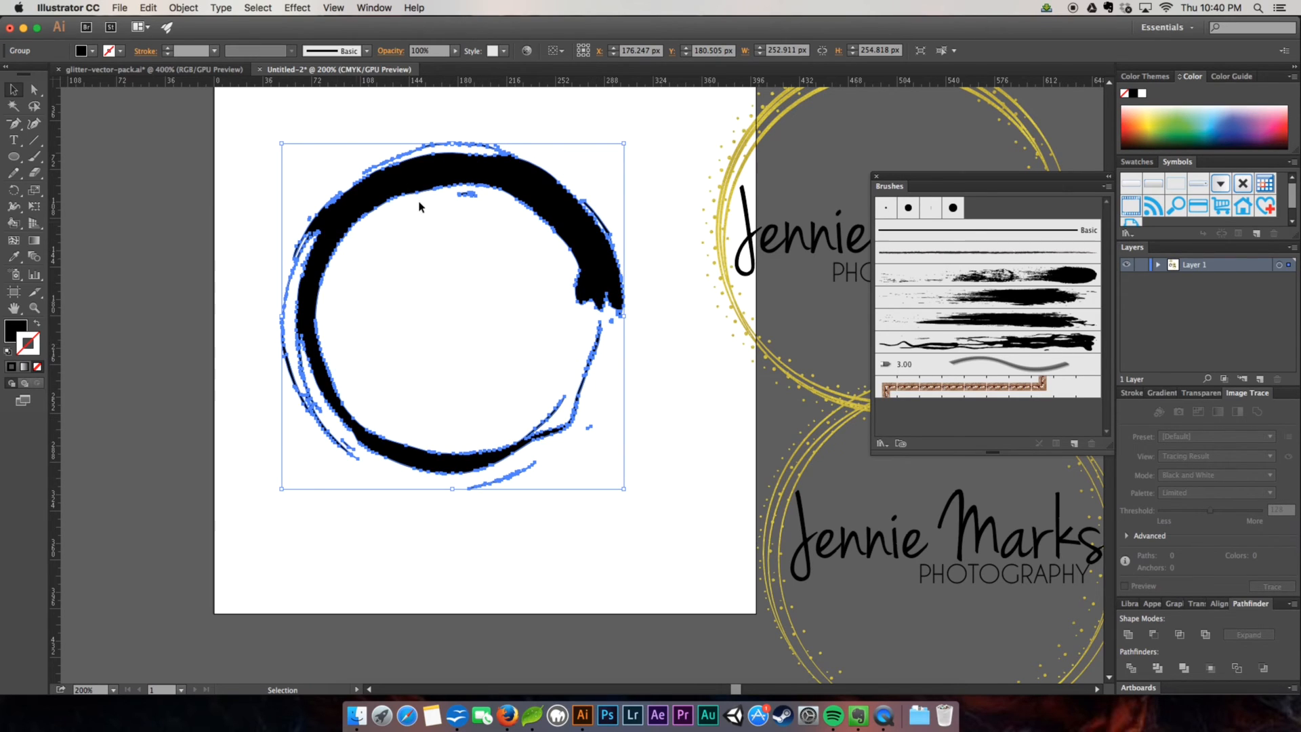
mouse_move(202, 221)
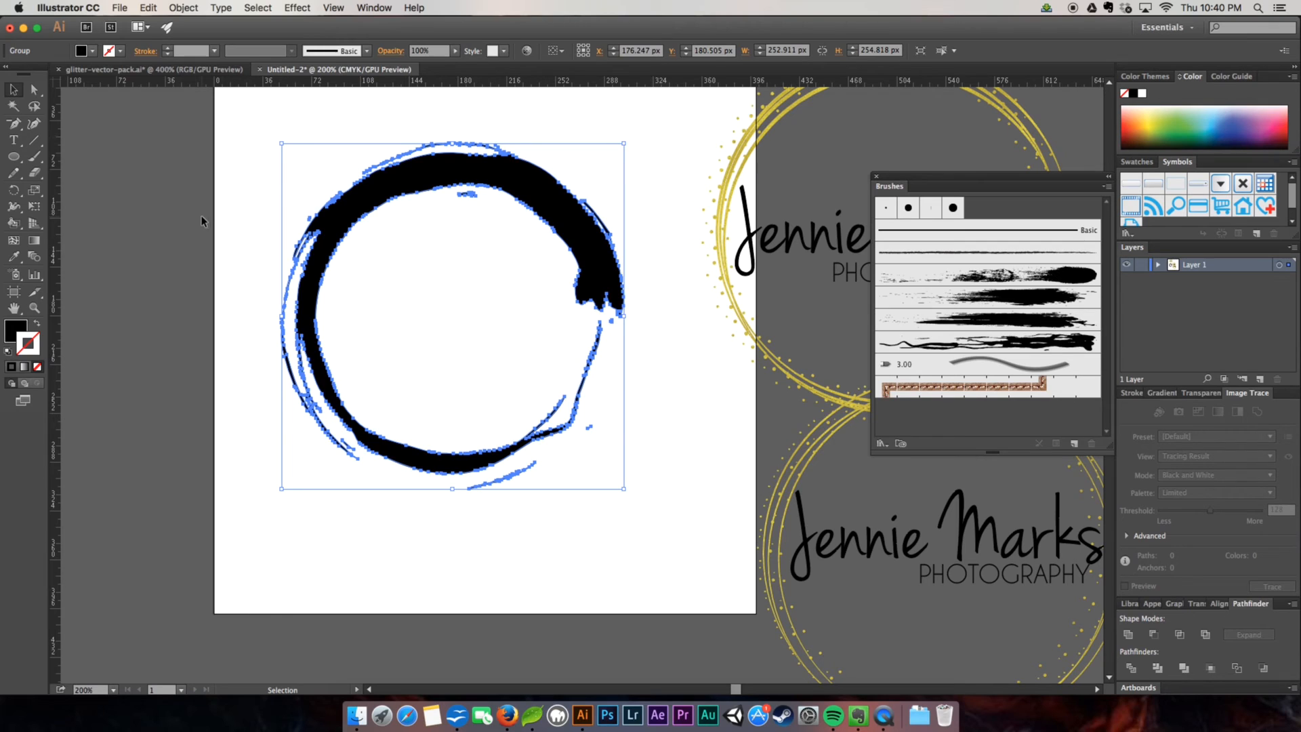
mouse_move(183, 8)
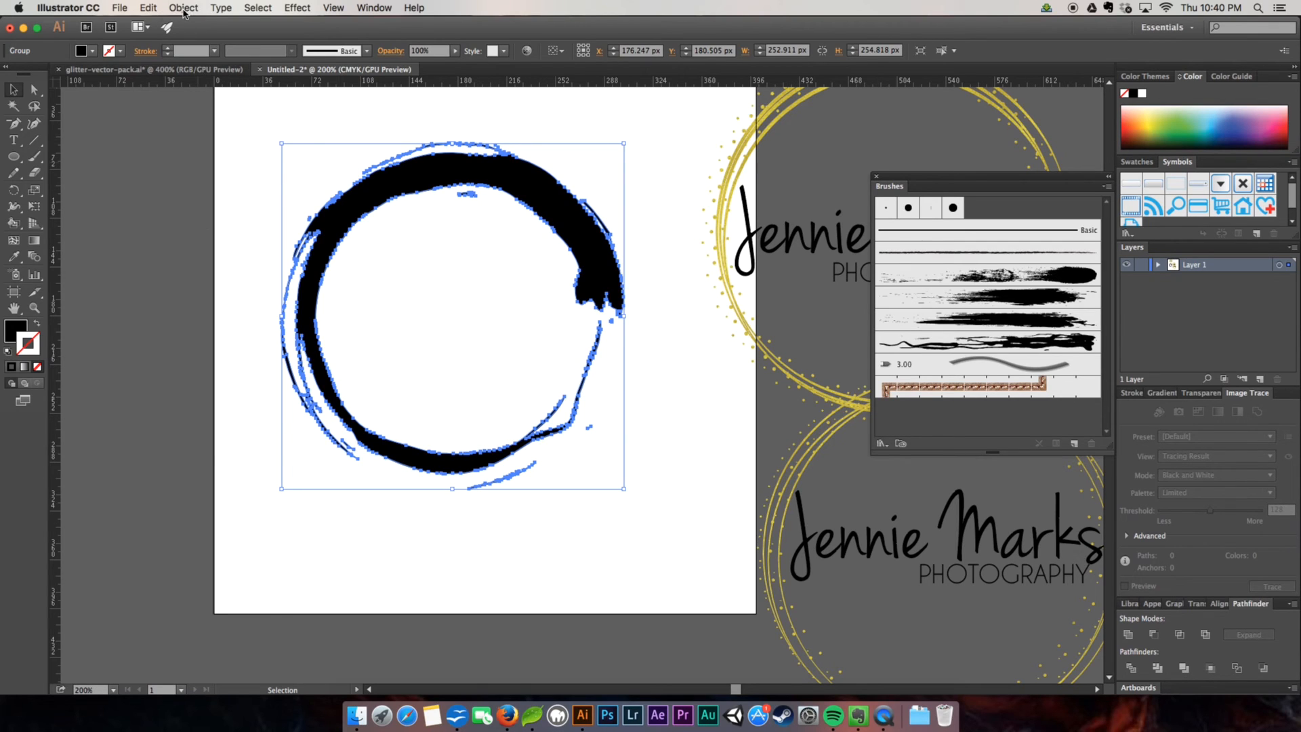
Make the ring a compound path and place gold-foil-1.jpg over it
left_click(182, 8)
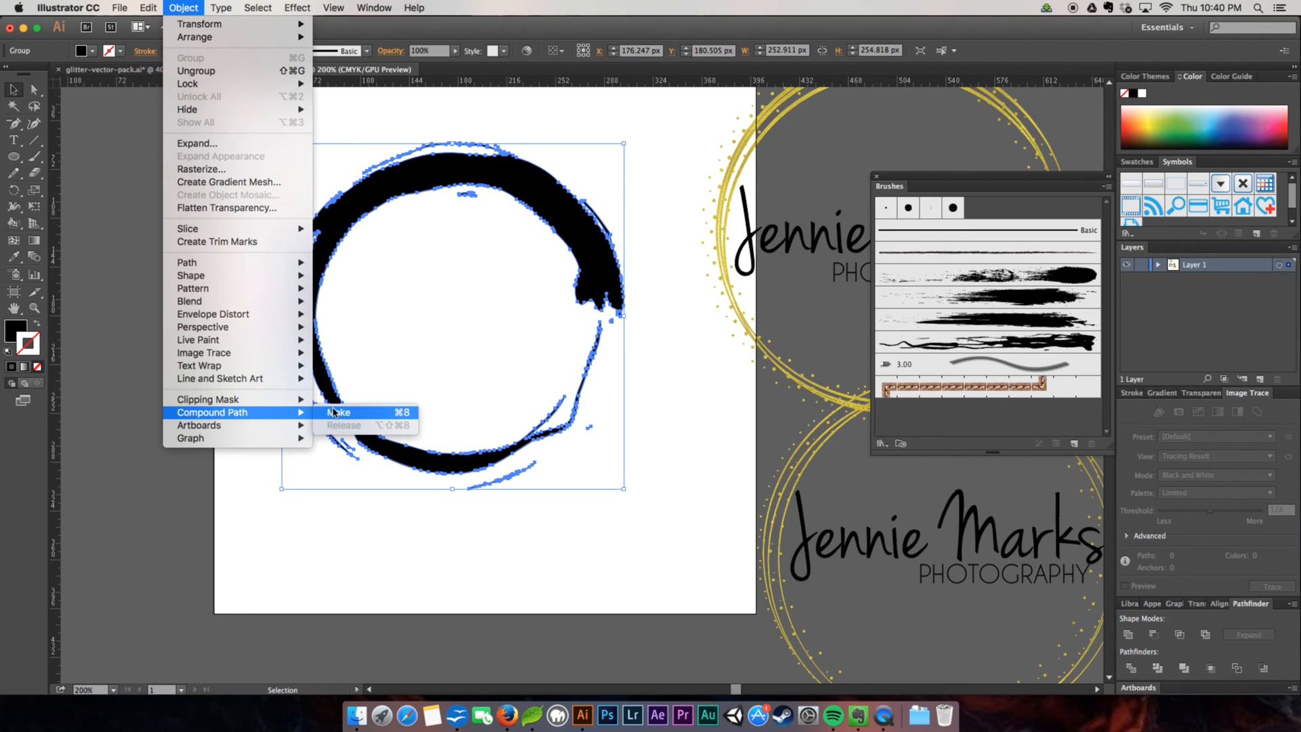
left_click(119, 9)
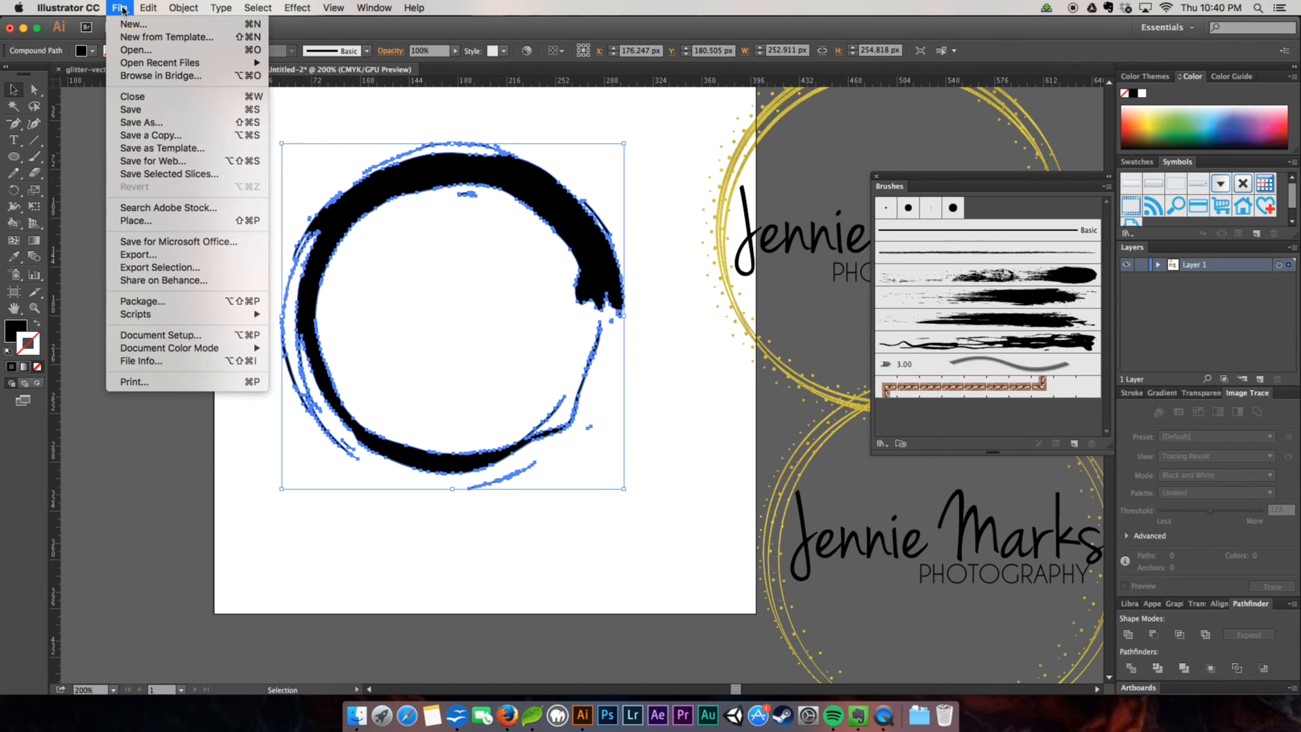
left_click(135, 221)
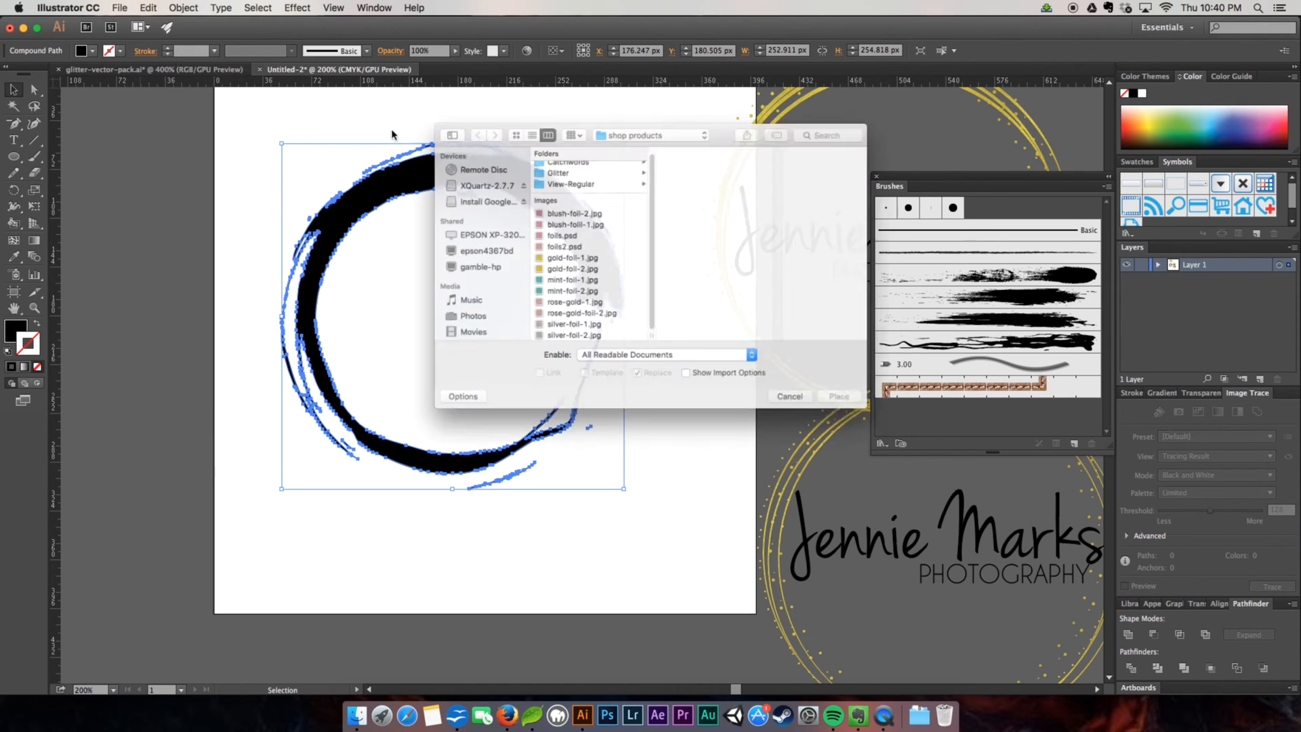
left_click(572, 257)
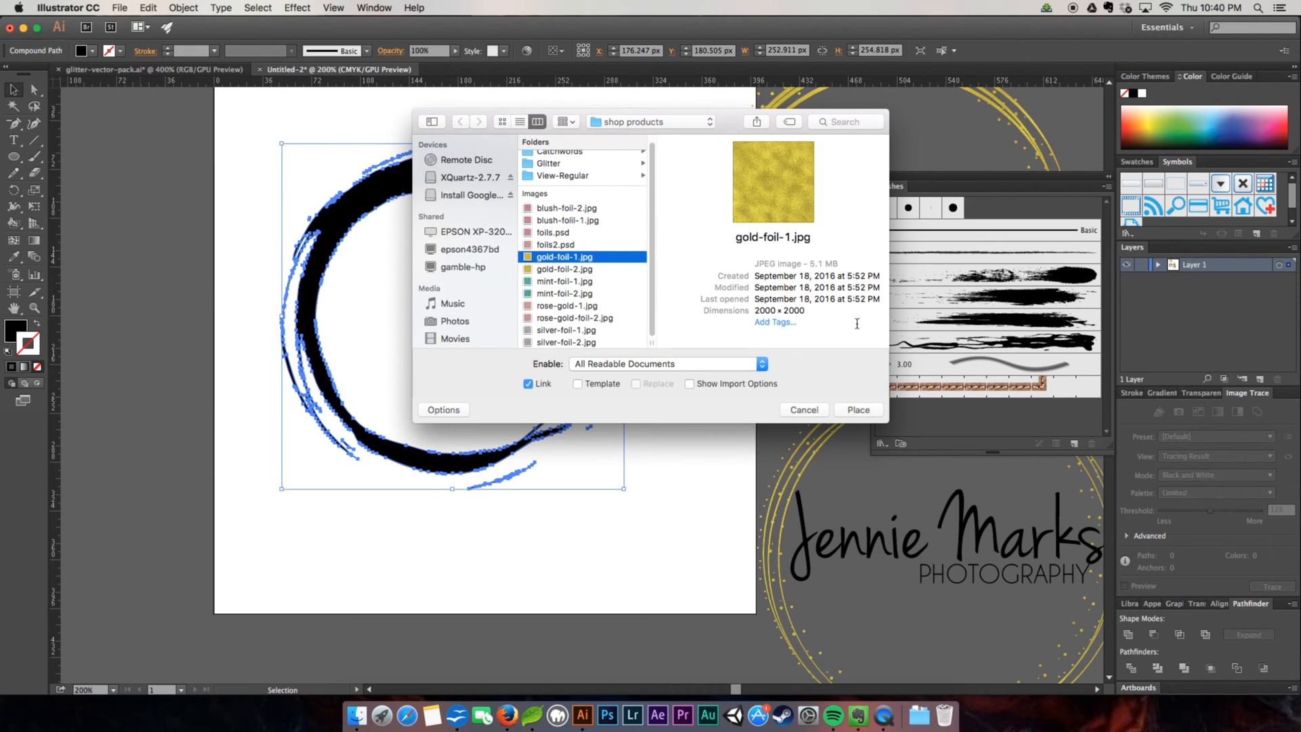
left_click(859, 409)
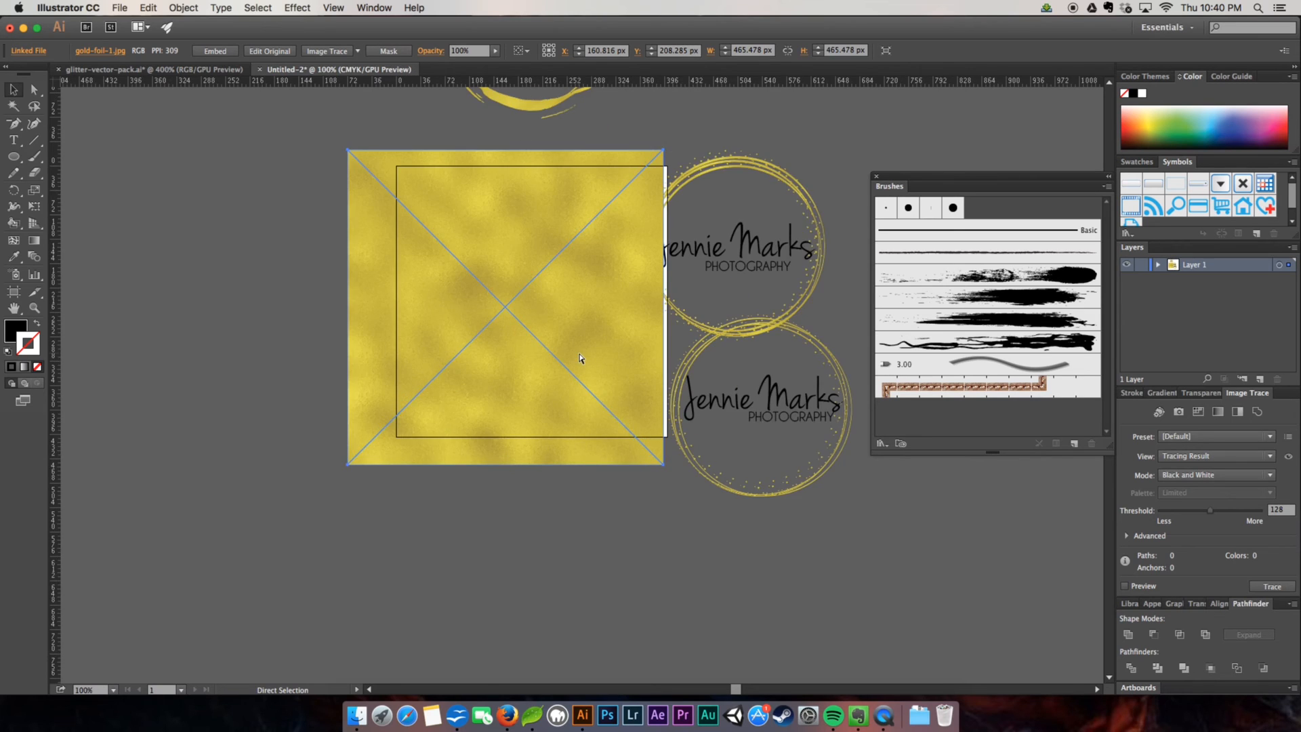
Clip the gold foil image to the ring via a clipping mask, accepting the complexity warning
right_click(581, 357)
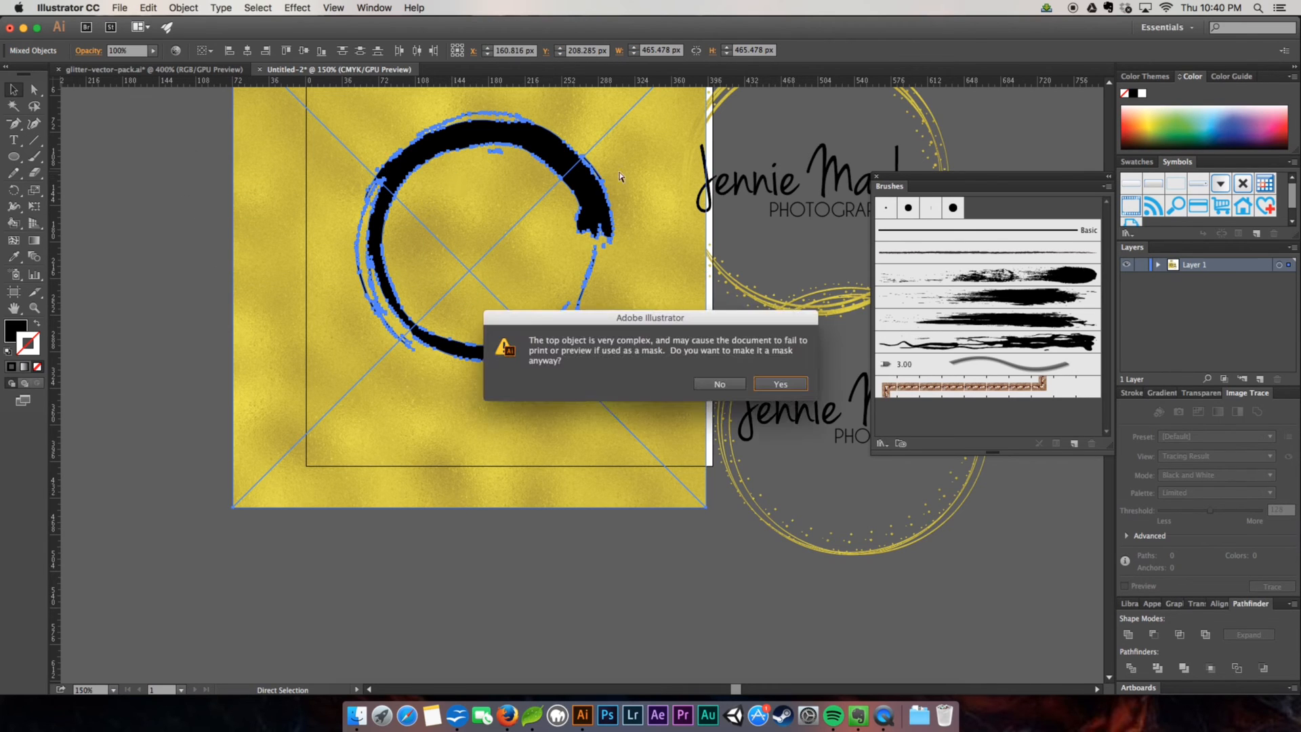
left_click(777, 384)
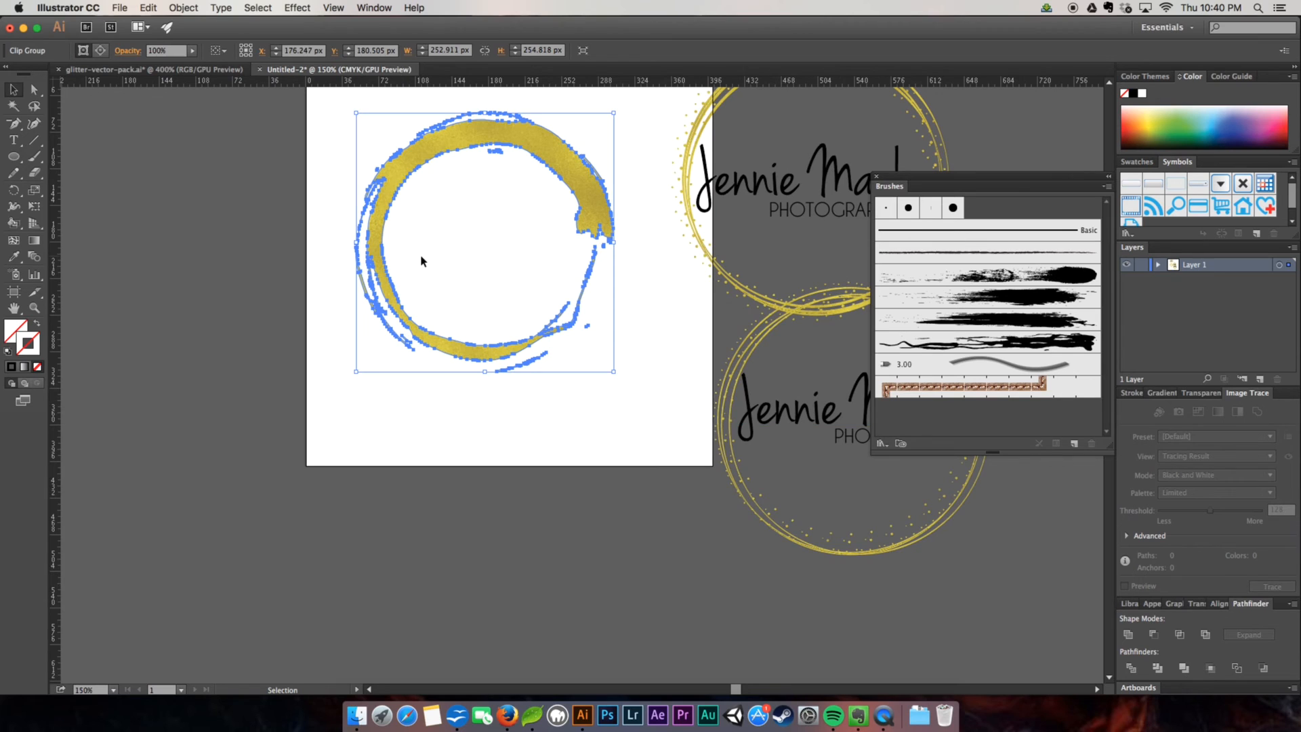
left_click(261, 244)
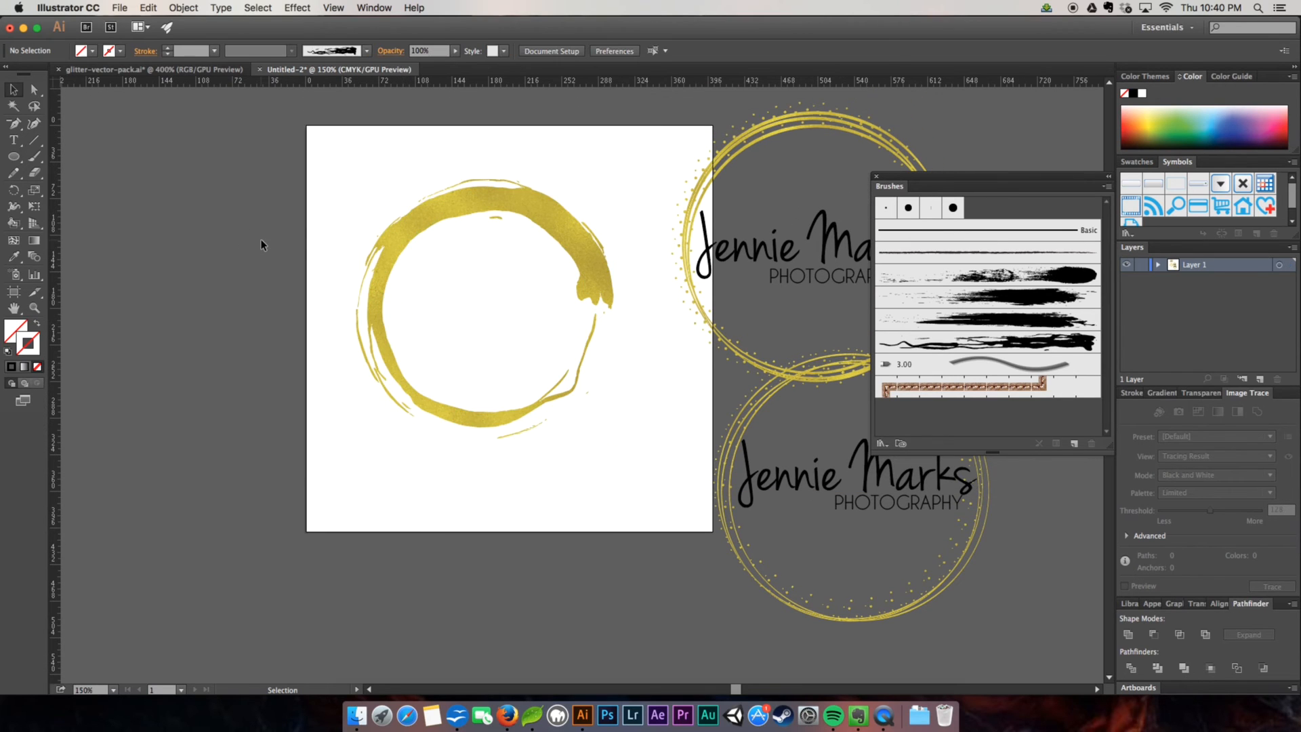
left_click(448, 215)
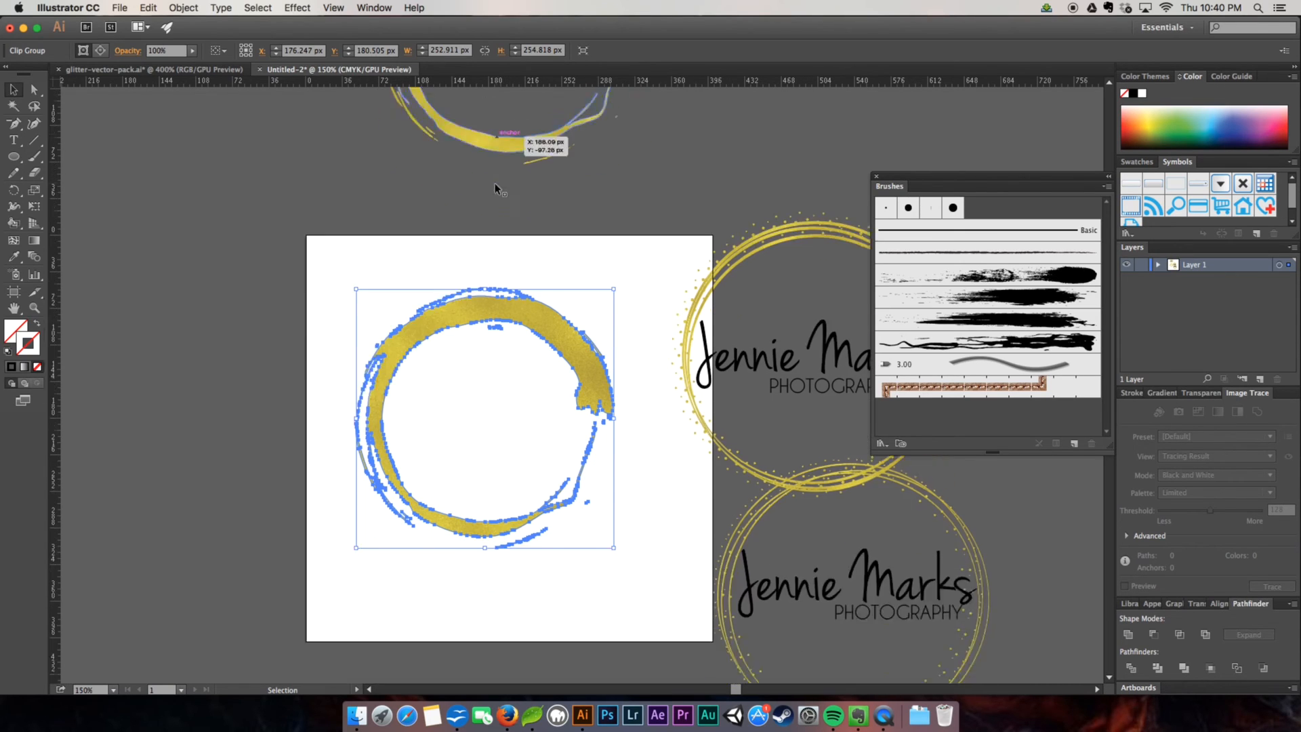
scroll("down", 3)
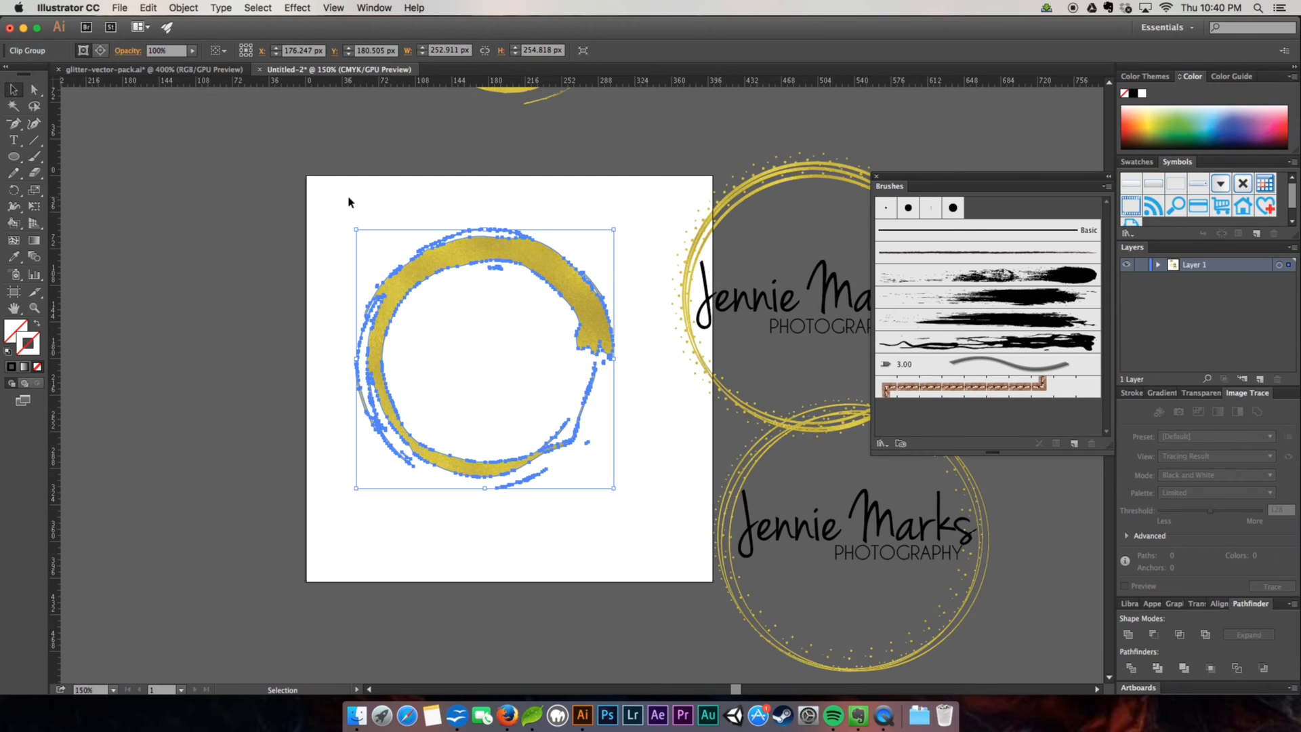
mouse_move(221, 388)
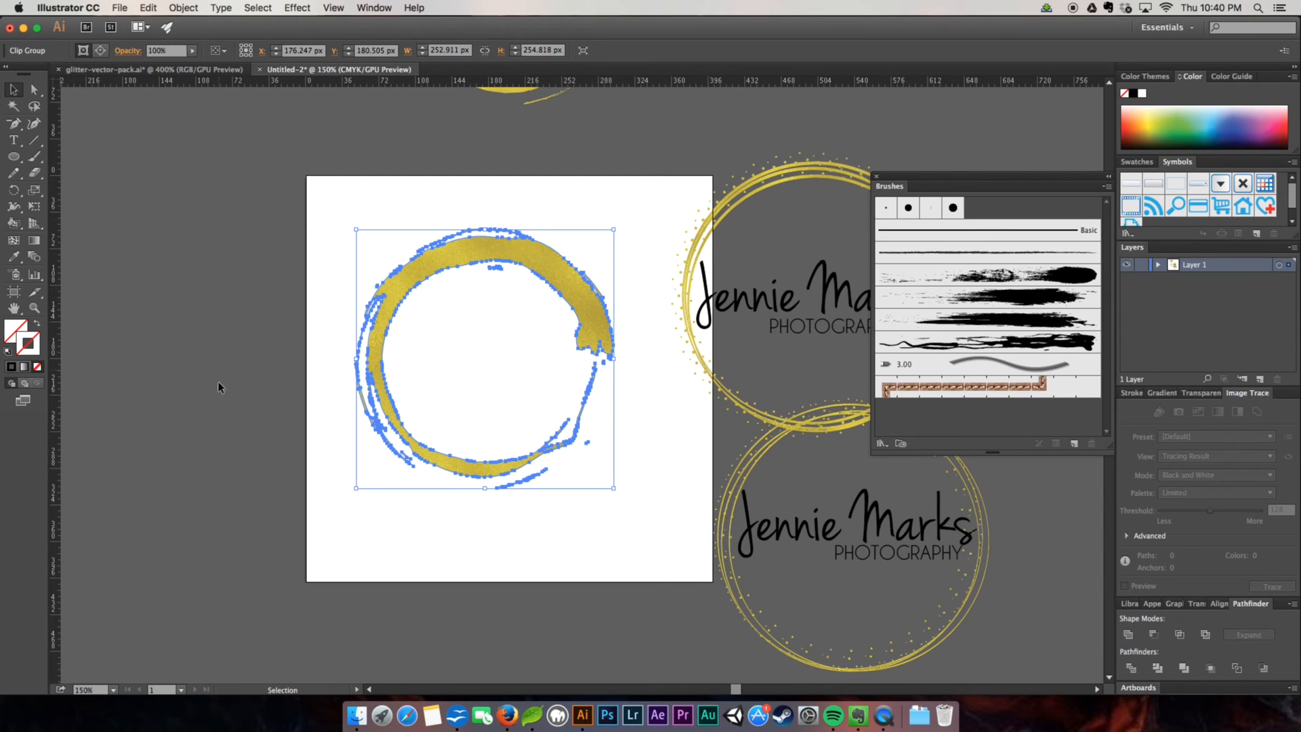
left_click(340, 546)
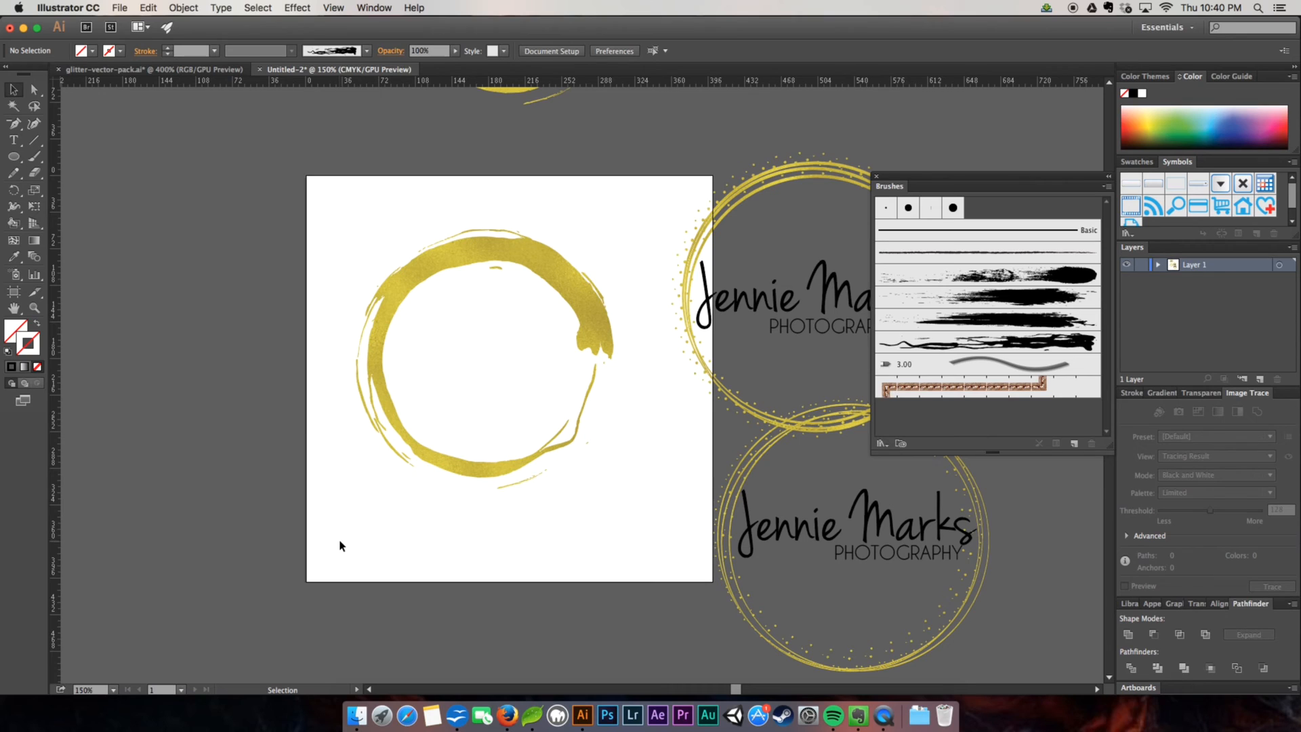
Start a text entry inside the gold ring with Pacifico chosen as the typeface
left_click(14, 140)
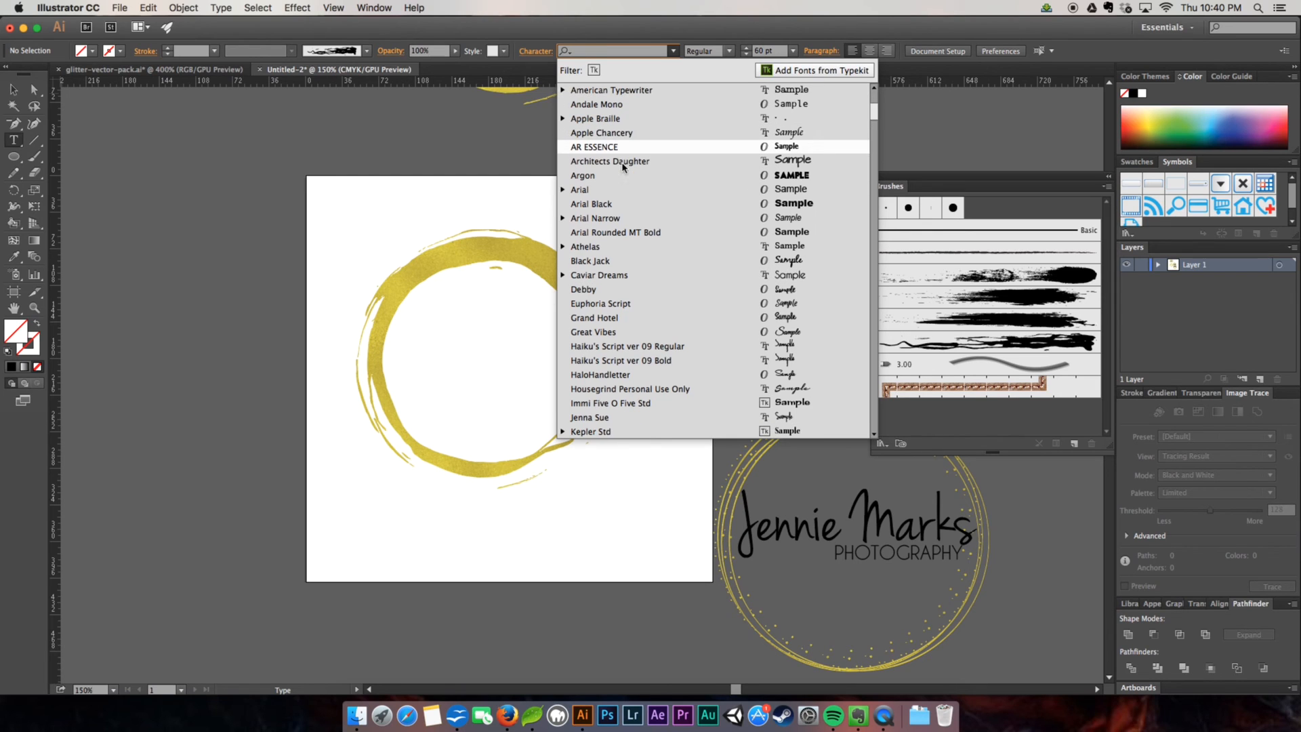
scroll("down", 3)
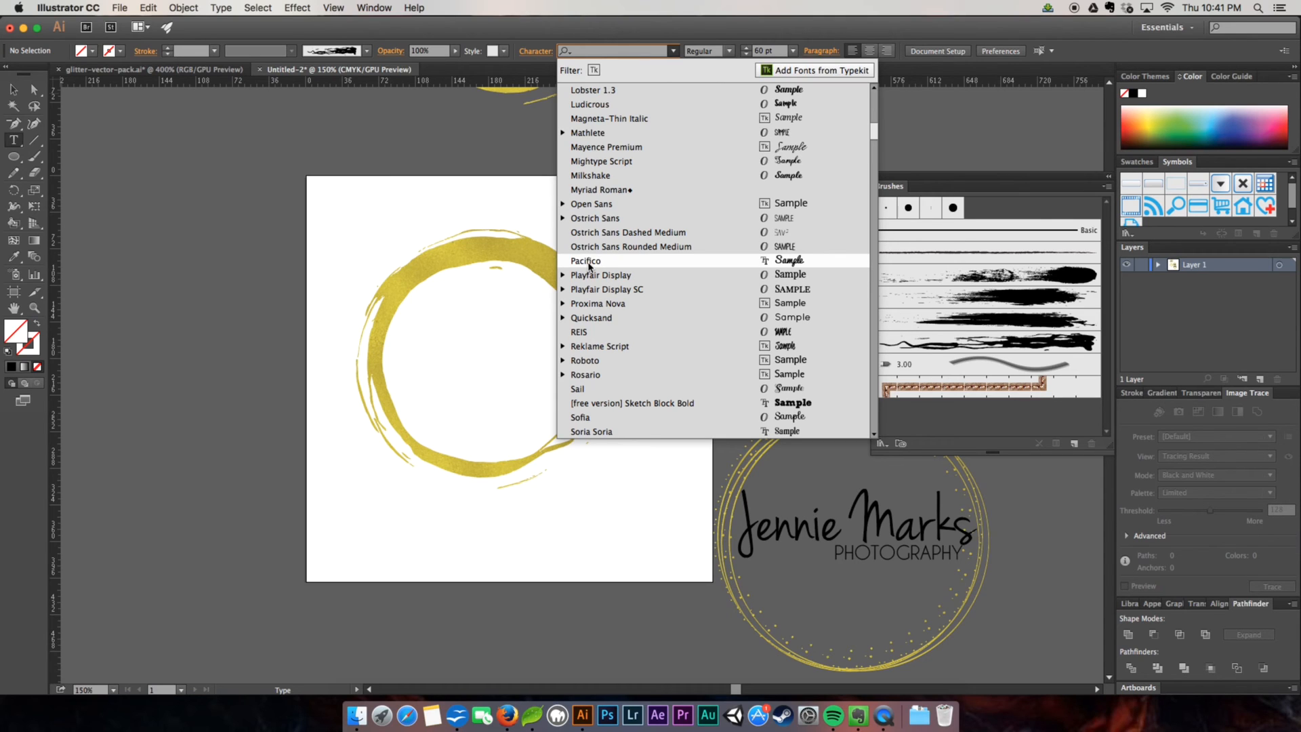
scroll("up", 3)
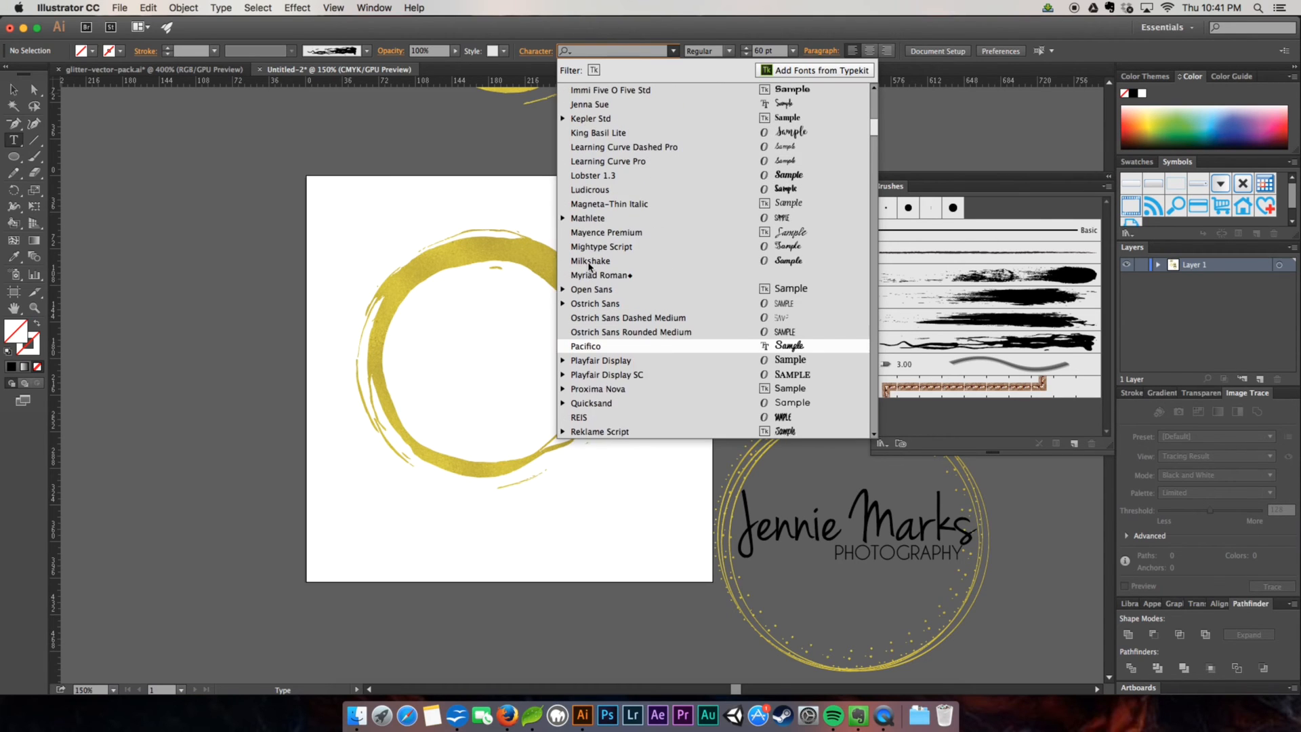
scroll("up", 3)
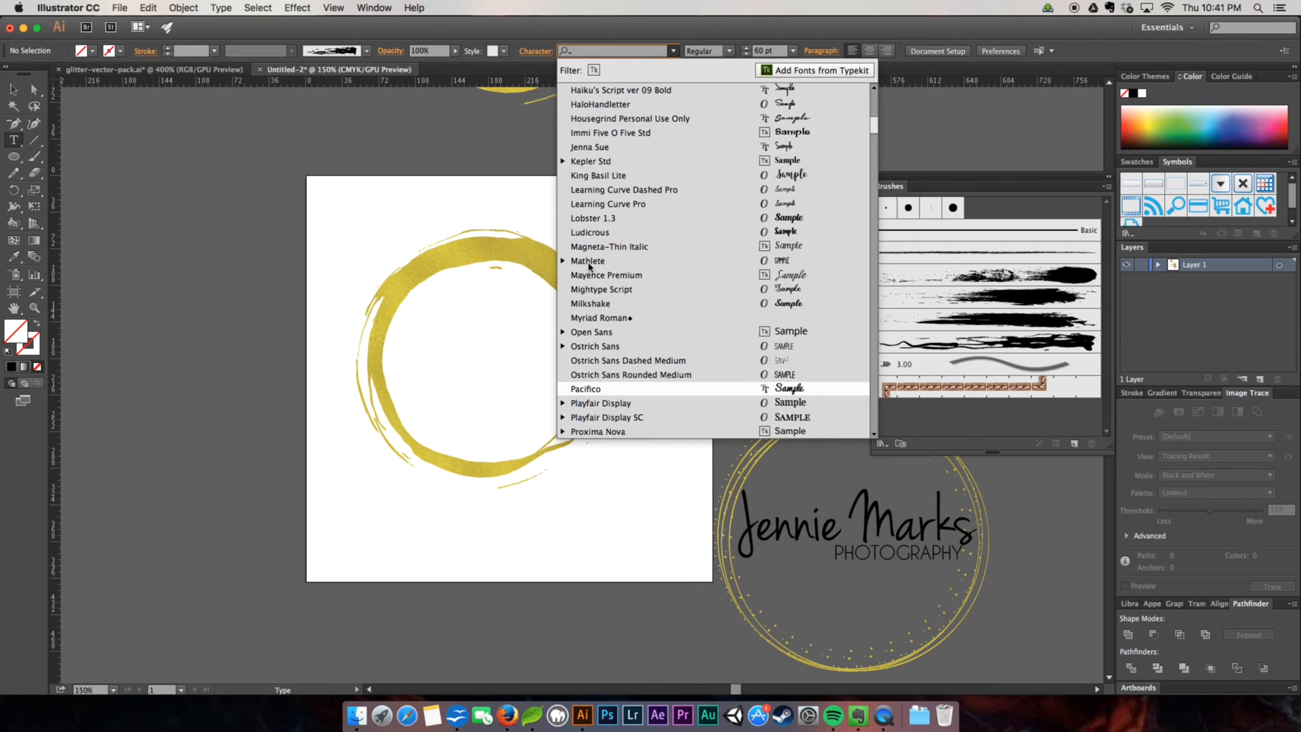
scroll("up", 3)
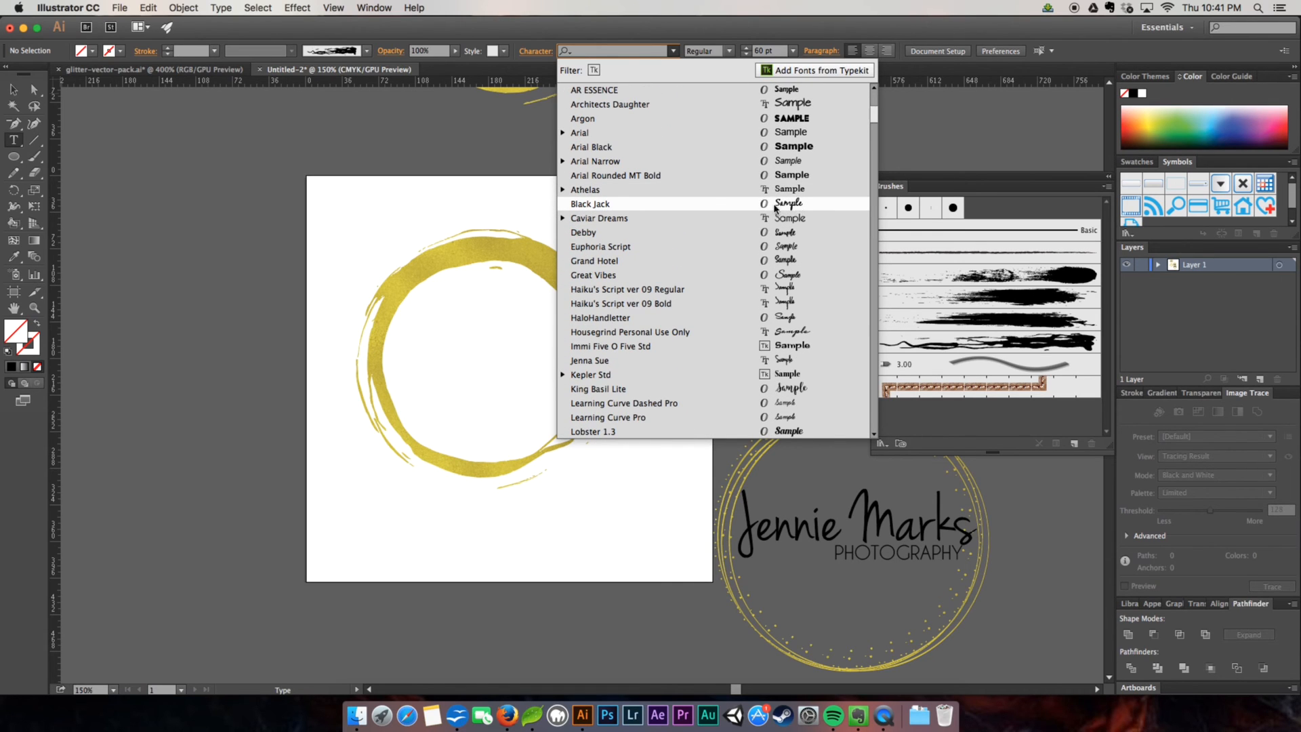
mouse_move(662, 210)
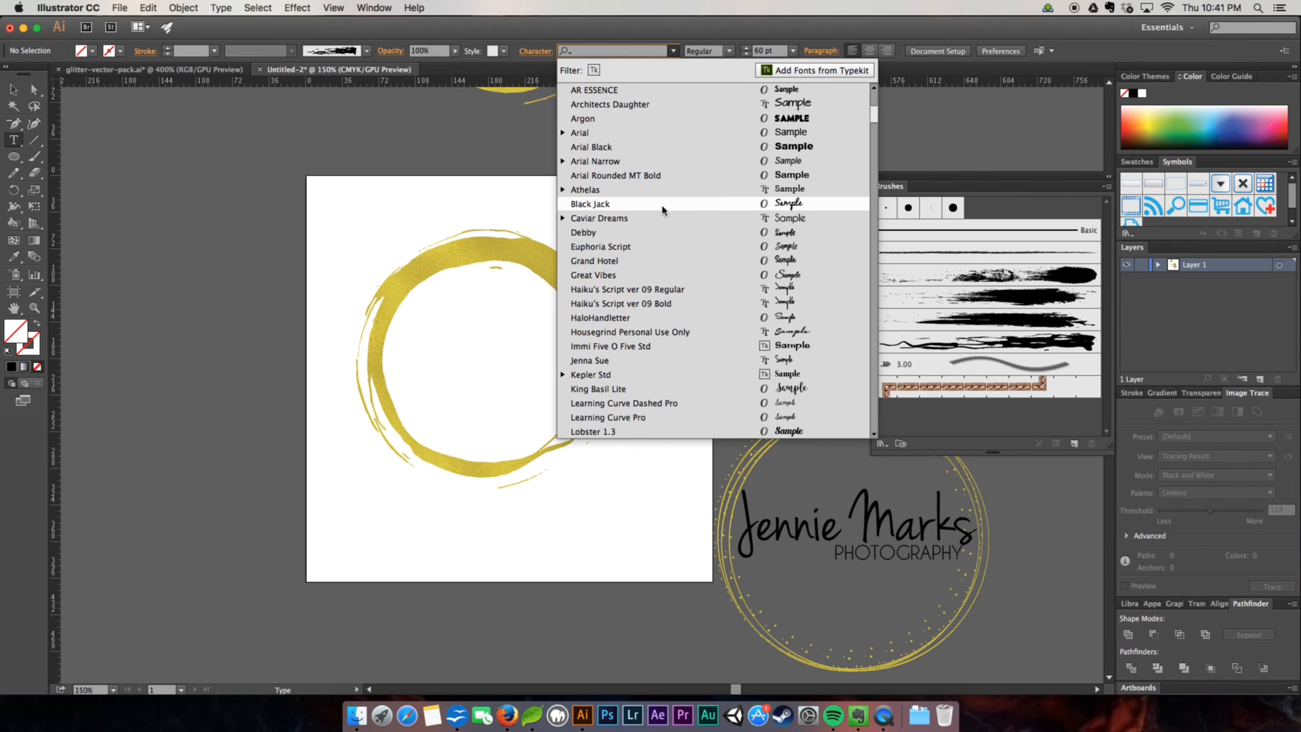
scroll("down", 3)
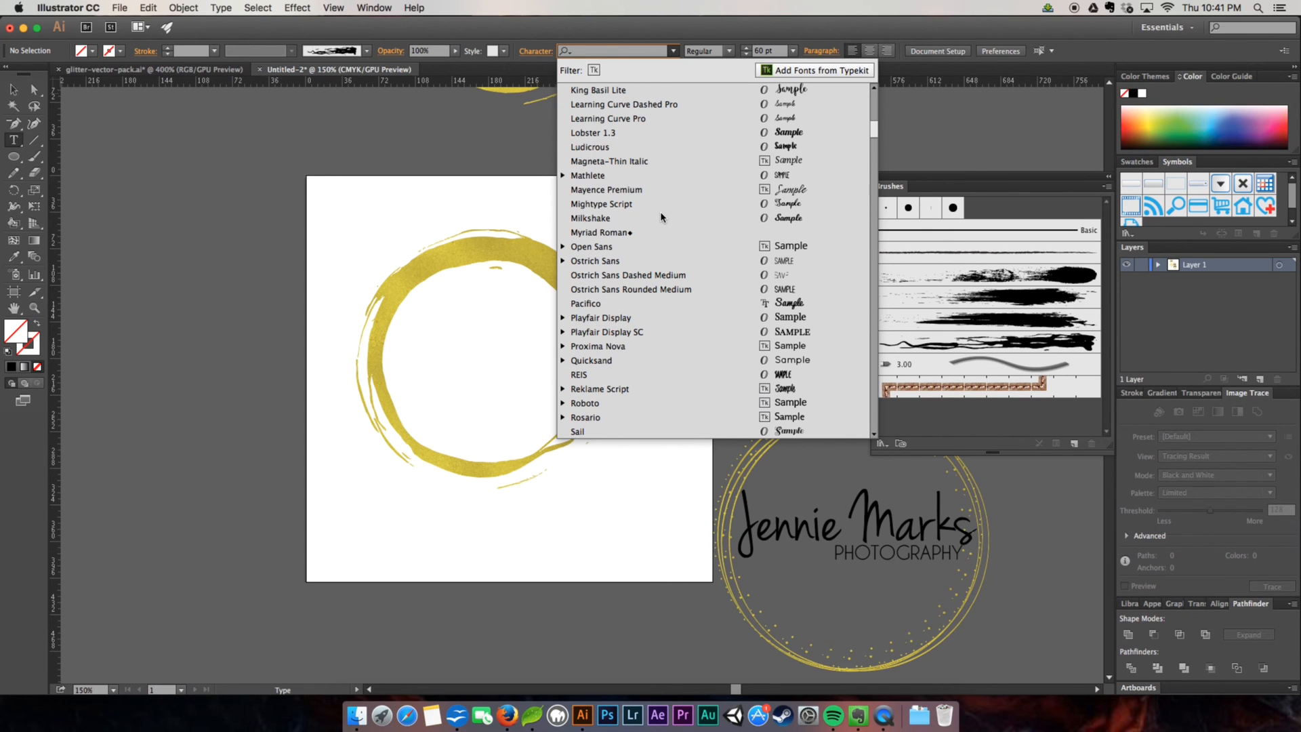
left_click(585, 302)
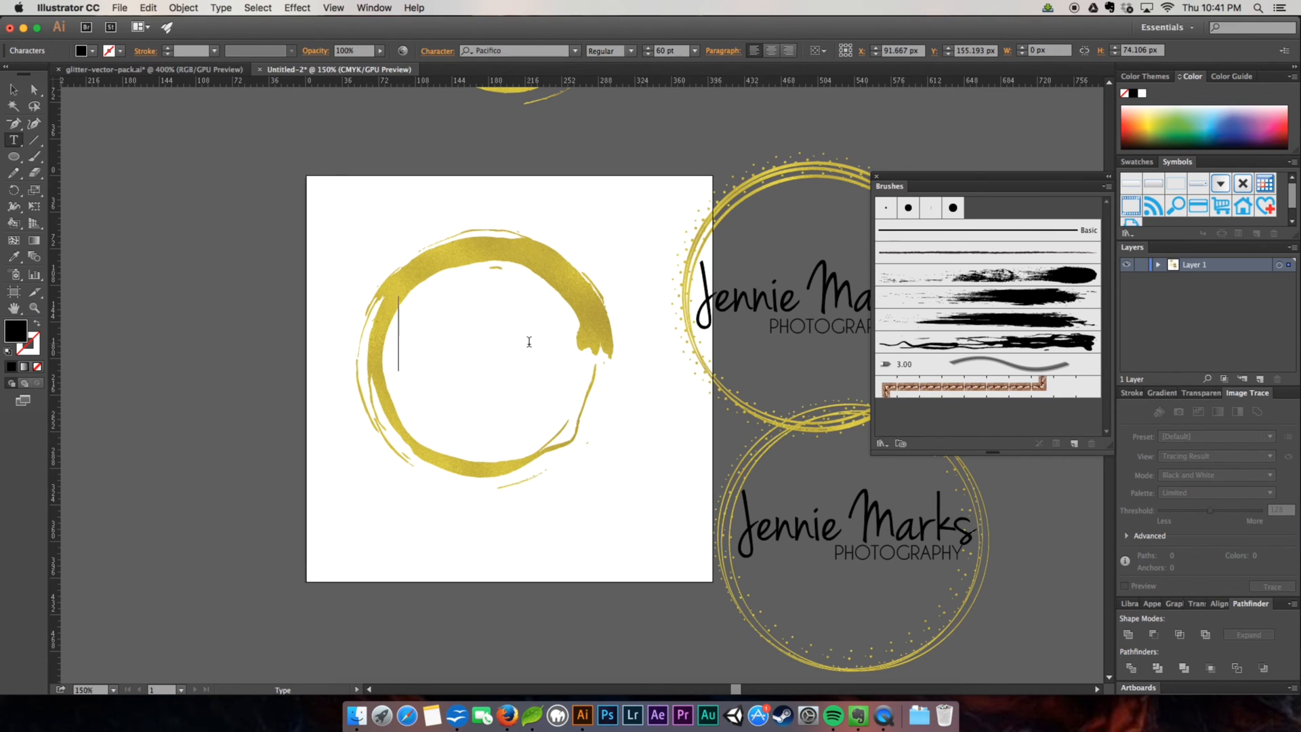
type("James")
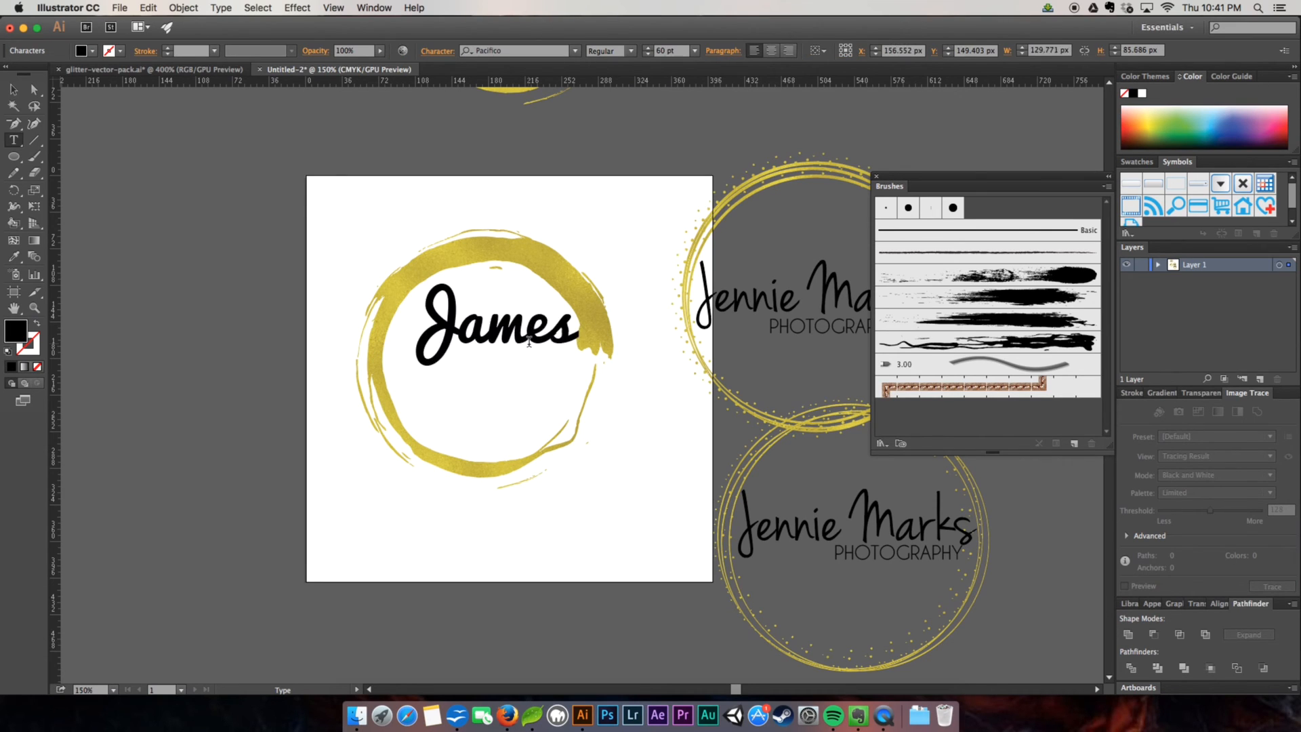
type("Marks")
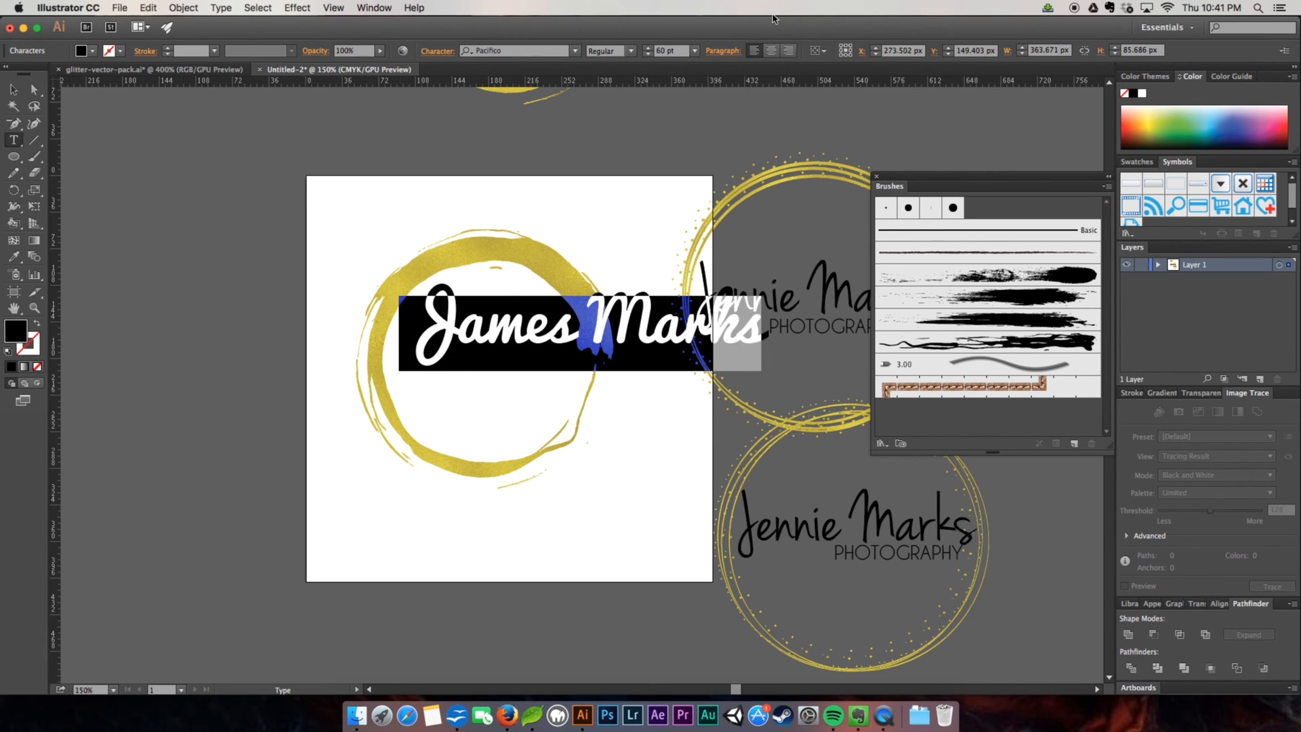
left_click(693, 50)
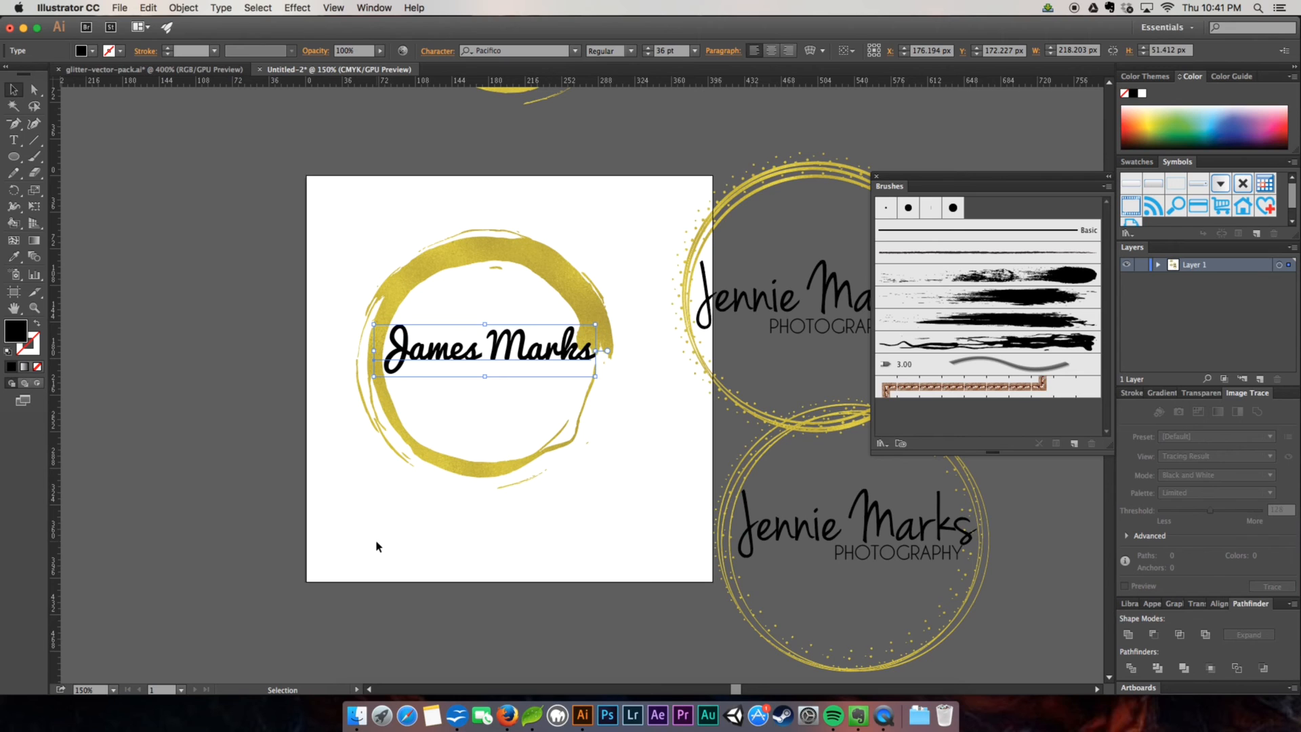
left_click(575, 50)
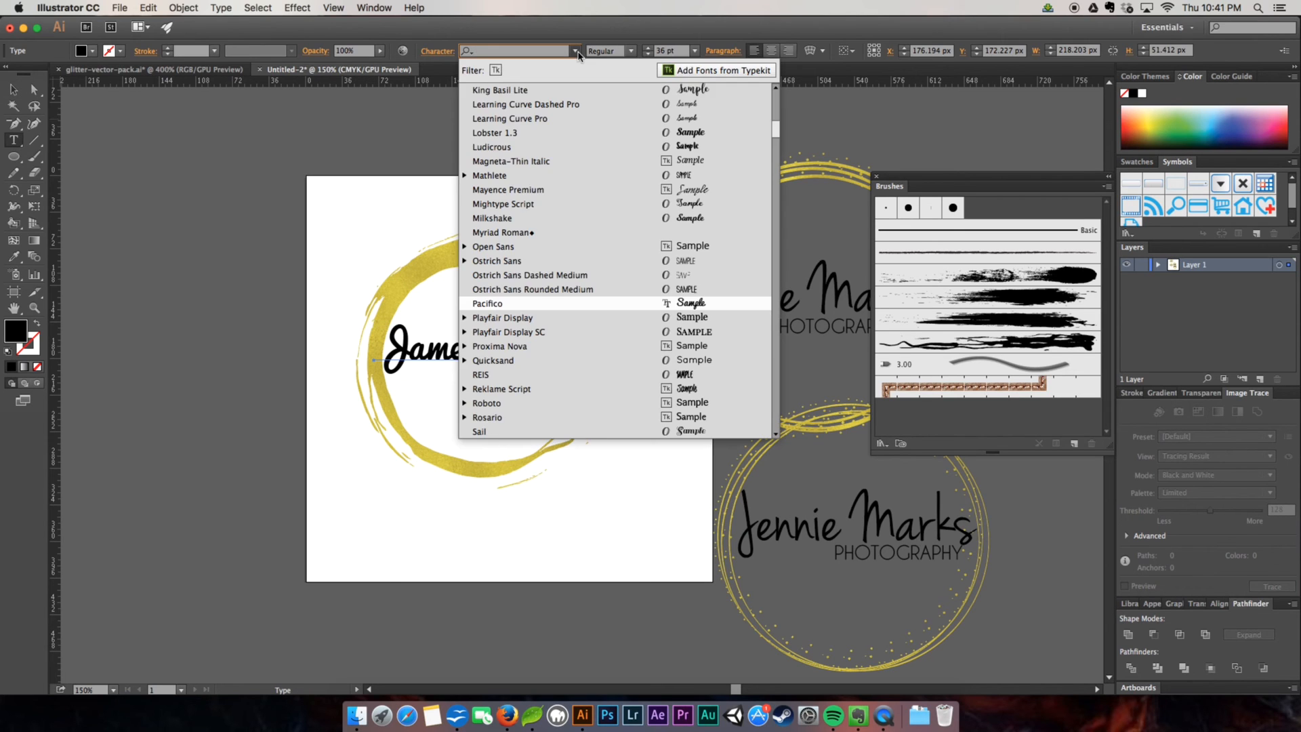
scroll("up", 3)
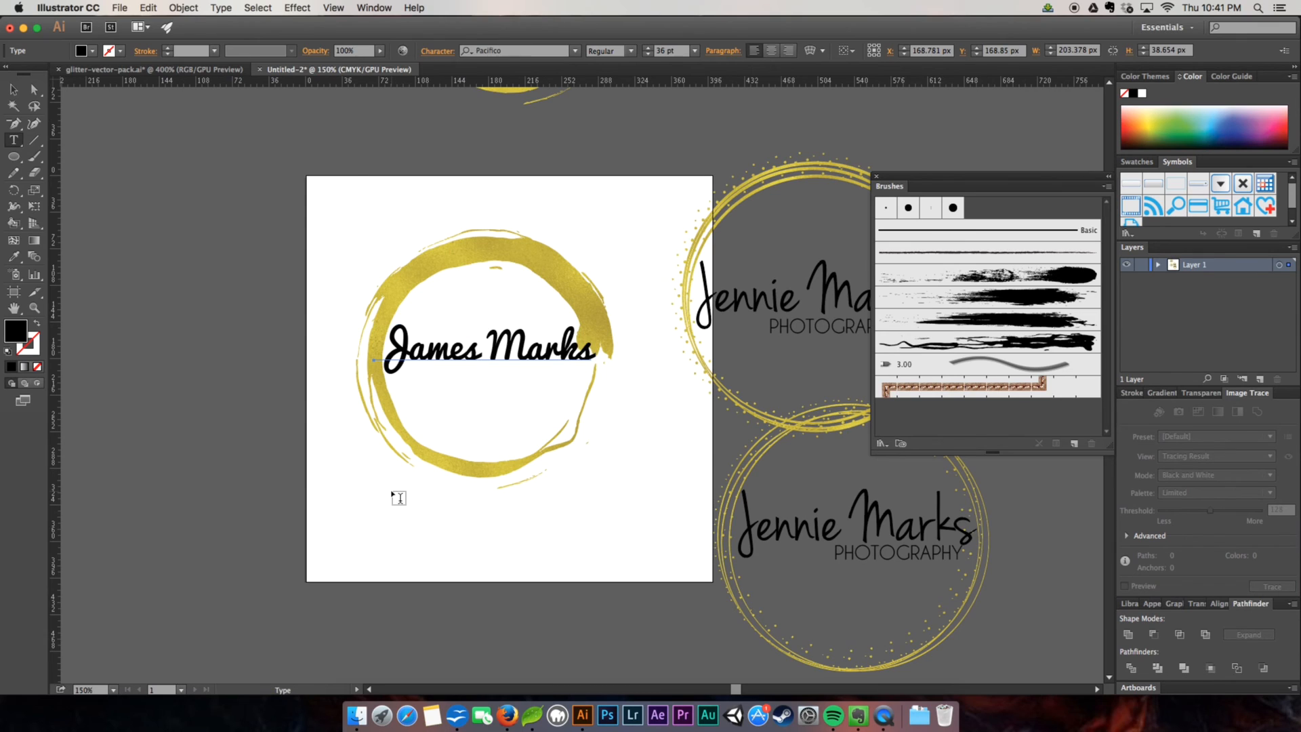
left_click(485, 348)
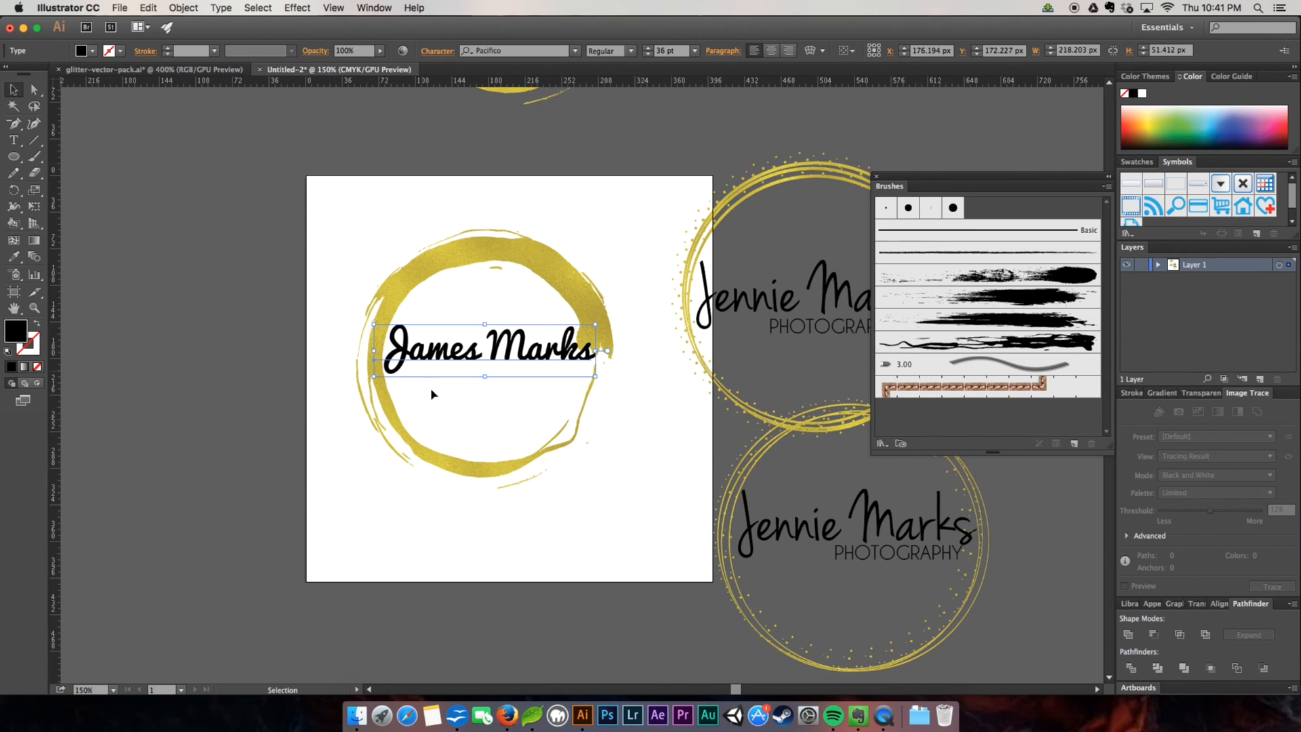
left_click(430, 462)
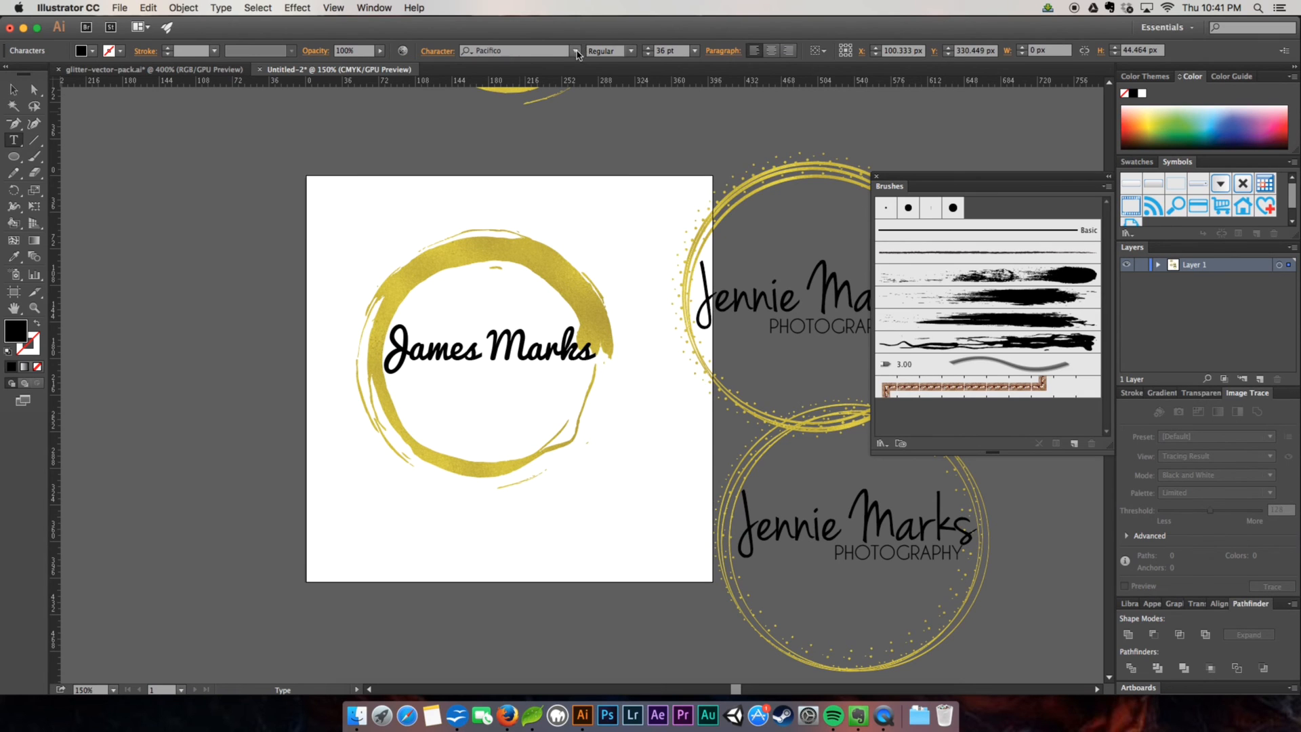
Add 'PHOTOGRAPHY' in Caviar Dreams at a smaller size beneath the name
left_click(572, 50)
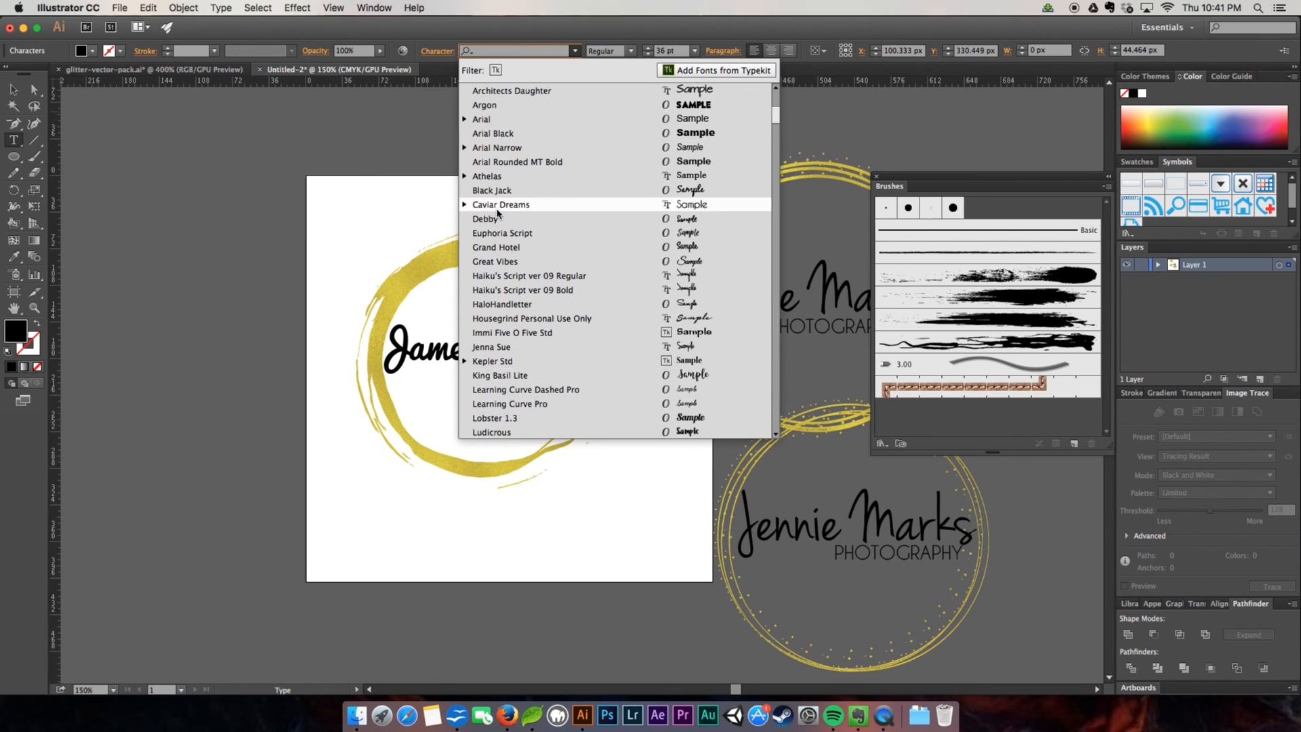
left_click(499, 205)
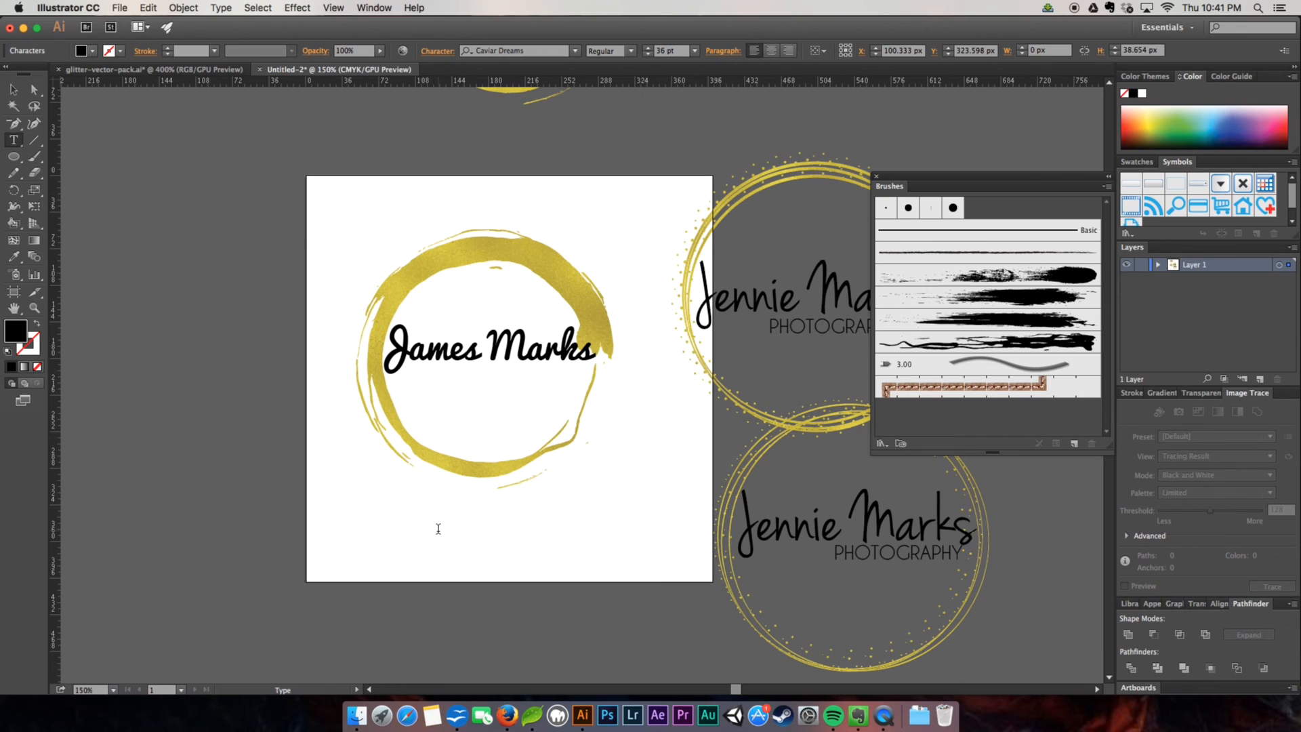
type("p")
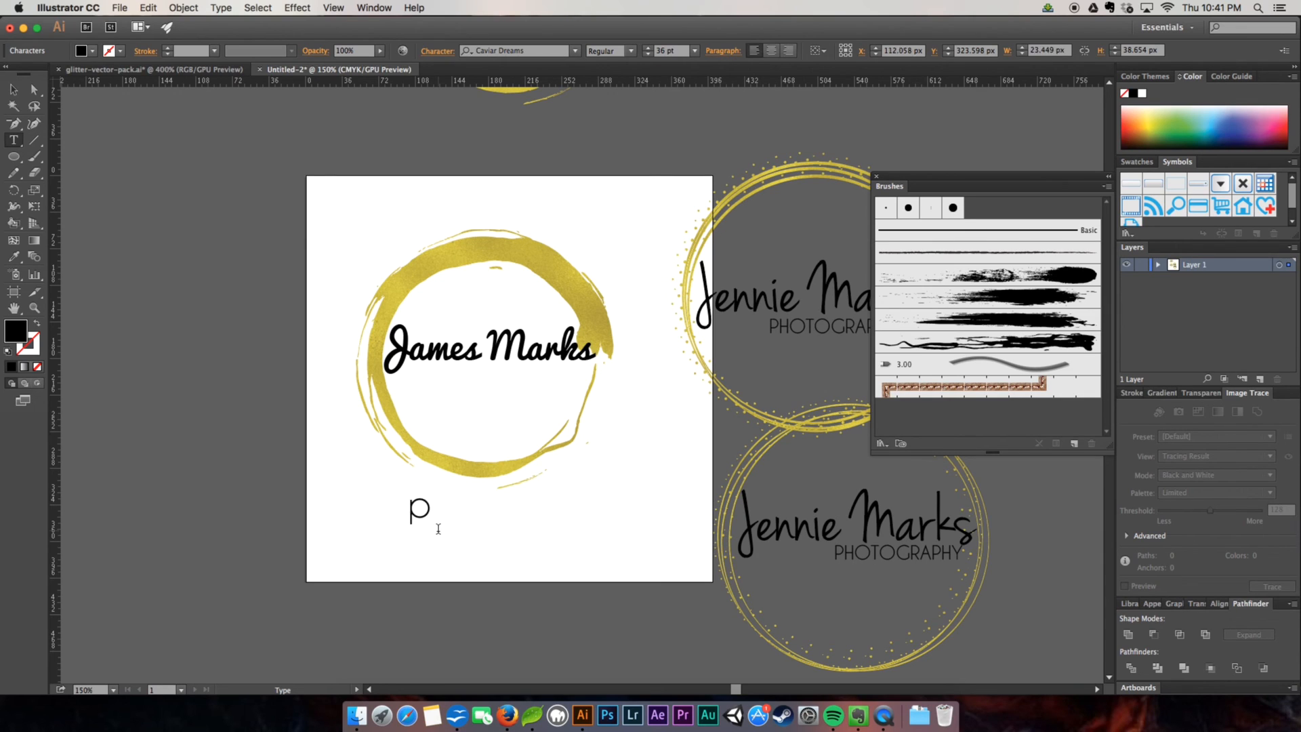
type("HOTOGR")
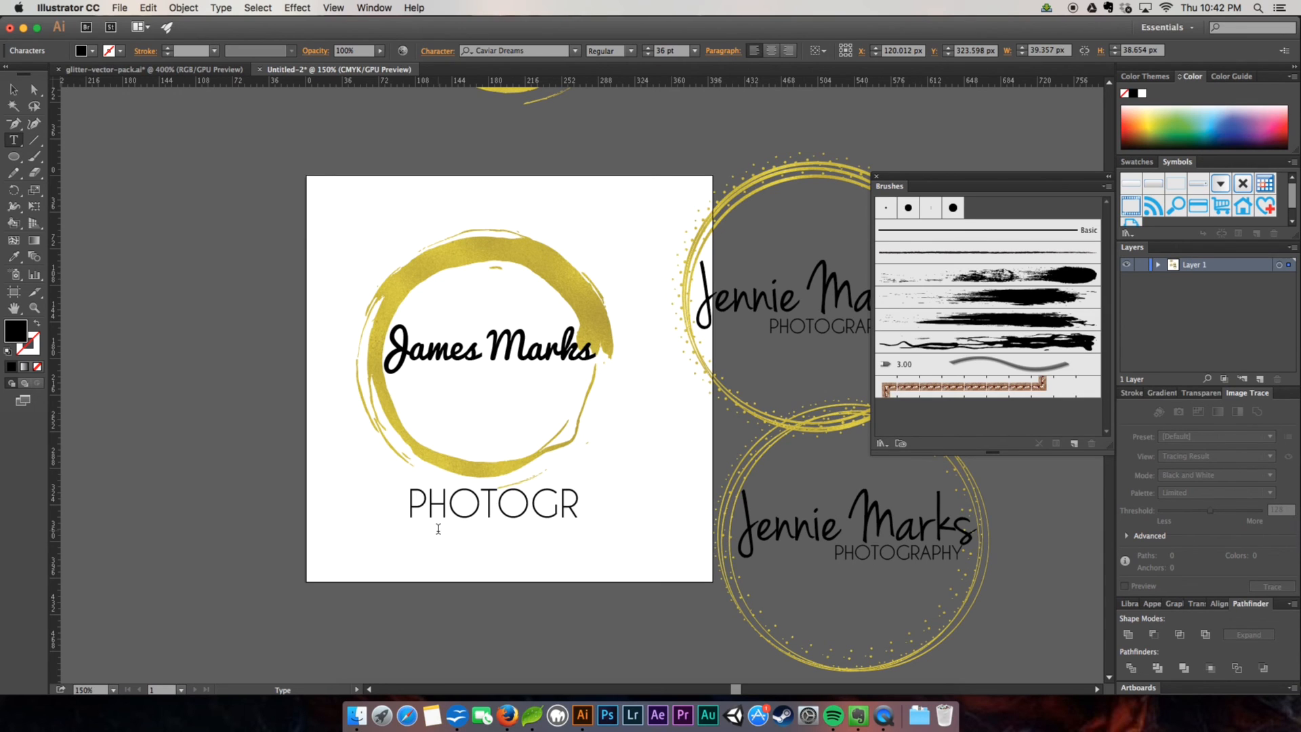
type("APHY")
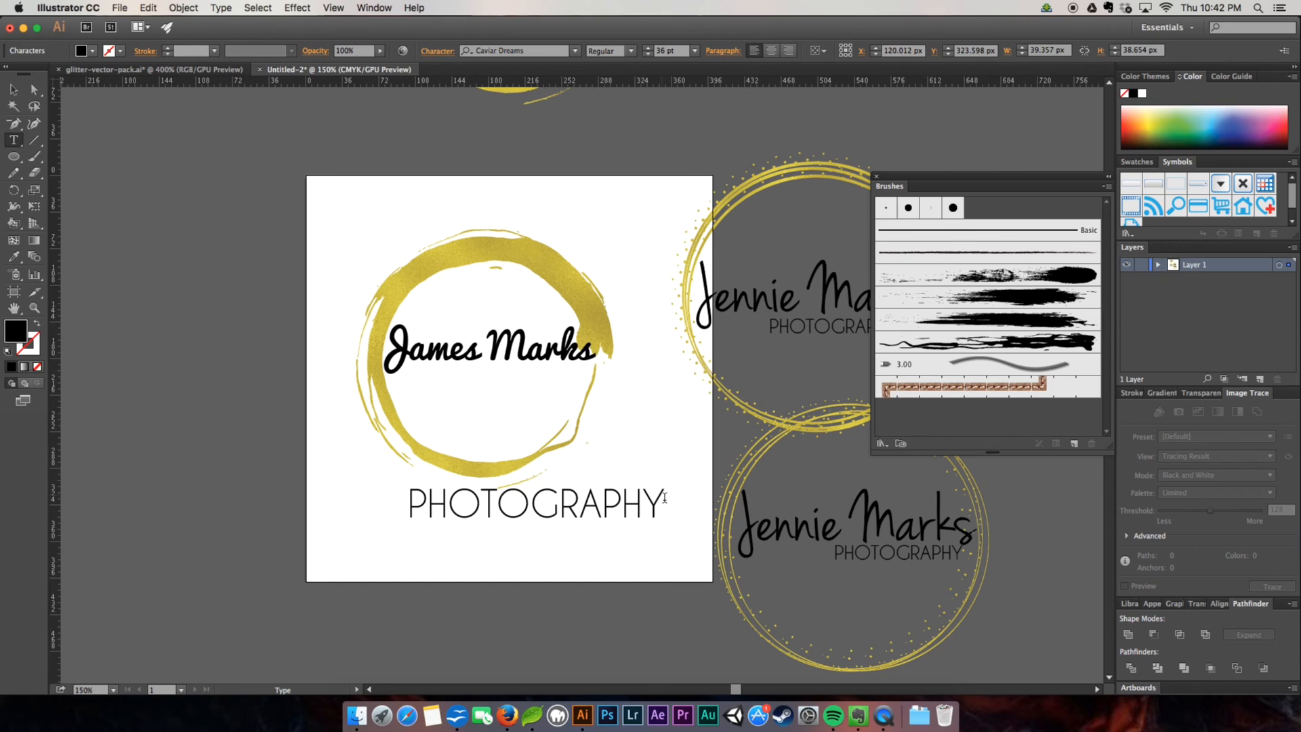
left_click(695, 50)
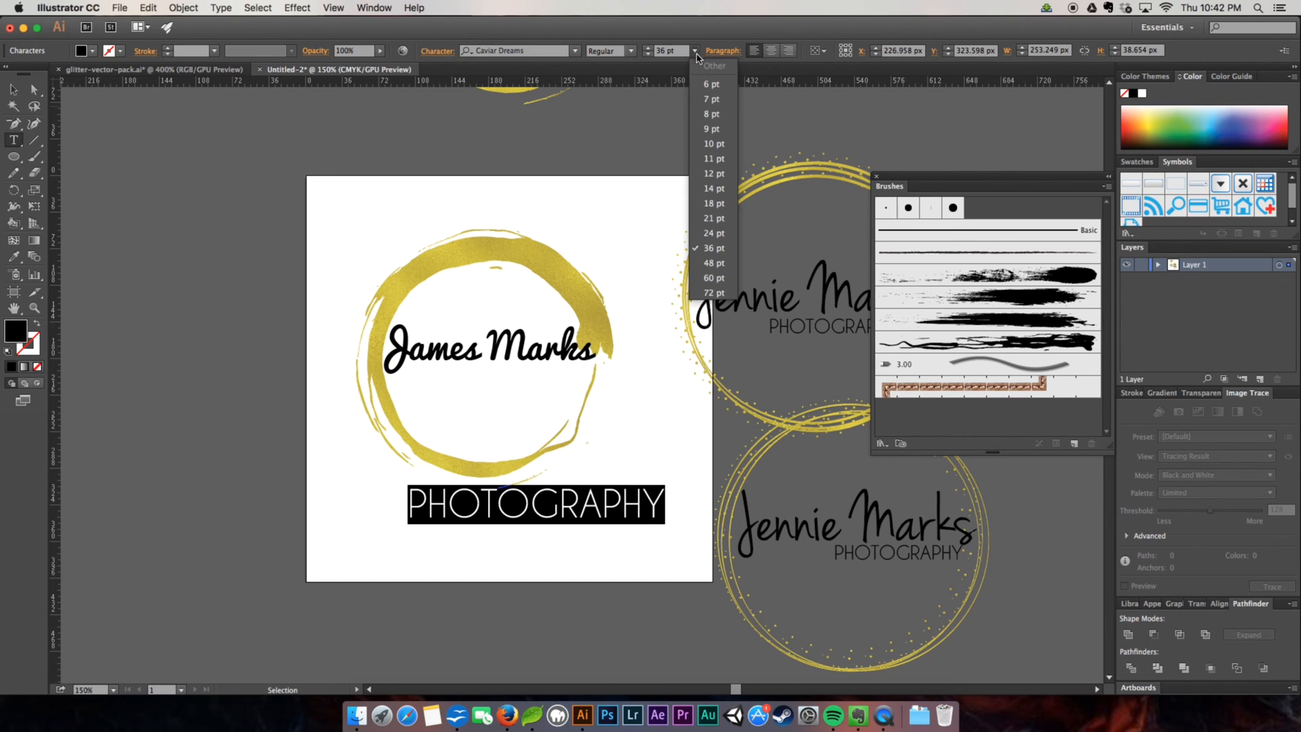
left_click(712, 203)
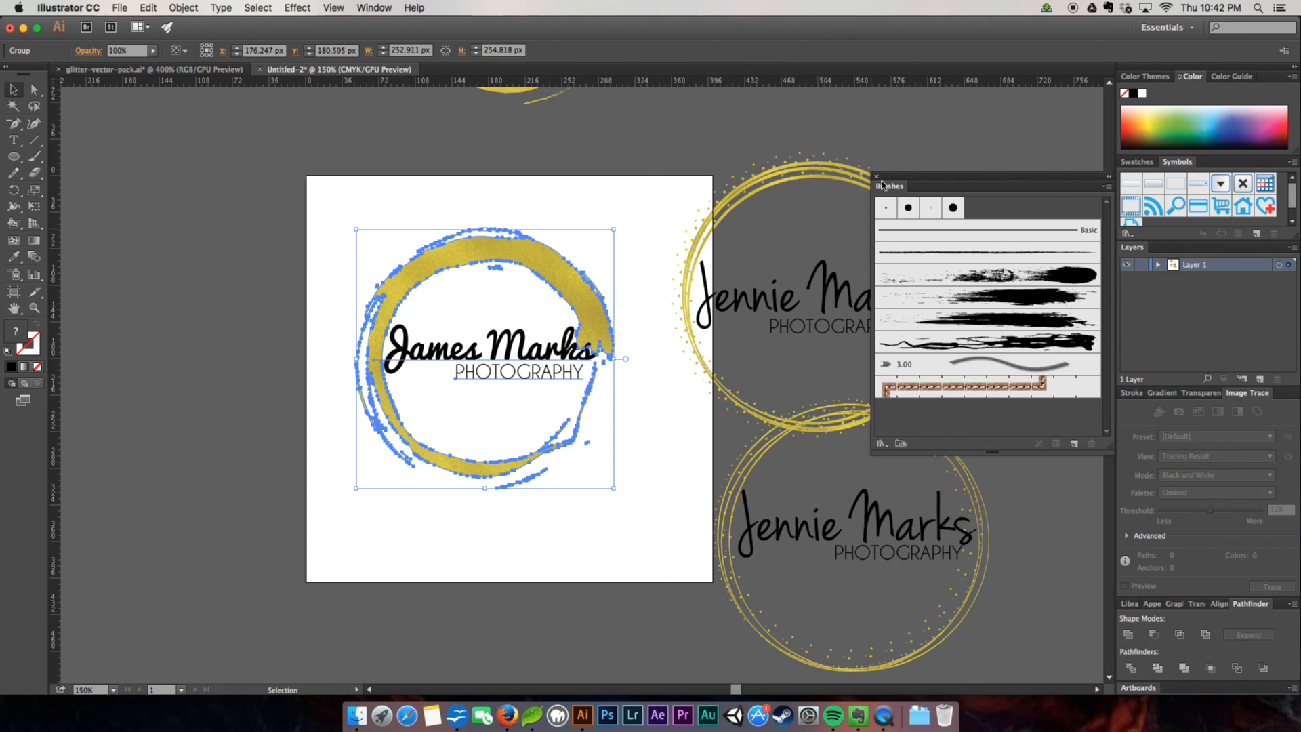
Move the Jennie Marks logo group beside the James Marks logo and deselect
left_click(875, 176)
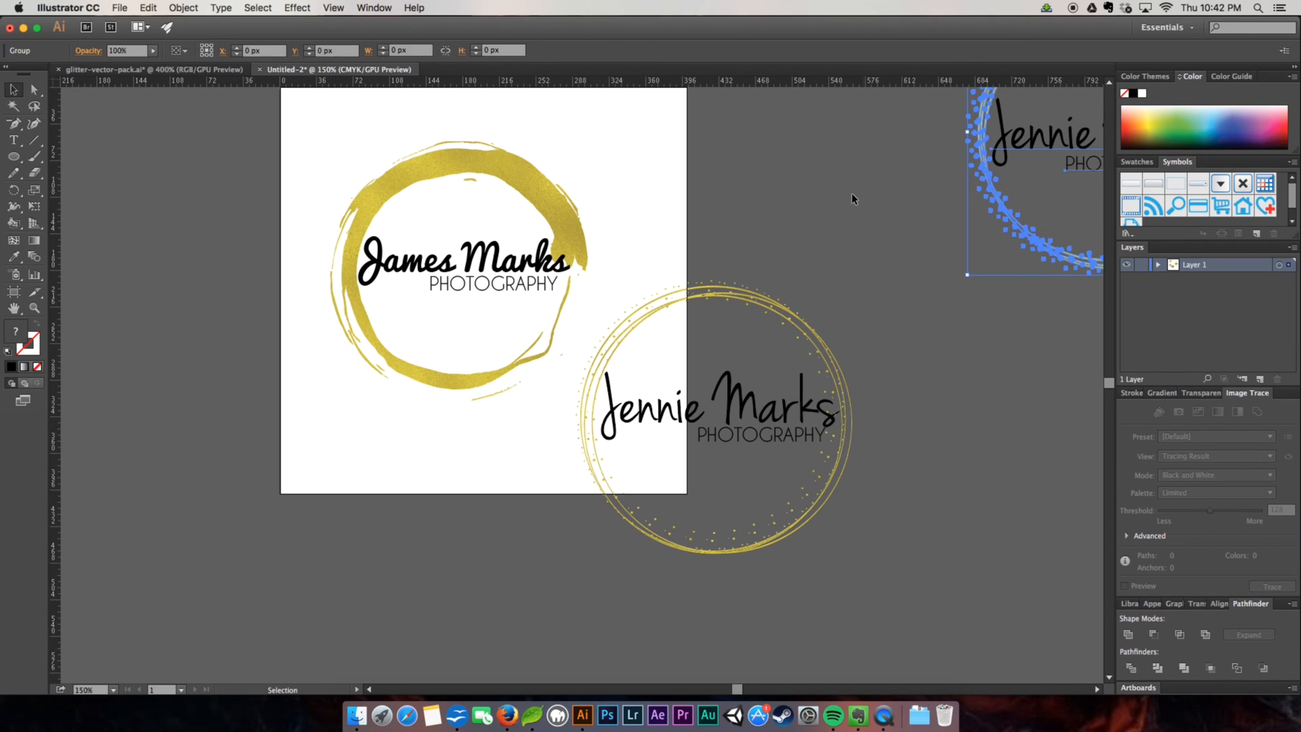
left_click(683, 461)
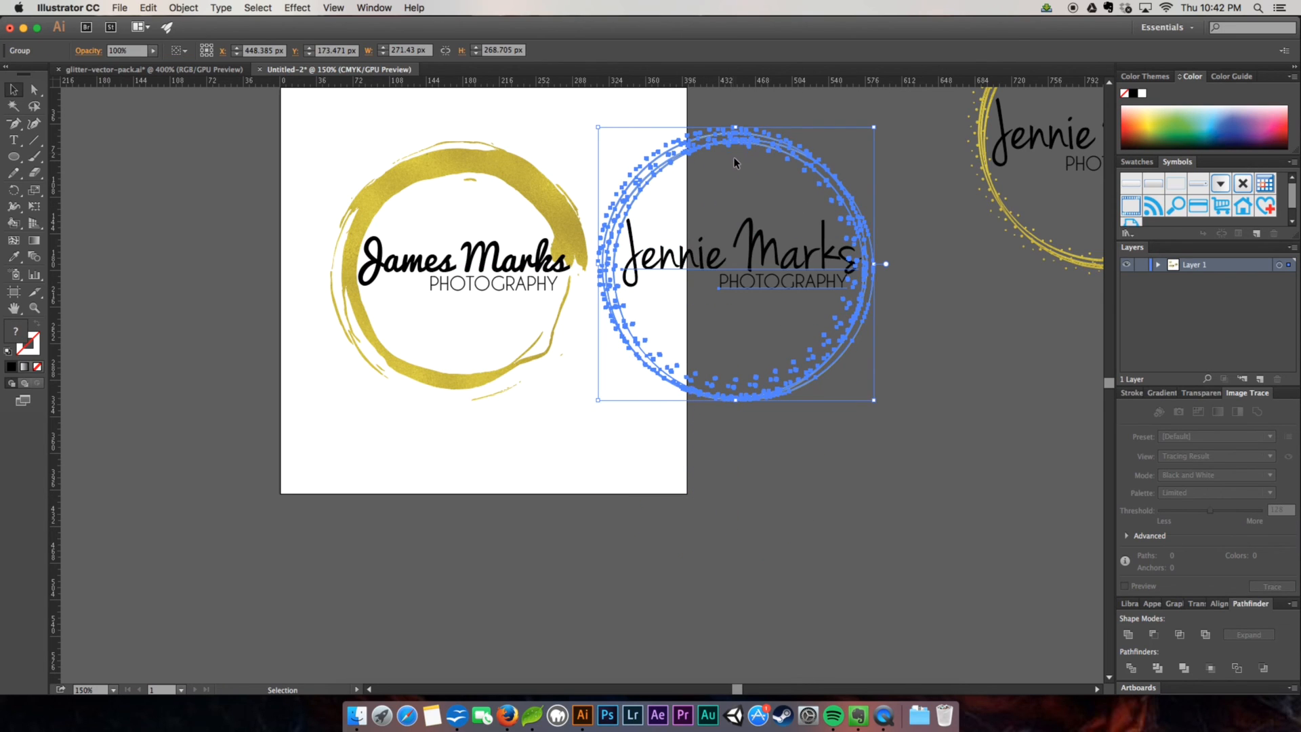
mouse_move(923, 258)
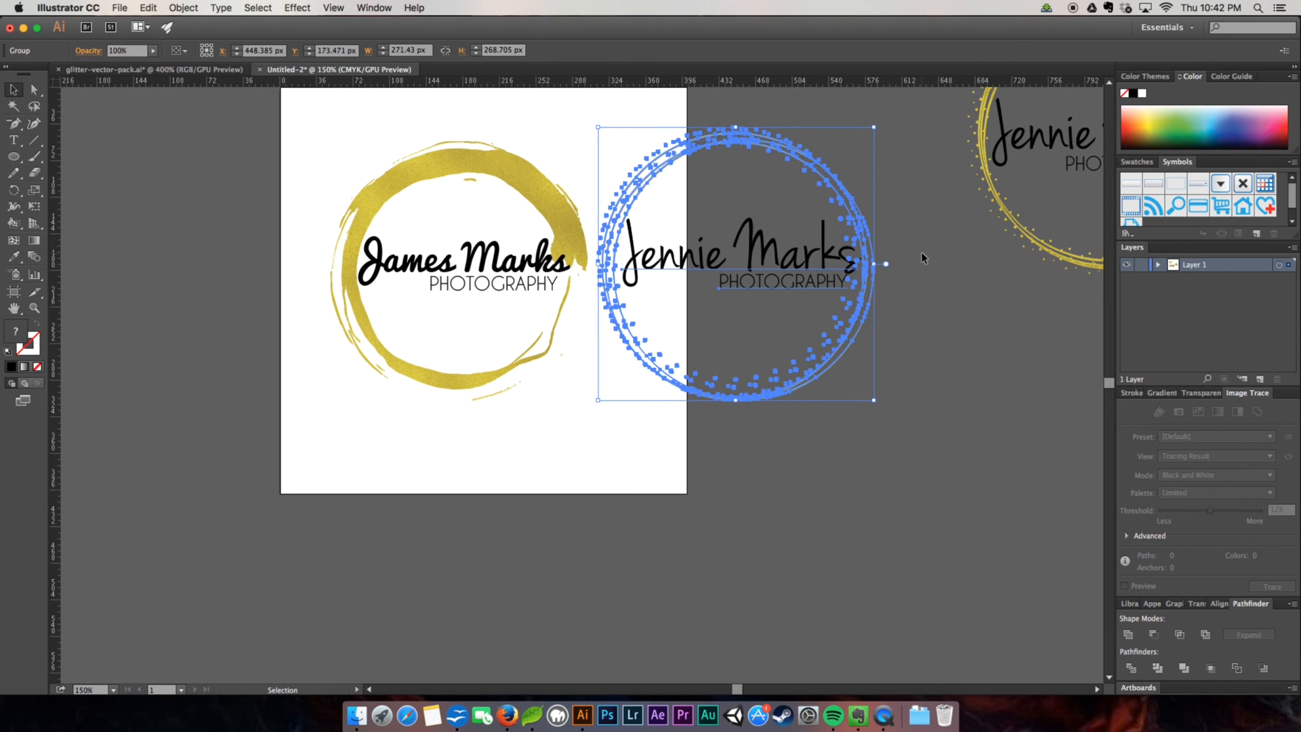
left_click(294, 256)
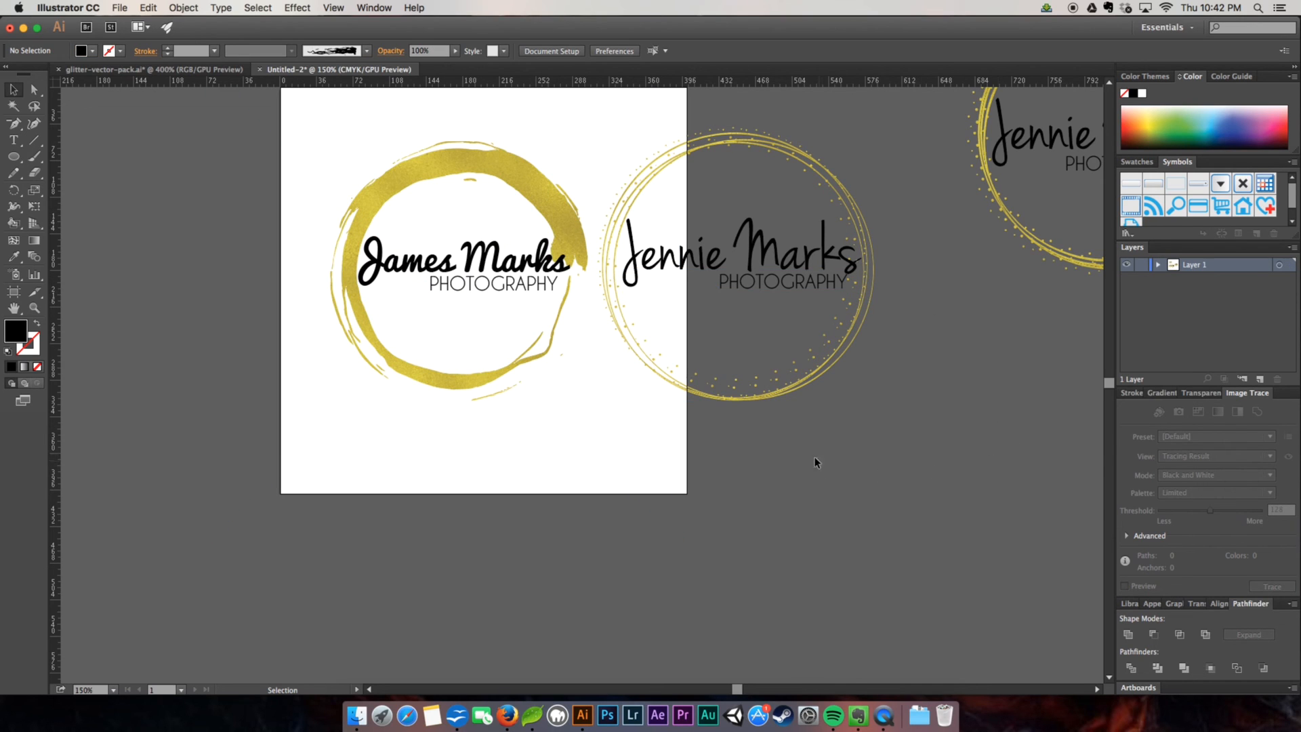
mouse_move(796, 442)
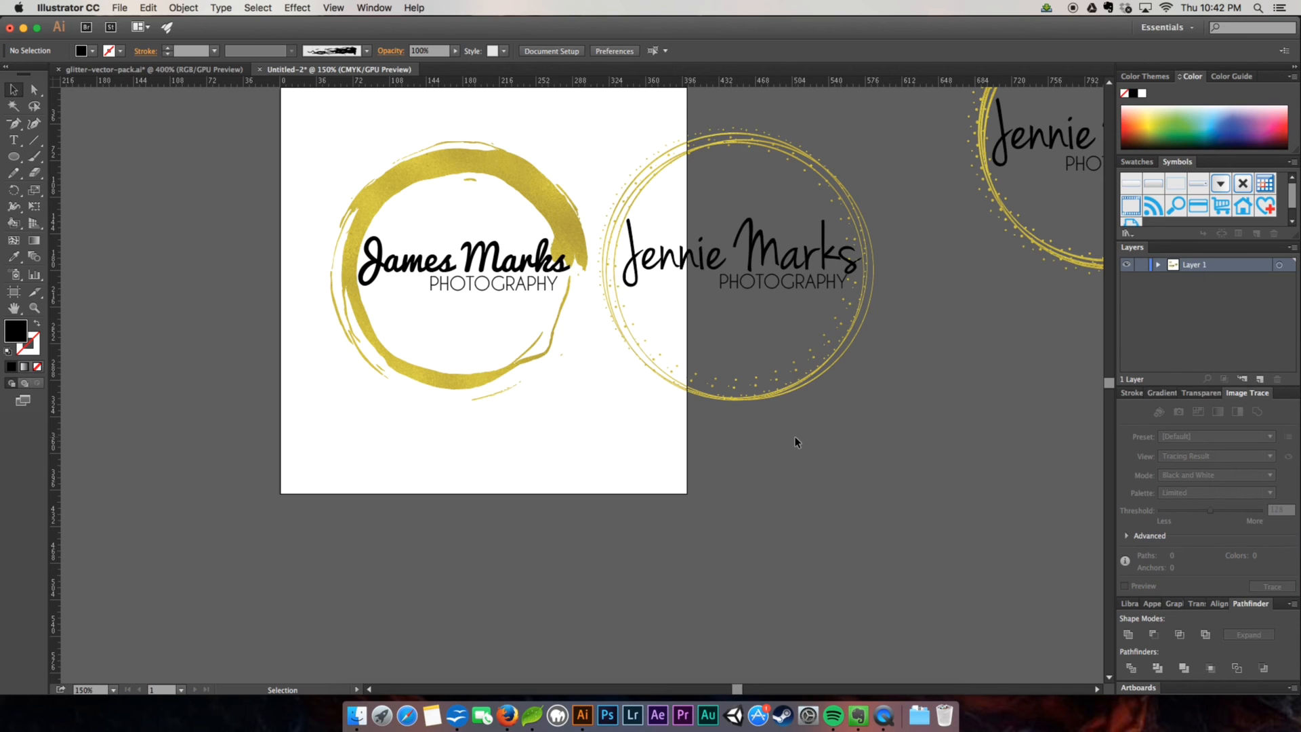
mouse_move(792, 431)
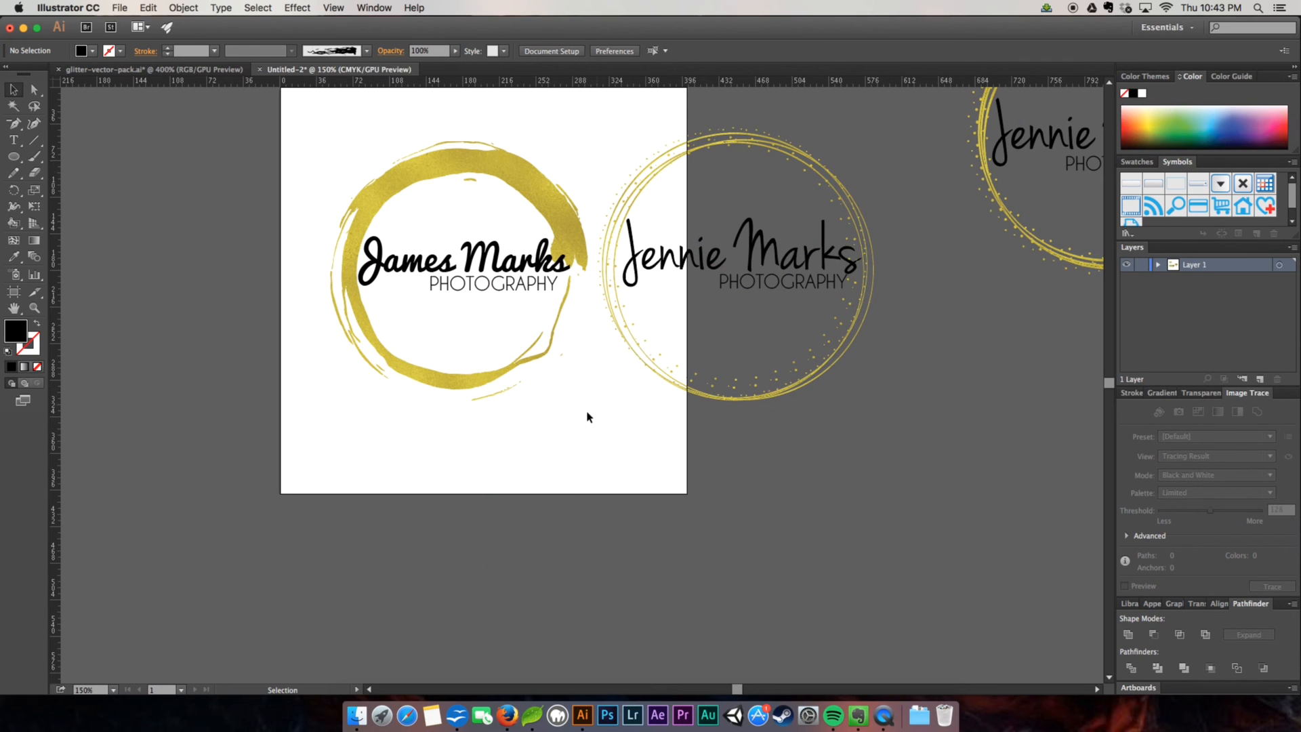
mouse_move(578, 429)
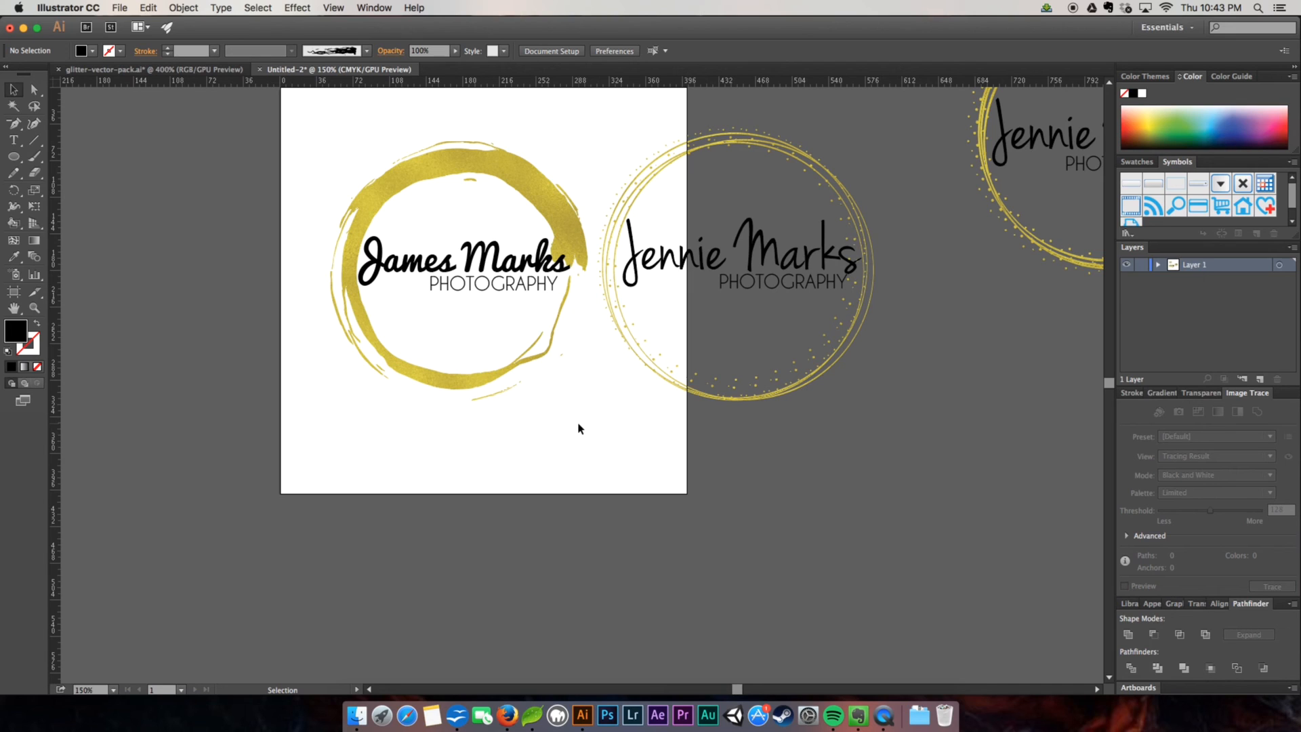
mouse_move(615, 467)
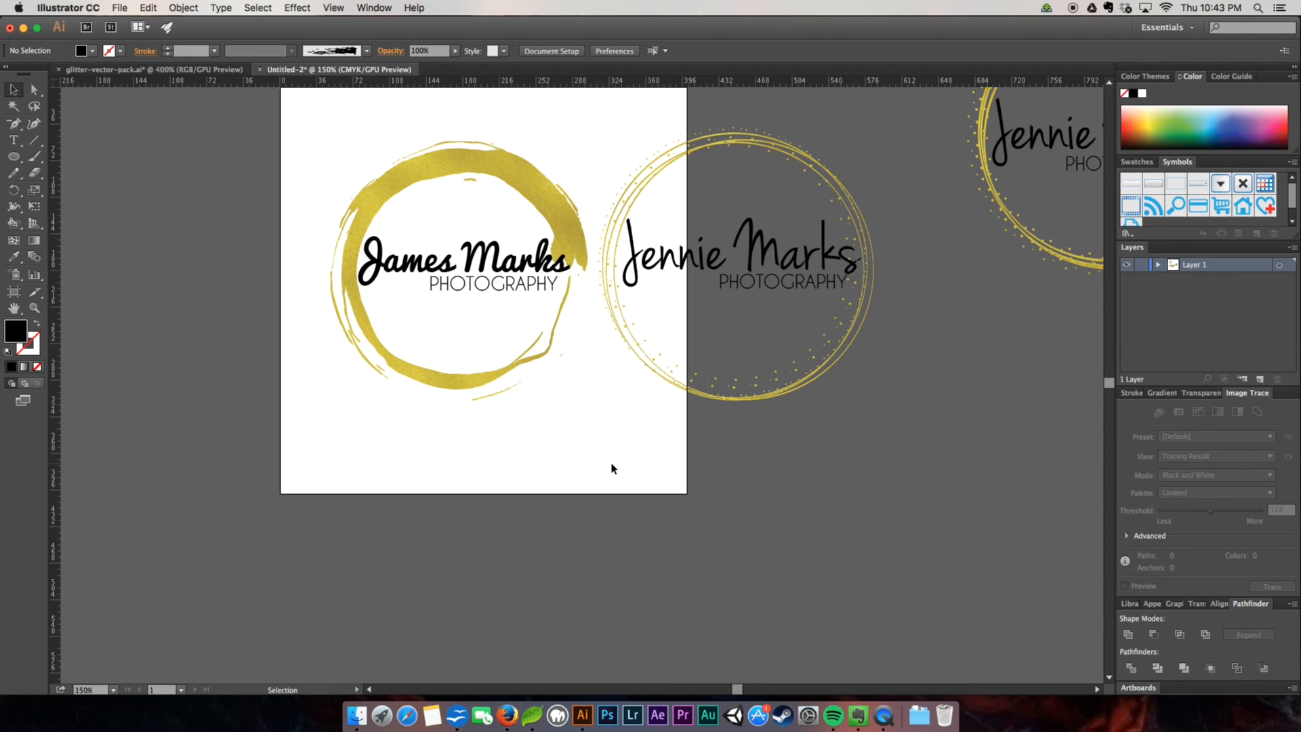
mouse_move(626, 468)
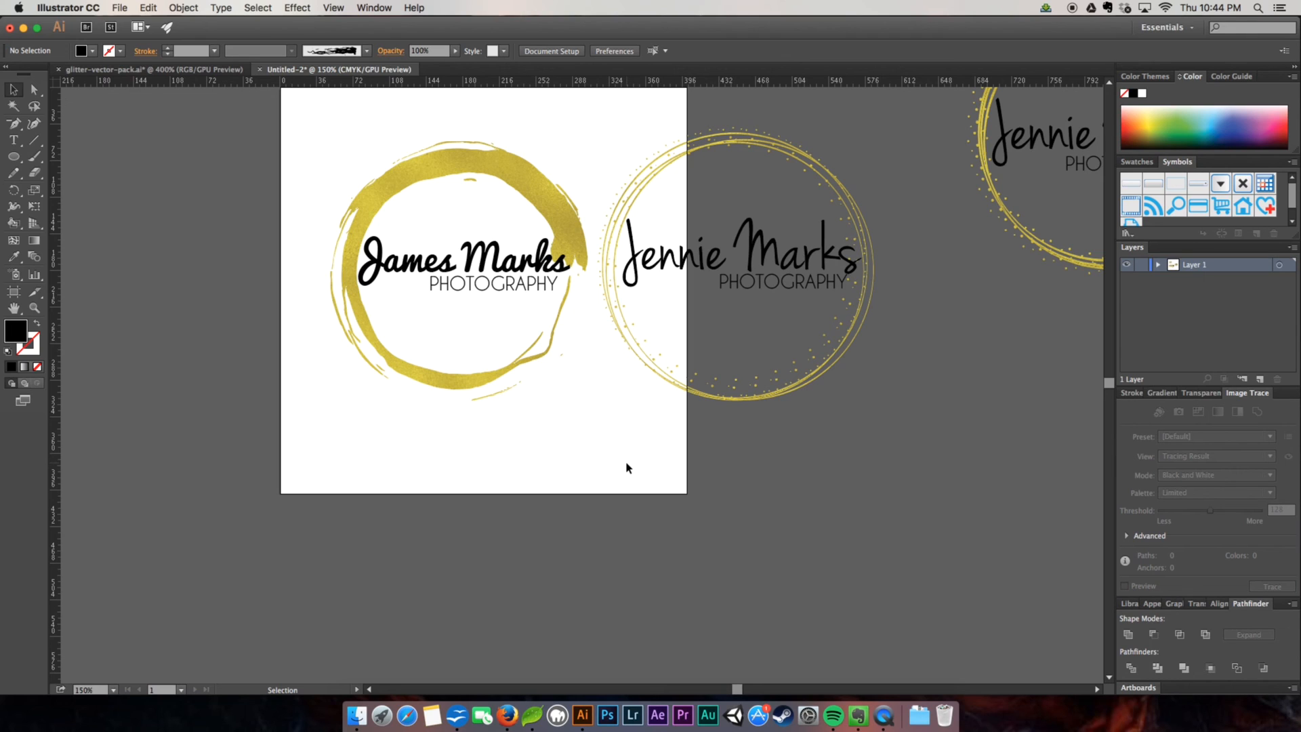